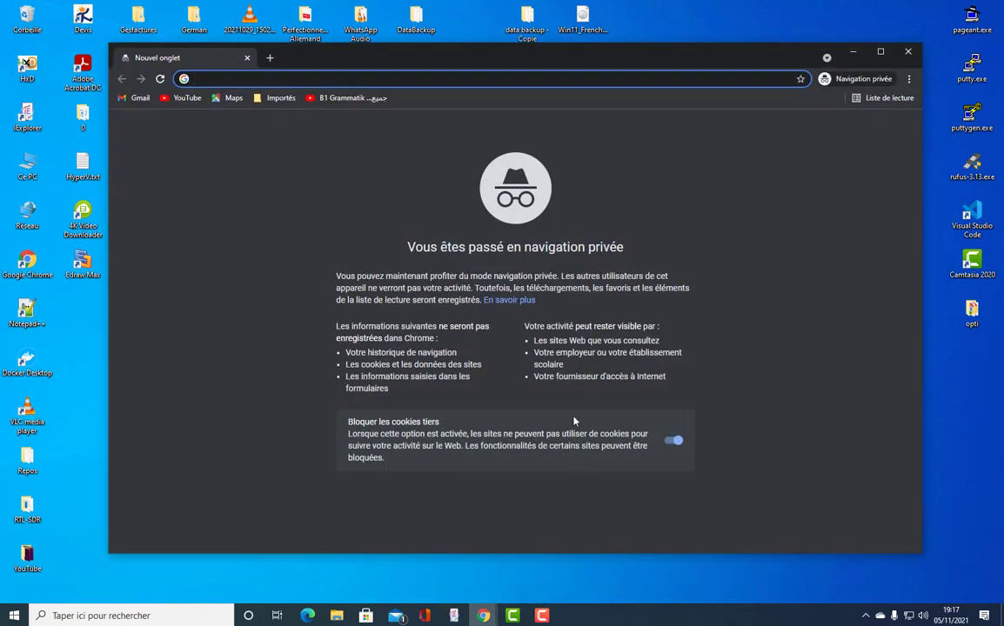
Search Google for "firebird" and open the firebirdsql.org result.
{"action": "type", "text": "facebook.com"}
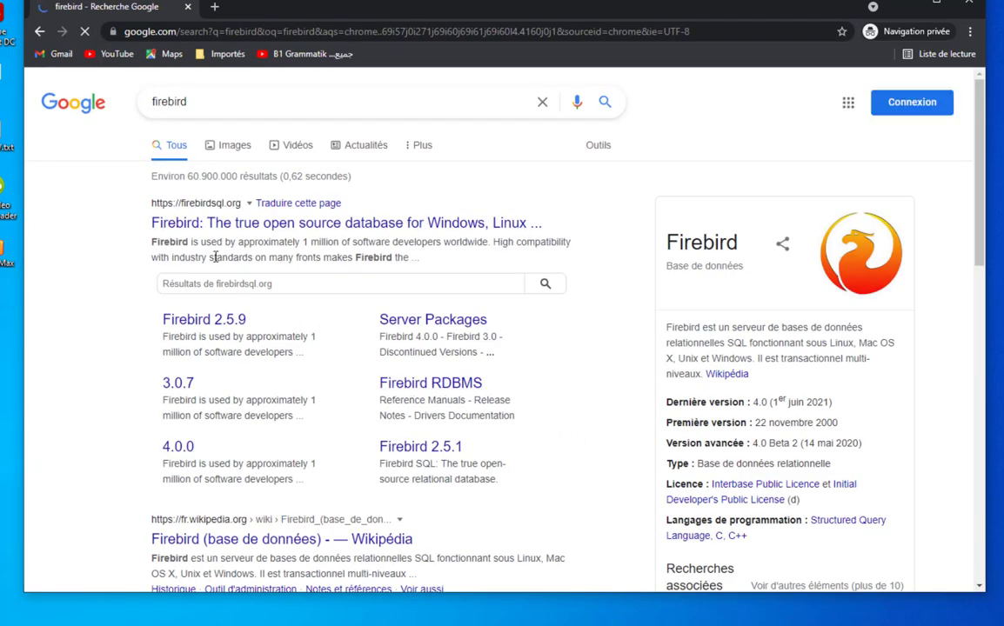
{"action": "mouse_move", "coordinate": [250, 226]}
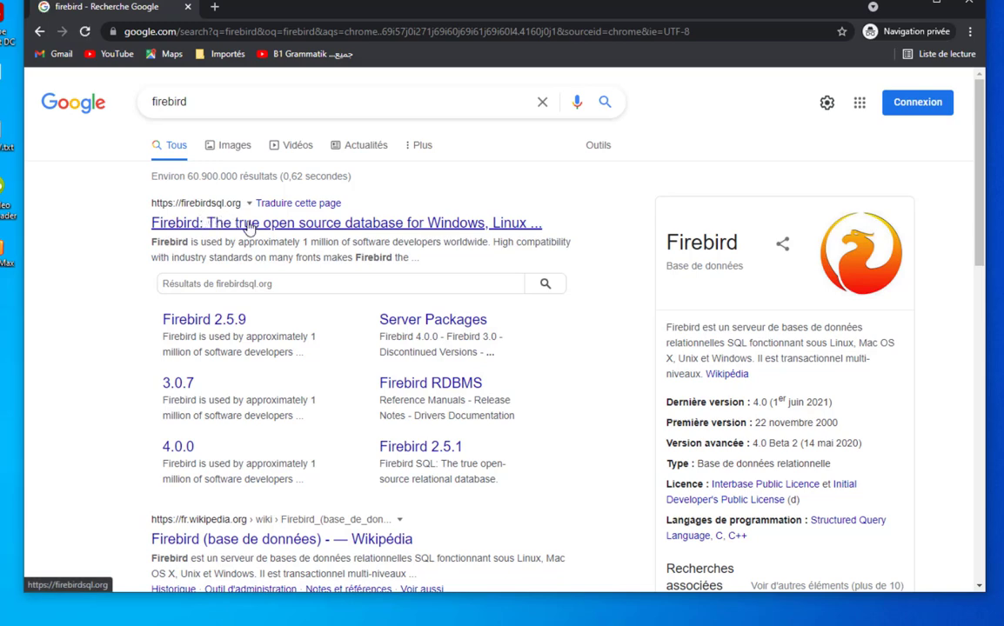
{"action": "left_click", "coordinate": [344, 223]}
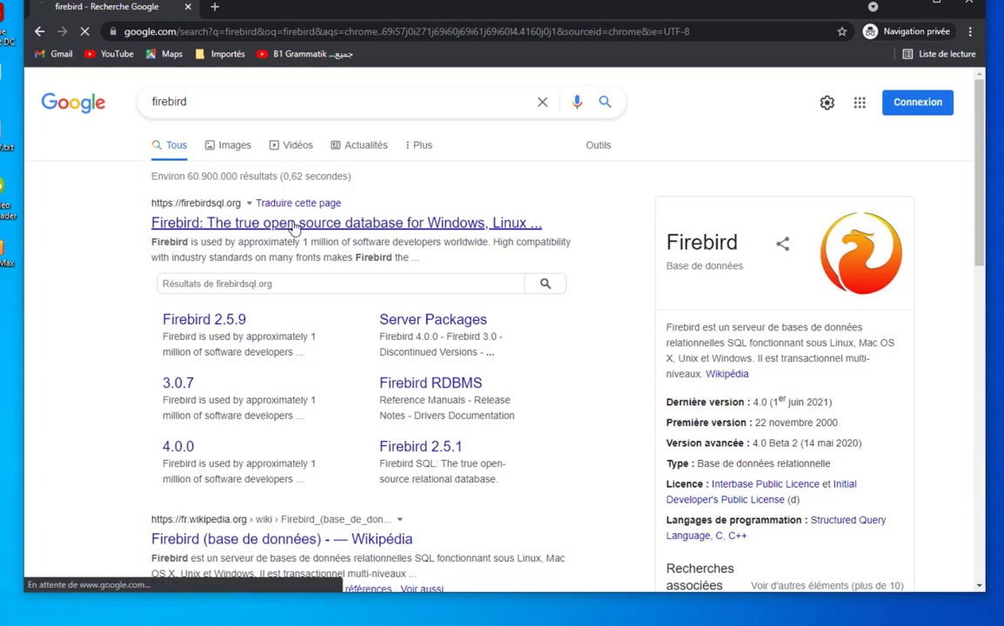
{"action": "left_click", "coordinate": [344, 223]}
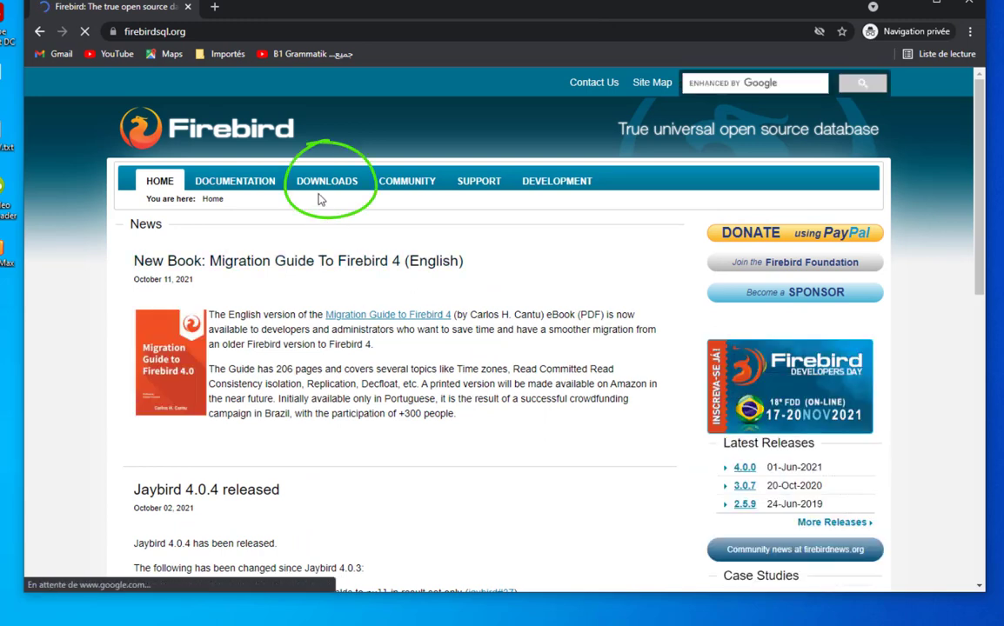
Go to the Downloads section listing Firebird 4.0 and 3.0 server packages.
{"action": "left_click", "coordinate": [327, 179]}
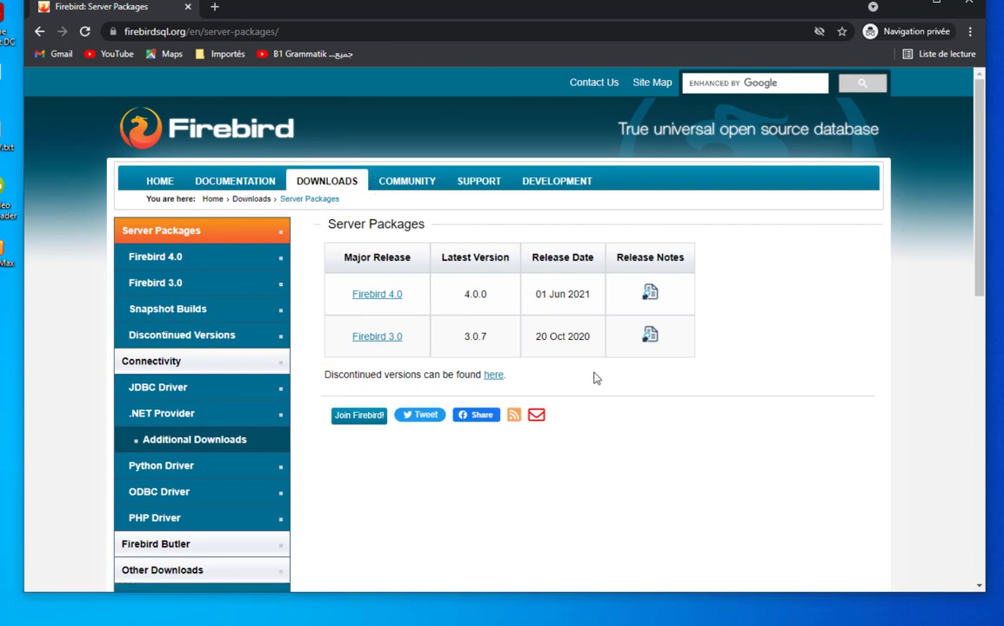
{"action": "mouse_move", "coordinate": [438, 240]}
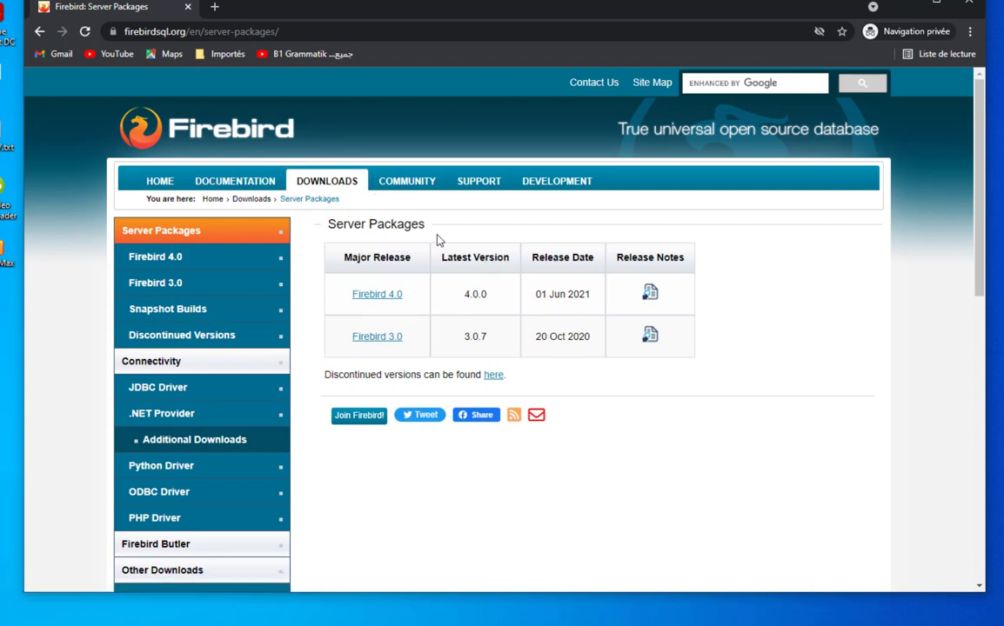
{"action": "mouse_move", "coordinate": [473, 240]}
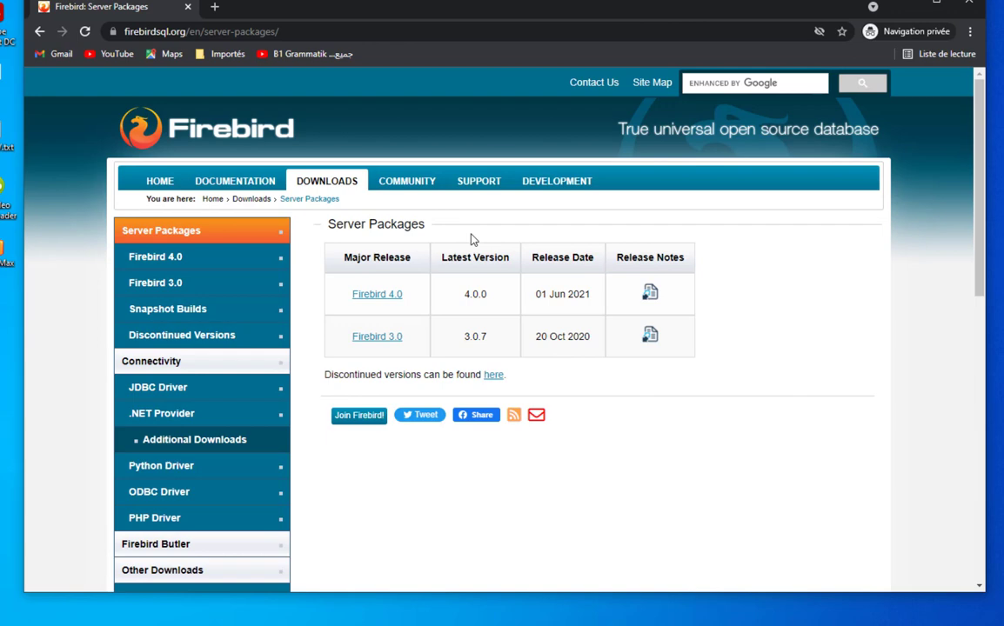
{"action": "mouse_move", "coordinate": [435, 306]}
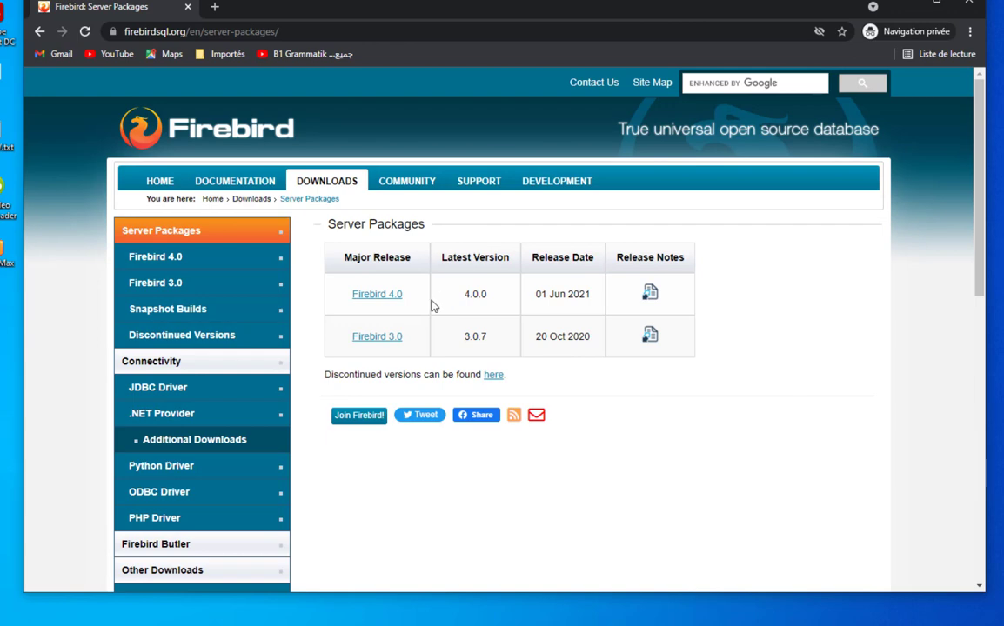
{"action": "mouse_move", "coordinate": [525, 316]}
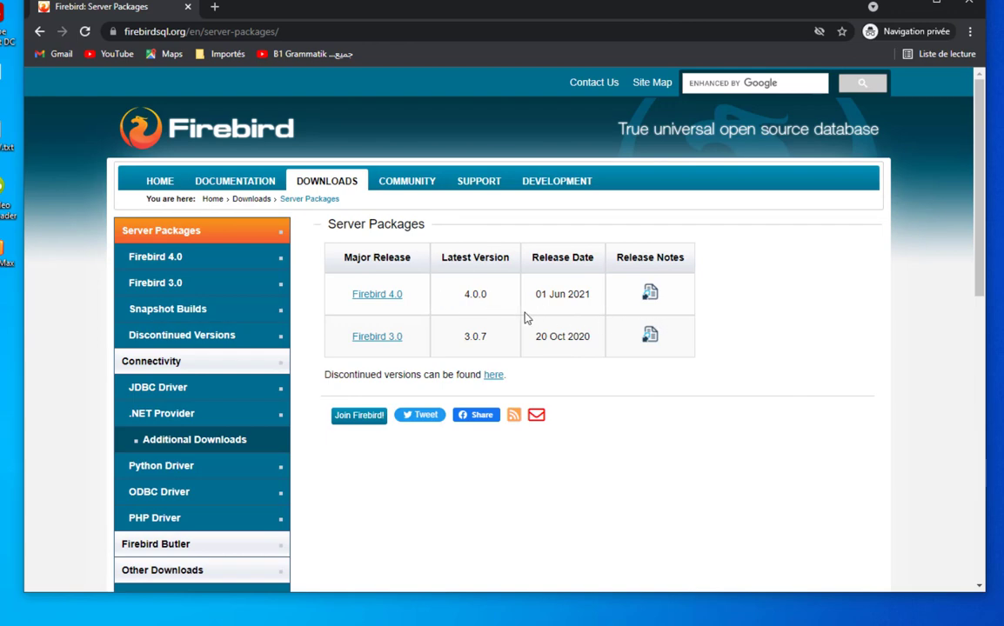
{"action": "mouse_move", "coordinate": [561, 299]}
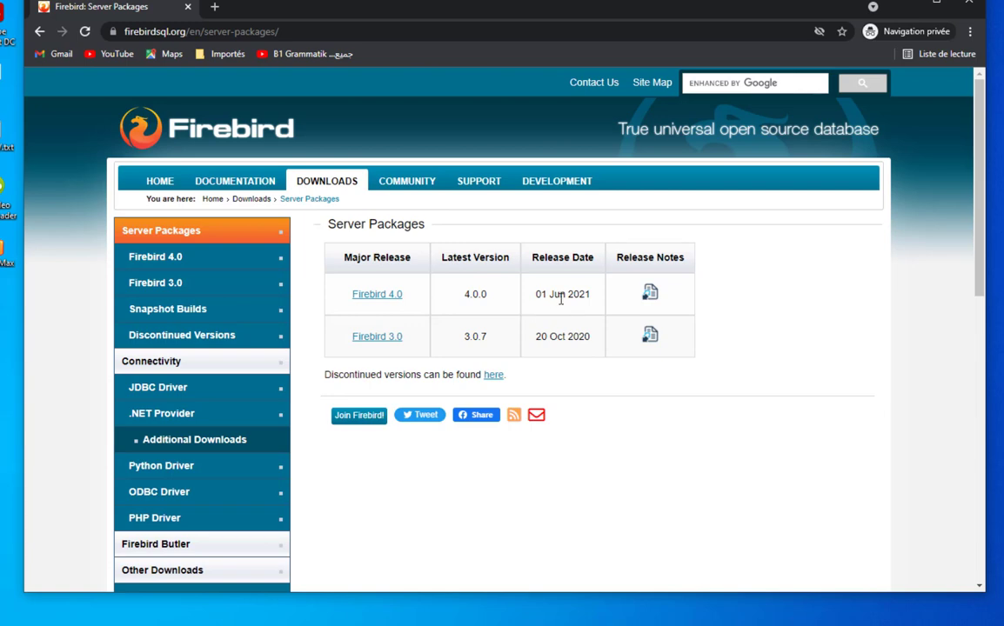
{"action": "mouse_move", "coordinate": [623, 303]}
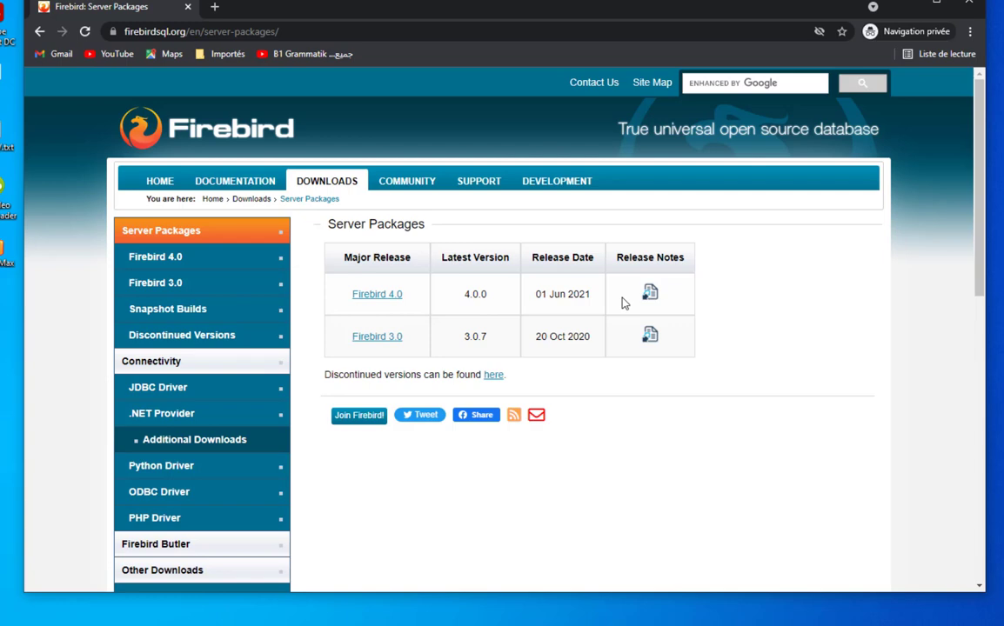
{"action": "mouse_move", "coordinate": [487, 309]}
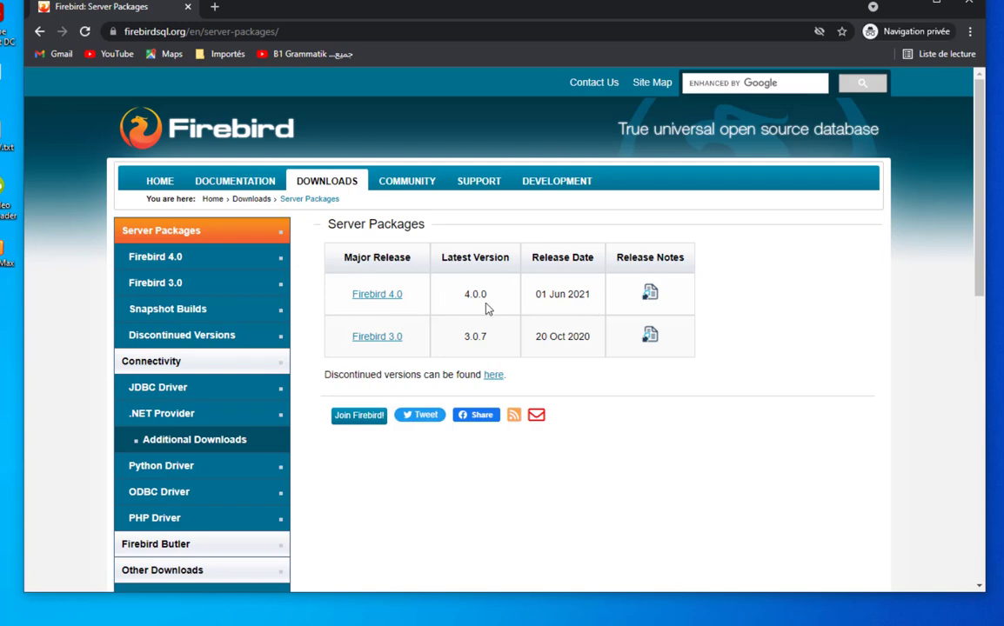
{"action": "mouse_move", "coordinate": [376, 294]}
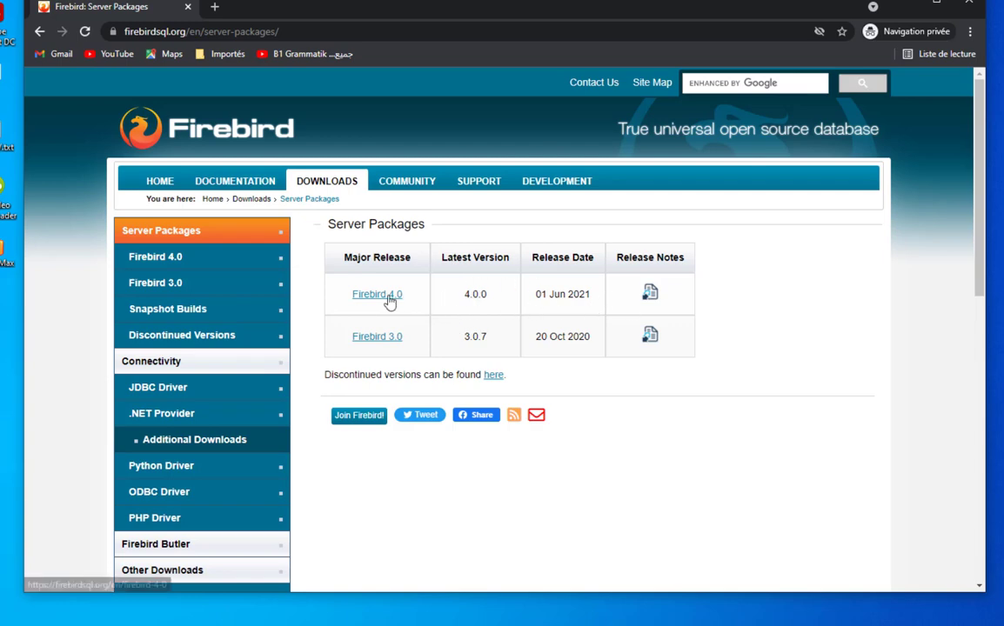
Download Firebird-4.0.0.2496-1-x64.exe from the Firebird 4.0 Win64 downloads.
{"action": "left_click", "coordinate": [375, 294]}
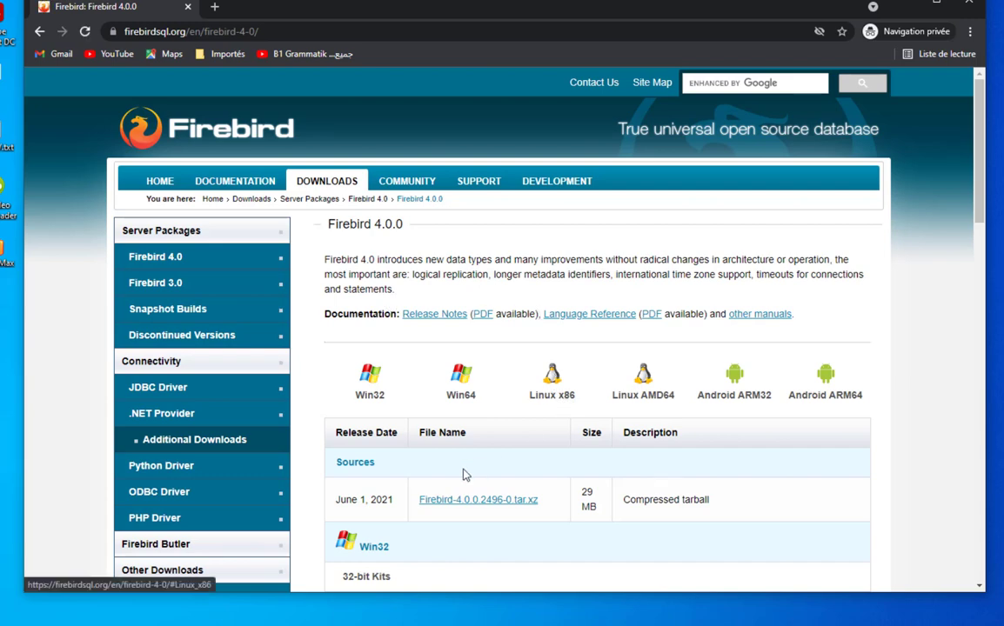
{"action": "mouse_move", "coordinate": [506, 433]}
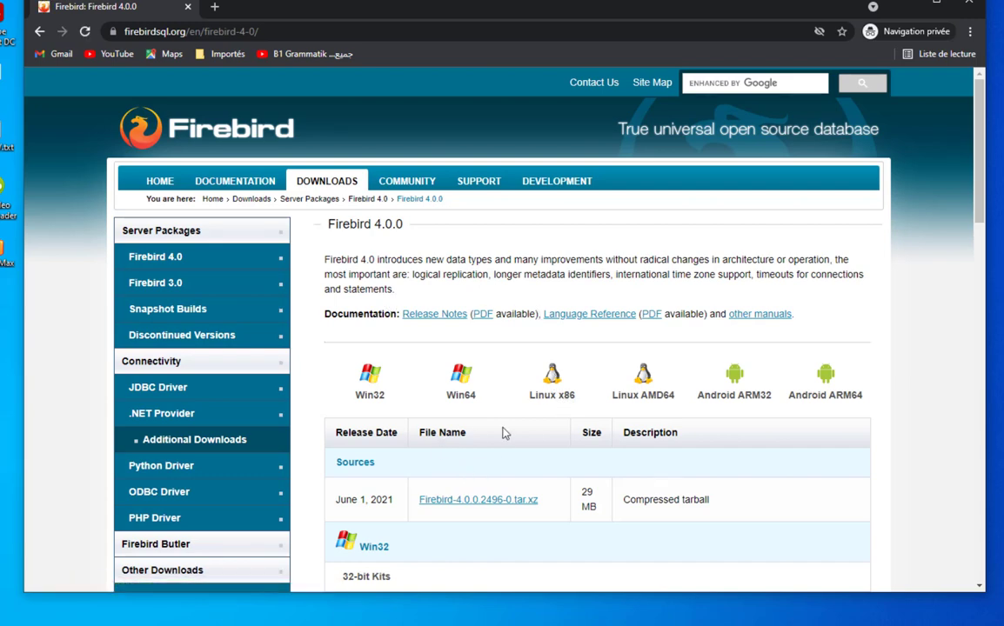
{"action": "scroll", "scroll_direction": "down", "scroll_amount": 3}
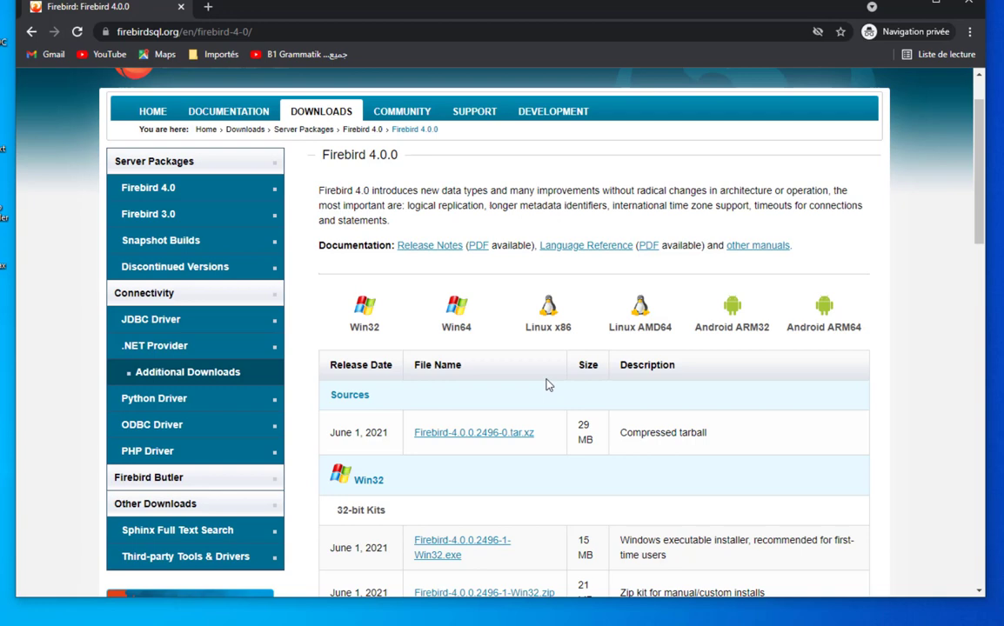
{"action": "mouse_move", "coordinate": [456, 315]}
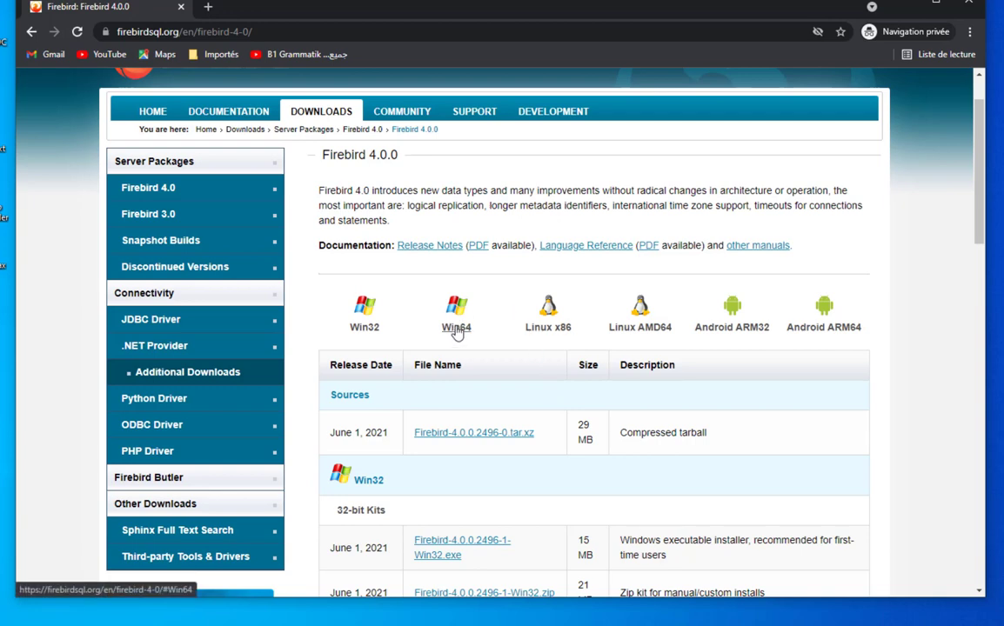
{"action": "left_click", "coordinate": [456, 313]}
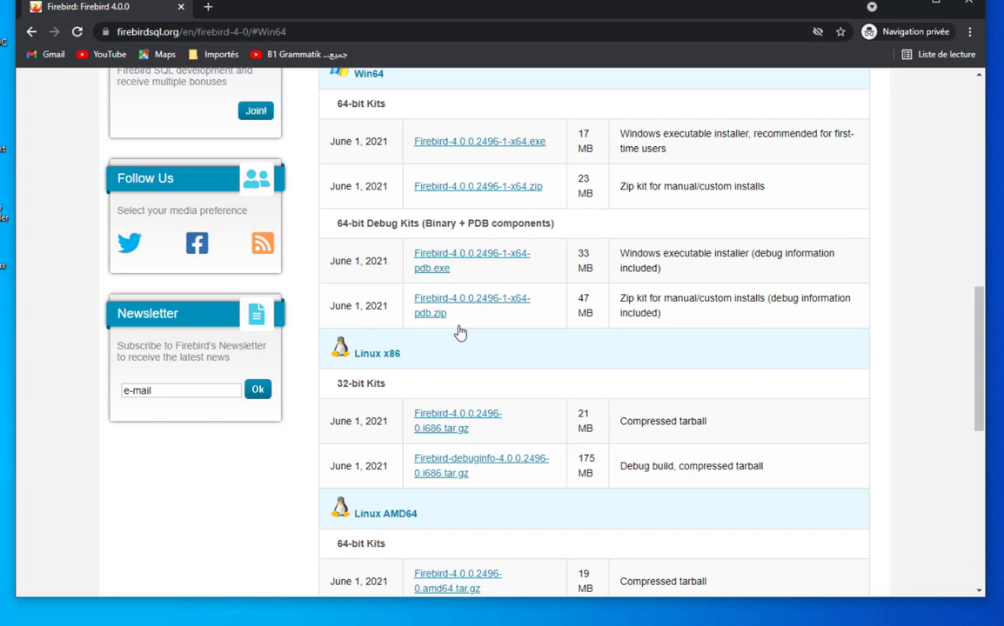
{"action": "mouse_move", "coordinate": [460, 331]}
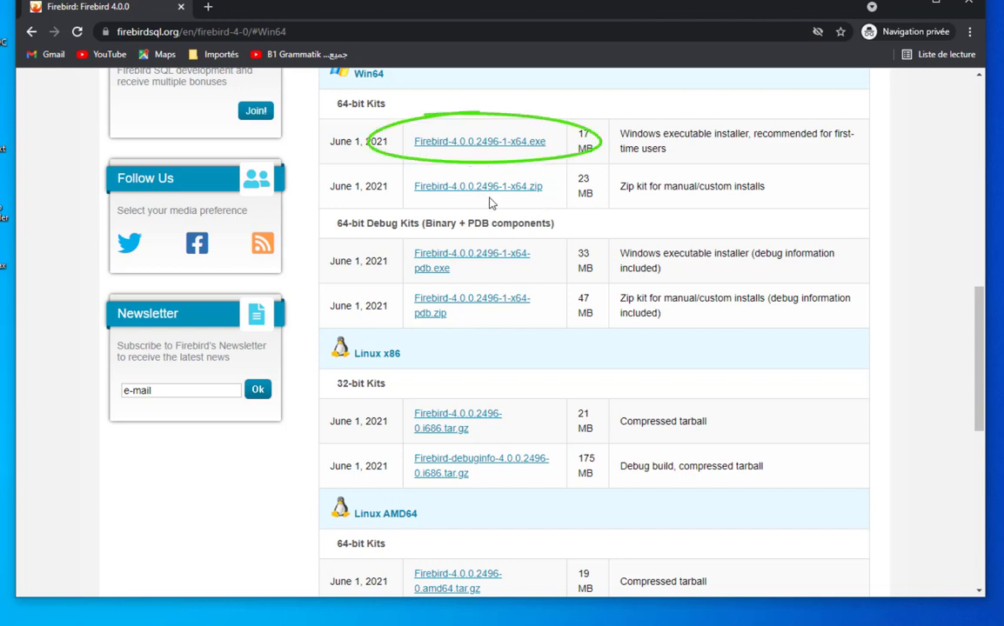
{"action": "mouse_move", "coordinate": [525, 159]}
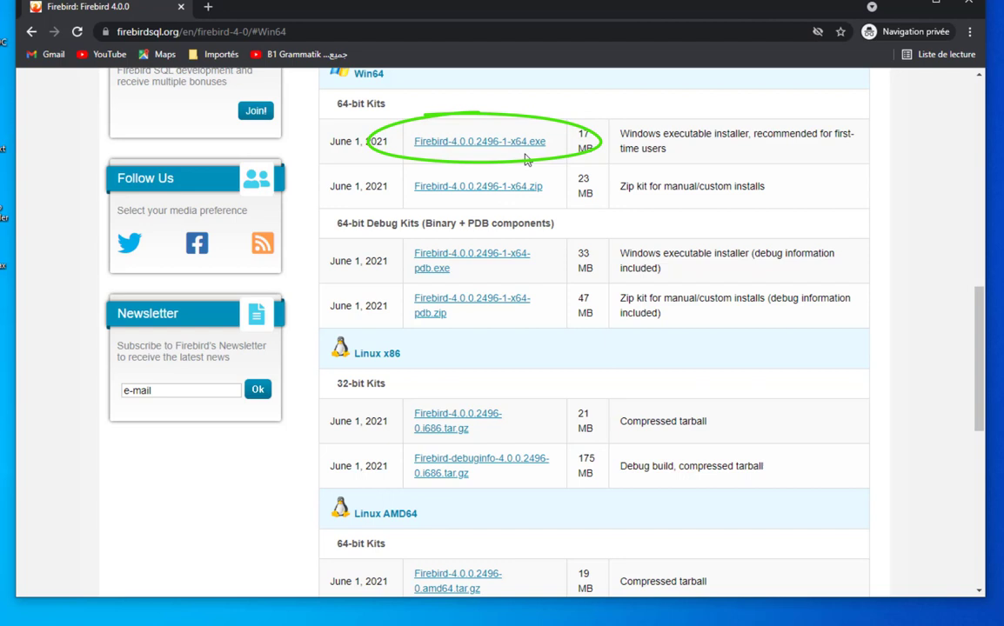
{"action": "mouse_move", "coordinate": [592, 164]}
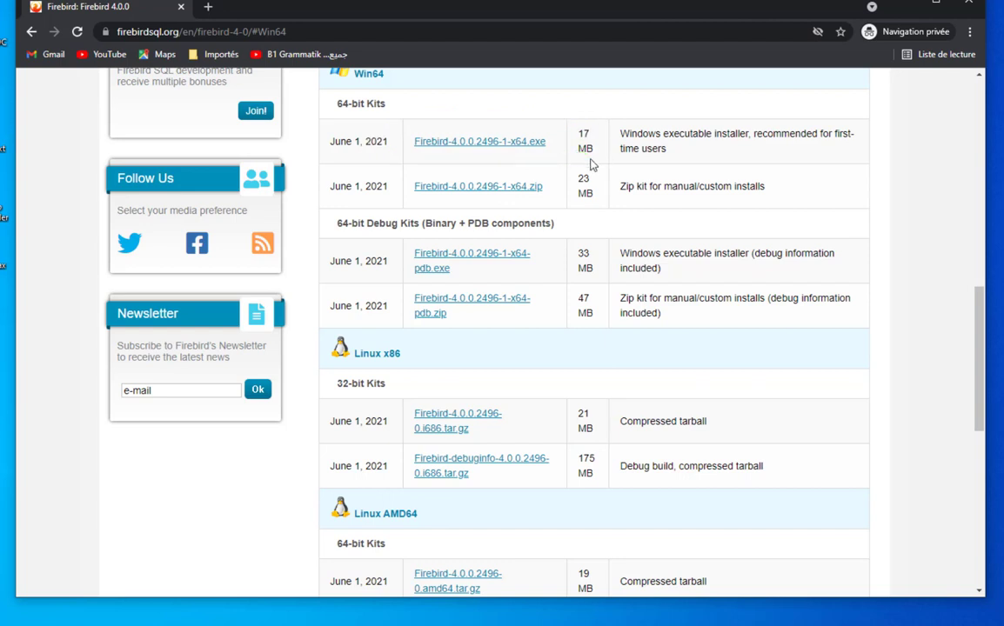
{"action": "left_click", "coordinate": [480, 141]}
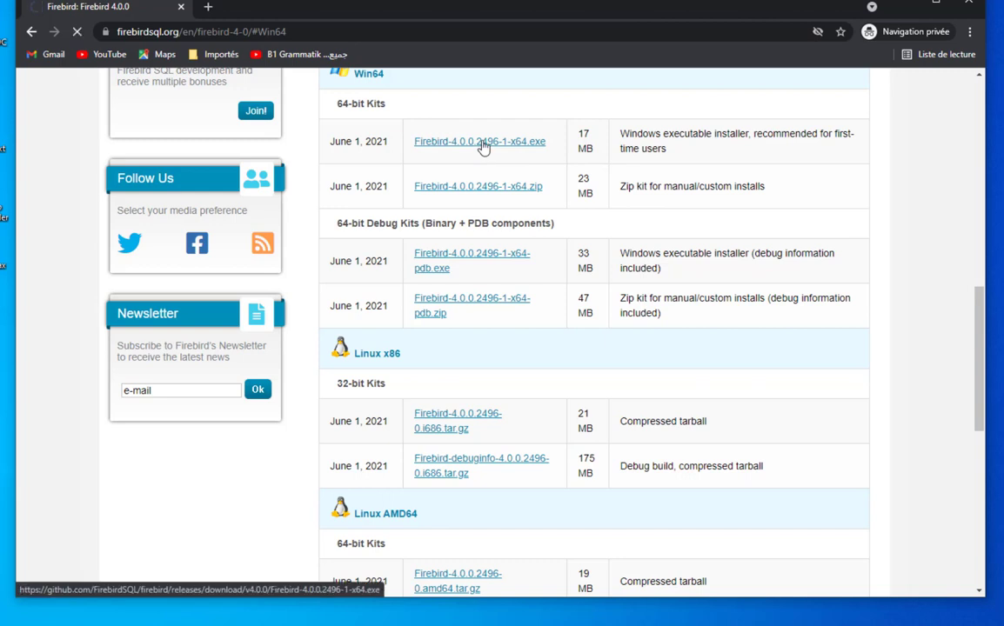
{"action": "left_click", "coordinate": [480, 141]}
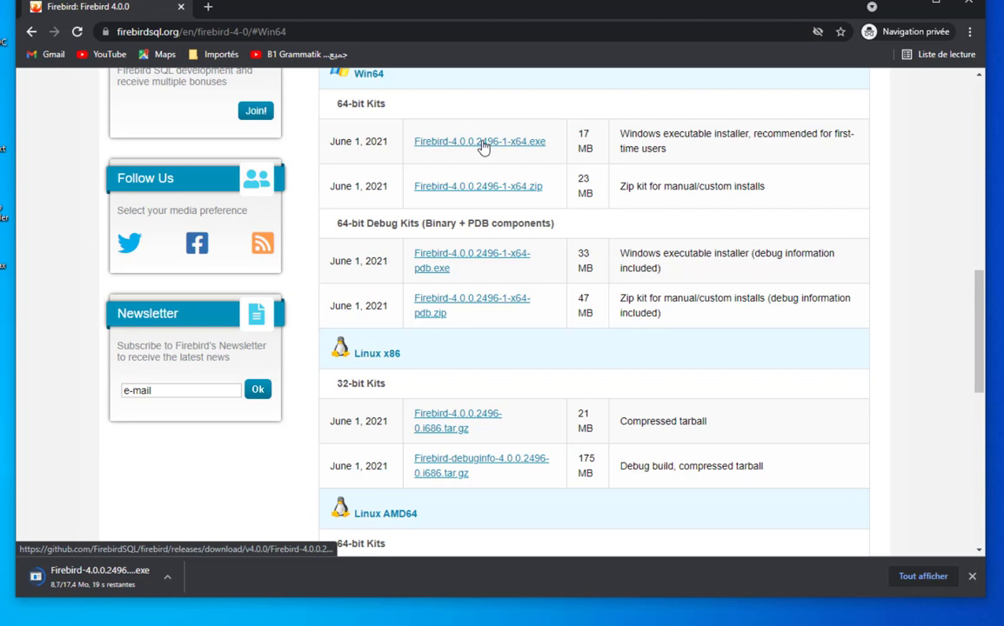
{"action": "mouse_move", "coordinate": [520, 312]}
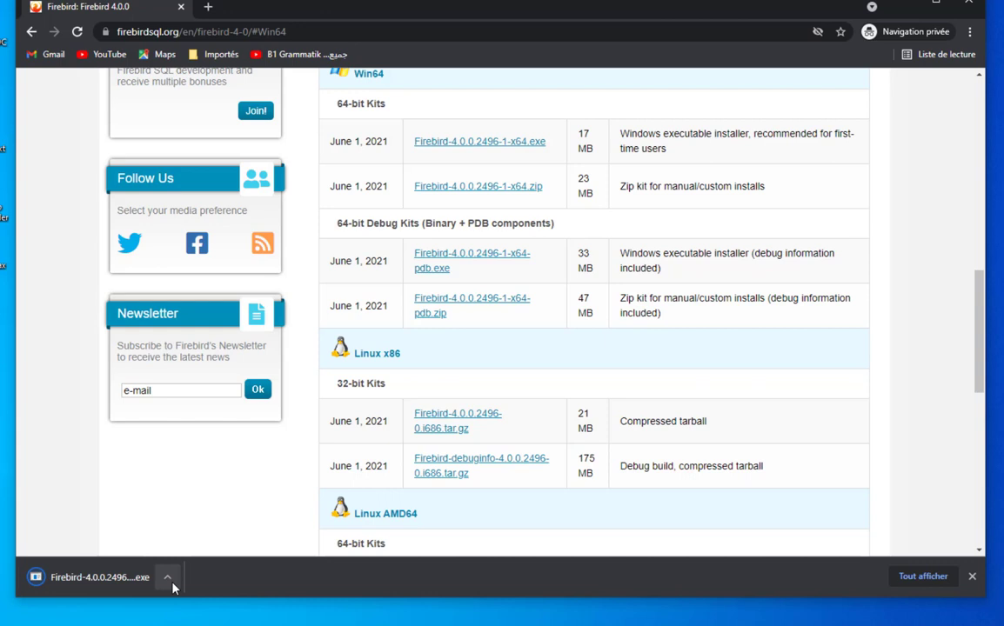
Launch the downloaded installer from Chrome's download bar with English as setup language.
{"action": "left_click", "coordinate": [167, 578]}
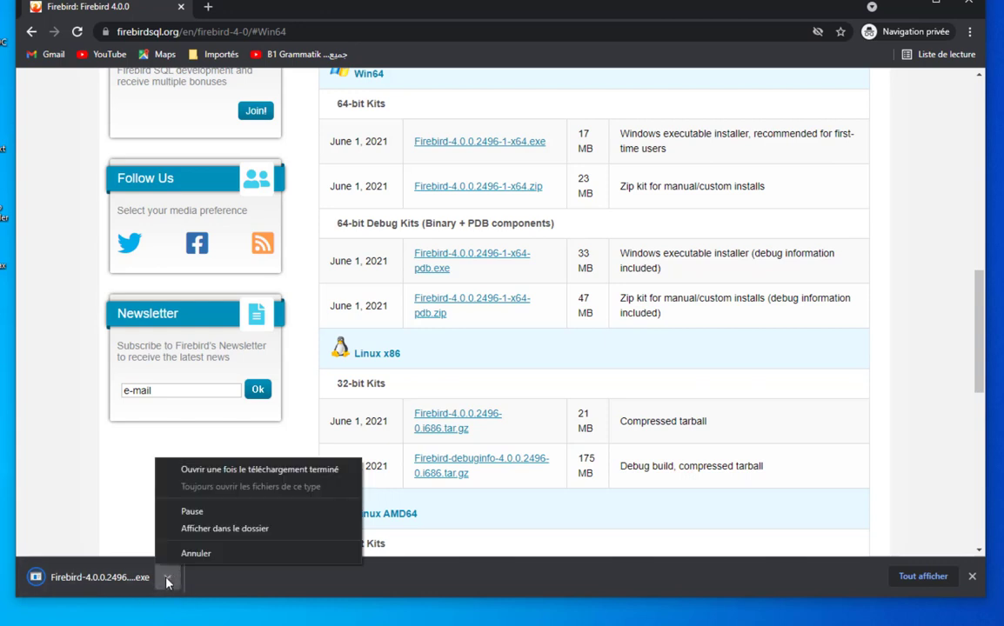
{"action": "left_click", "coordinate": [279, 445]}
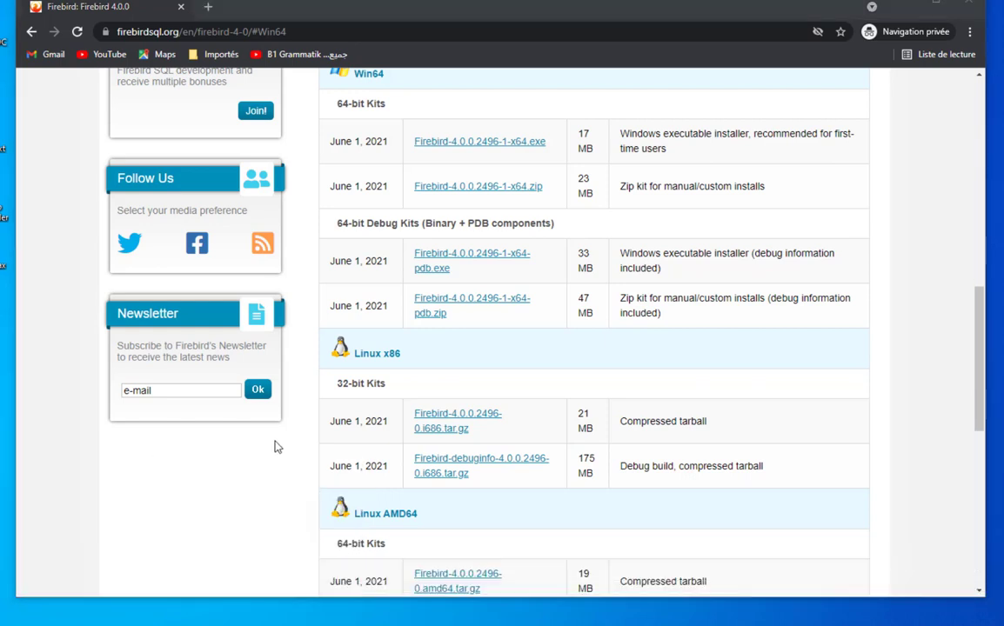
{"action": "mouse_move", "coordinate": [305, 426]}
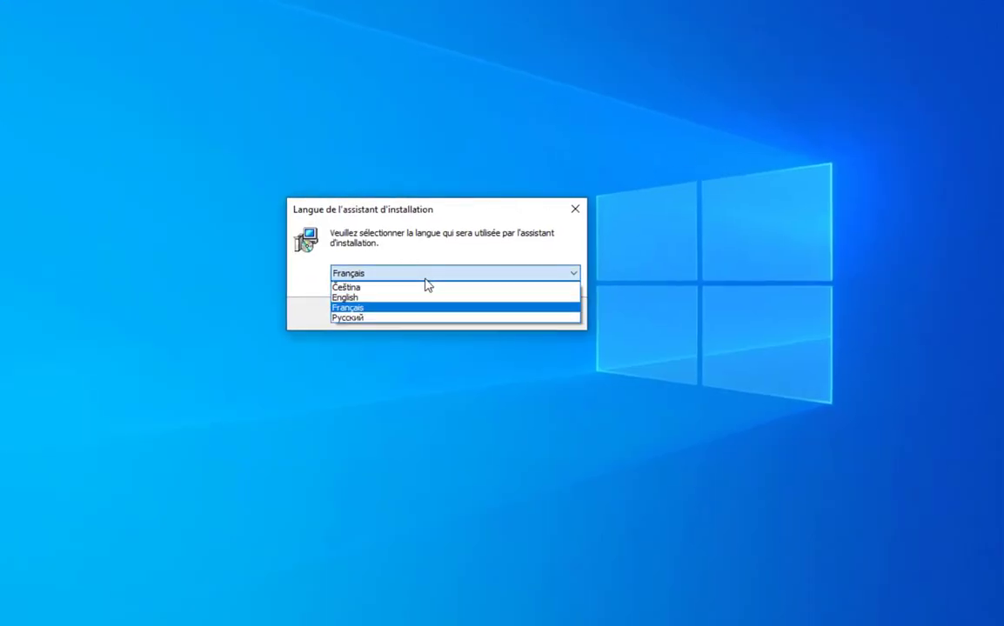
{"action": "left_click", "coordinate": [345, 298]}
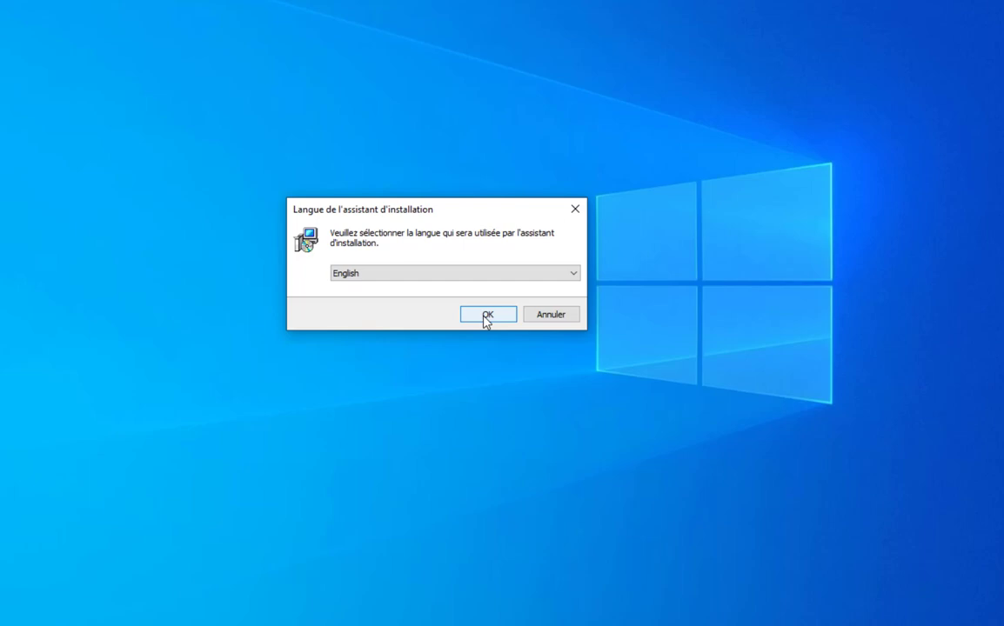
{"action": "left_click", "coordinate": [487, 314]}
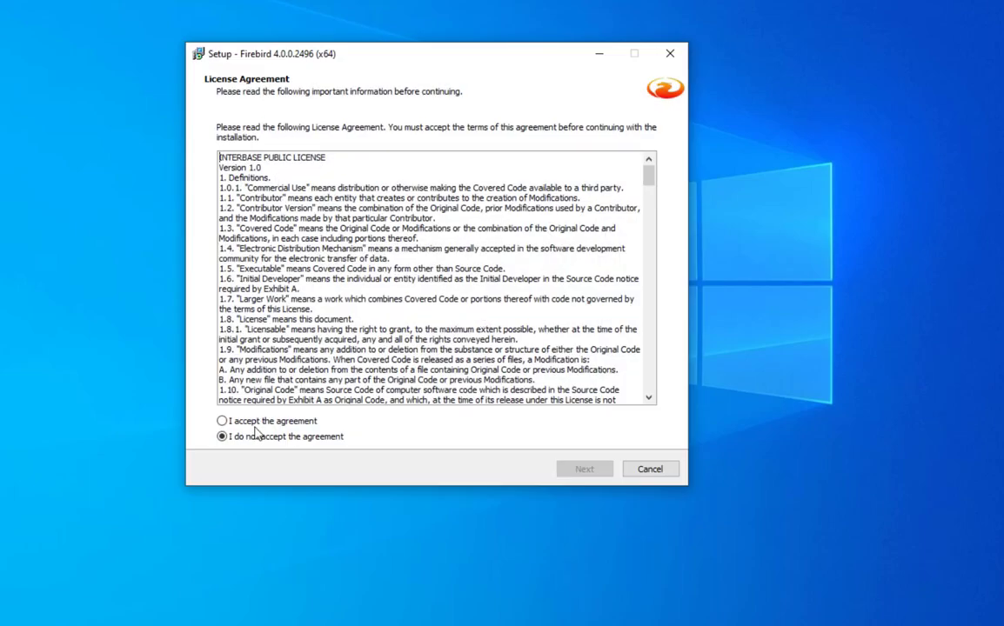
Accept the license agreement and keep the default destination folder, reaching Select Components.
{"action": "left_click", "coordinate": [223, 421]}
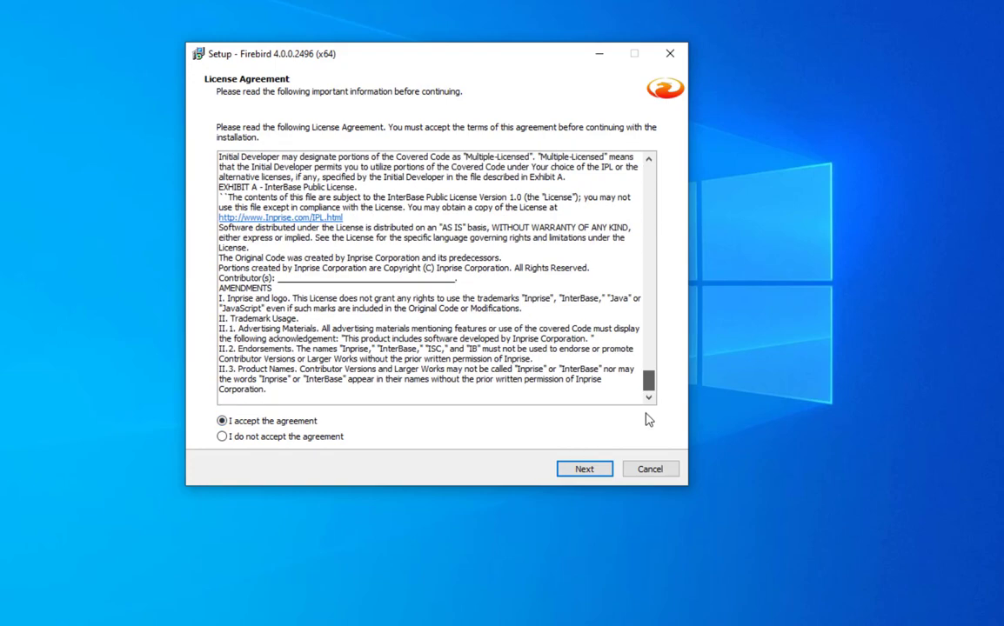
{"action": "left_click", "coordinate": [585, 470]}
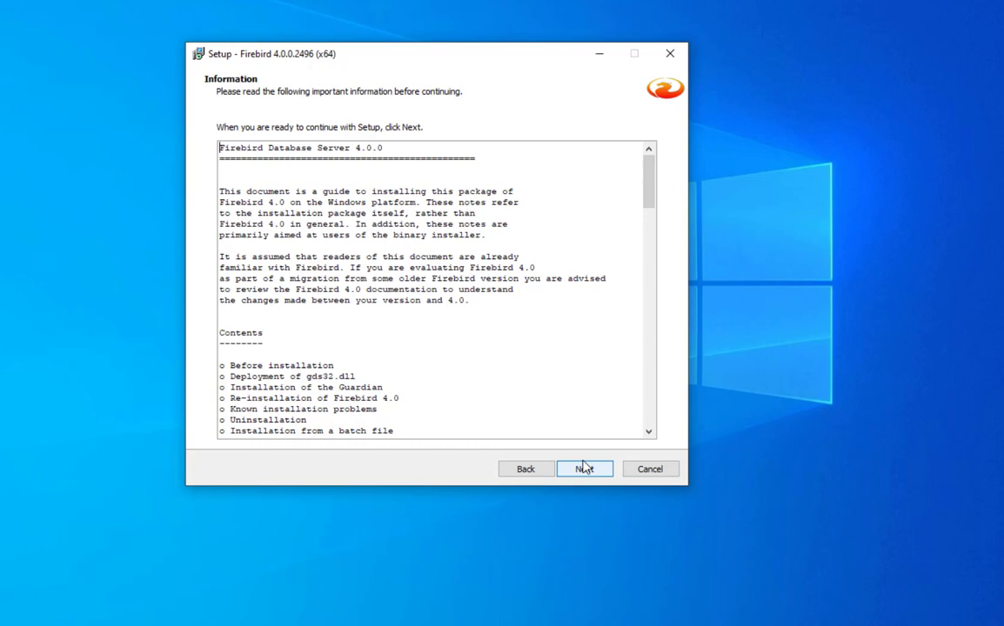
{"action": "left_click", "coordinate": [585, 470]}
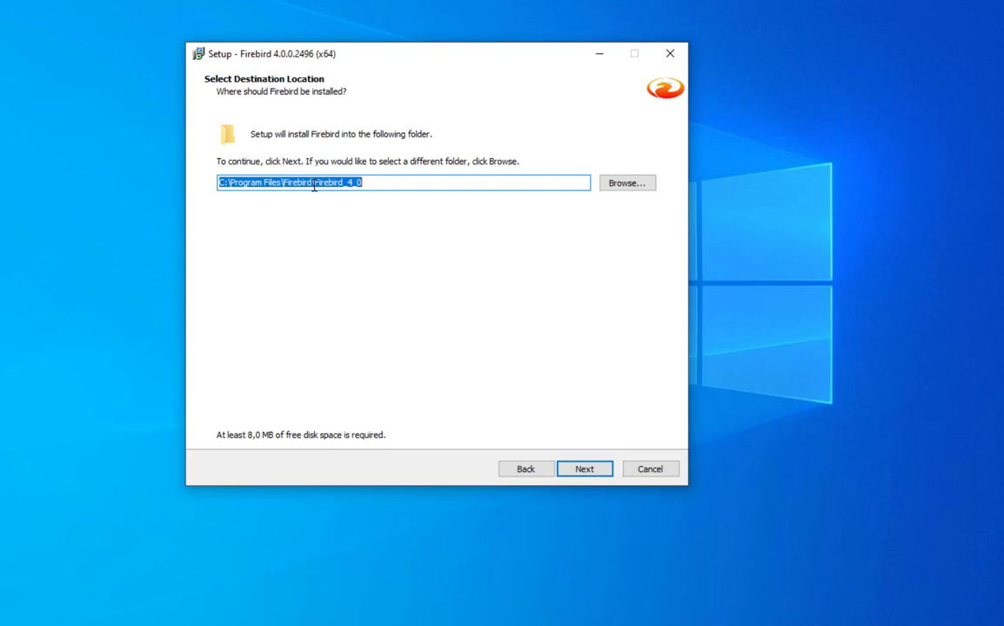
{"action": "mouse_move", "coordinate": [397, 198]}
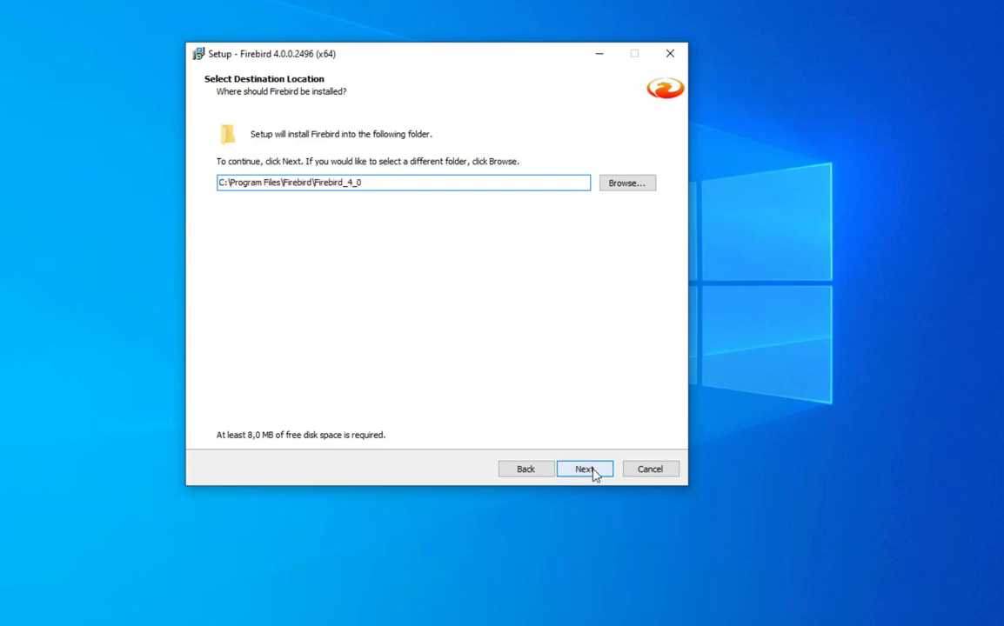
{"action": "left_click", "coordinate": [584, 470]}
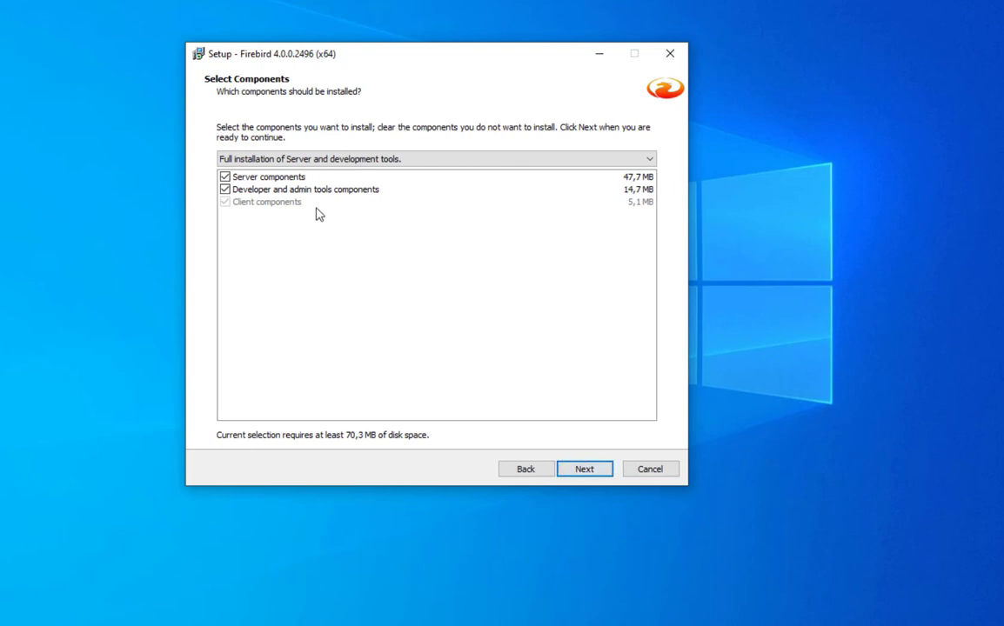
{"action": "mouse_move", "coordinate": [247, 183]}
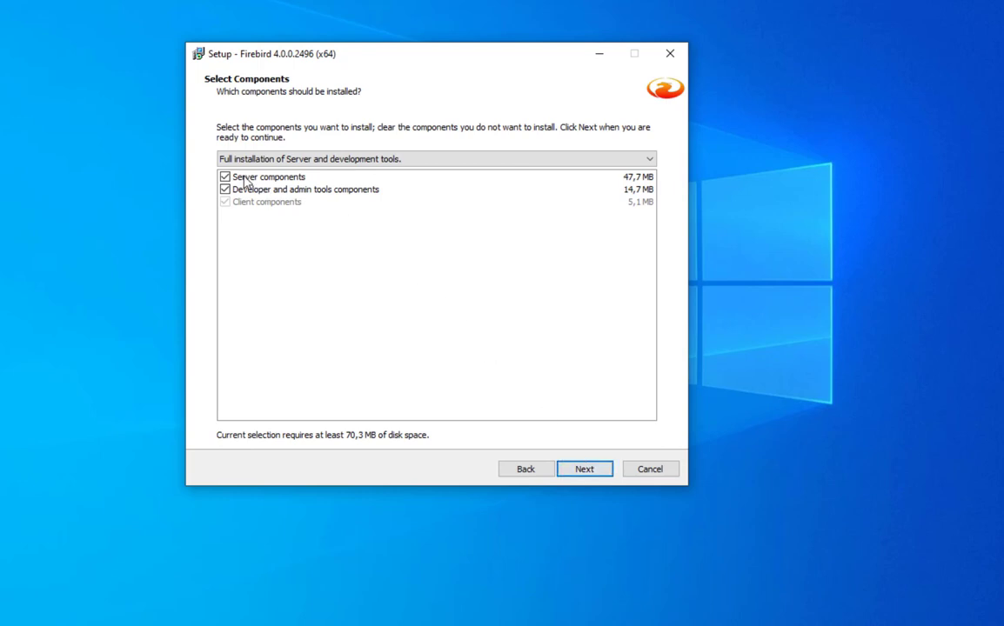
{"action": "mouse_move", "coordinate": [414, 179]}
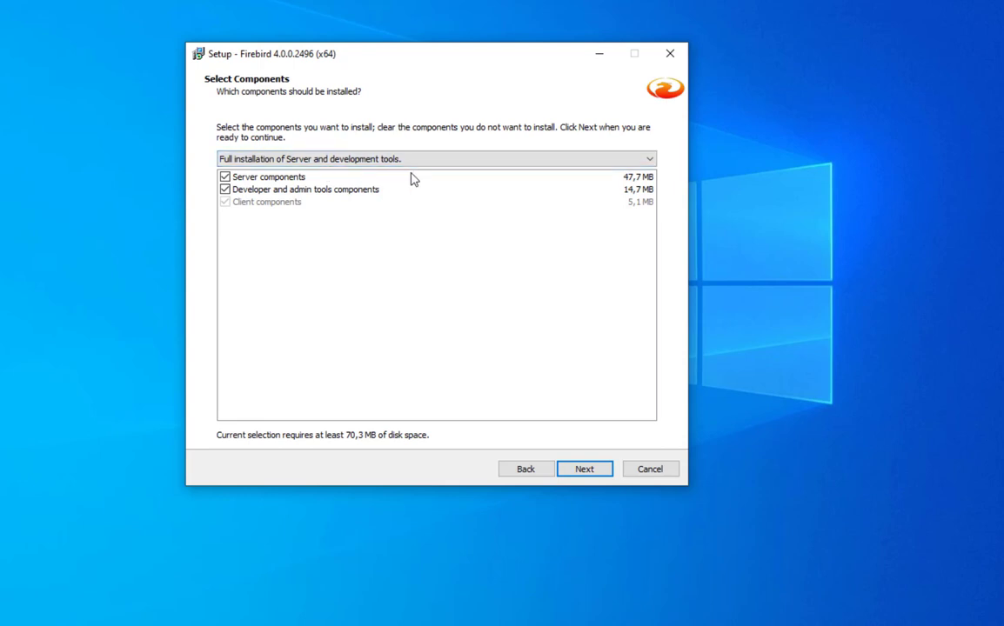
{"action": "mouse_move", "coordinate": [344, 198]}
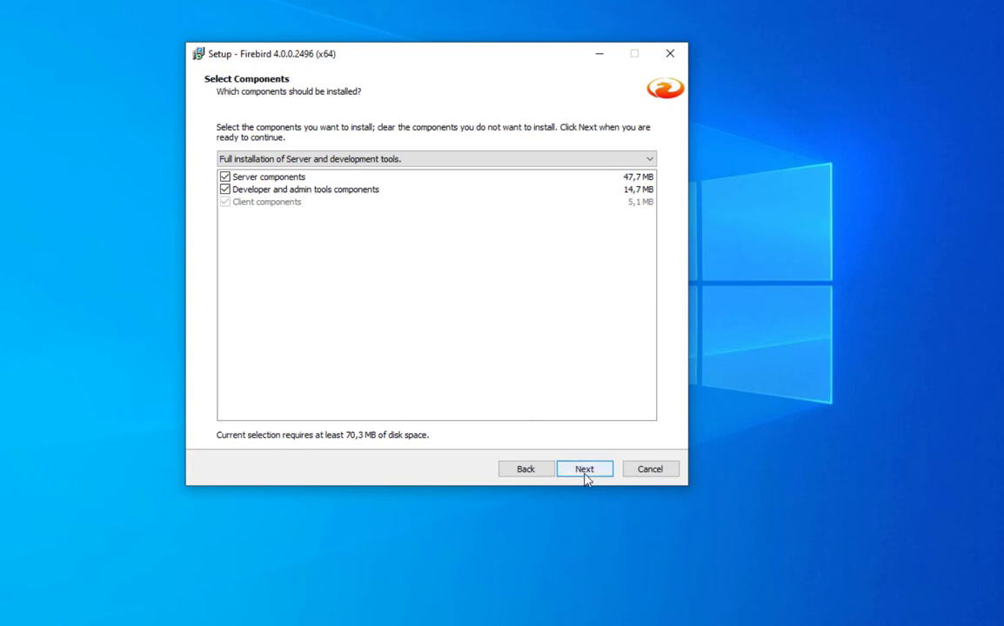
Keep full components and opt out of a Start Menu folder, reaching Select Additional Tasks.
{"action": "left_click", "coordinate": [584, 470]}
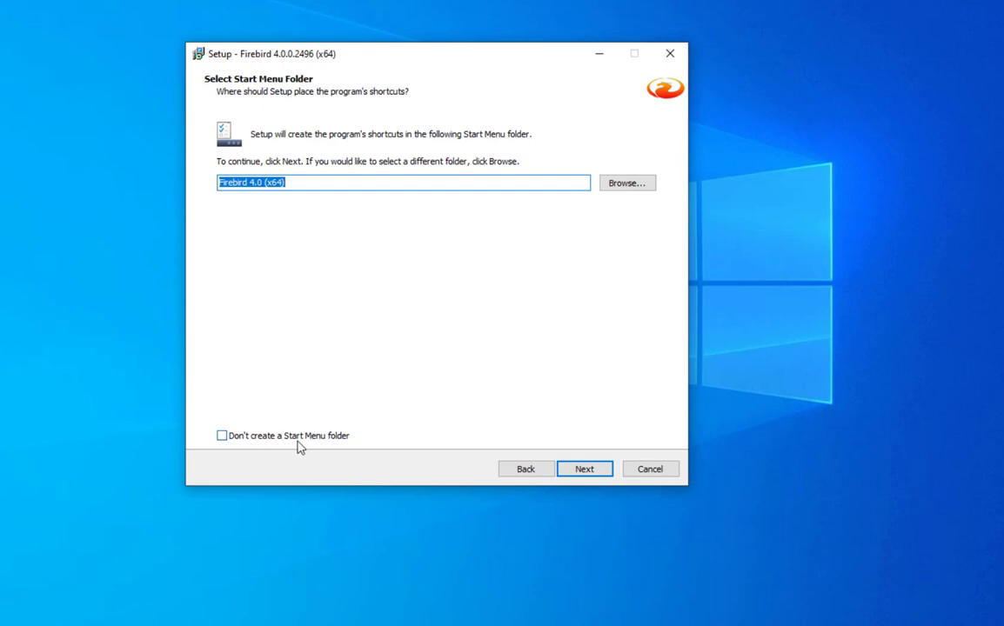
{"action": "left_click", "coordinate": [223, 435]}
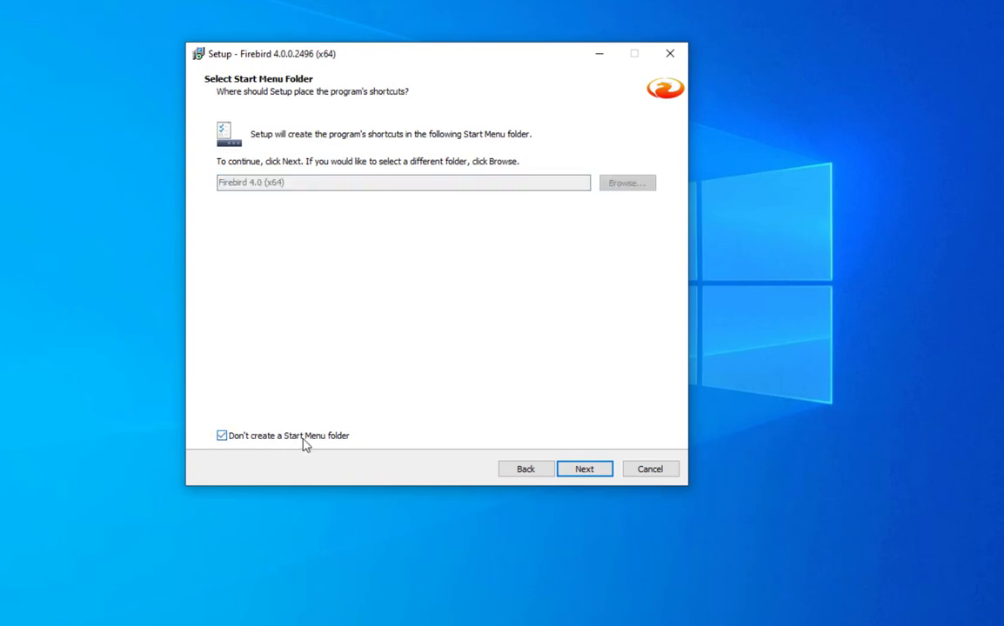
{"action": "left_click", "coordinate": [585, 470]}
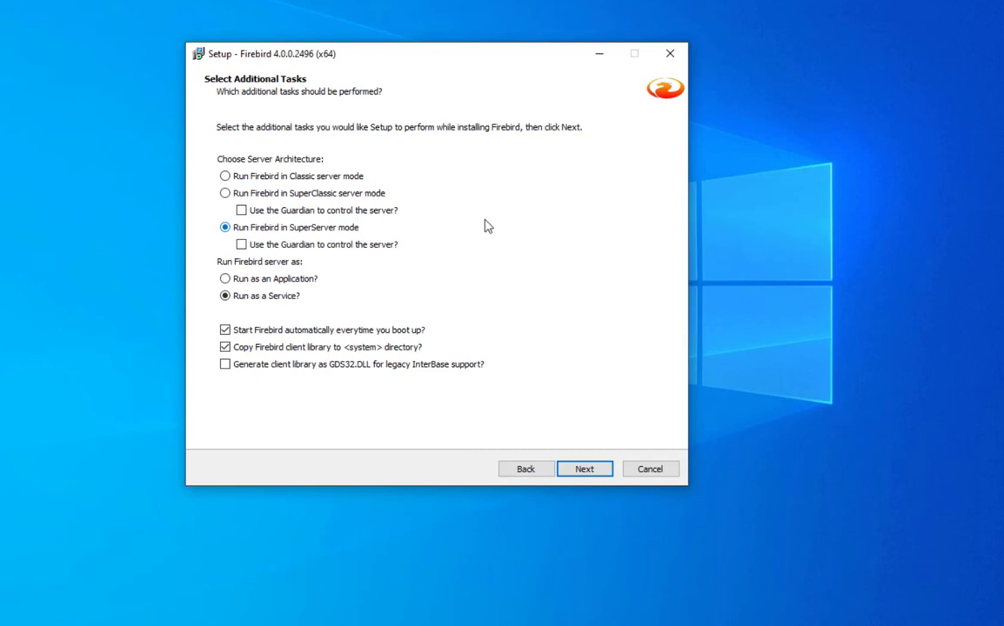
{"action": "mouse_move", "coordinate": [393, 108]}
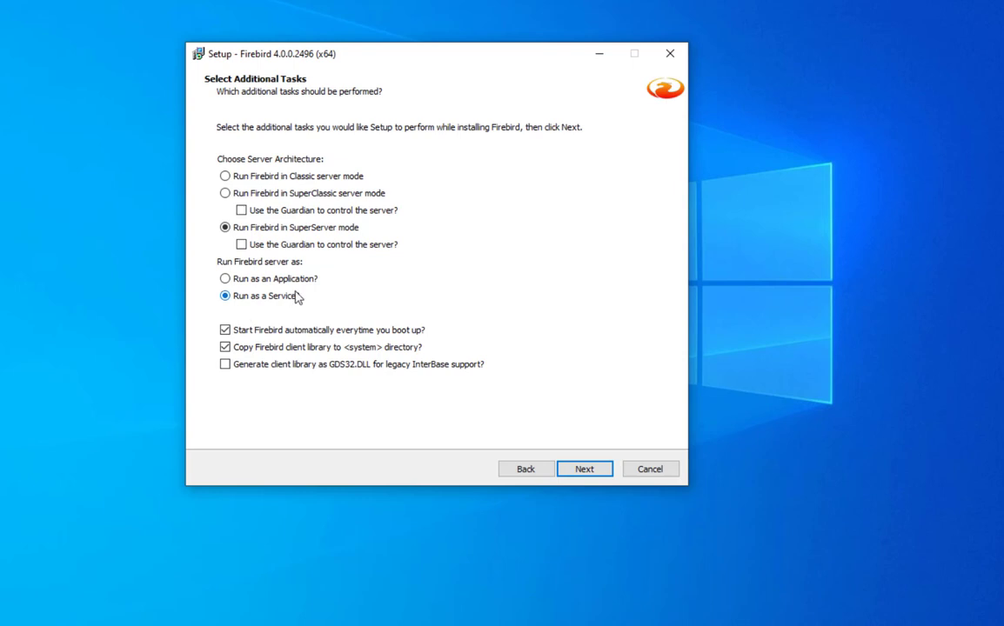
{"action": "mouse_move", "coordinate": [311, 299]}
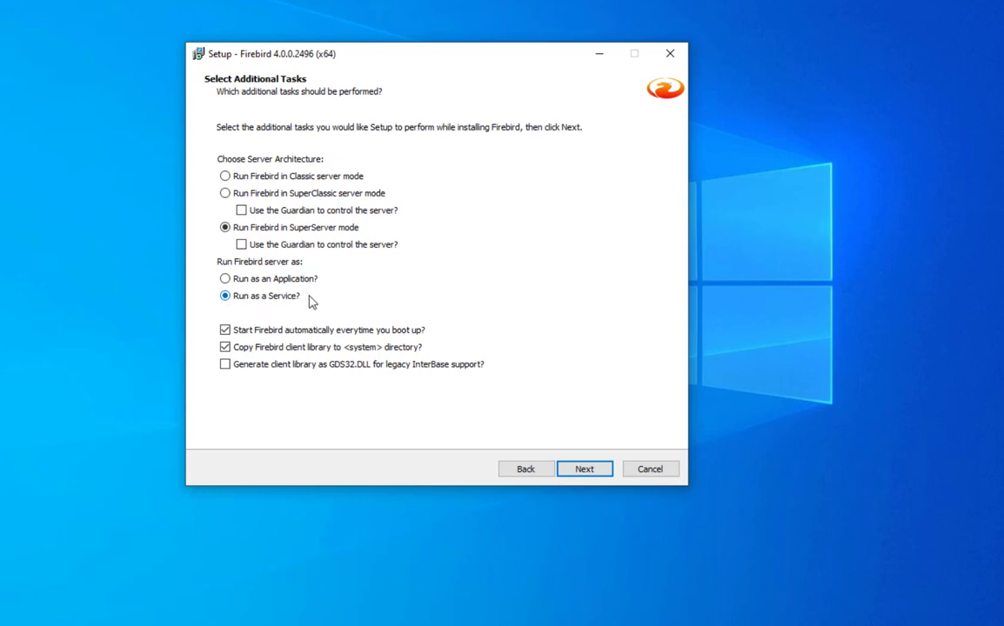
{"action": "mouse_move", "coordinate": [252, 320]}
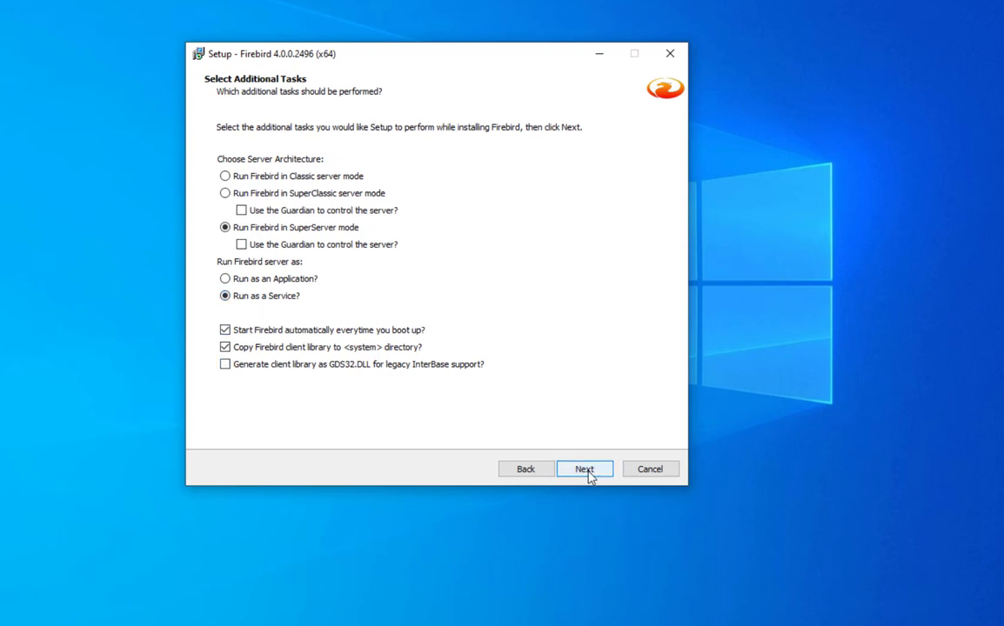
{"action": "left_click", "coordinate": [584, 470]}
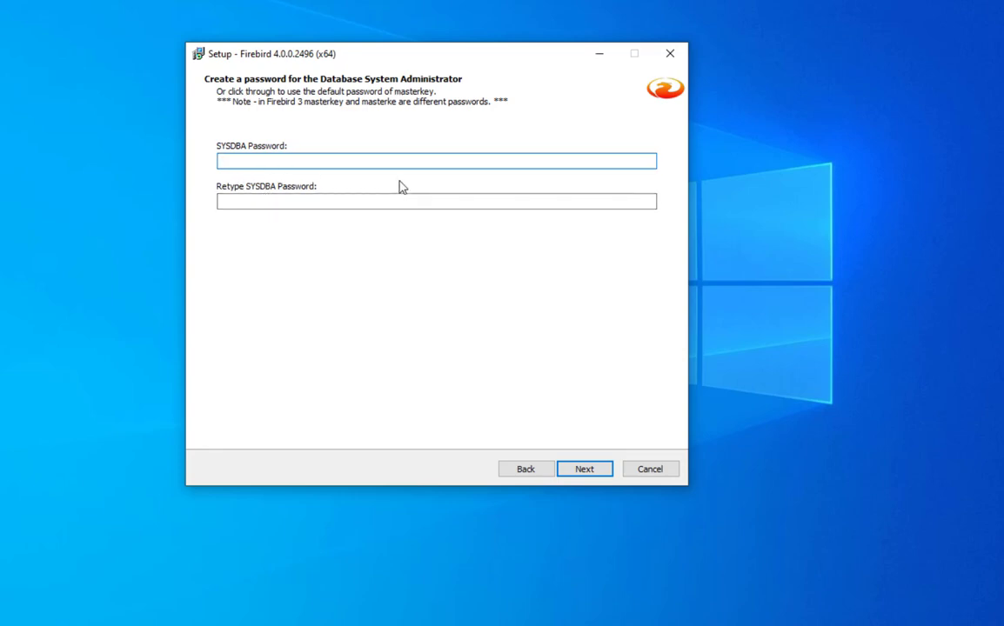
{"action": "type", "text": "••"}
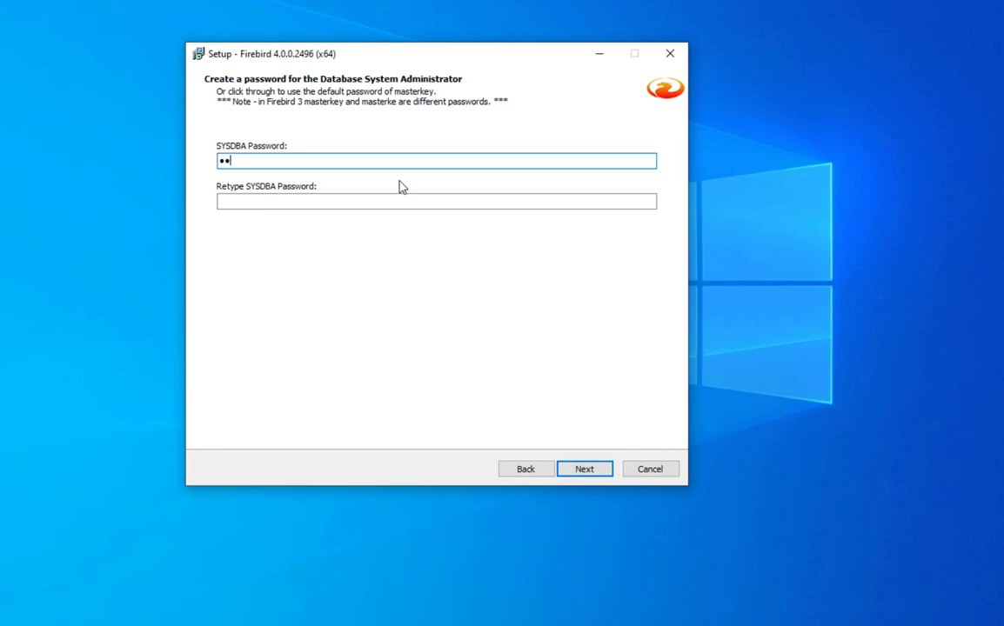
{"action": "type", "text": "••"}
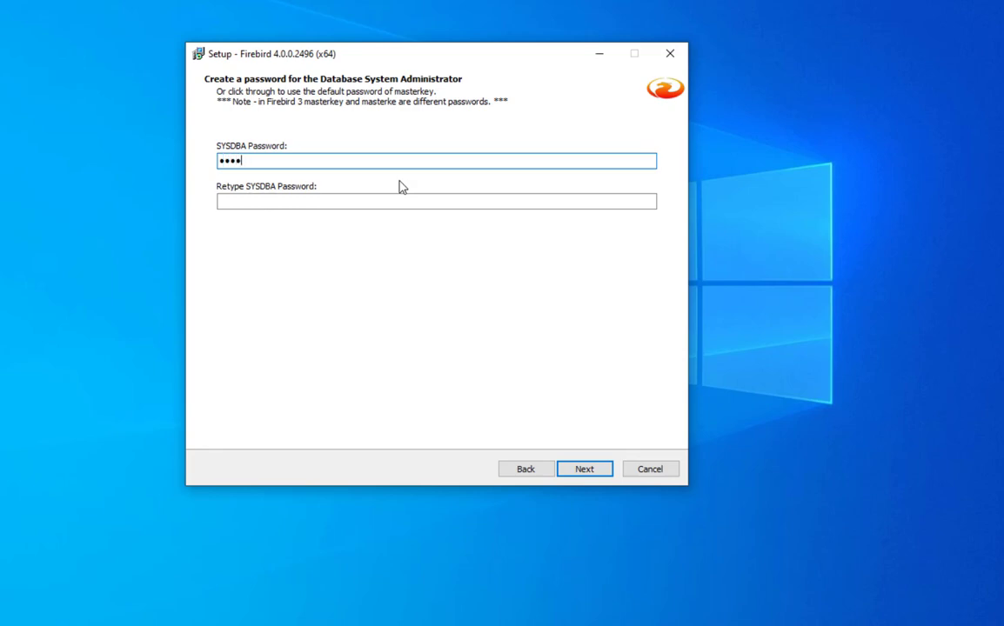
{"action": "key", "text": "ctrl+a"}
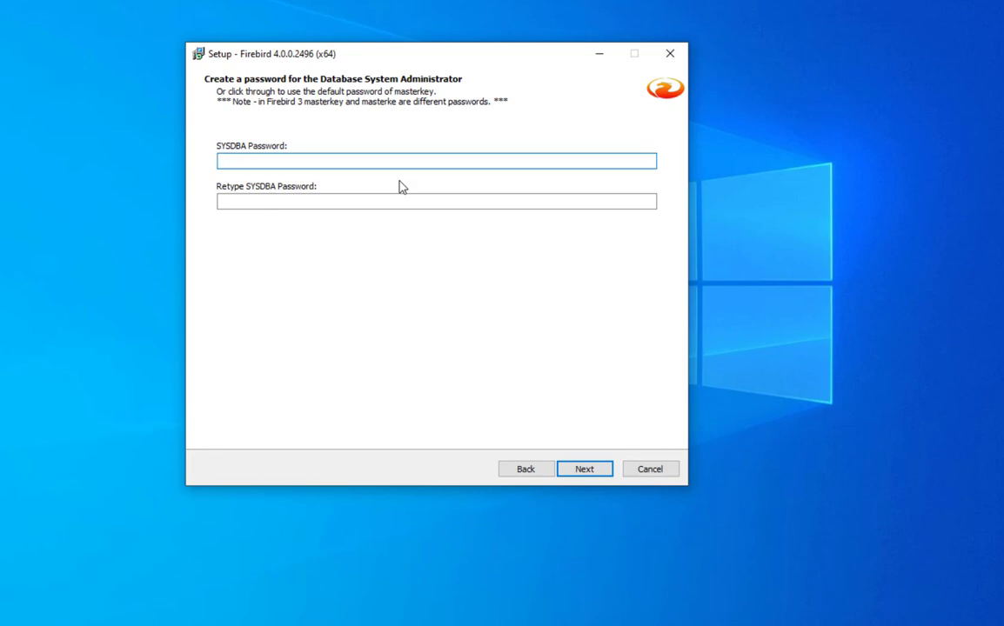
{"action": "type", "text": "masterkey"}
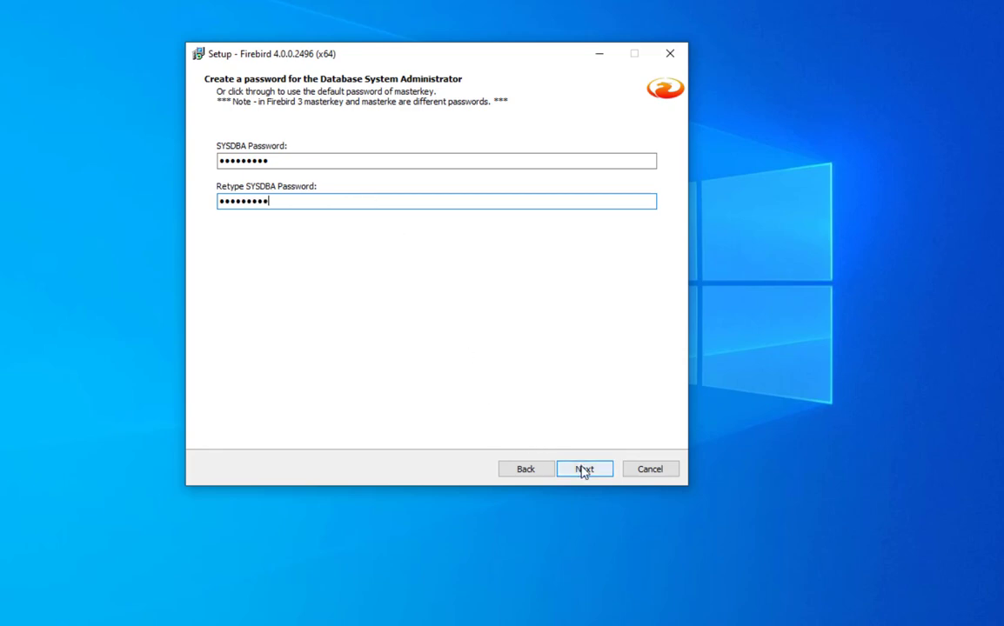
{"action": "left_click", "coordinate": [584, 470]}
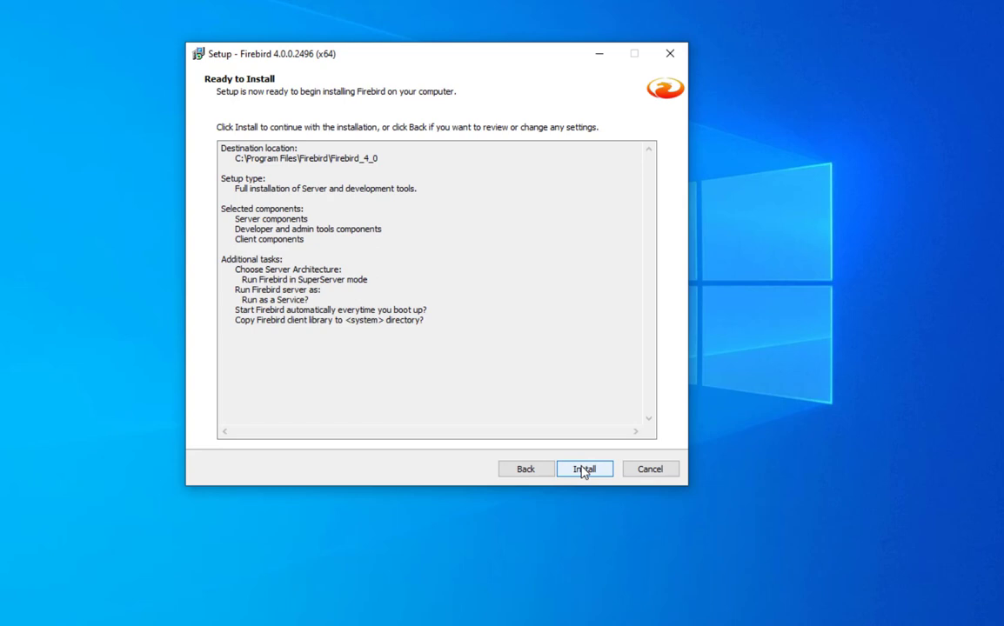
Run the installation, pass the release notes and finish the wizard with both checkboxes ticked.
{"action": "left_click", "coordinate": [584, 469]}
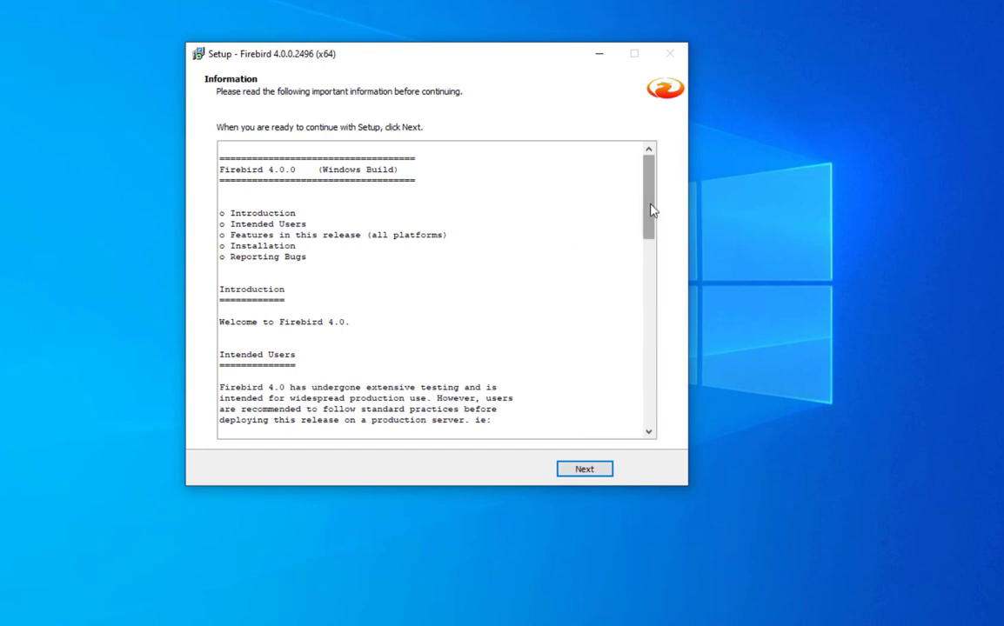
{"action": "scroll", "scroll_direction": "down", "scroll_amount": 3}
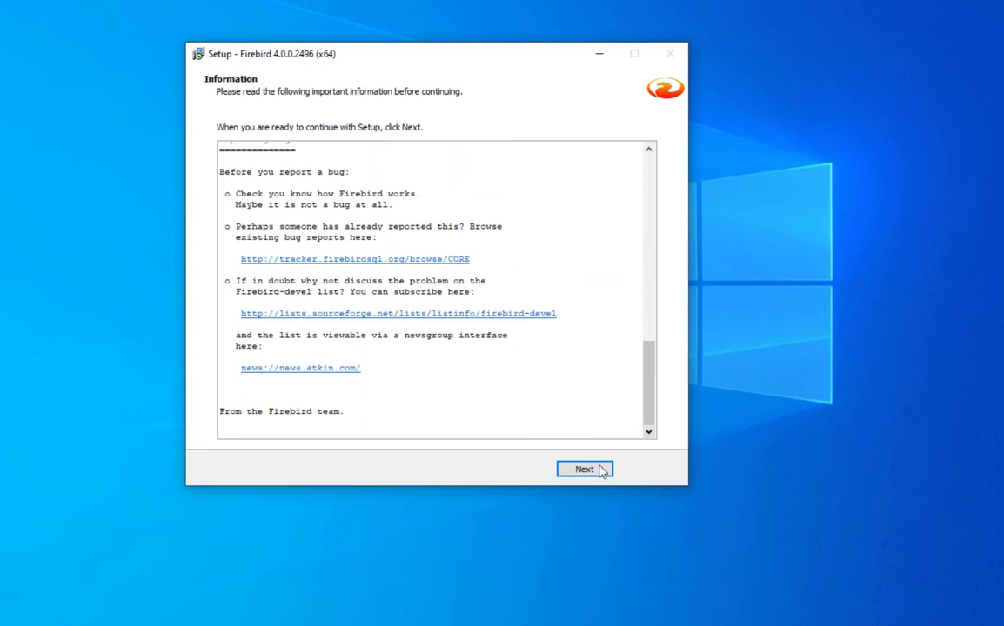
{"action": "left_click", "coordinate": [585, 470]}
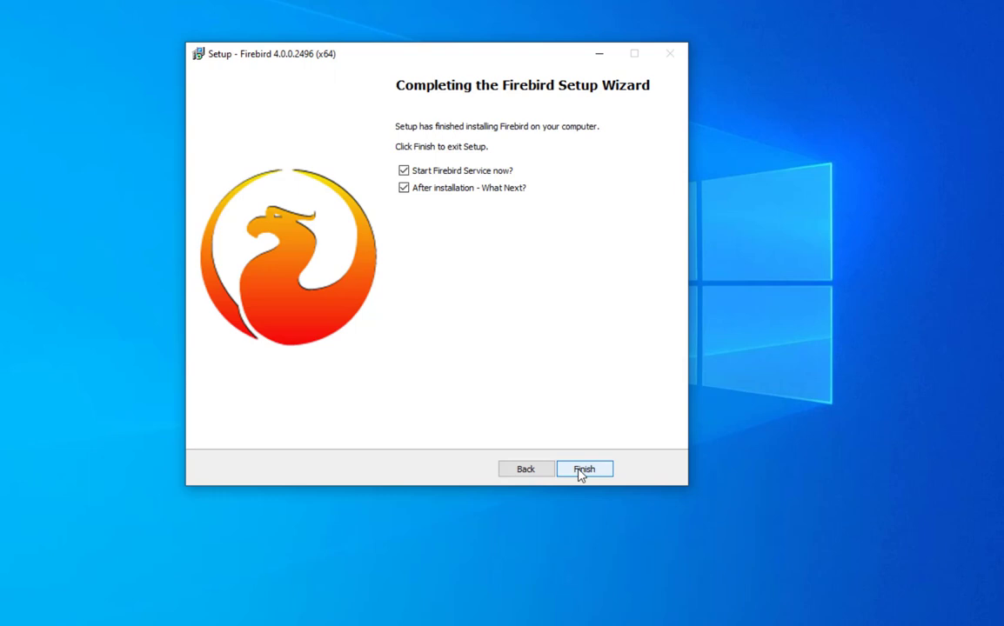
{"action": "mouse_move", "coordinate": [433, 178]}
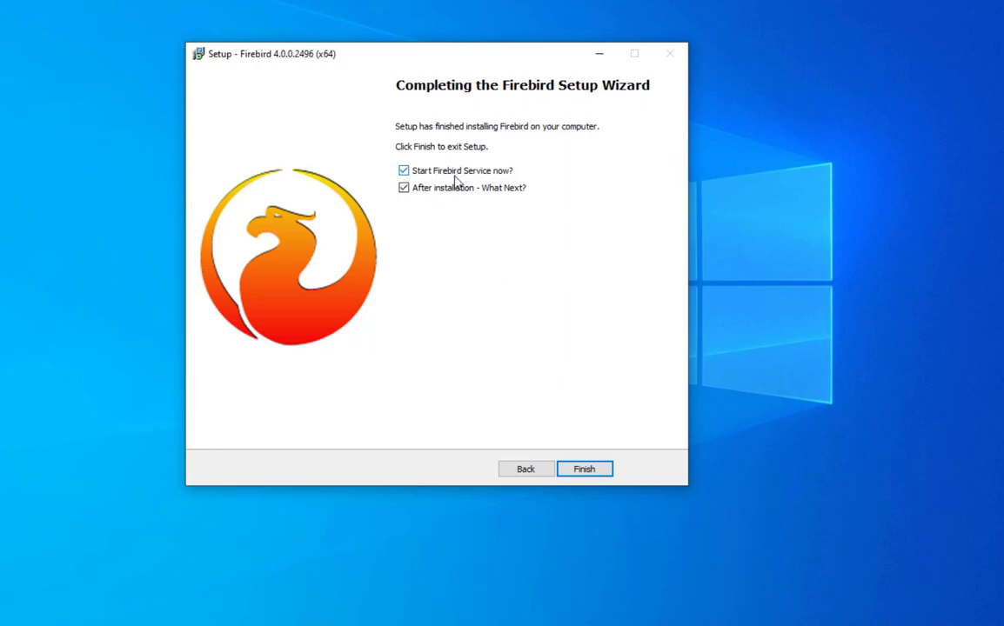
{"action": "mouse_move", "coordinate": [543, 214]}
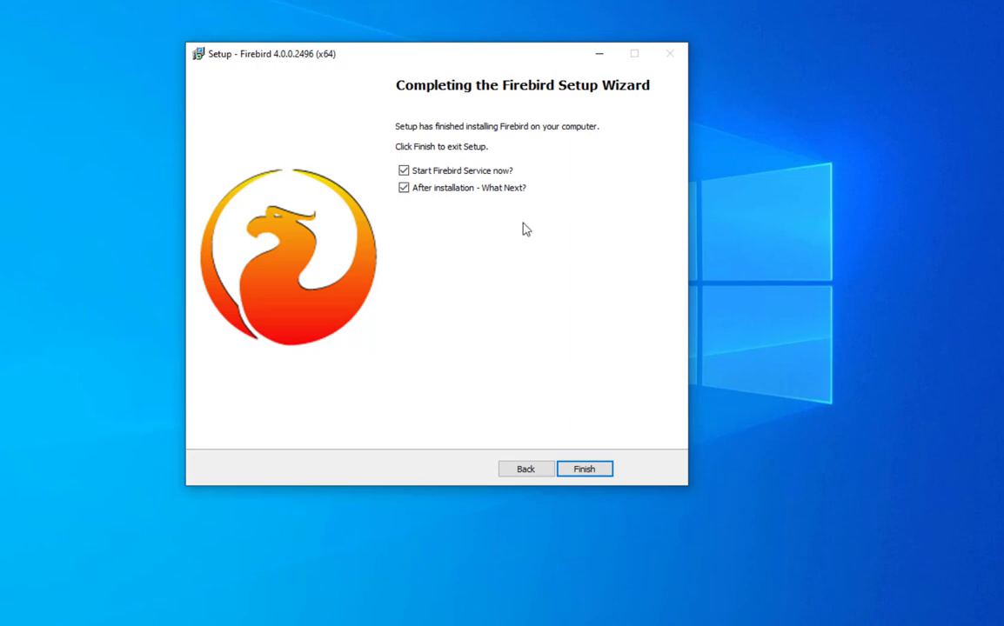
{"action": "left_click", "coordinate": [584, 470]}
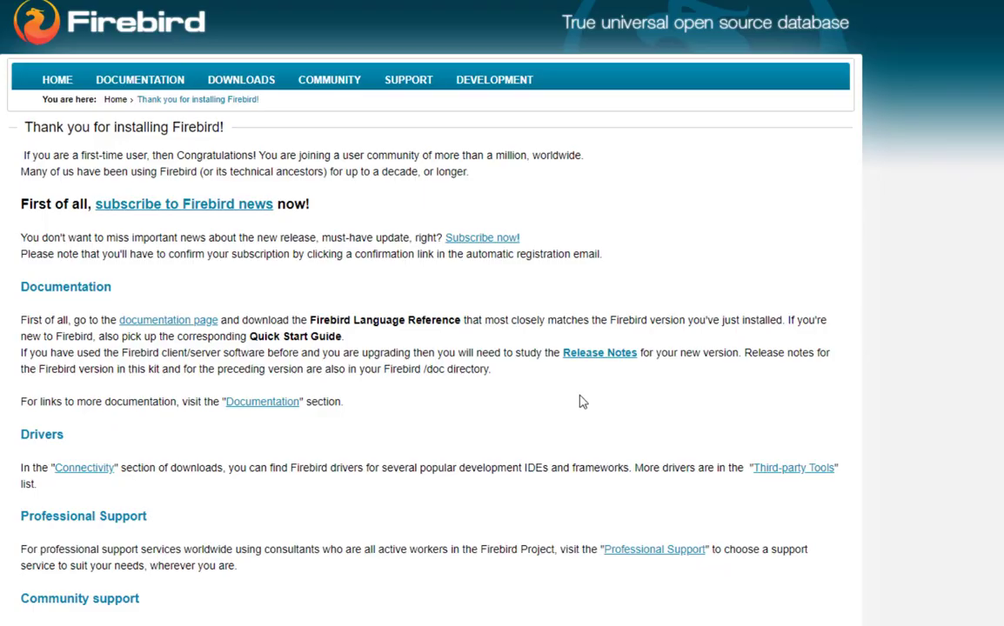
{"action": "mouse_move", "coordinate": [150, 37]}
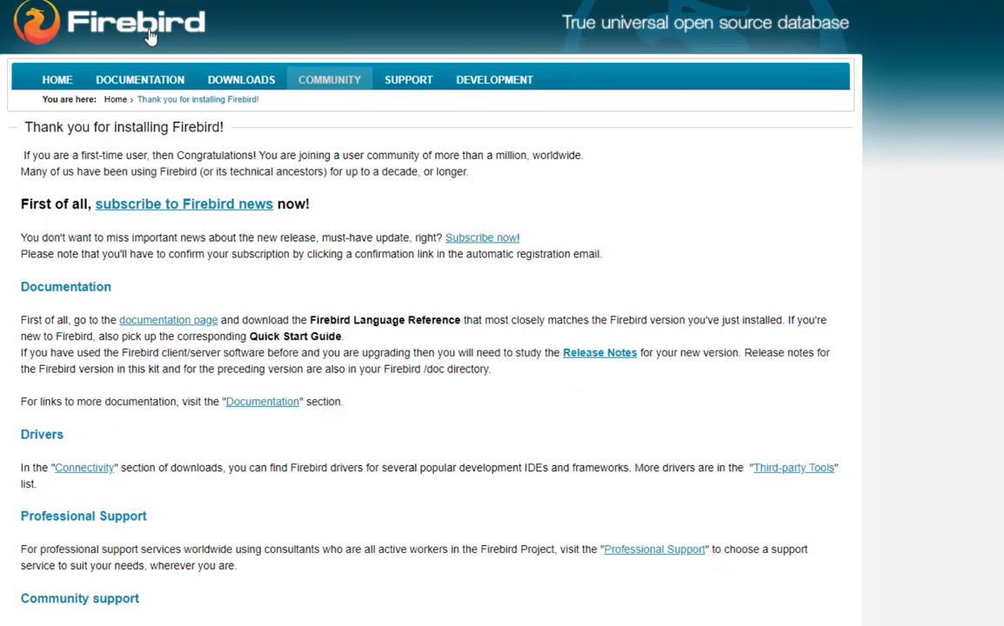
{"action": "mouse_move", "coordinate": [268, 316]}
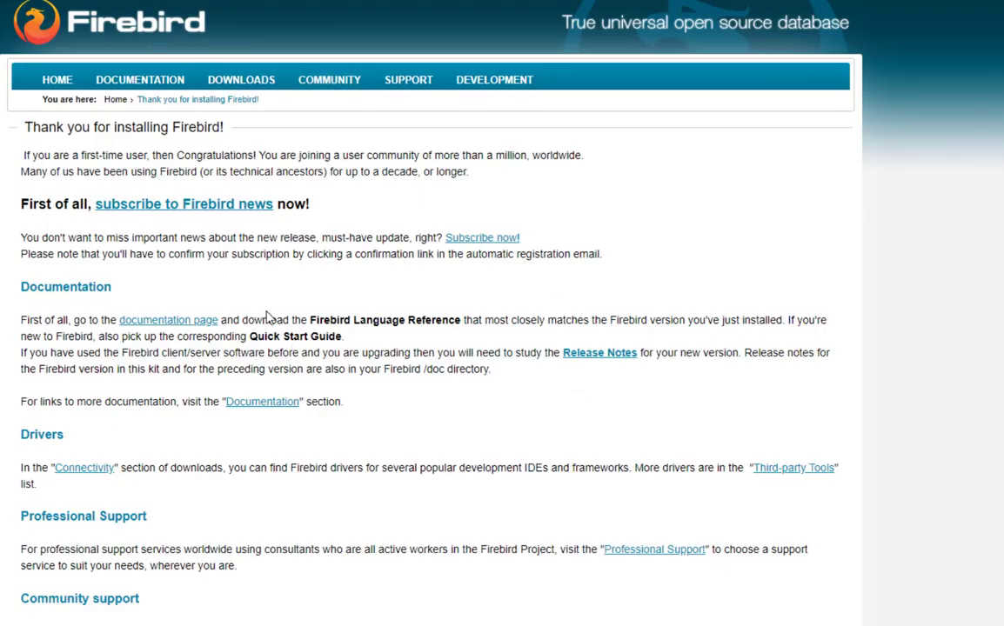
{"action": "scroll", "scroll_direction": "down", "scroll_amount": 3}
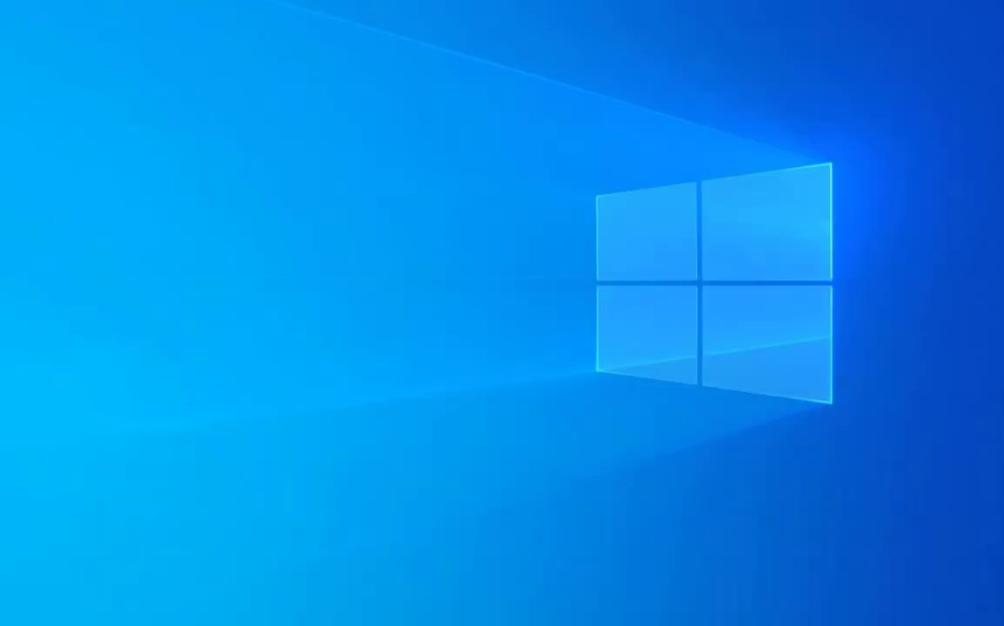
{"action": "mouse_move", "coordinate": [706, 487]}
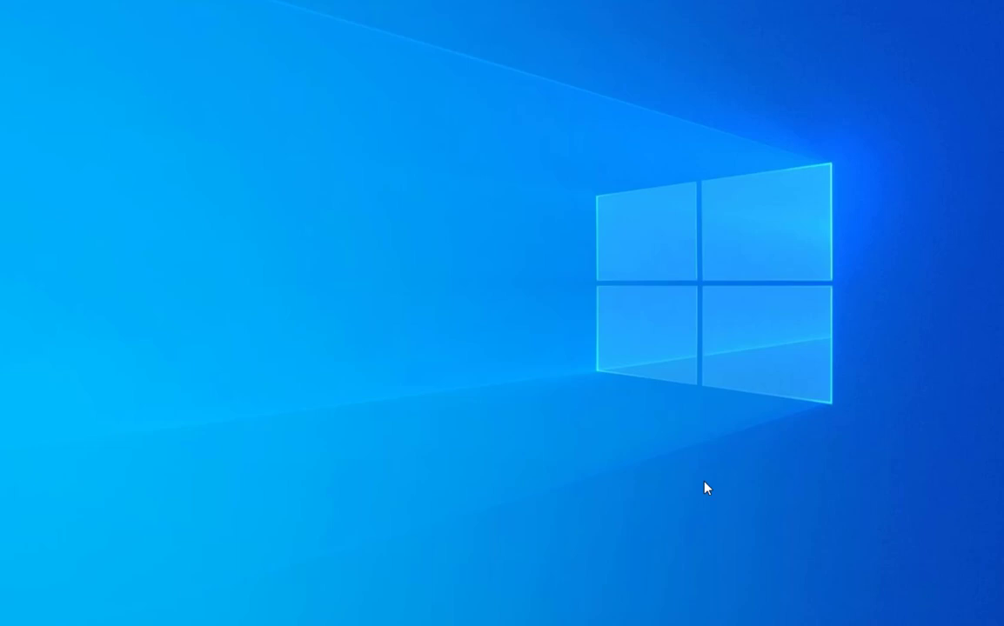
{"action": "mouse_move", "coordinate": [705, 492]}
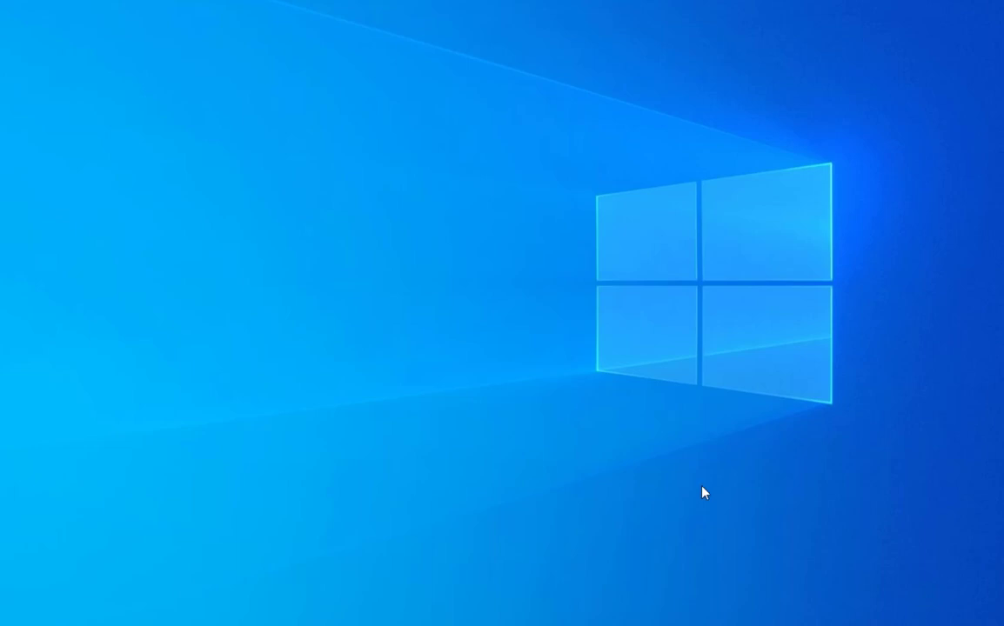
{"action": "mouse_move", "coordinate": [556, 548]}
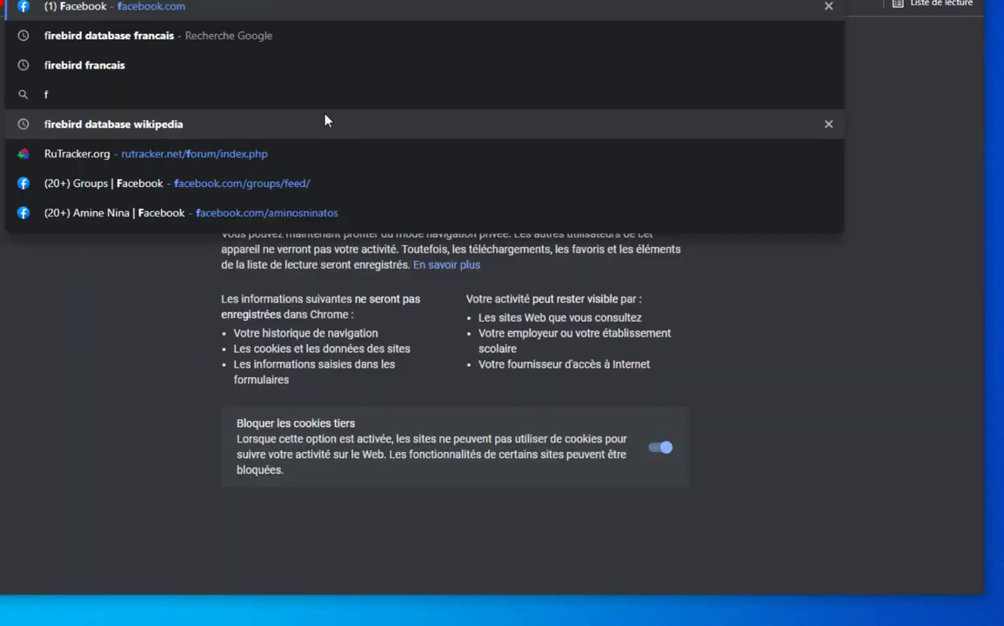
Search Google for "flamerobin" and open the flamerobin.org result.
{"action": "type", "text": "flamerobin"}
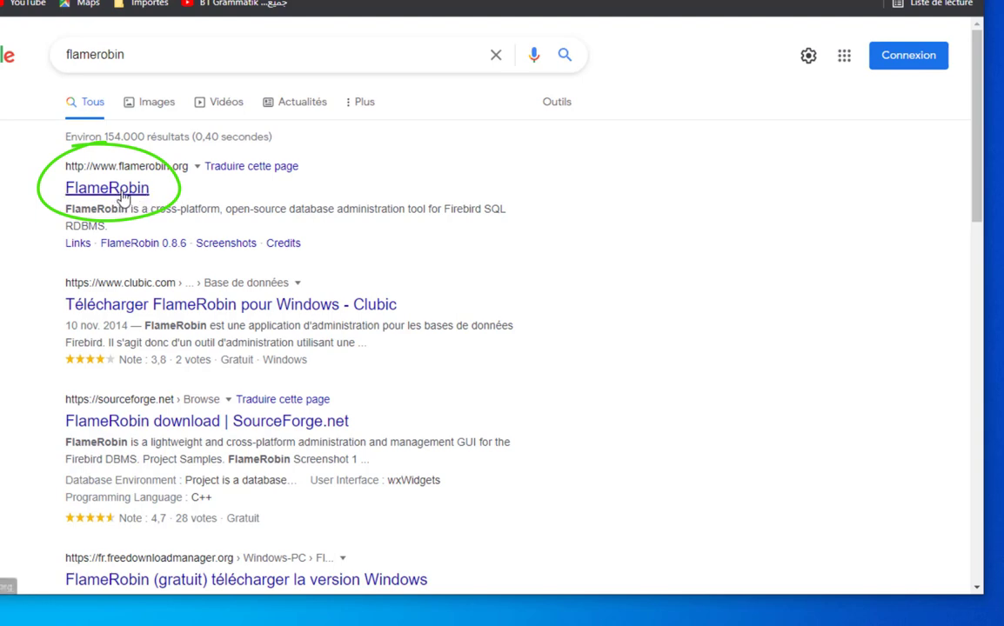
{"action": "left_click", "coordinate": [106, 188]}
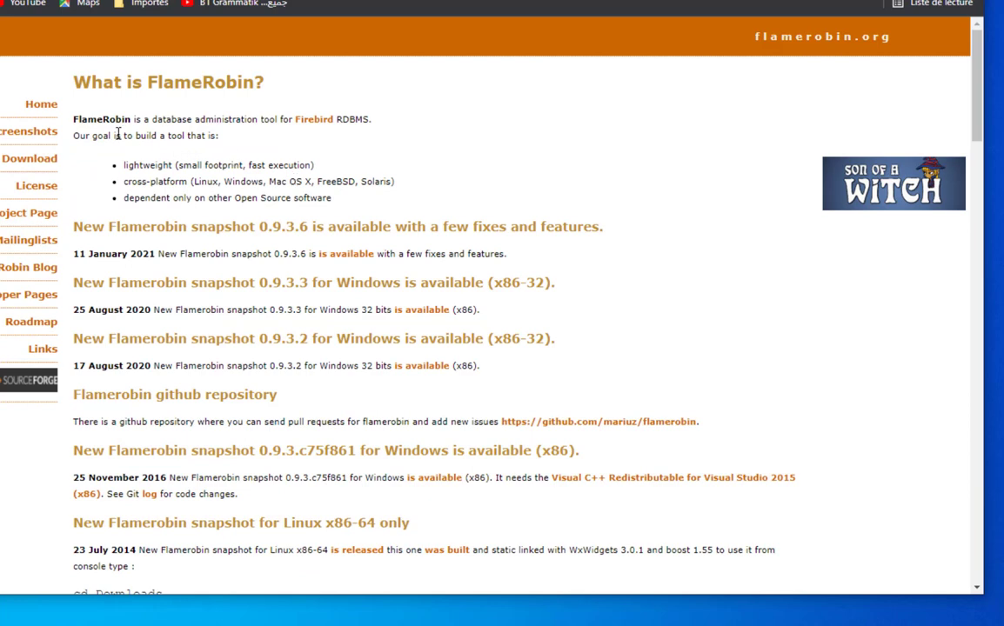
{"action": "mouse_move", "coordinate": [83, 132]}
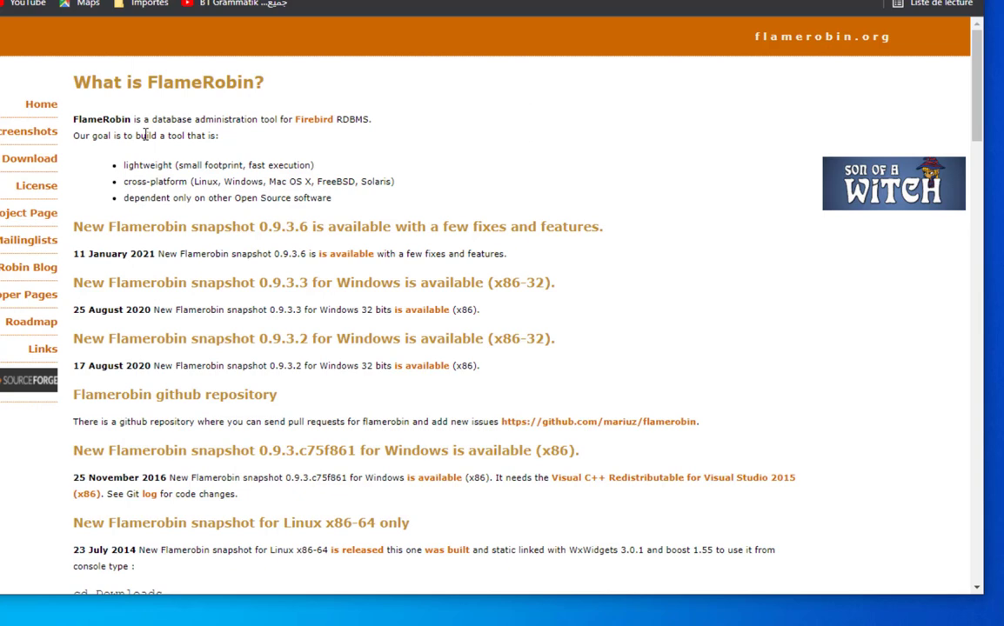
{"action": "mouse_move", "coordinate": [300, 132]}
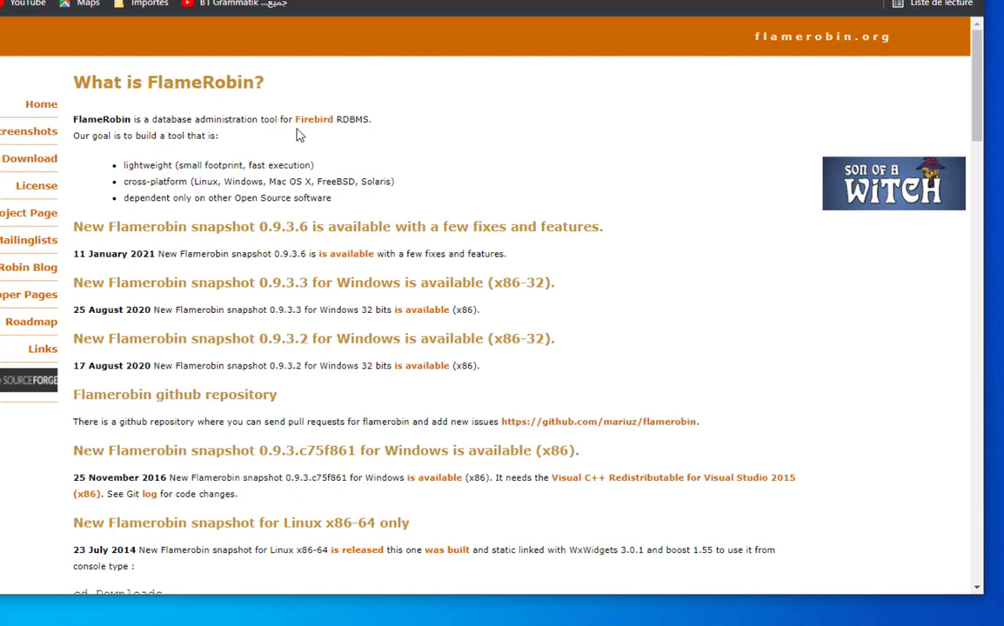
{"action": "mouse_move", "coordinate": [348, 135]}
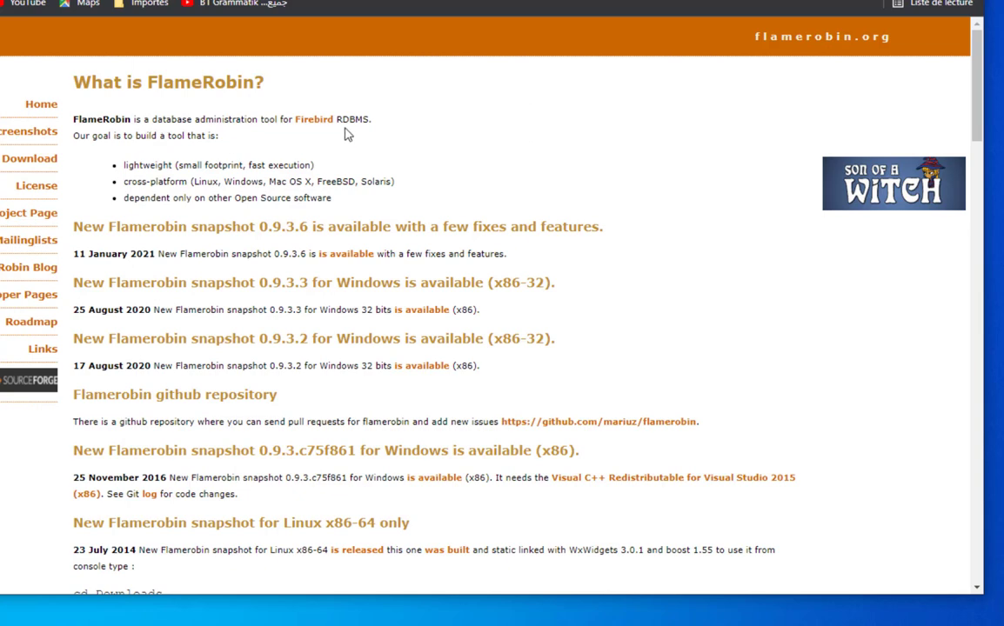
{"action": "mouse_move", "coordinate": [386, 128]}
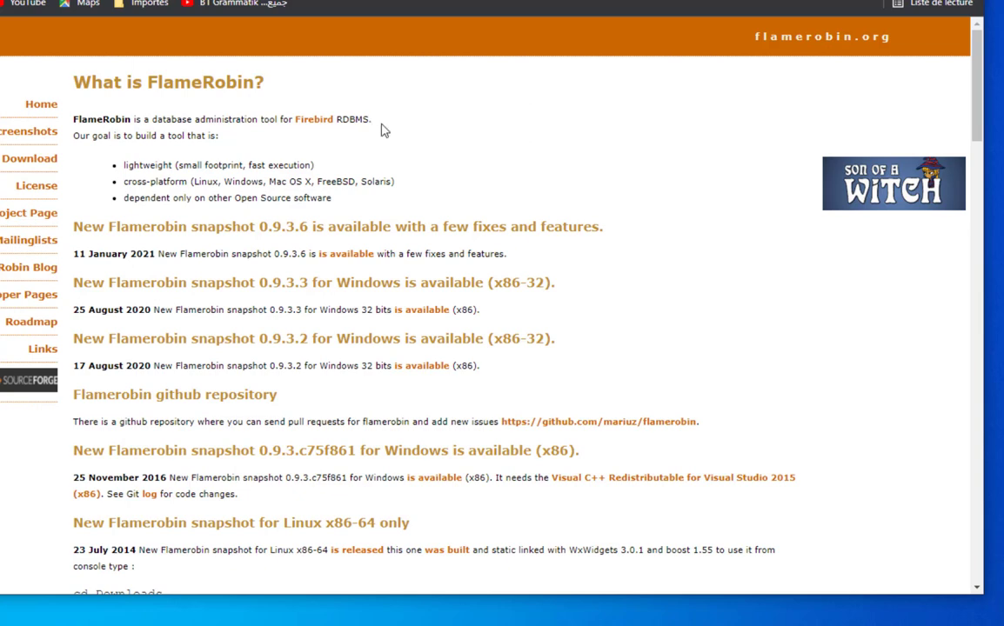
{"action": "mouse_move", "coordinate": [235, 141]}
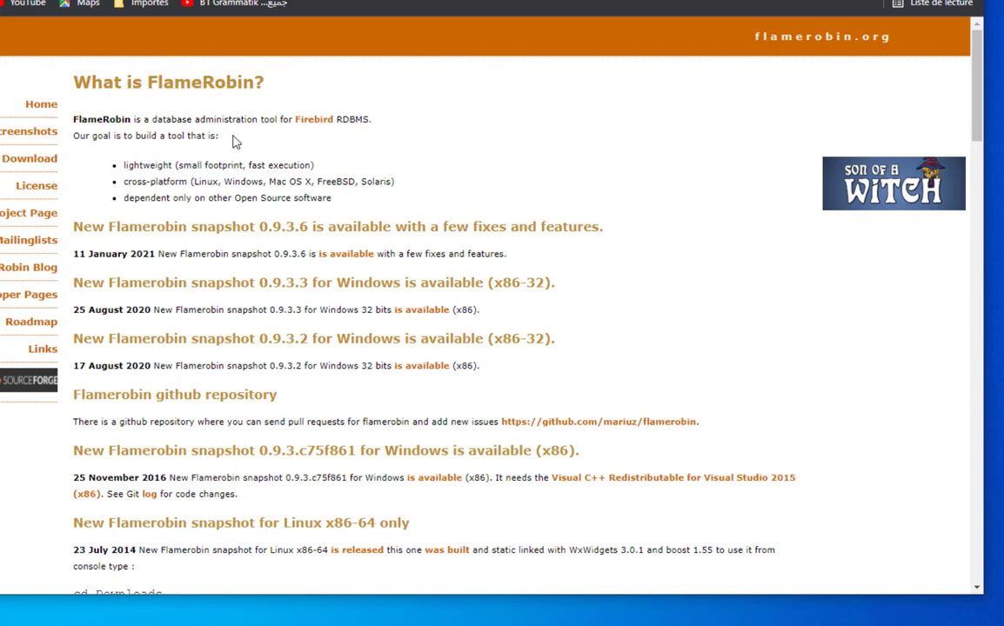
{"action": "mouse_move", "coordinate": [135, 181]}
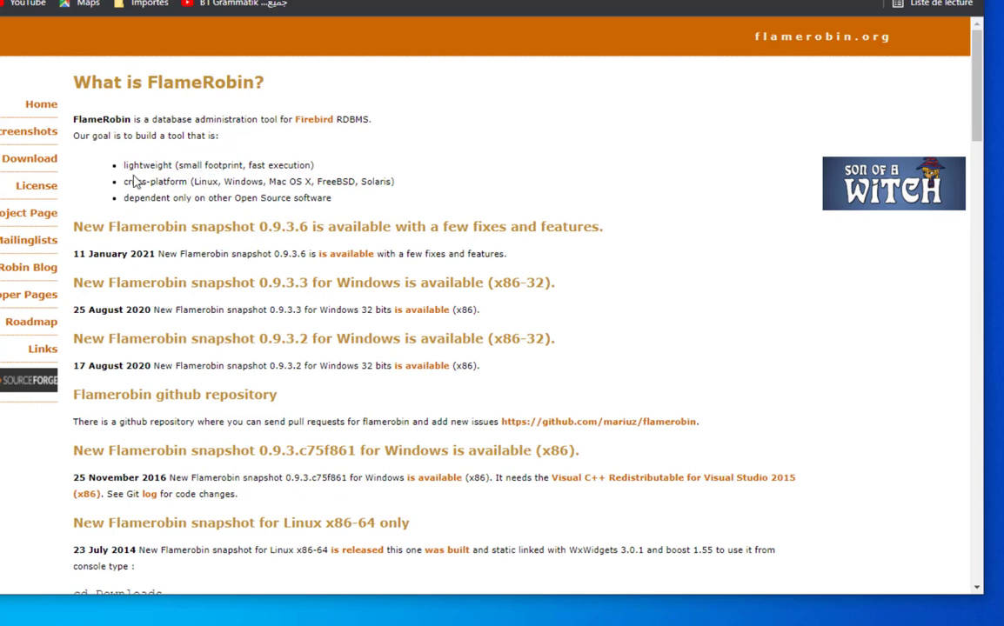
{"action": "mouse_move", "coordinate": [224, 181]}
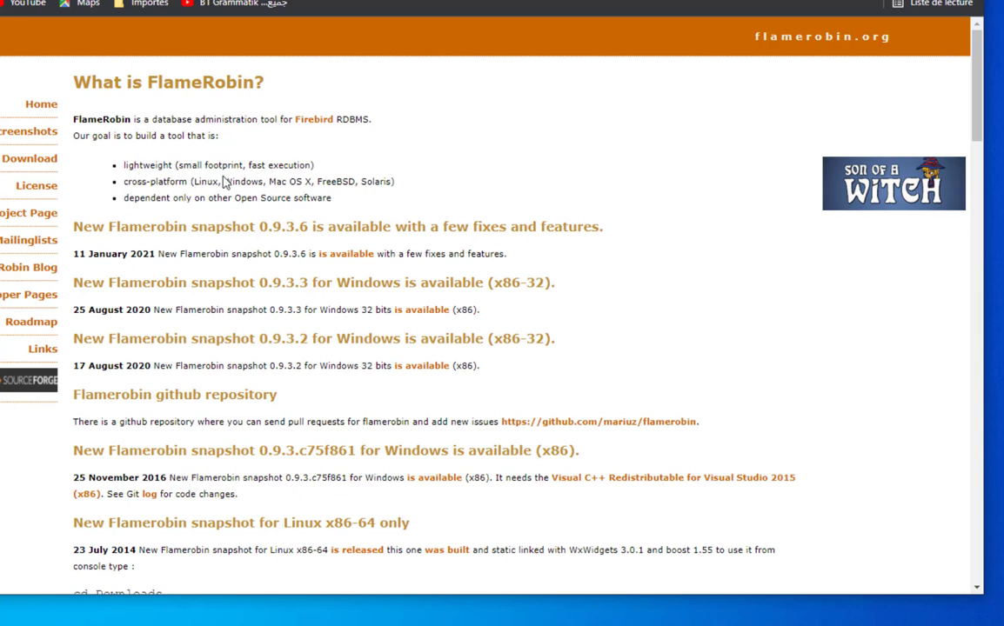
{"action": "mouse_move", "coordinate": [320, 177]}
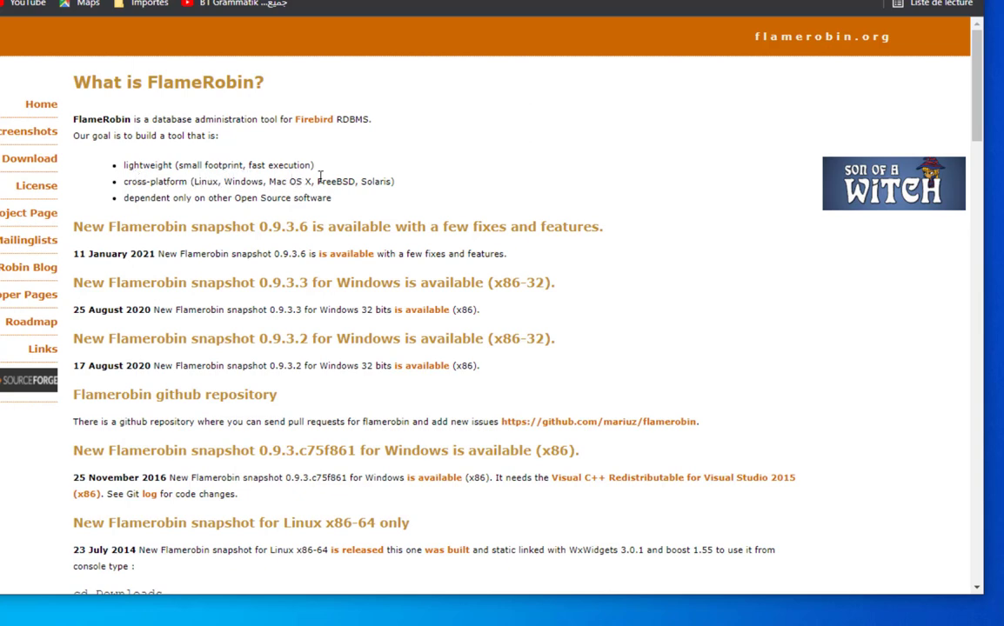
{"action": "mouse_move", "coordinate": [190, 195]}
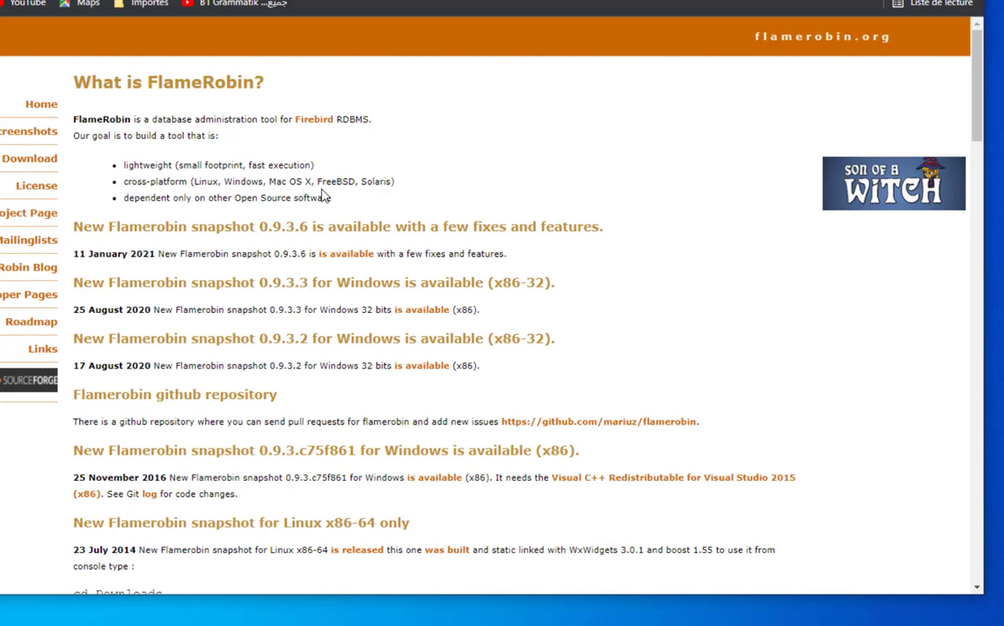
{"action": "mouse_move", "coordinate": [302, 194]}
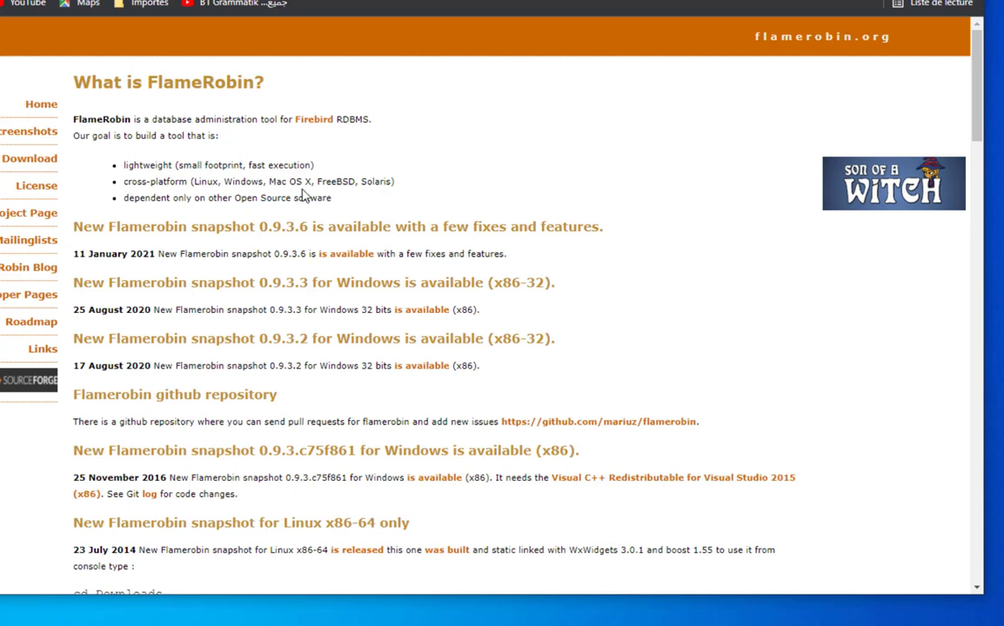
{"action": "mouse_move", "coordinate": [29, 159]}
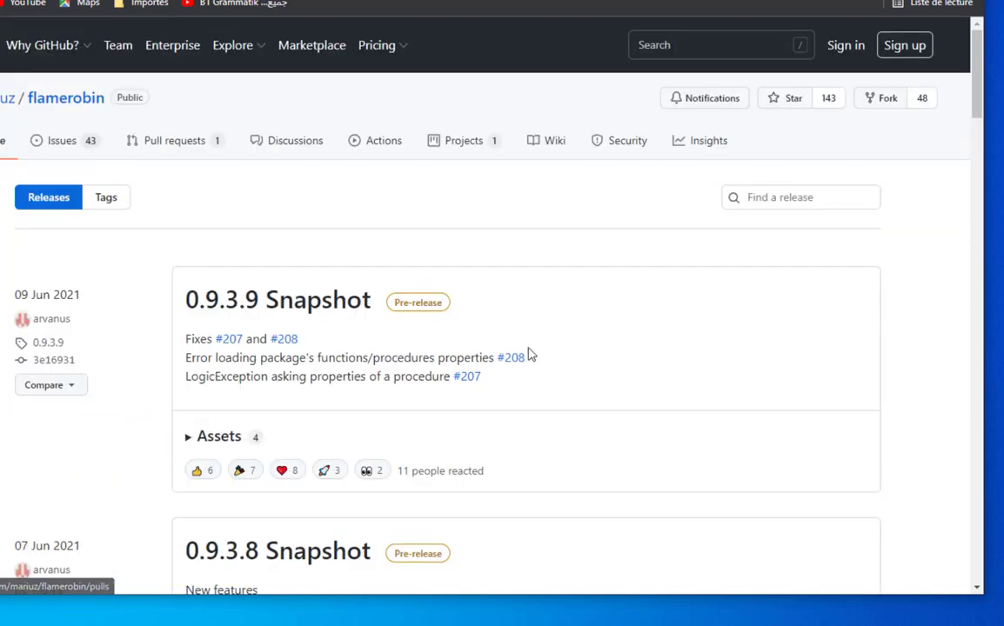
Download the FlameRobin 0.9.3.9 setup-x64.exe asset and launch it from the download bar.
{"action": "scroll", "scroll_direction": "down", "scroll_amount": 3}
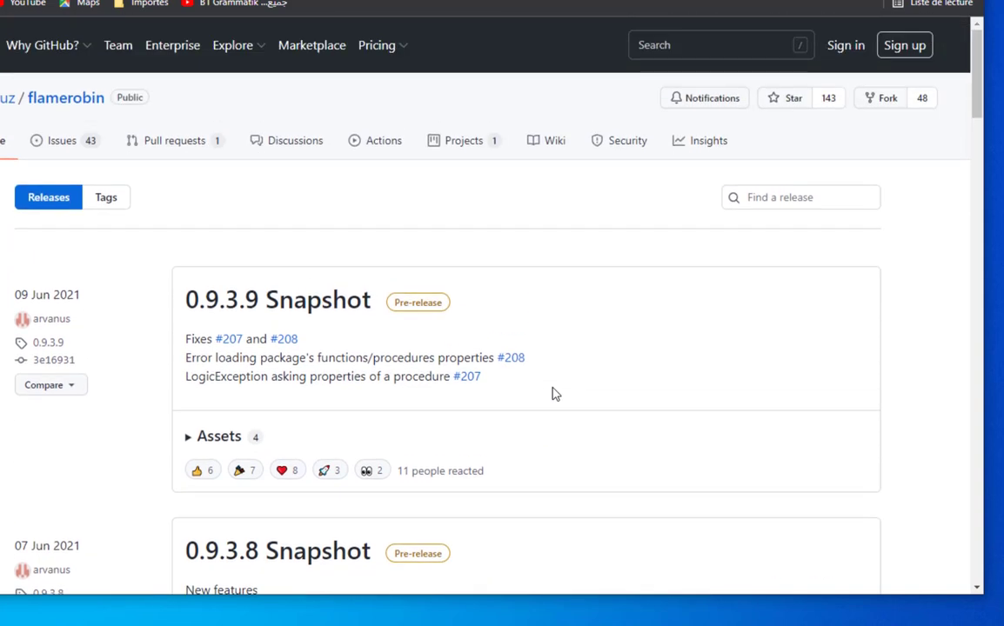
{"action": "mouse_move", "coordinate": [539, 399]}
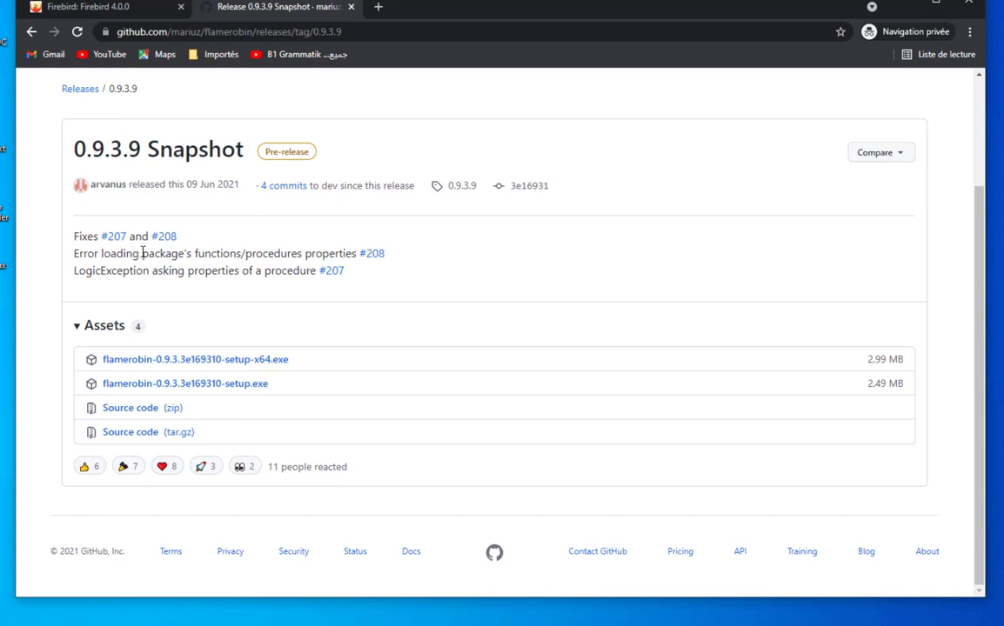
{"action": "mouse_move", "coordinate": [214, 289]}
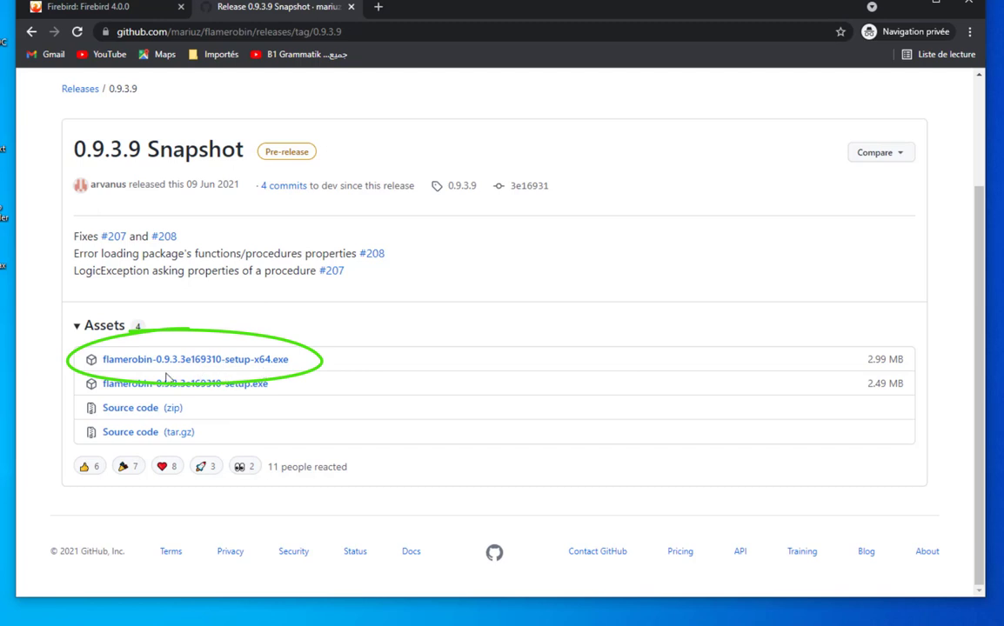
{"action": "mouse_move", "coordinate": [320, 374]}
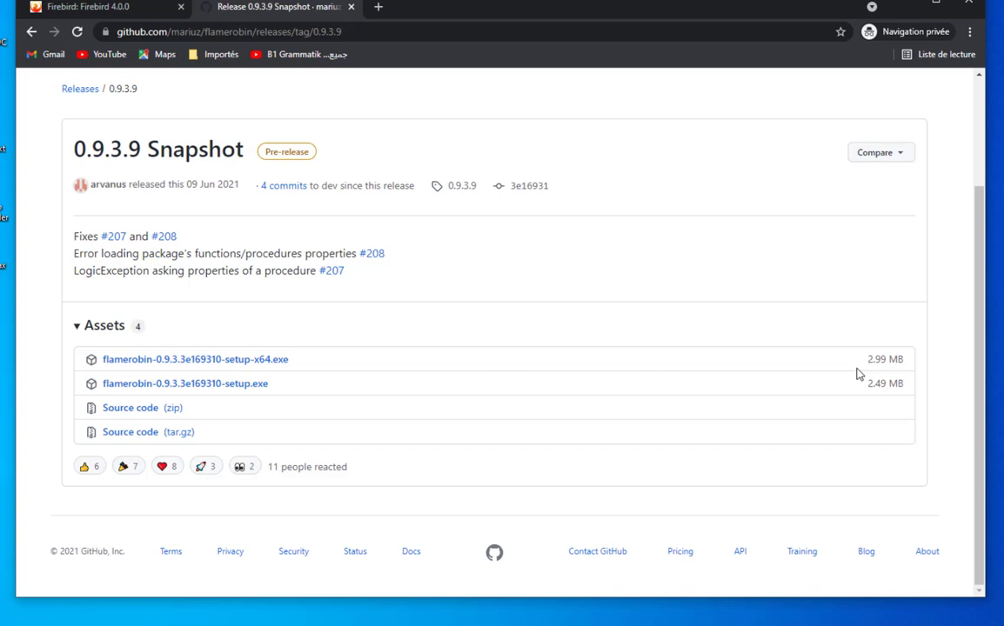
{"action": "mouse_move", "coordinate": [873, 374]}
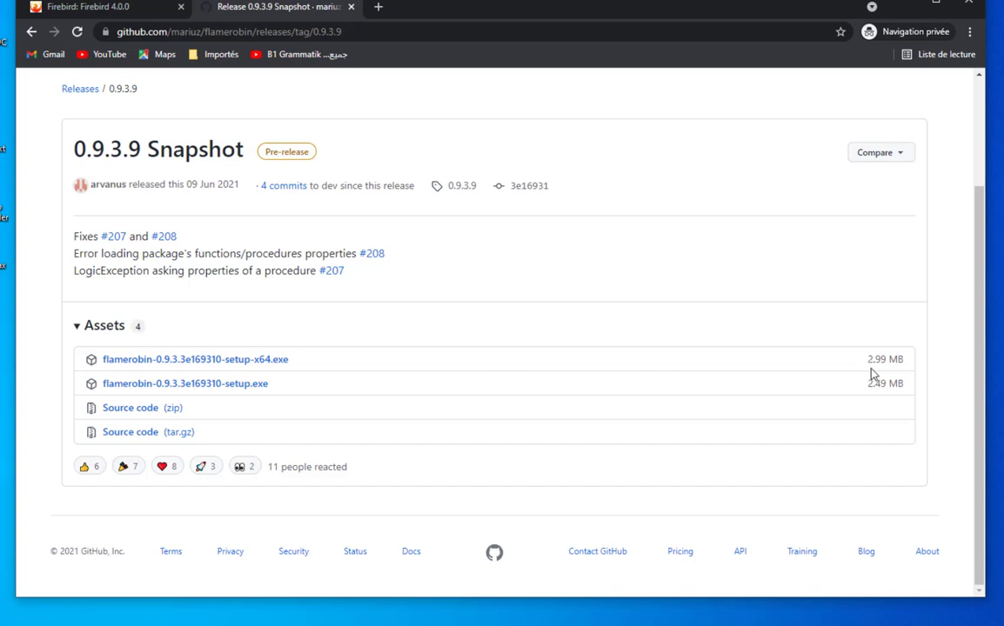
{"action": "left_click", "coordinate": [195, 358]}
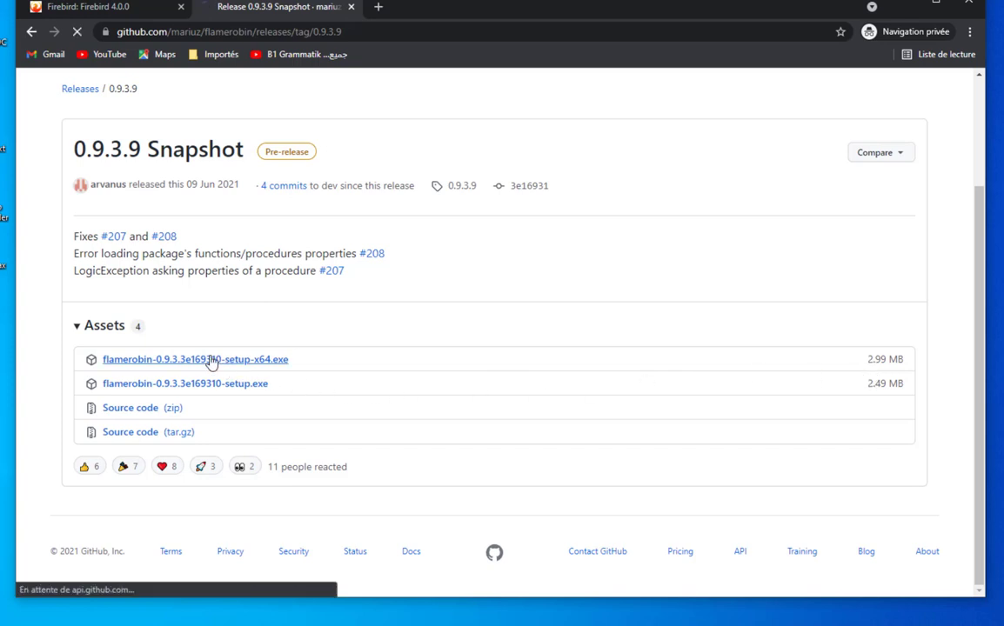
{"action": "left_click", "coordinate": [195, 359]}
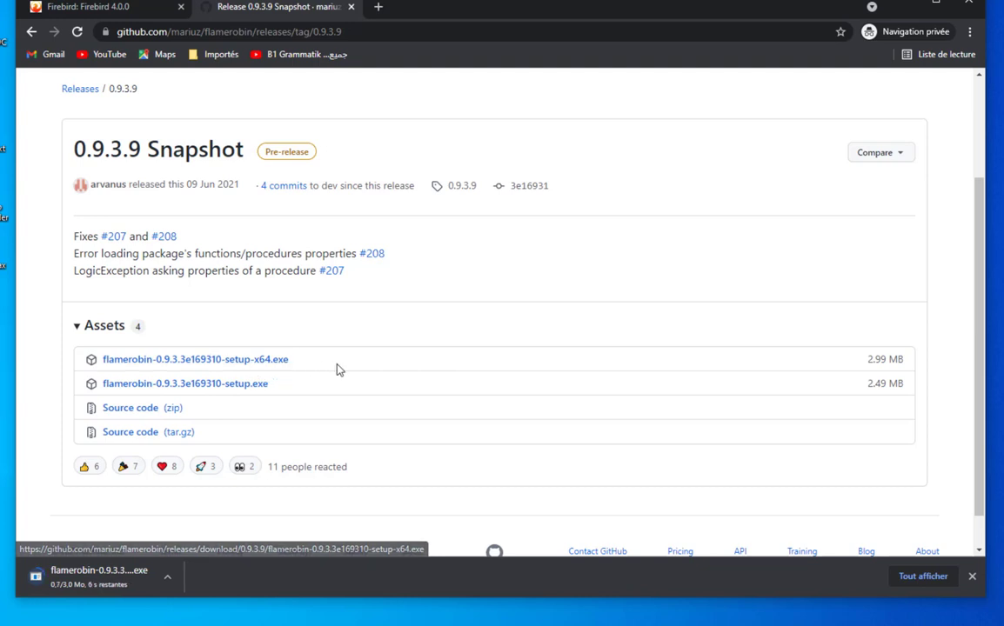
{"action": "mouse_move", "coordinate": [396, 372]}
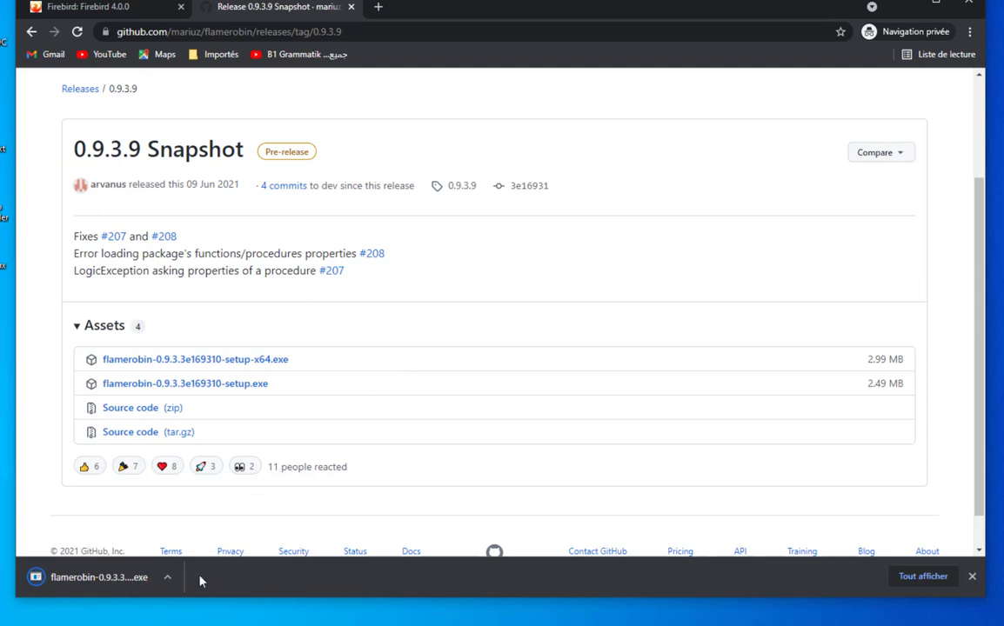
{"action": "left_click", "coordinate": [167, 578]}
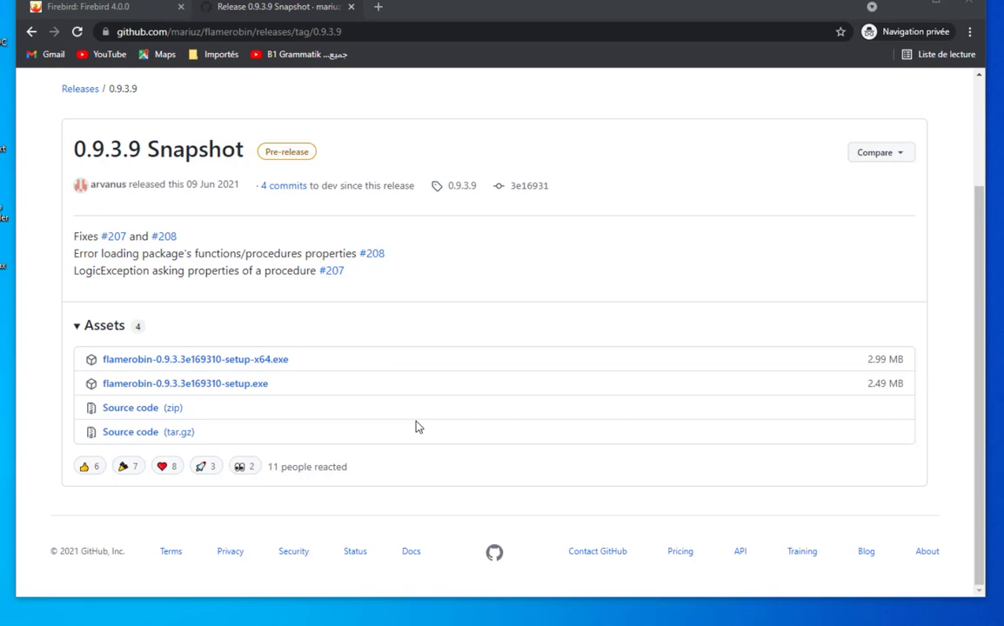
{"action": "mouse_move", "coordinate": [510, 365]}
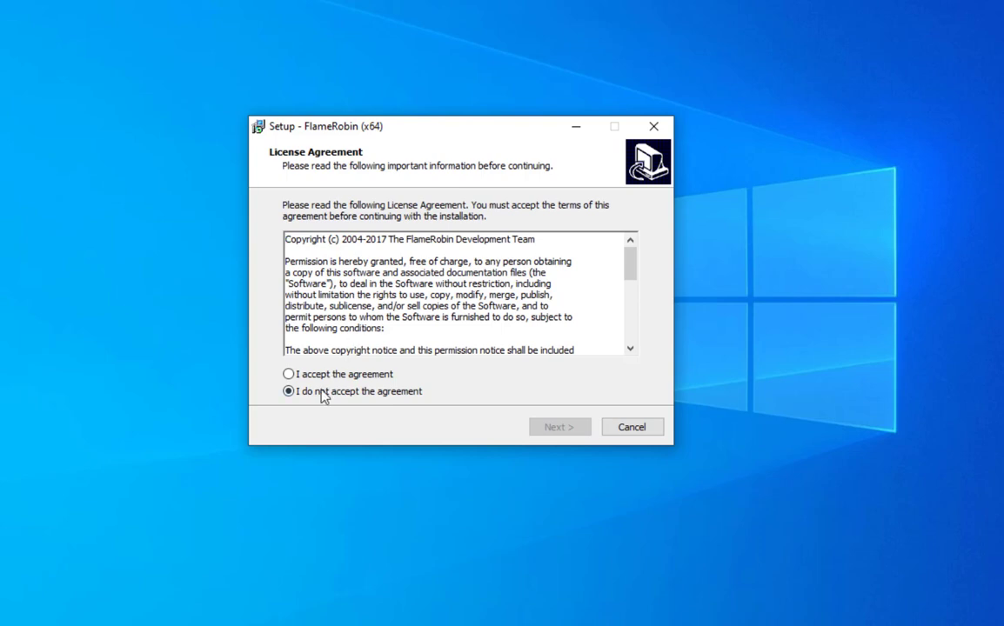
Accept the license, pass the 32/64-bit notice and keep the default destination folder.
{"action": "left_click", "coordinate": [289, 374]}
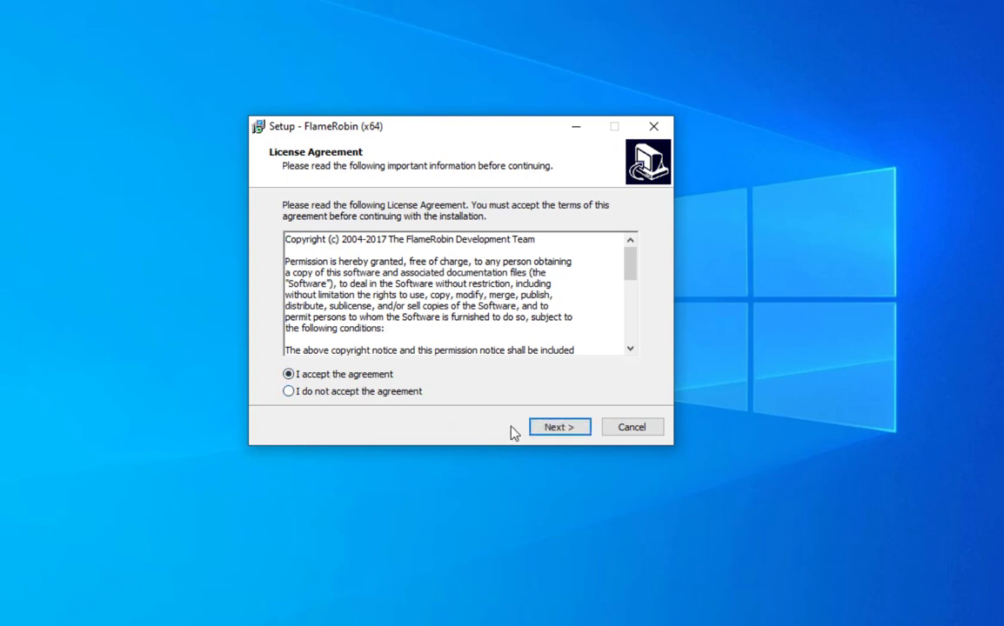
{"action": "left_click", "coordinate": [560, 427]}
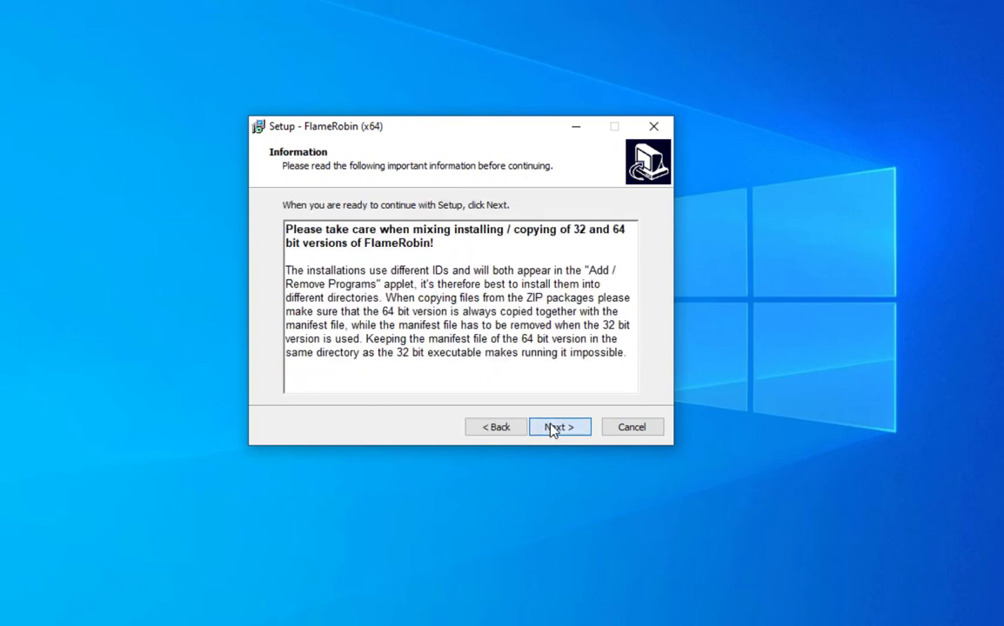
{"action": "left_click", "coordinate": [559, 426]}
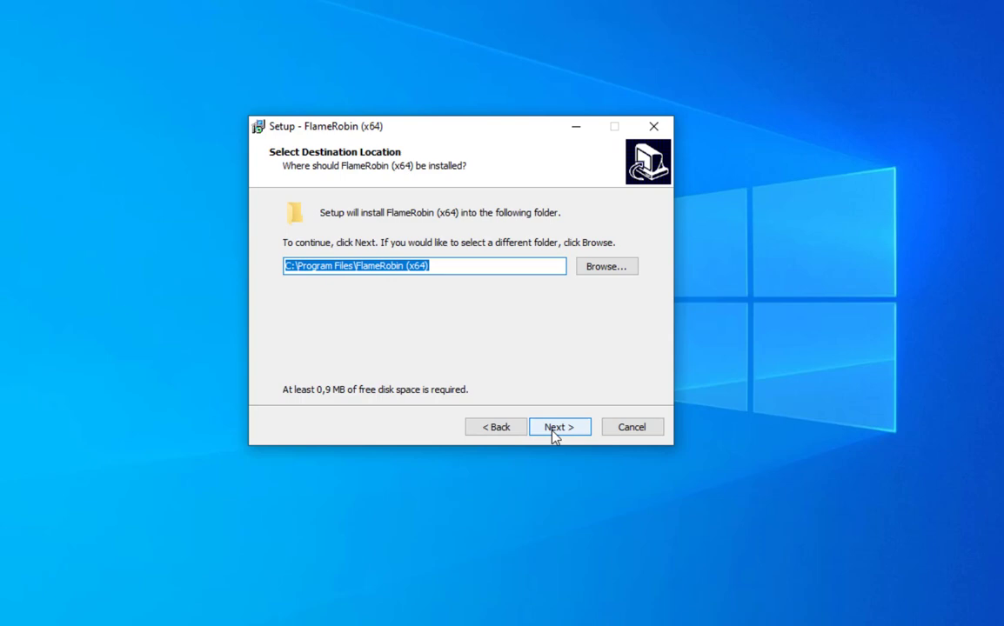
{"action": "left_click", "coordinate": [559, 428]}
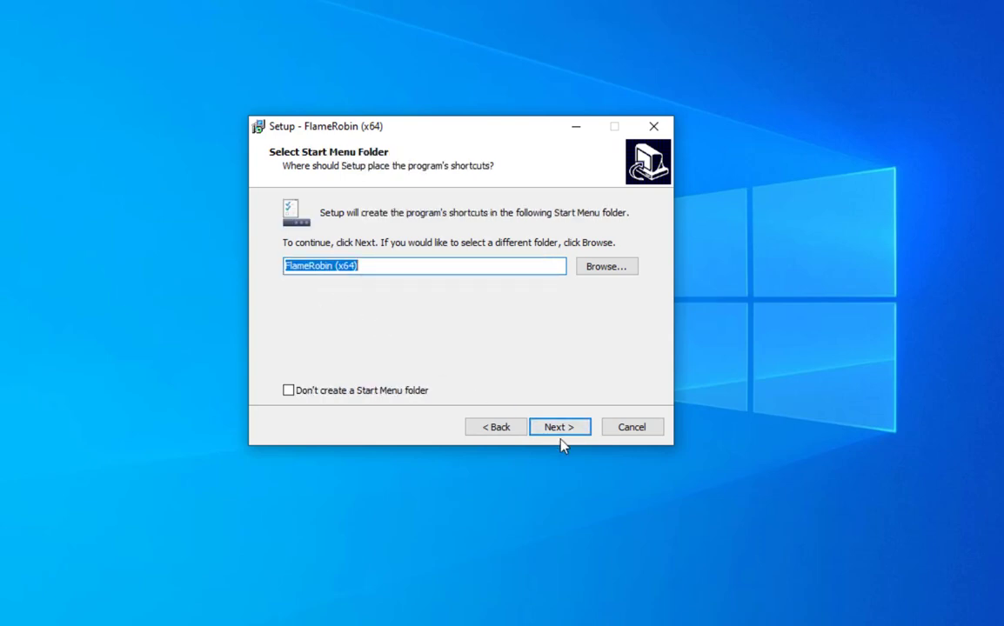
{"action": "mouse_move", "coordinate": [396, 171]}
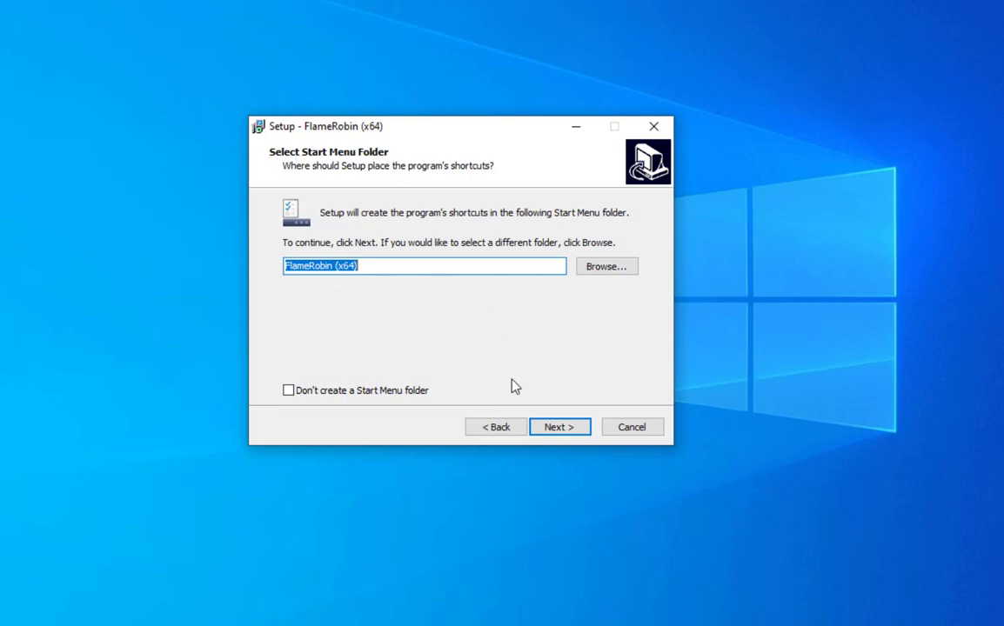
Keep both shortcuts, install FlameRobin and finish with Show Release Notes unchecked.
{"action": "left_click", "coordinate": [560, 426]}
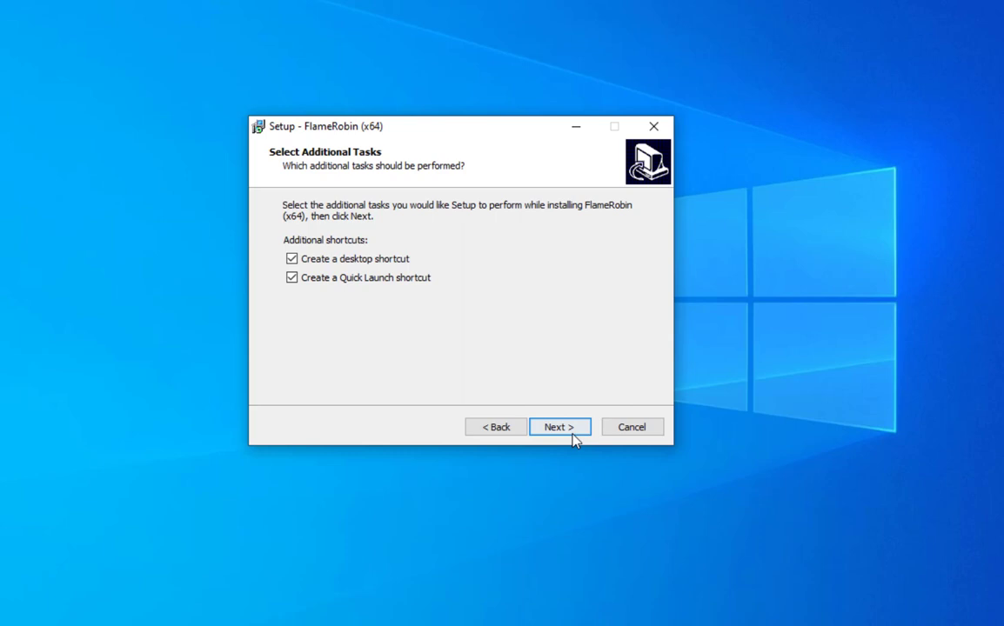
{"action": "left_click", "coordinate": [560, 428]}
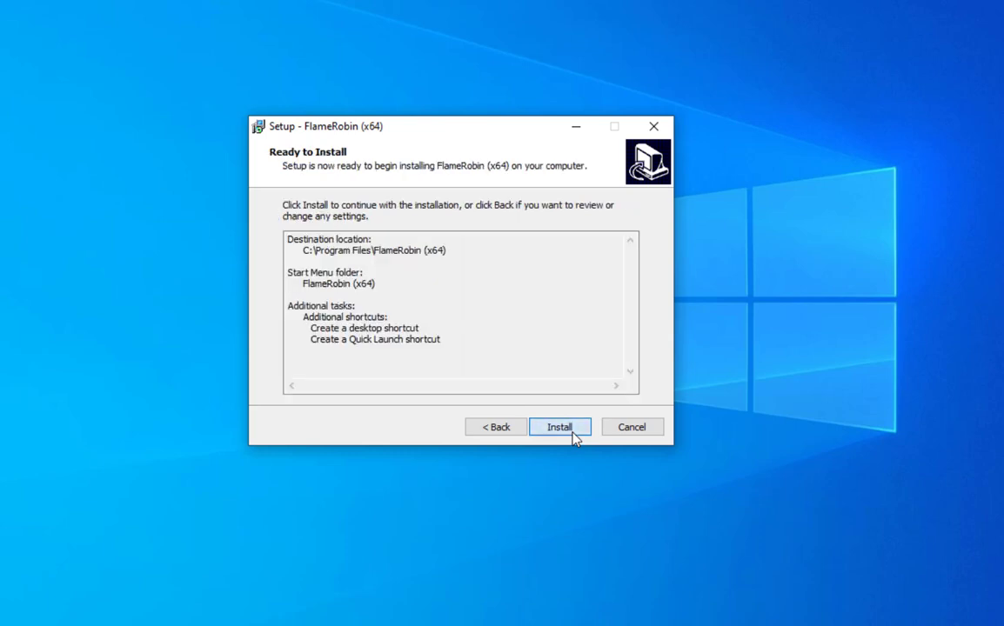
{"action": "left_click", "coordinate": [560, 426]}
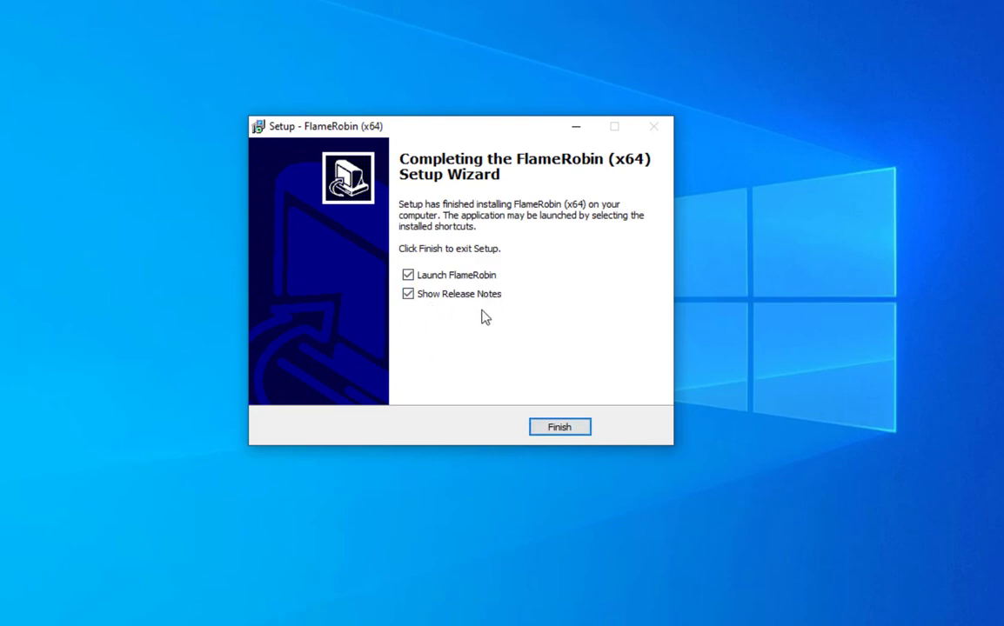
{"action": "left_click", "coordinate": [407, 292]}
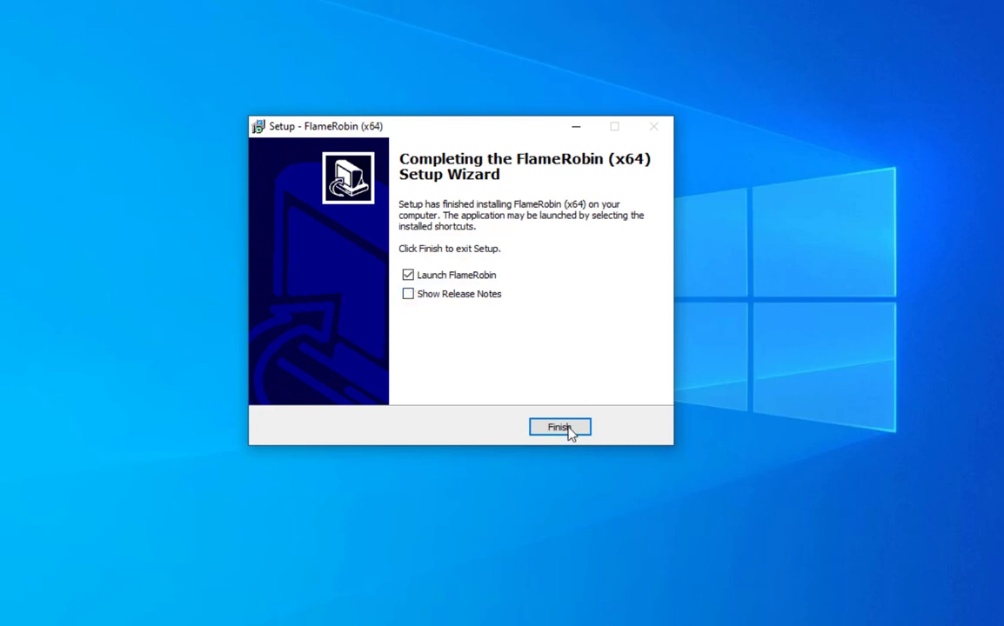
{"action": "left_click", "coordinate": [560, 428]}
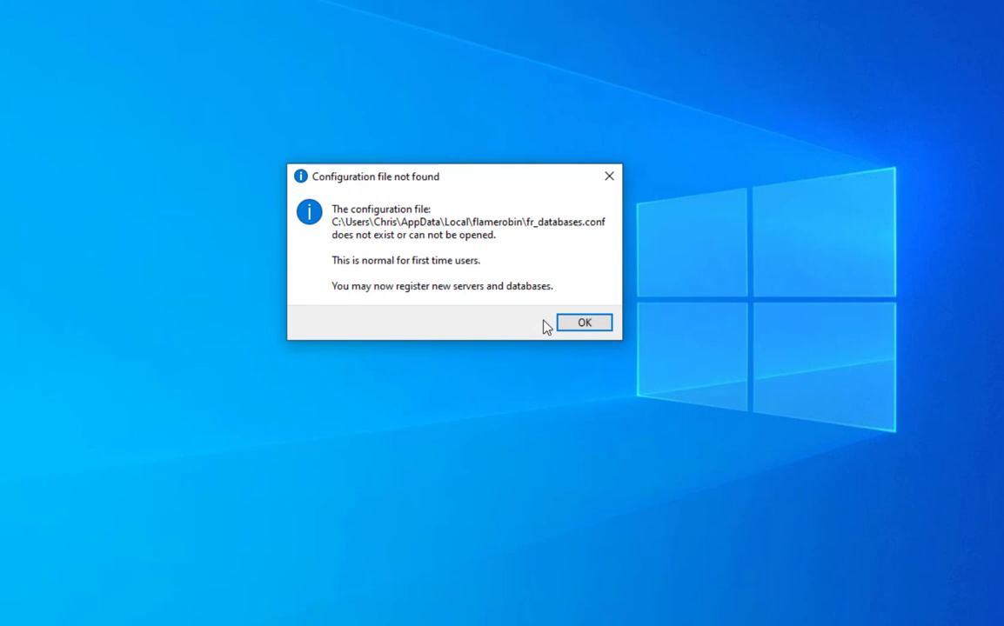
{"action": "mouse_move", "coordinate": [386, 198]}
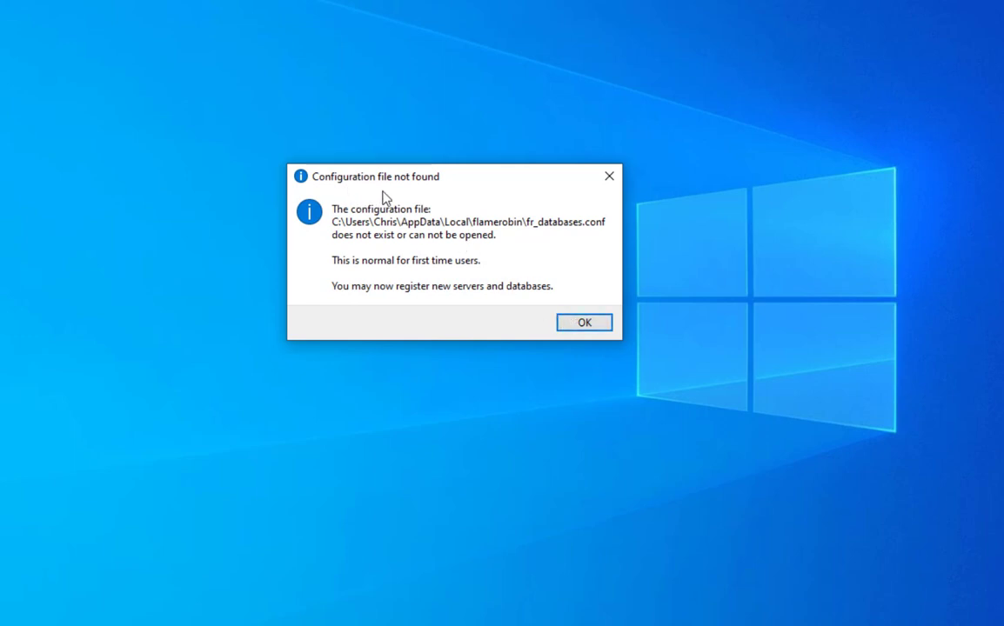
{"action": "mouse_move", "coordinate": [452, 202]}
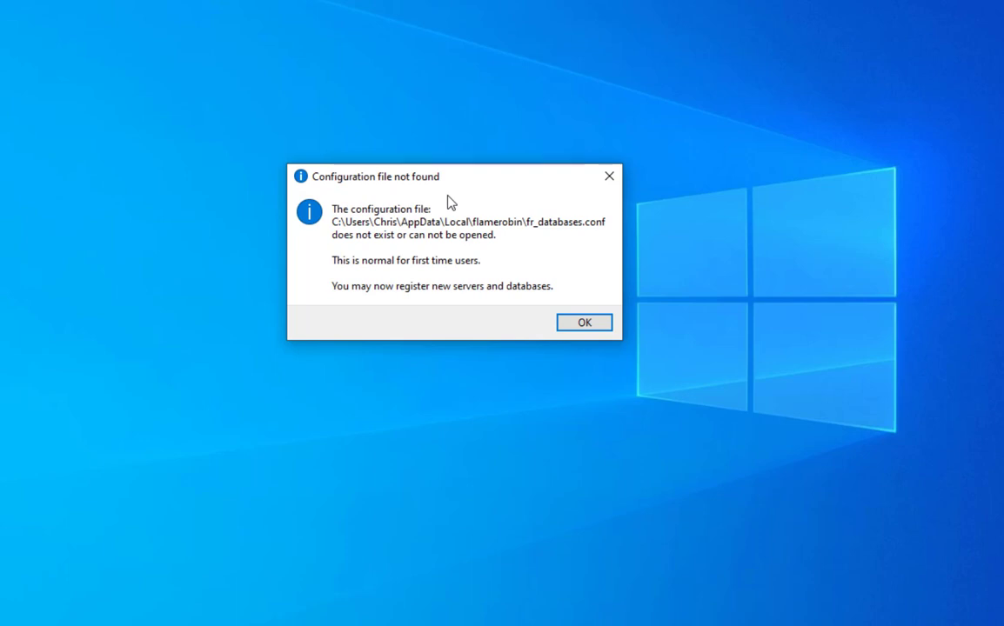
{"action": "mouse_move", "coordinate": [414, 278]}
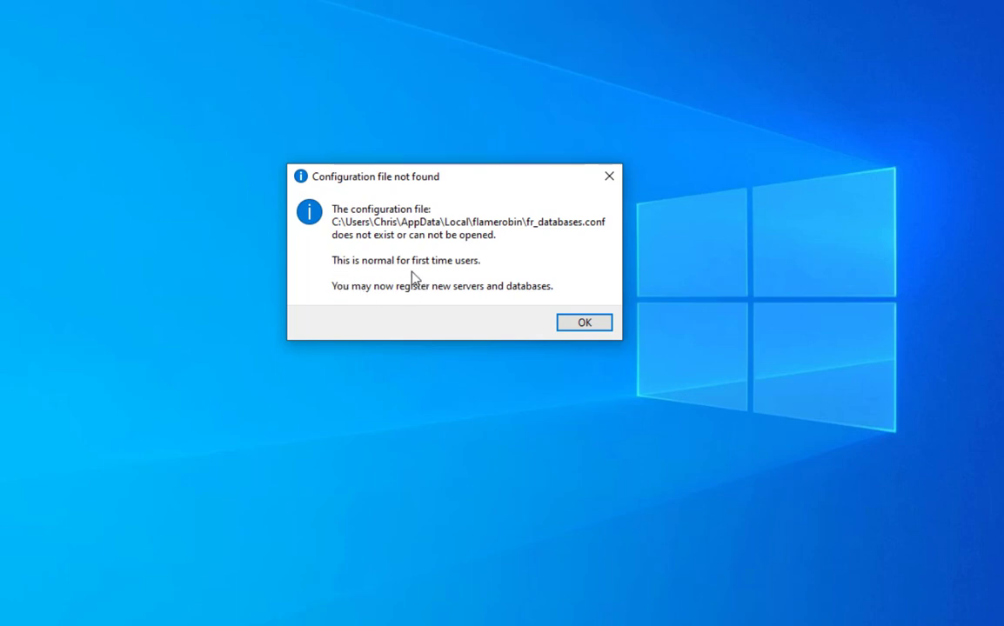
{"action": "mouse_move", "coordinate": [365, 310]}
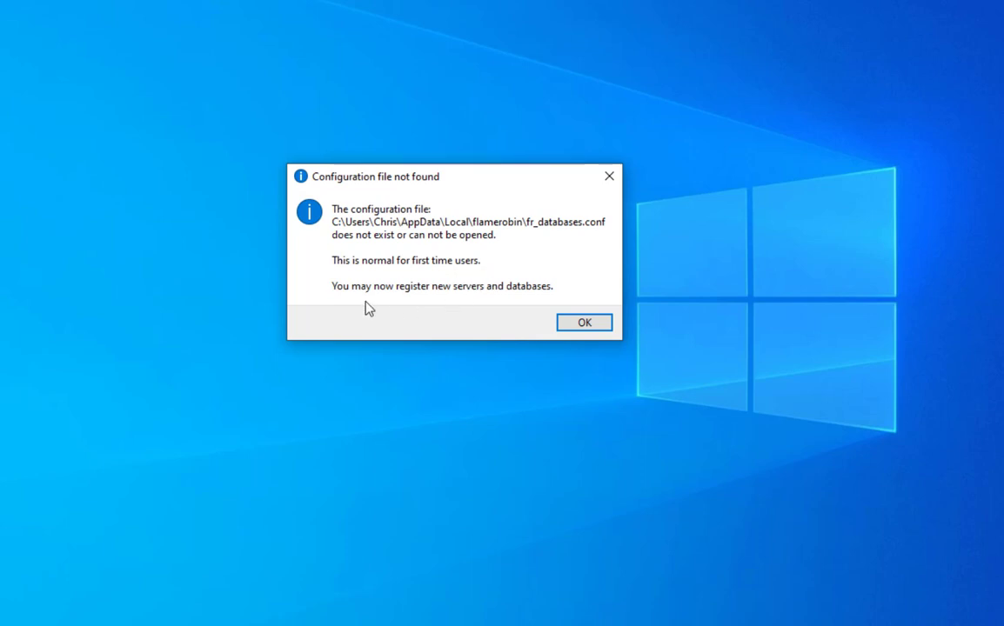
{"action": "mouse_move", "coordinate": [548, 307]}
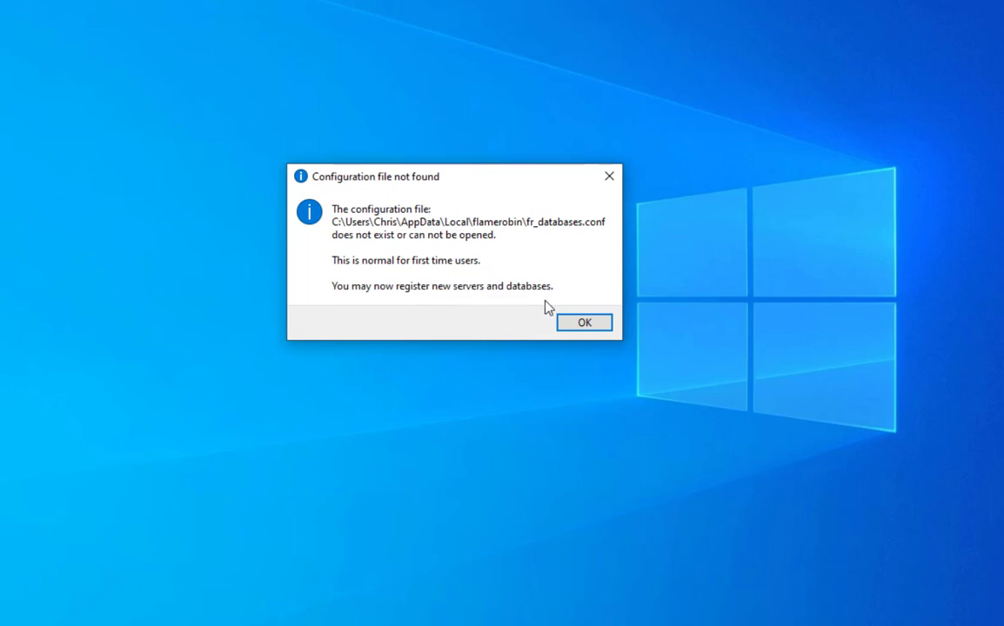
Dismiss the 'Configuration file not found' first-run message with OK.
{"action": "left_click", "coordinate": [585, 322]}
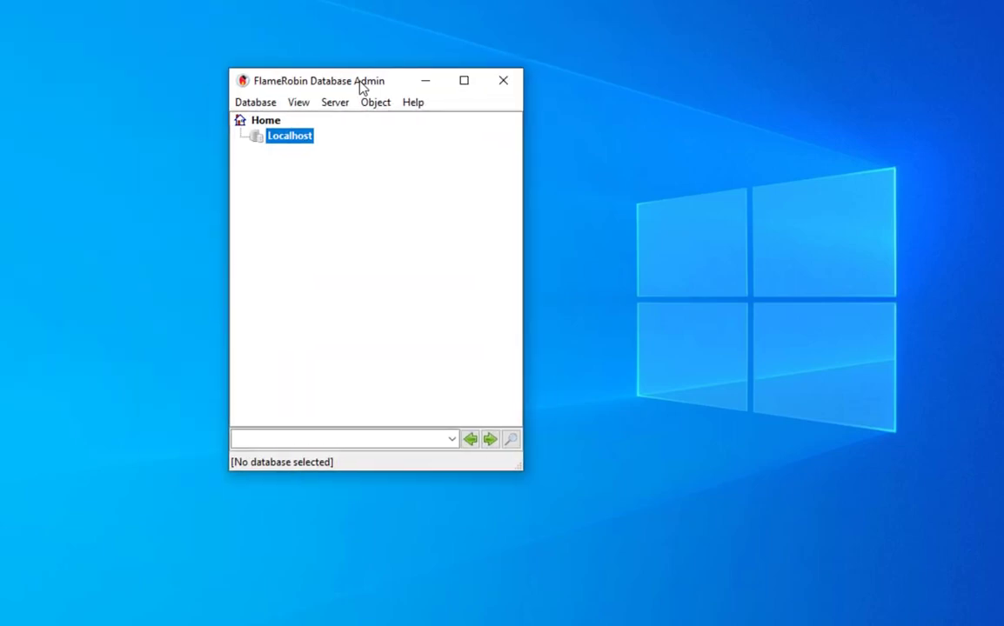
{"action": "mouse_move", "coordinate": [376, 101]}
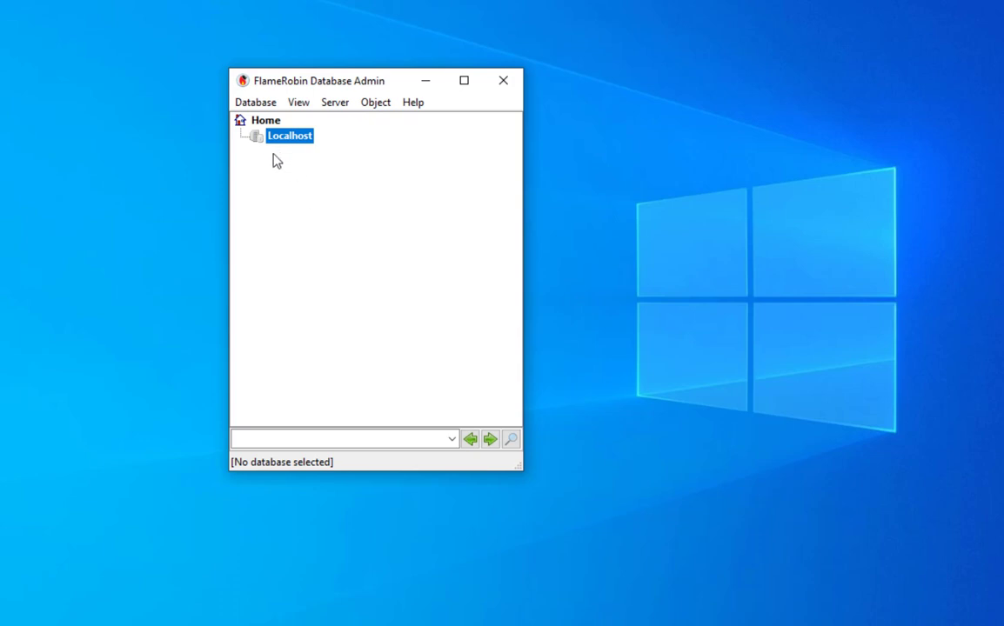
{"action": "mouse_move", "coordinate": [324, 135]}
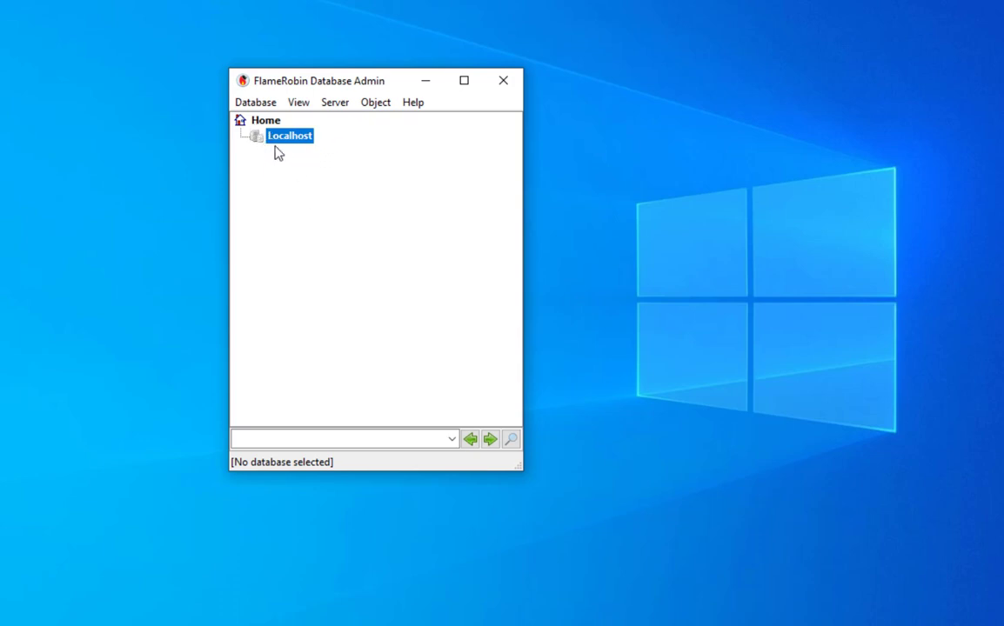
{"action": "mouse_move", "coordinate": [272, 172]}
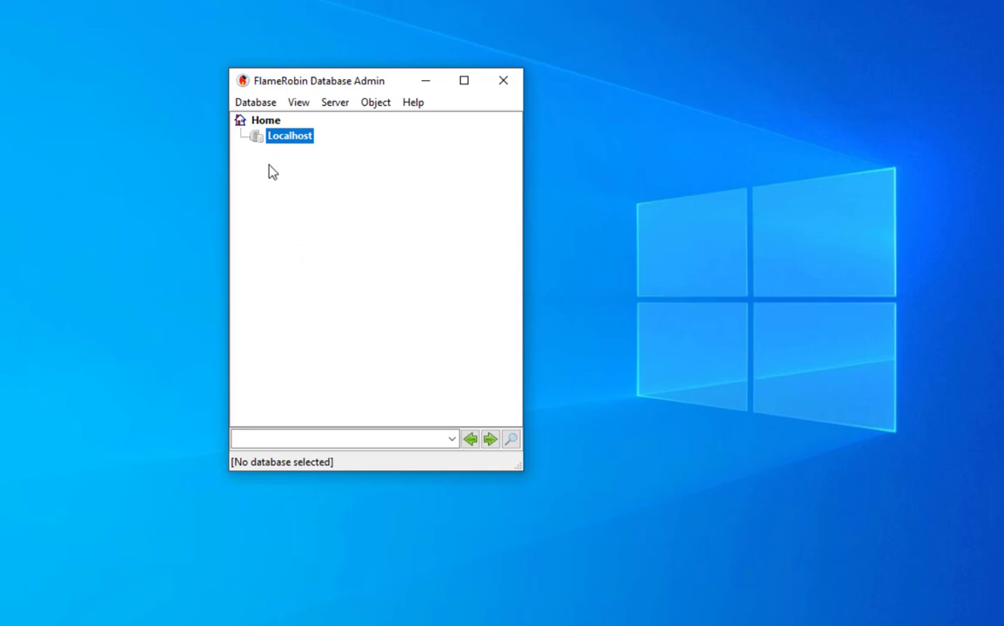
{"action": "mouse_move", "coordinate": [294, 223]}
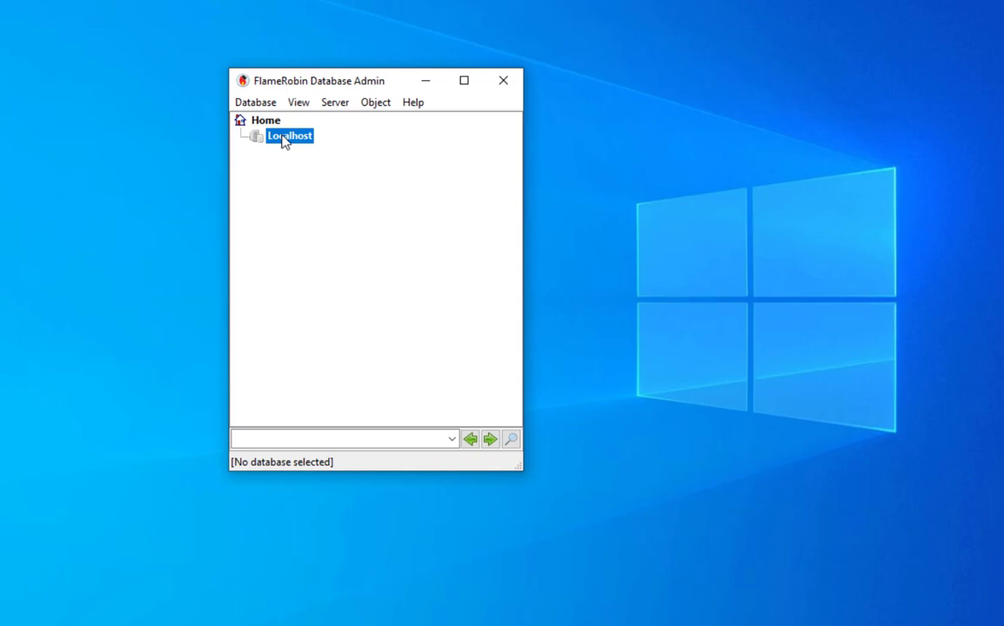
Show the context menu of actions for the Localhost server node.
{"action": "right_click", "coordinate": [288, 135]}
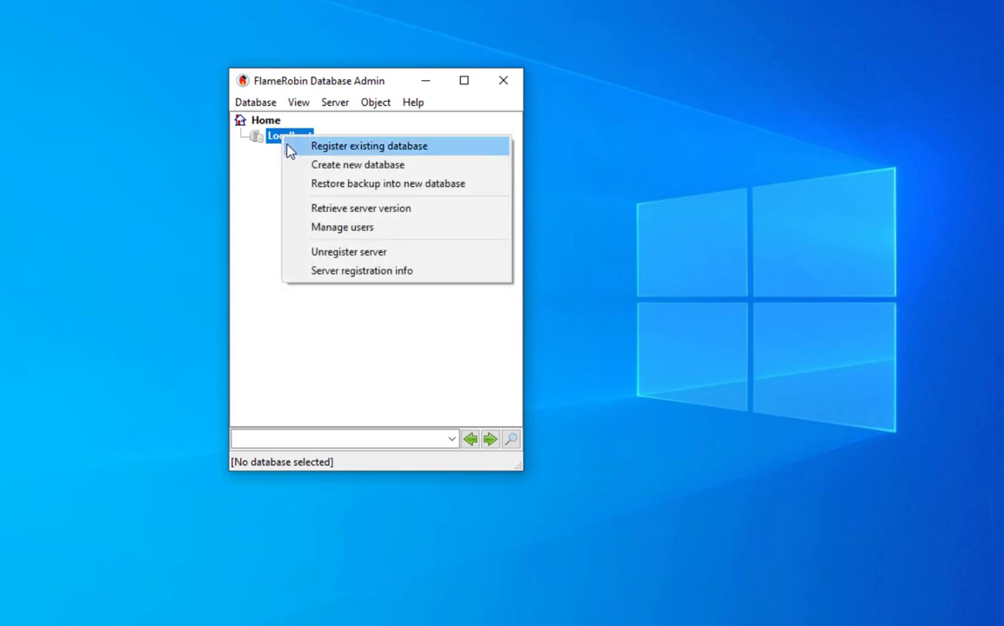
{"action": "mouse_move", "coordinate": [357, 163]}
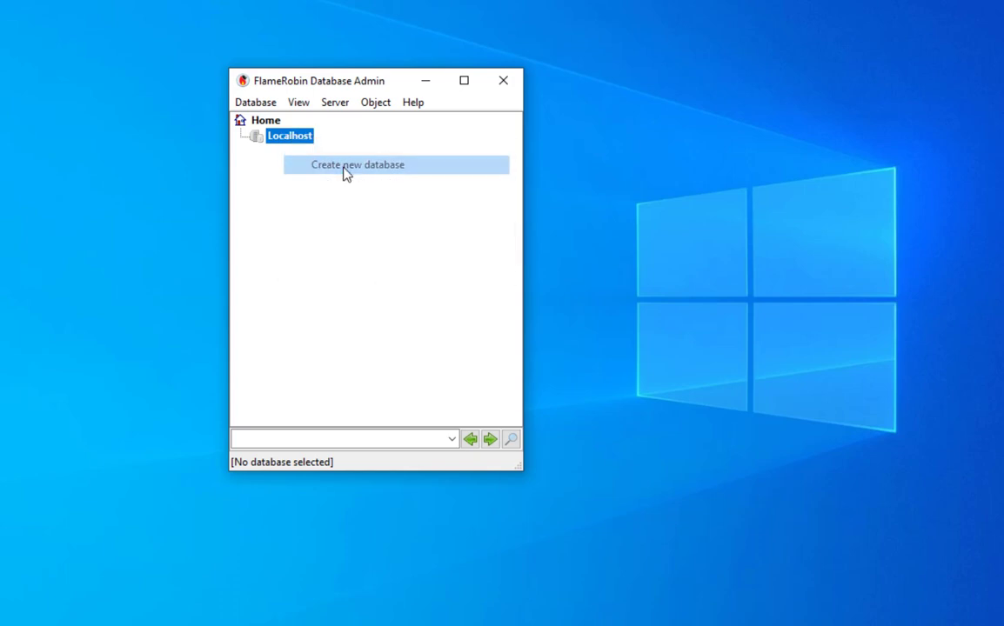
Begin a new Localhost database named SalesDB and browse for its database path.
{"action": "left_click", "coordinate": [356, 164]}
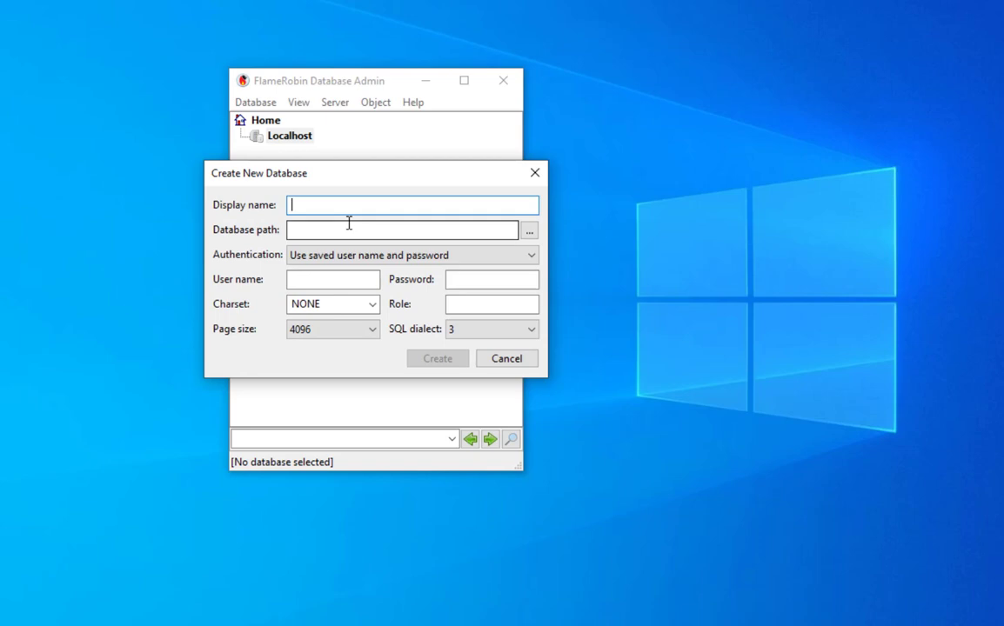
{"action": "type", "text": "SalesDB"}
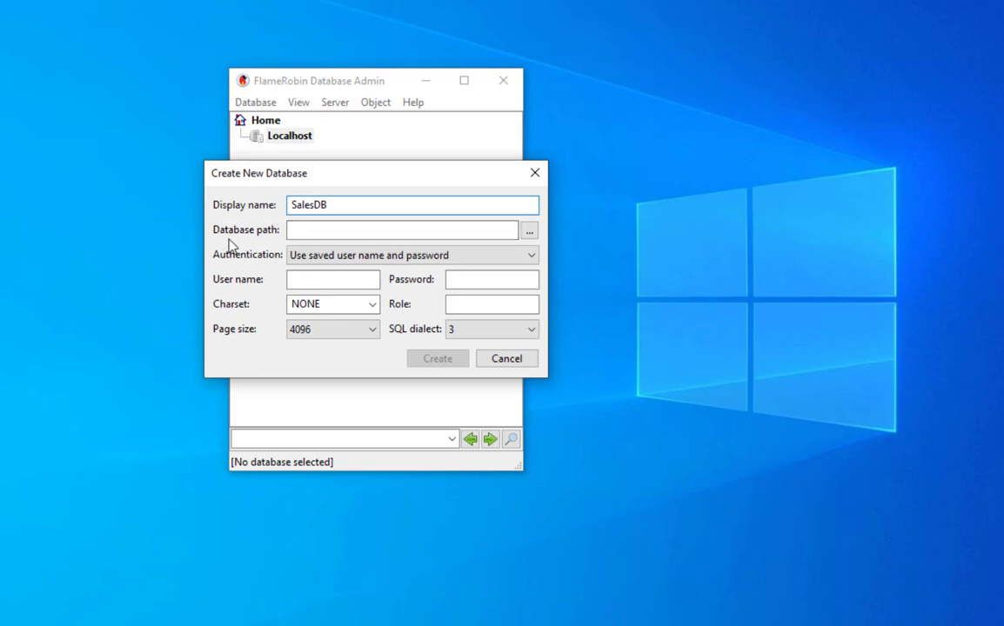
{"action": "mouse_move", "coordinate": [273, 242]}
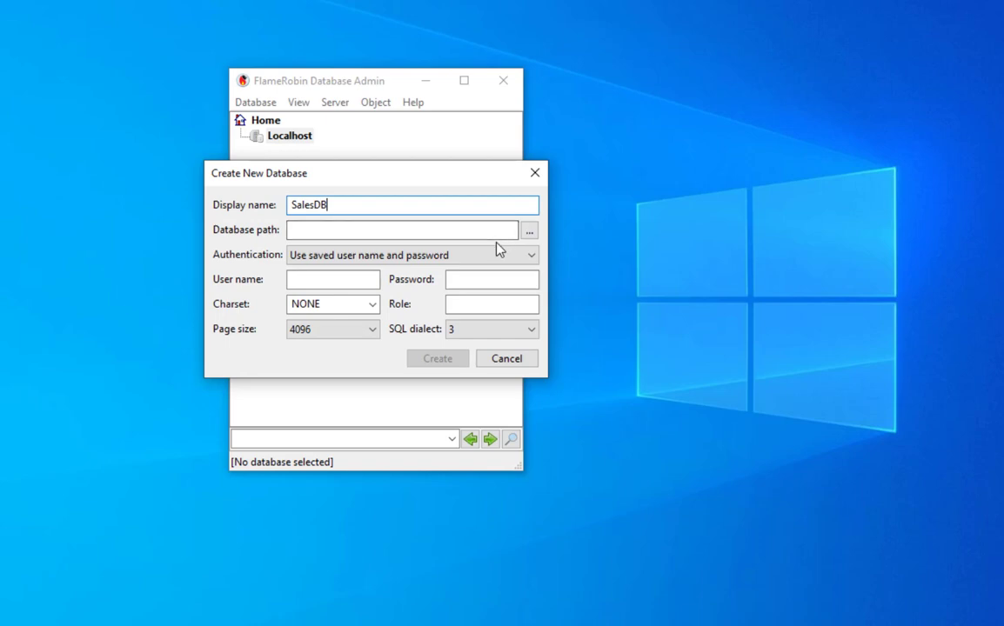
{"action": "left_click", "coordinate": [529, 230]}
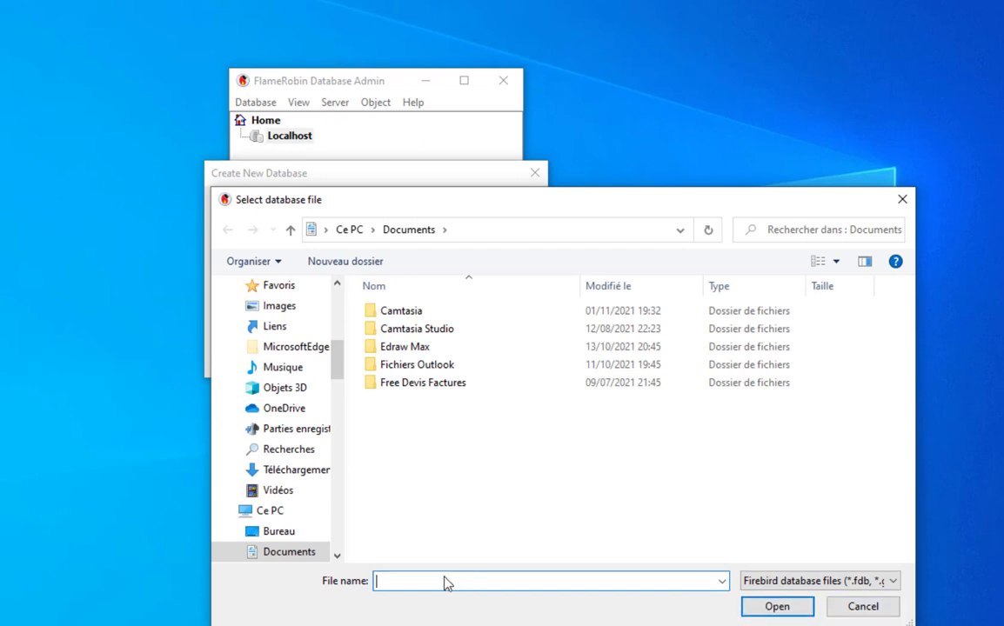
Name the database file SalesDB in Documents and confirm it as the path.
{"action": "type", "text": "s"}
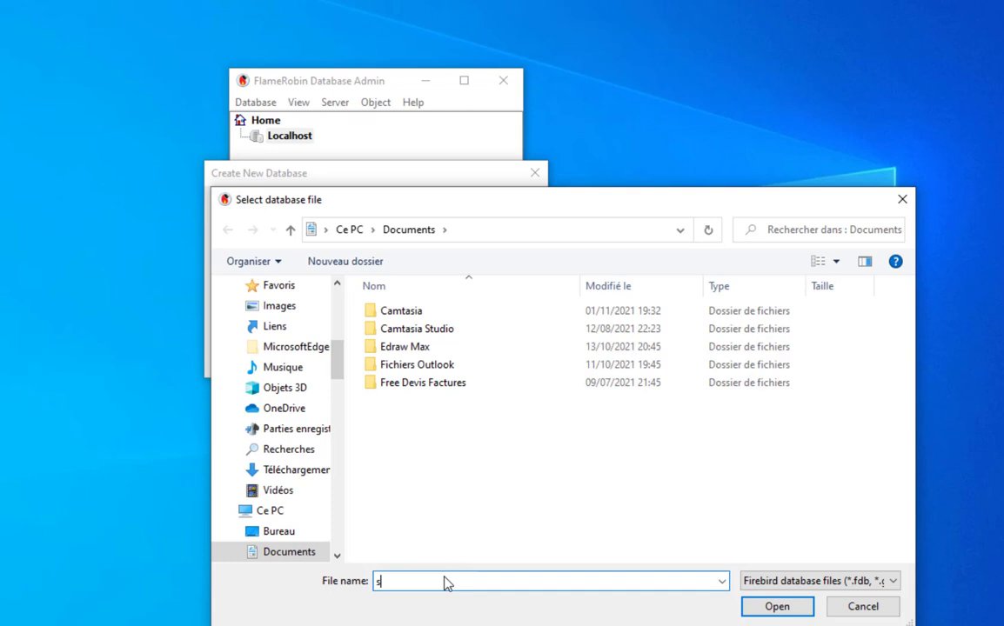
{"action": "type", "text": "ales"}
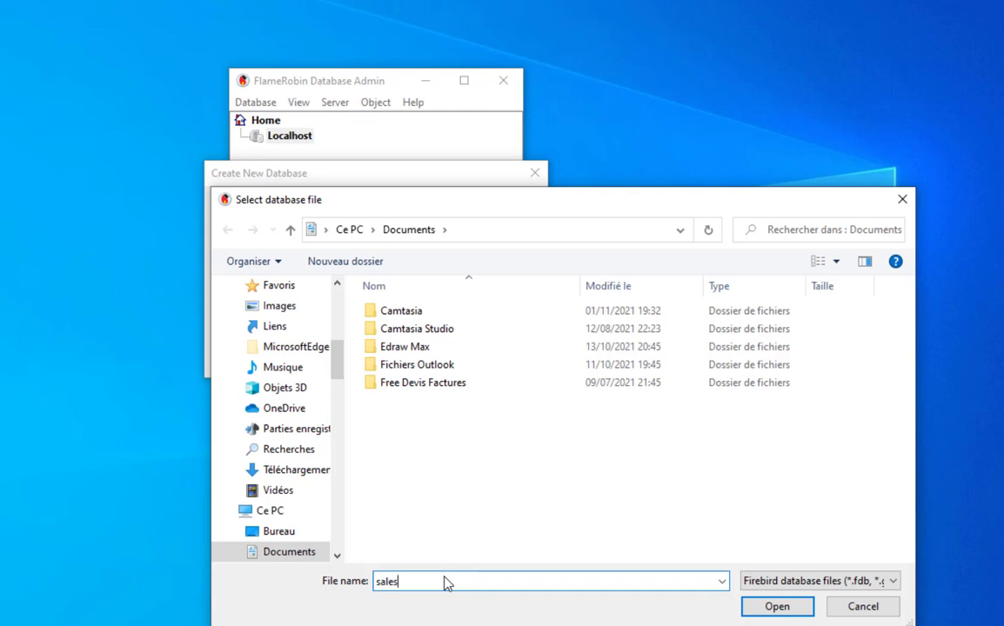
{"action": "type", "text": "DB"}
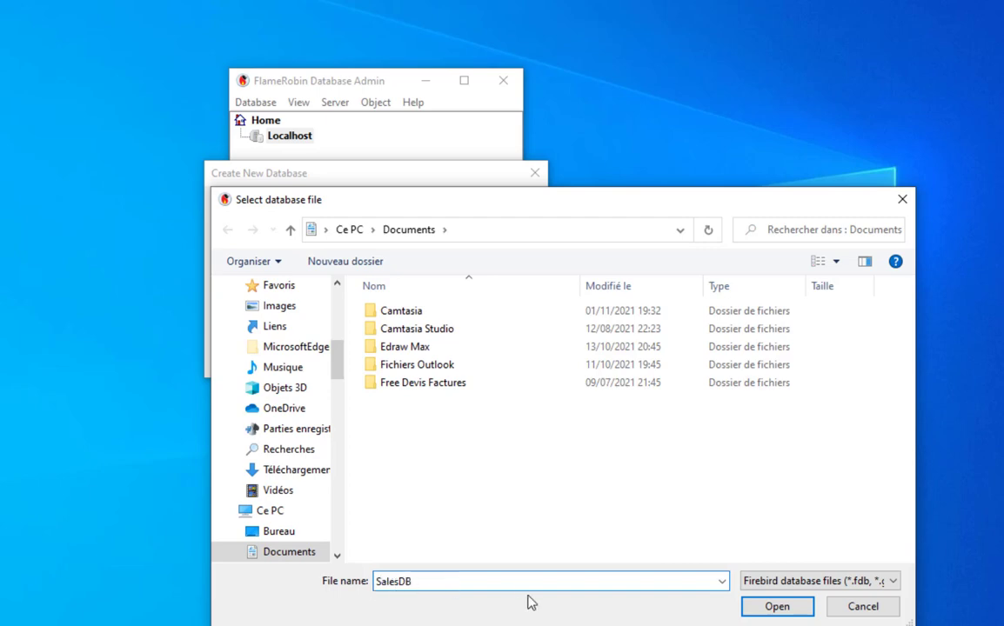
{"action": "left_click", "coordinate": [776, 605]}
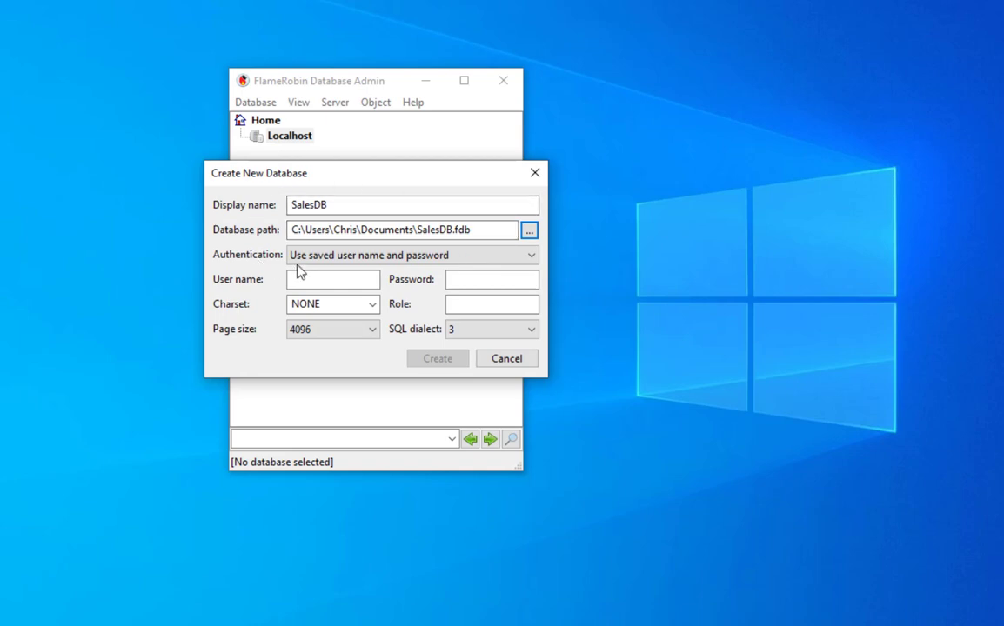
Enter user name sysdba with its password and create the SalesDB database.
{"action": "left_click", "coordinate": [333, 329]}
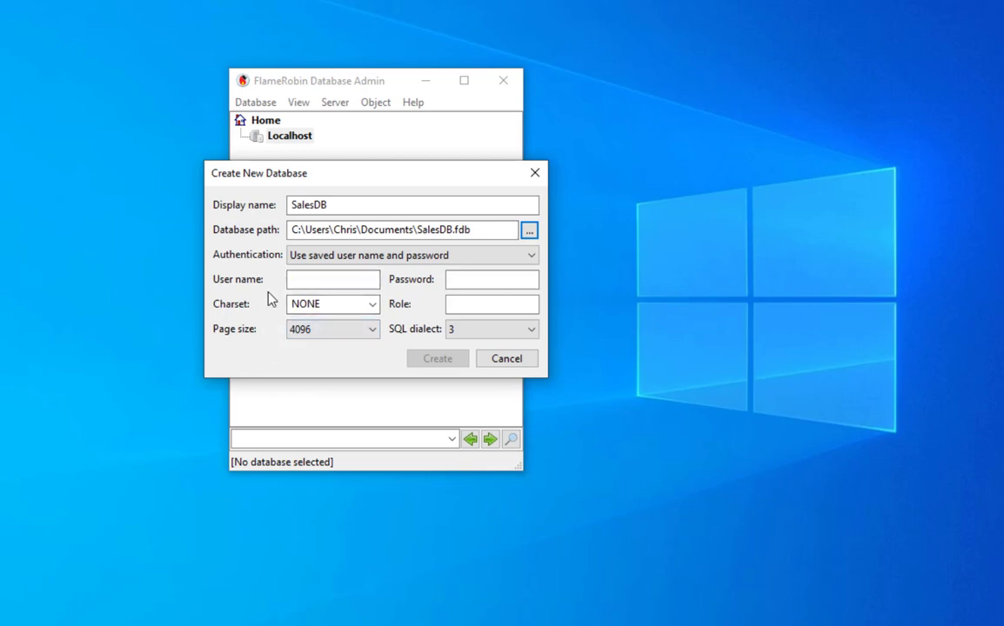
{"action": "left_click", "coordinate": [332, 278]}
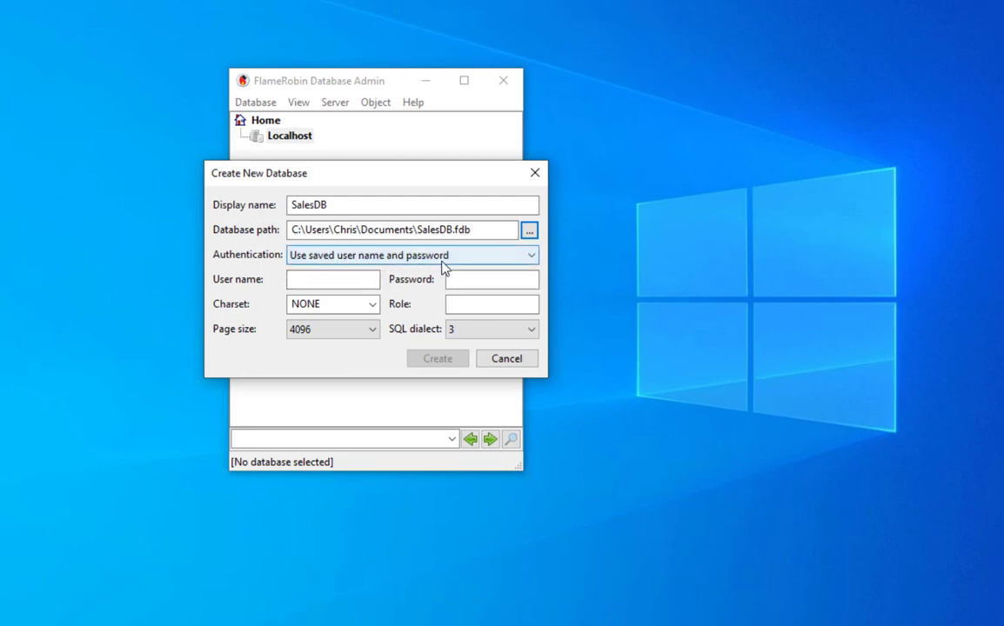
{"action": "left_click", "coordinate": [333, 278]}
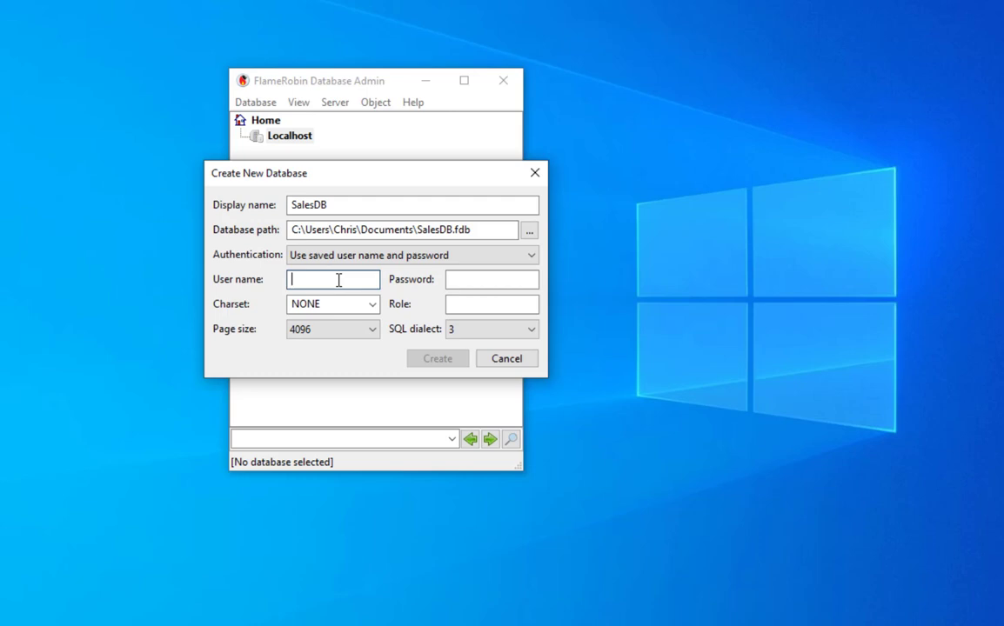
{"action": "left_click", "coordinate": [529, 254]}
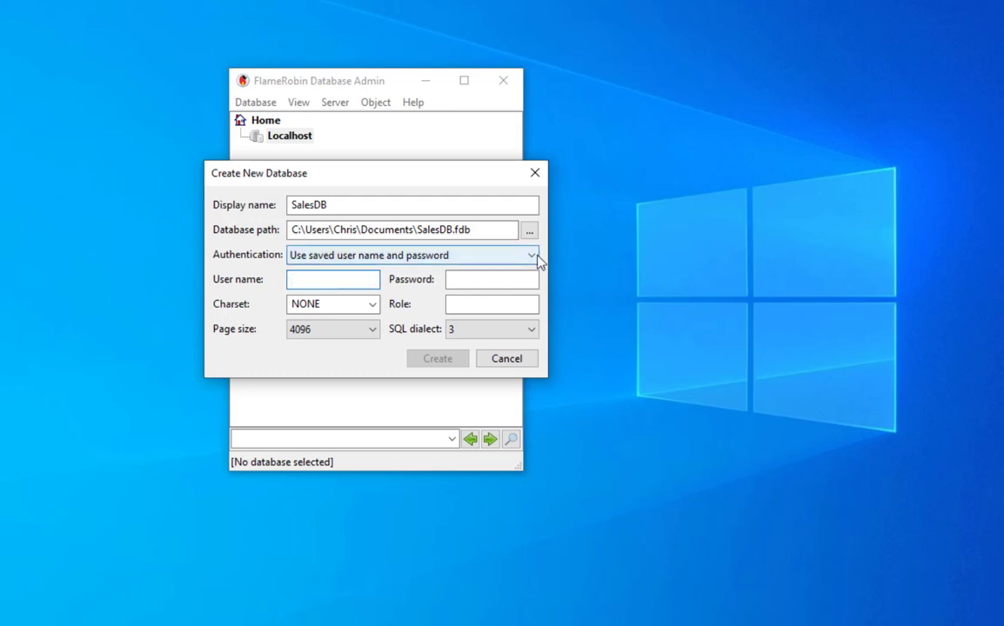
{"action": "left_click", "coordinate": [333, 278]}
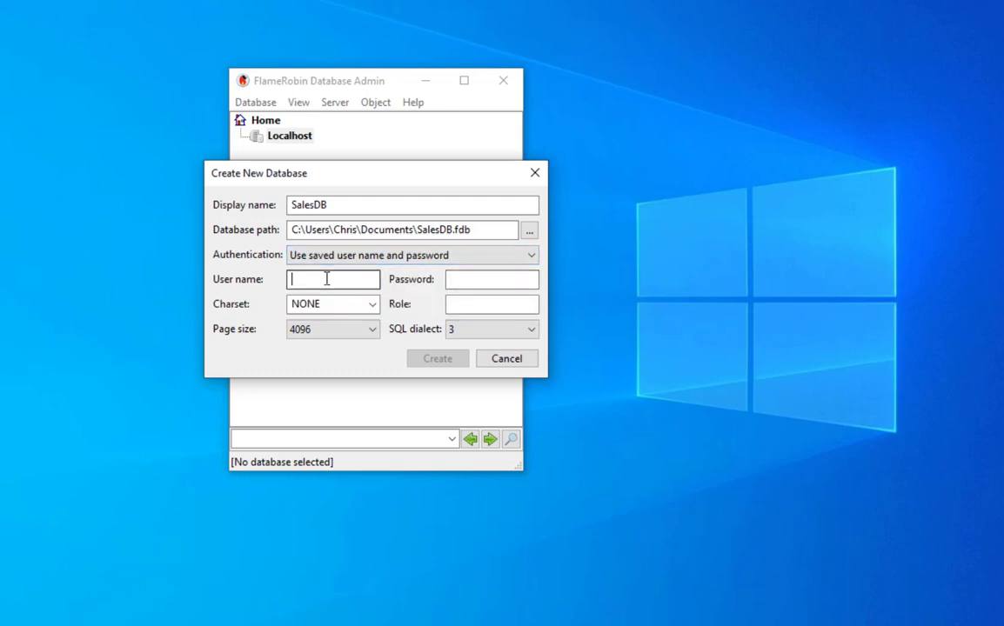
{"action": "type", "text": "sysdb"}
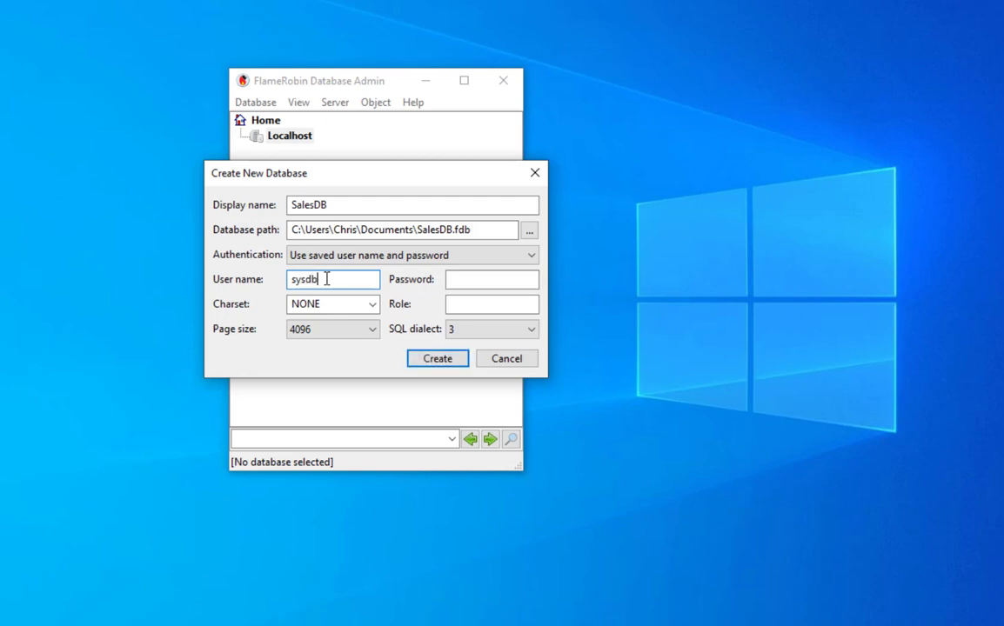
{"action": "type", "text": "a"}
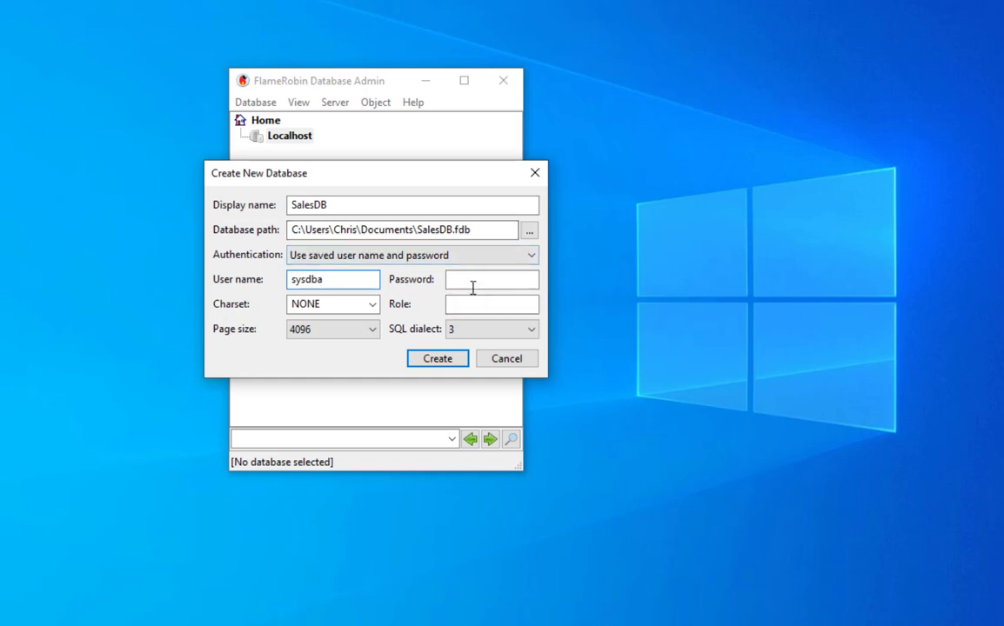
{"action": "left_click", "coordinate": [491, 278]}
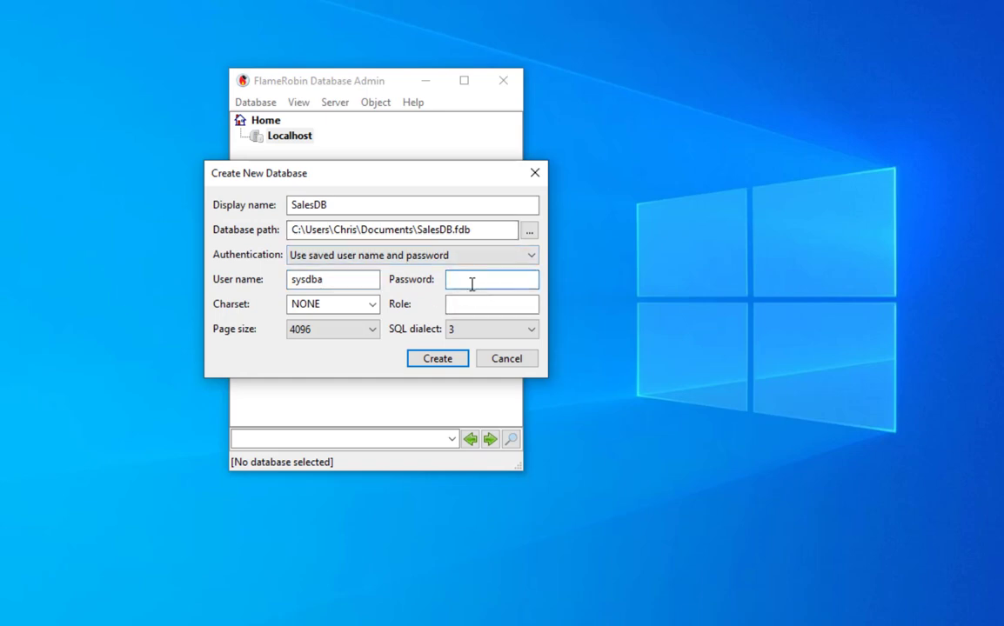
{"action": "type", "text": "masterkey"}
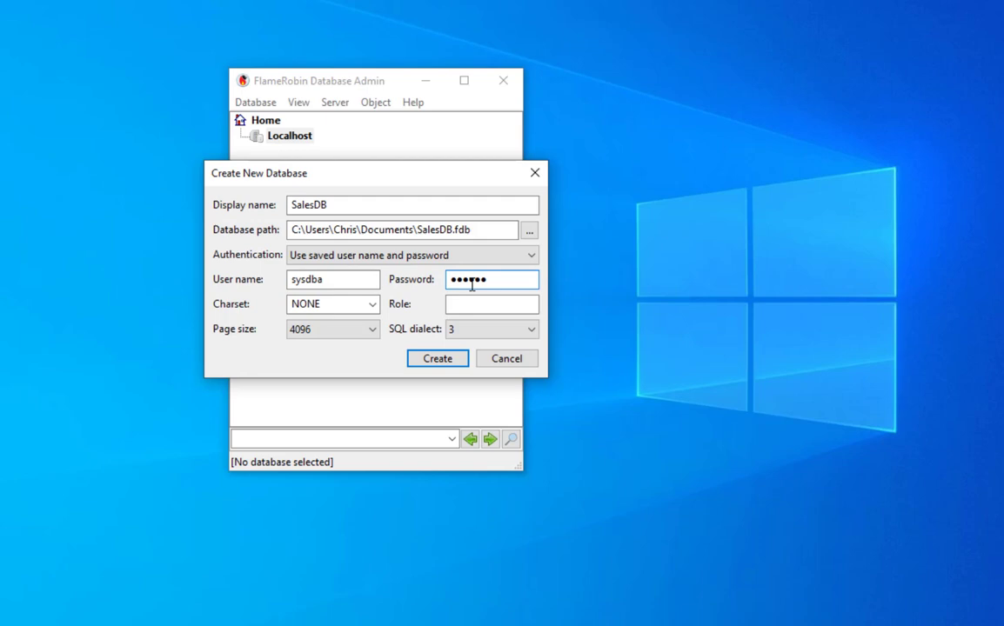
{"action": "type", "text": "password"}
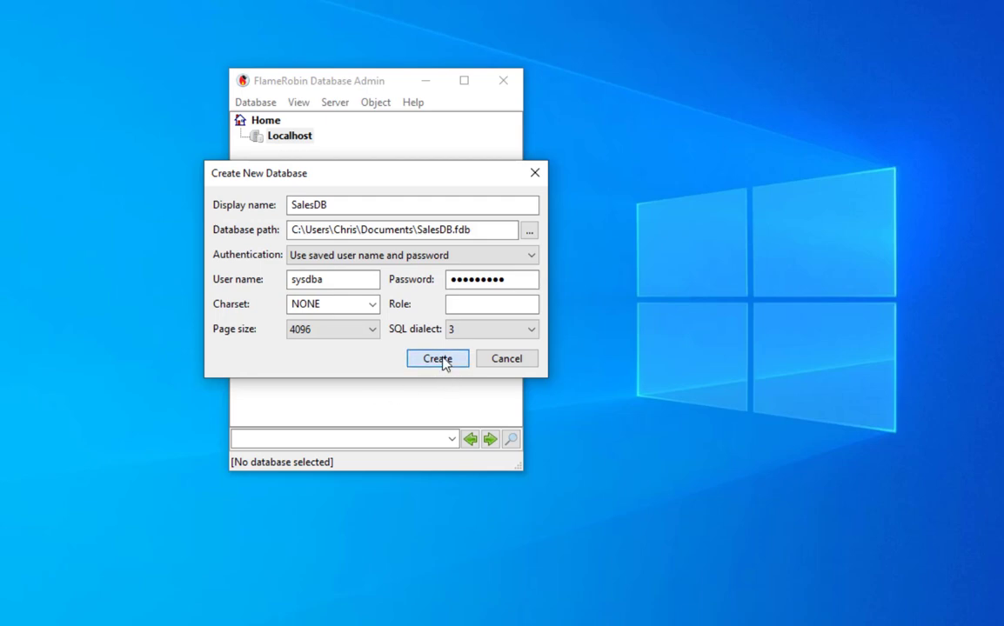
{"action": "left_click", "coordinate": [437, 359]}
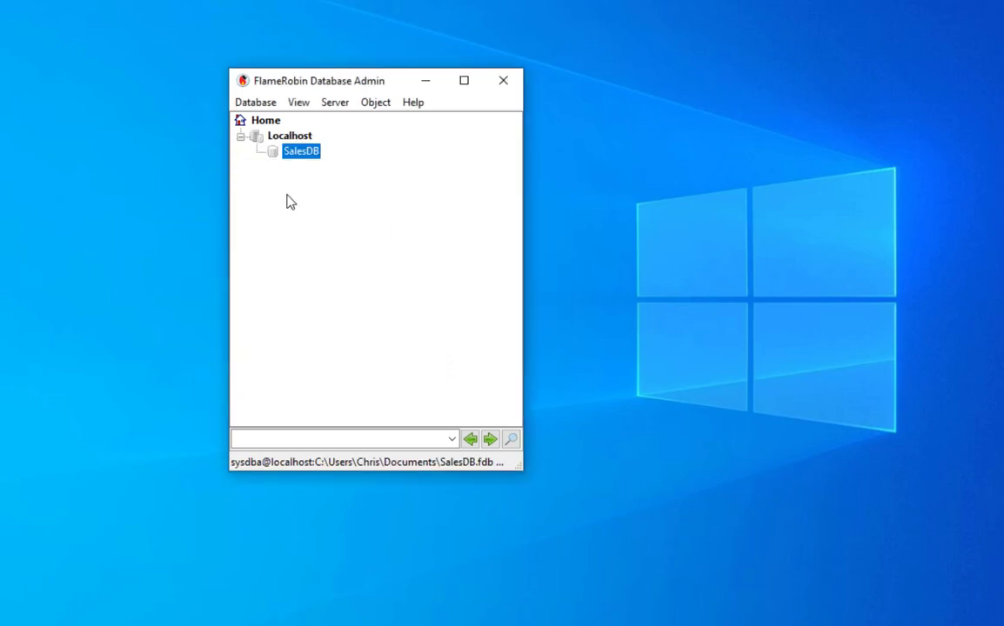
{"action": "mouse_move", "coordinate": [296, 167]}
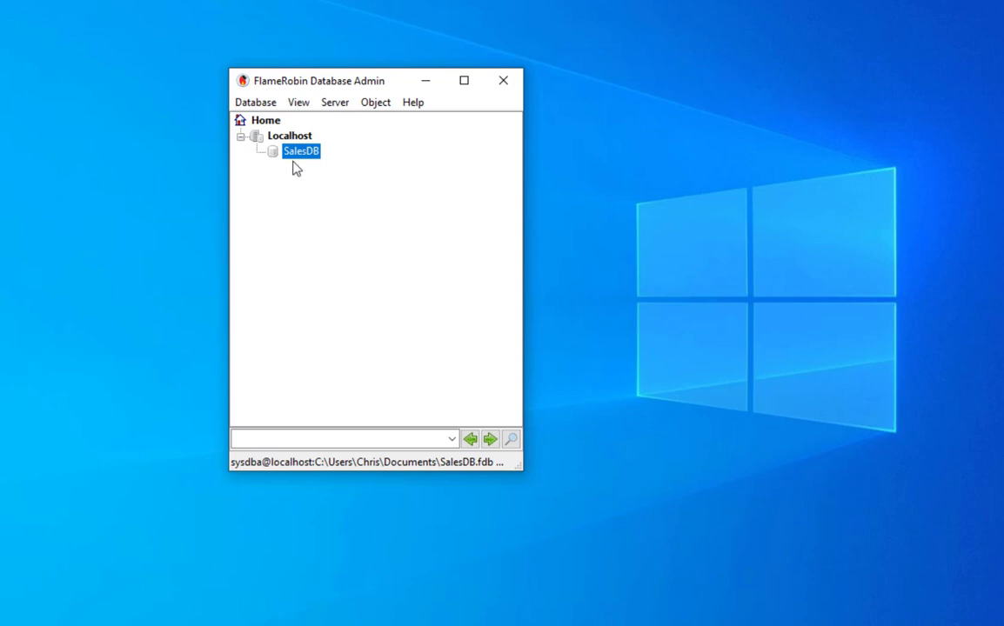
{"action": "mouse_move", "coordinate": [318, 171]}
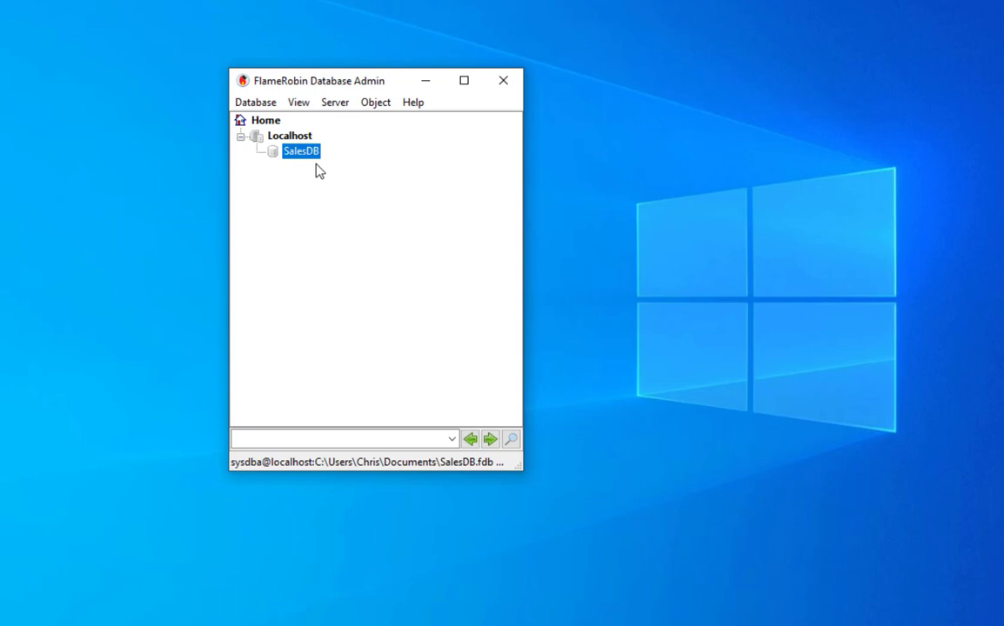
{"action": "mouse_move", "coordinate": [309, 156]}
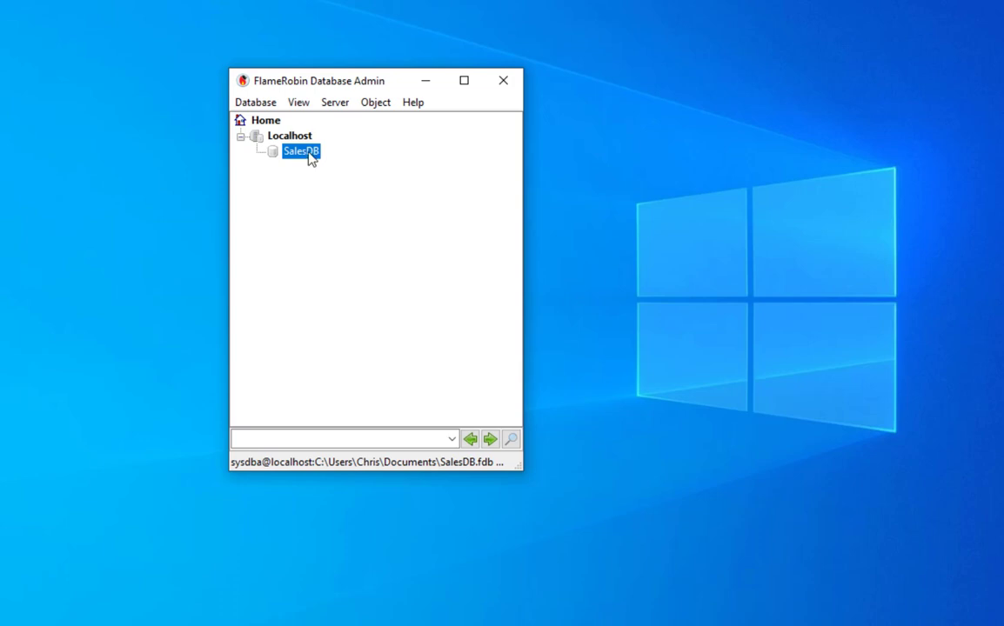
Connect to SalesDB from its context menu, expanding its object tree.
{"action": "right_click", "coordinate": [299, 152]}
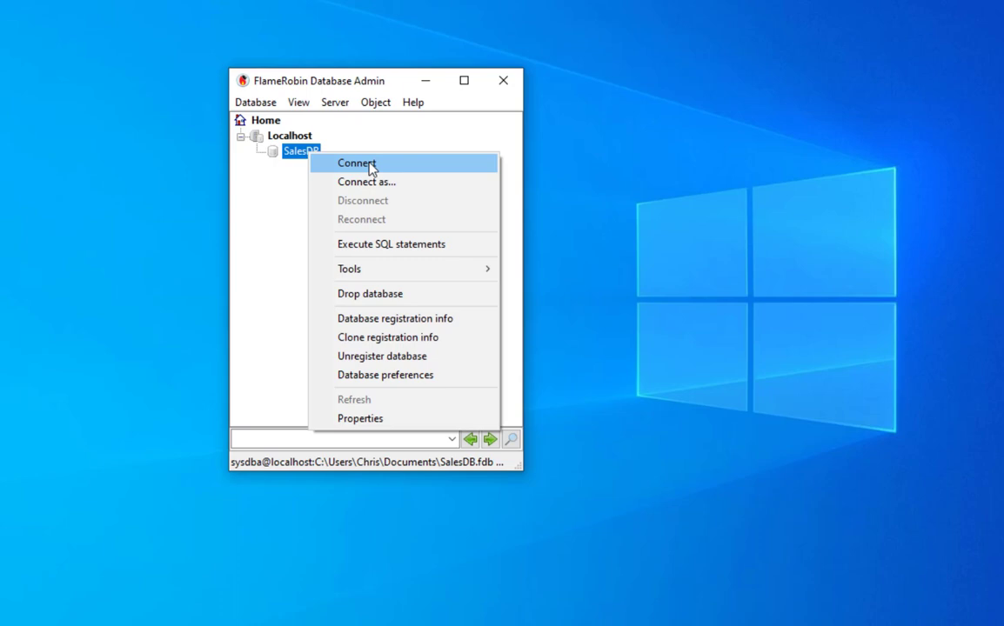
{"action": "left_click", "coordinate": [357, 164]}
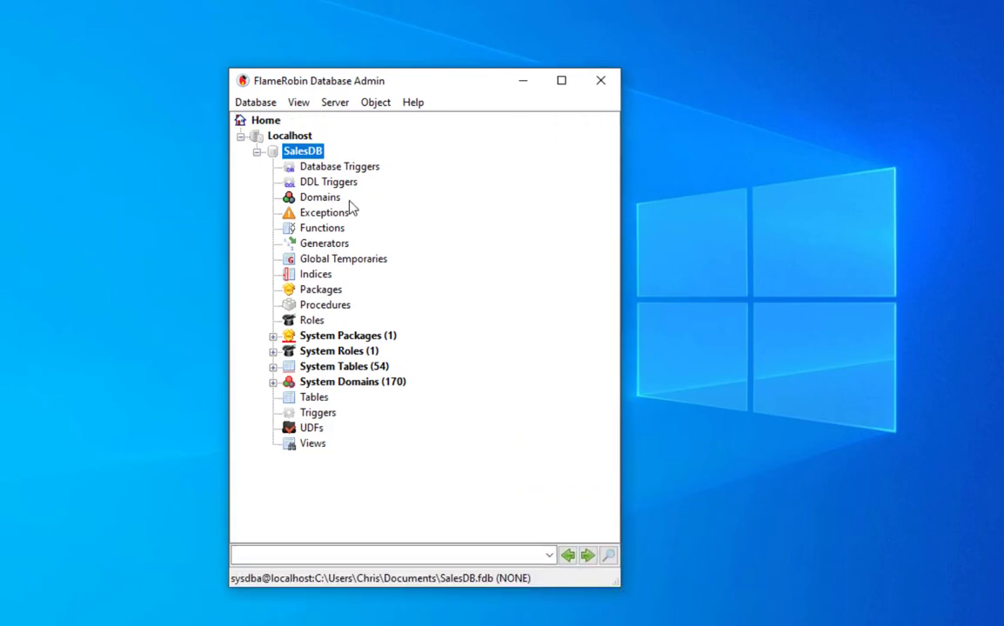
{"action": "mouse_move", "coordinate": [350, 178]}
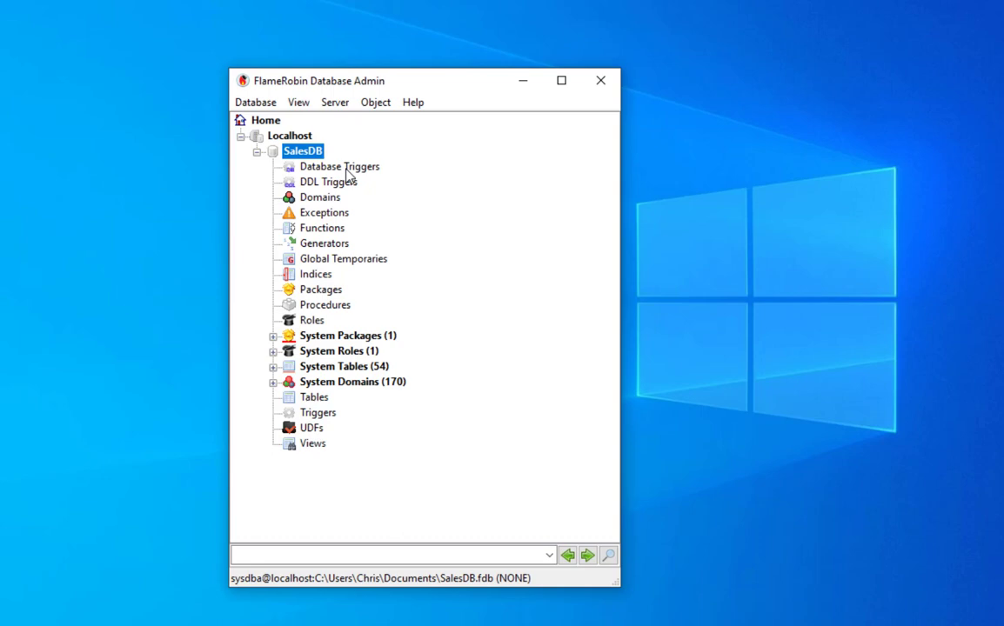
{"action": "mouse_move", "coordinate": [369, 208]}
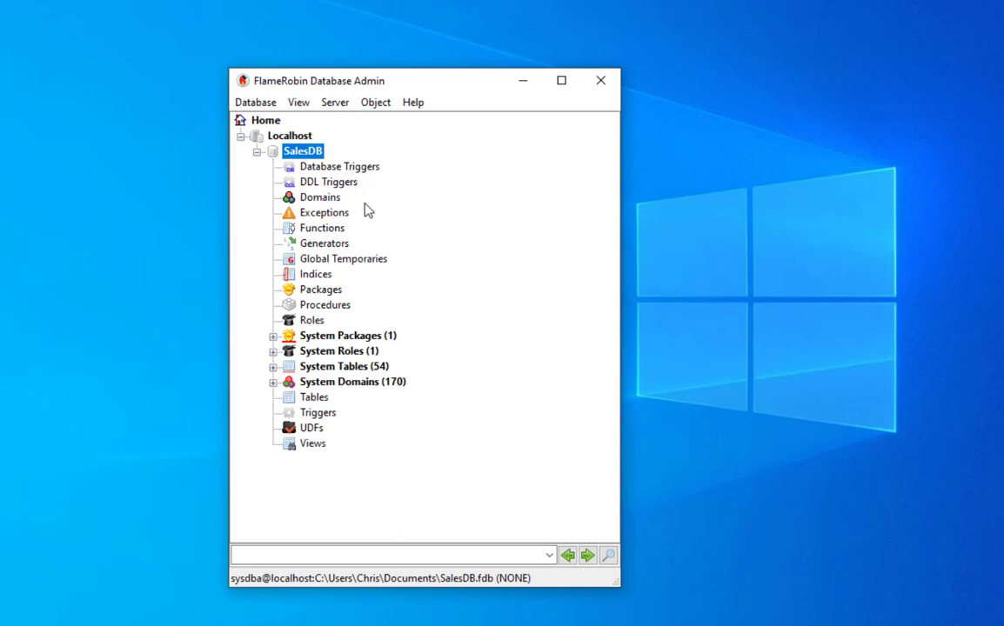
{"action": "mouse_move", "coordinate": [379, 198]}
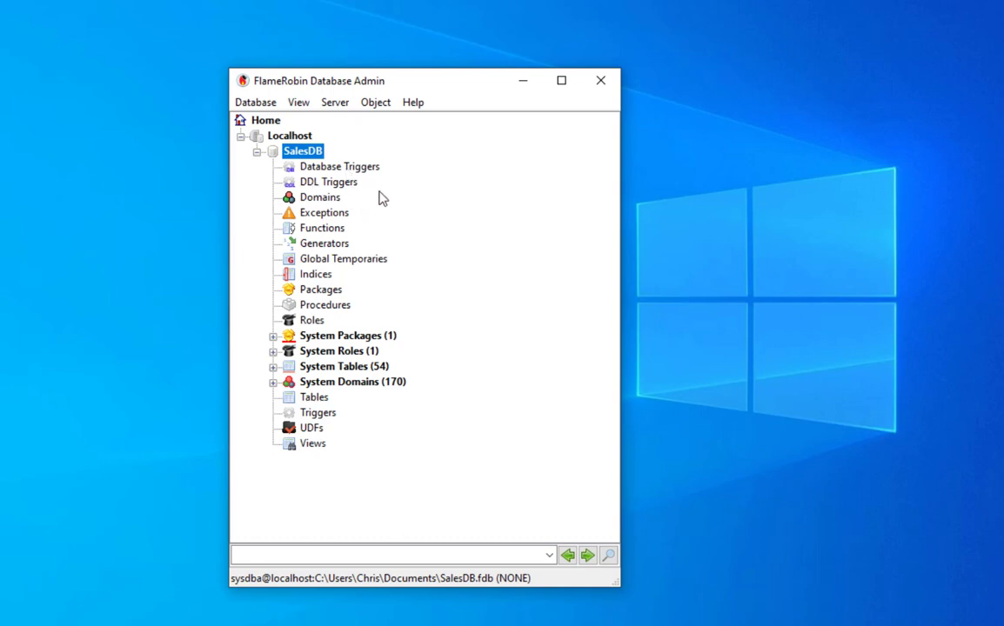
{"action": "mouse_move", "coordinate": [317, 219]}
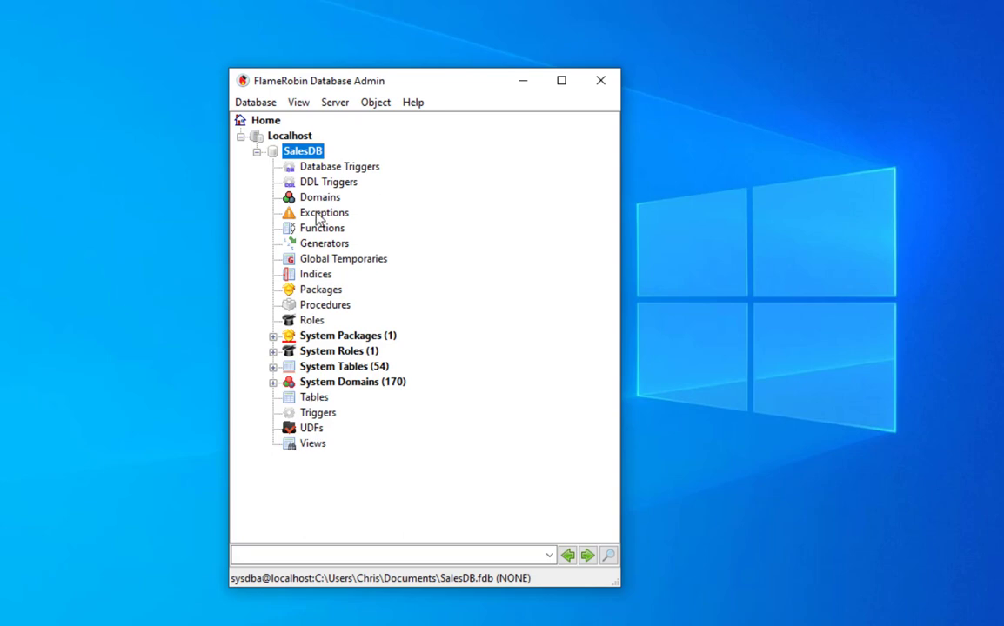
{"action": "mouse_move", "coordinate": [379, 267]}
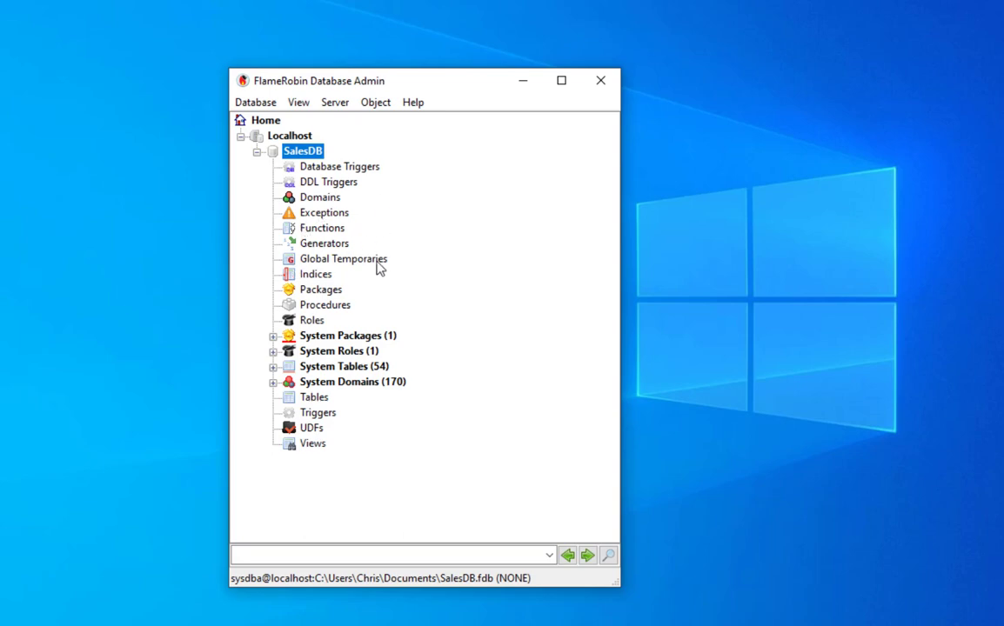
{"action": "mouse_move", "coordinate": [324, 292]}
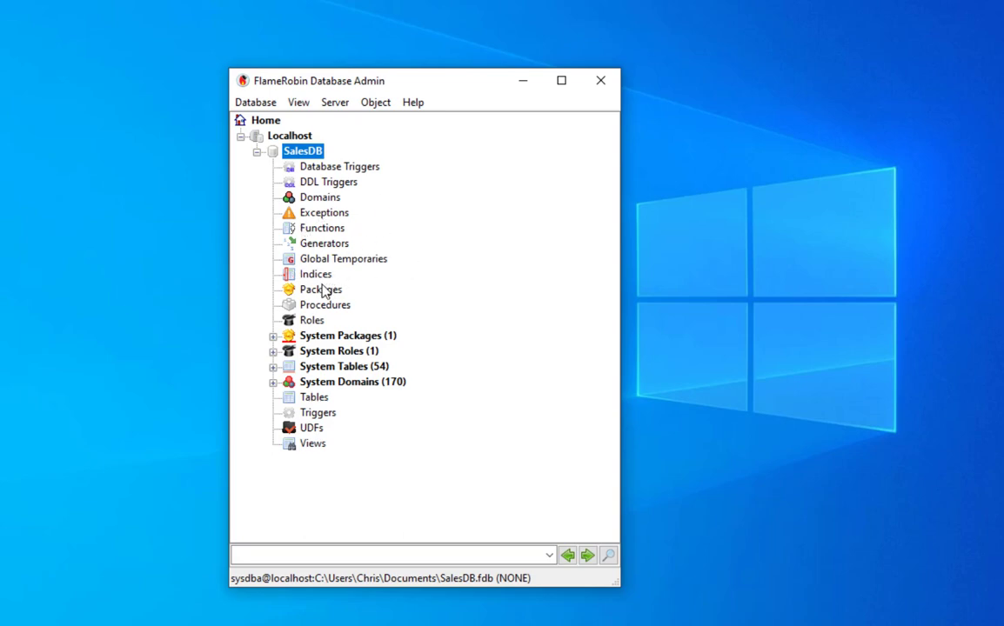
{"action": "mouse_move", "coordinate": [327, 313]}
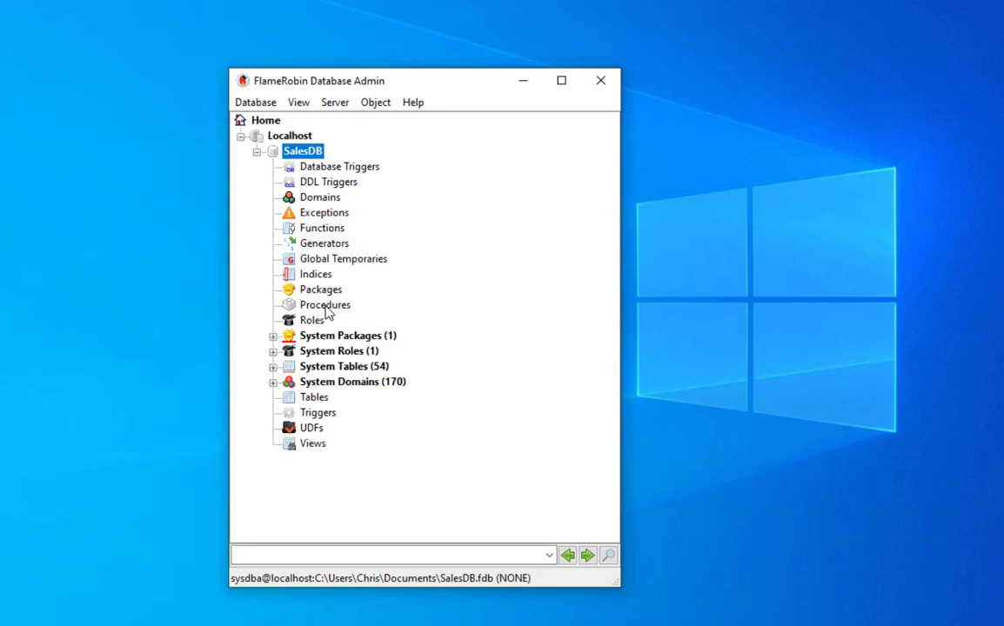
{"action": "mouse_move", "coordinate": [306, 347]}
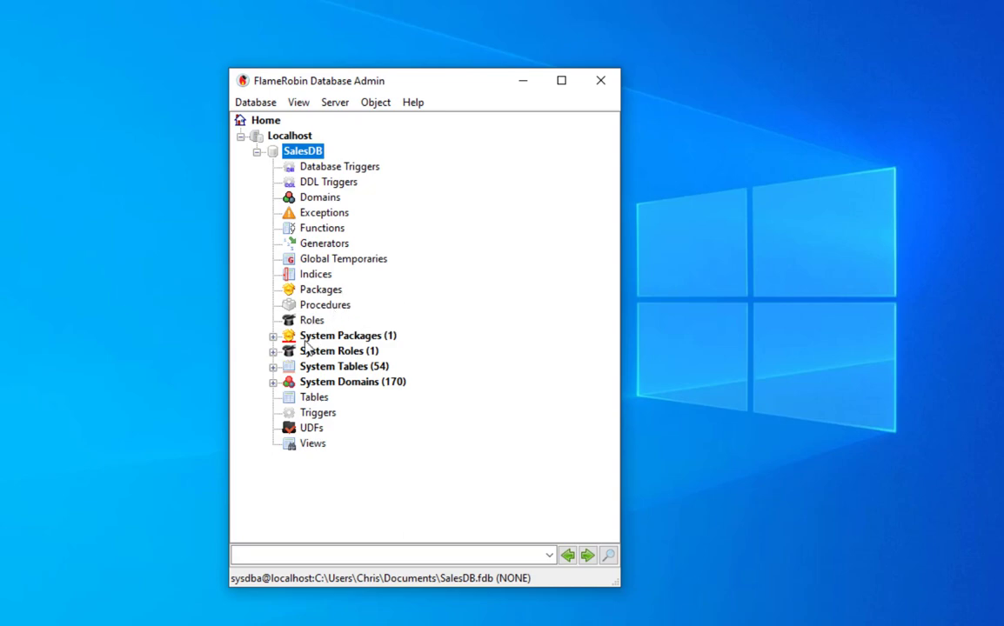
{"action": "mouse_move", "coordinate": [306, 348]}
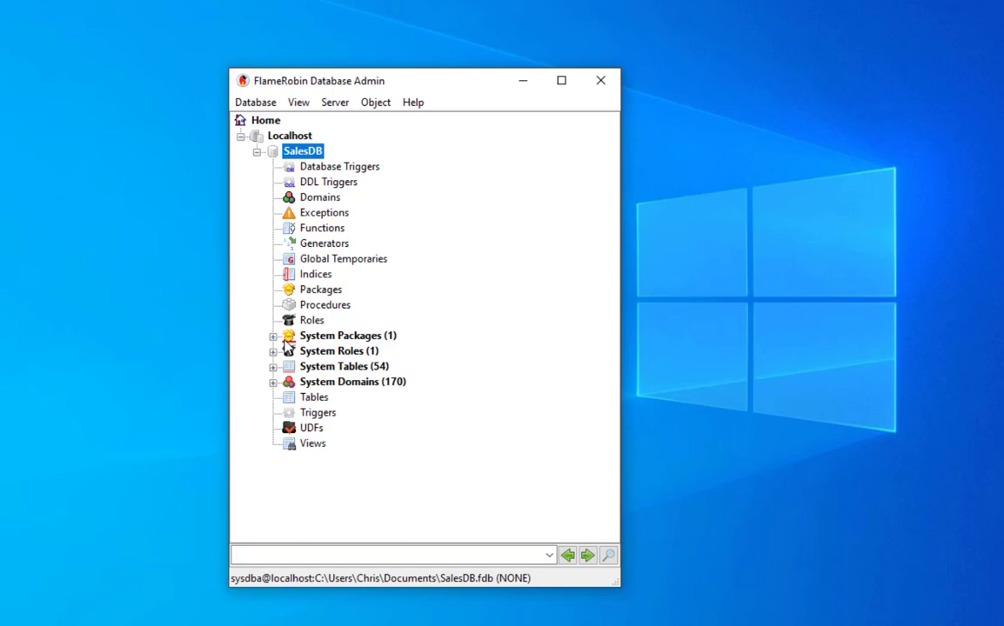
{"action": "mouse_move", "coordinate": [306, 365]}
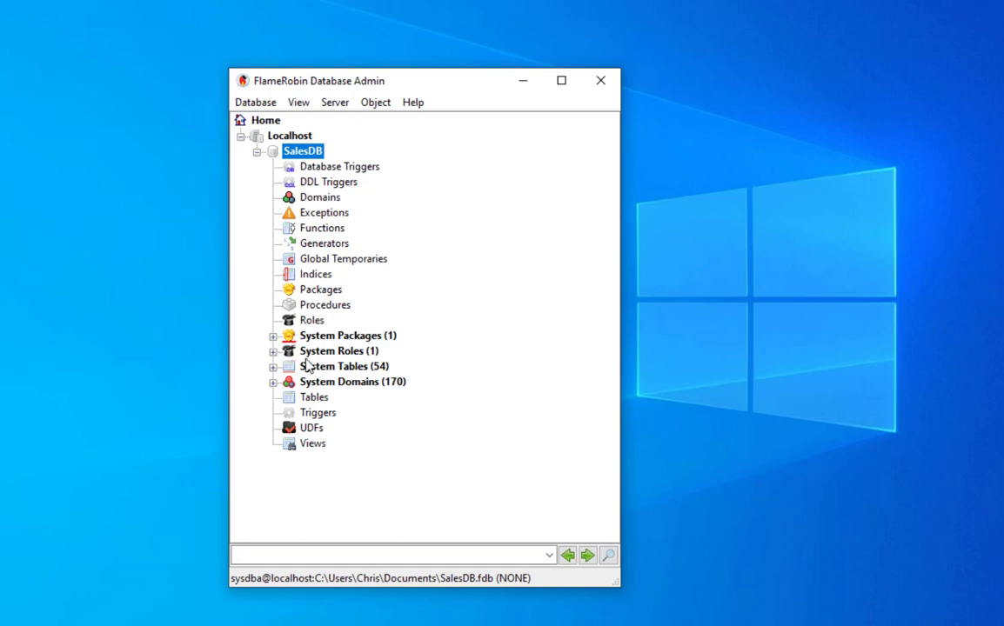
Browse SalesDB's system roles and tables, then show the Tables node's actions.
{"action": "left_click", "coordinate": [273, 352]}
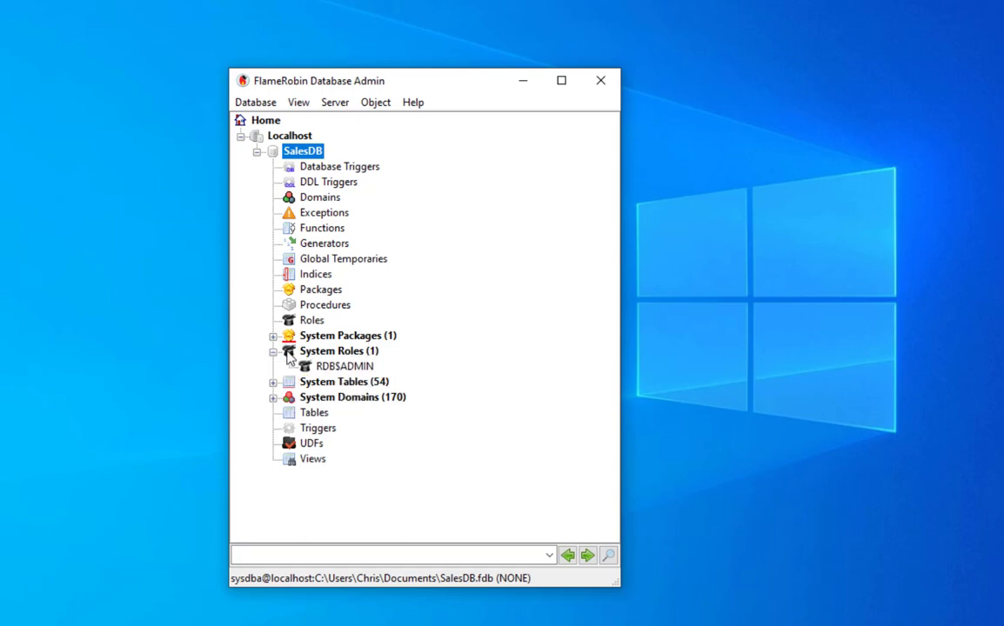
{"action": "left_click", "coordinate": [273, 351]}
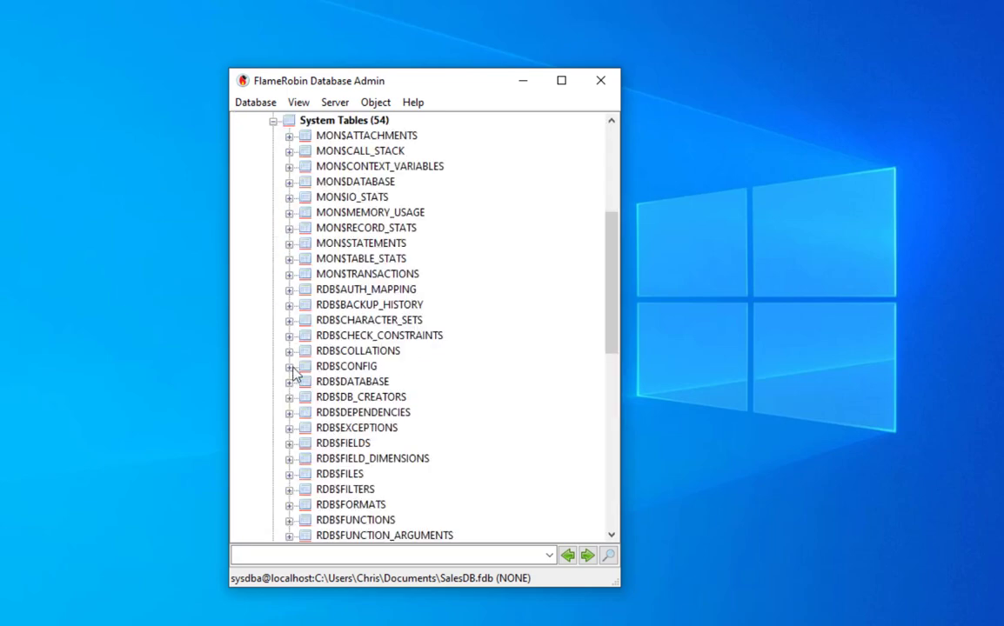
{"action": "mouse_move", "coordinate": [379, 135]}
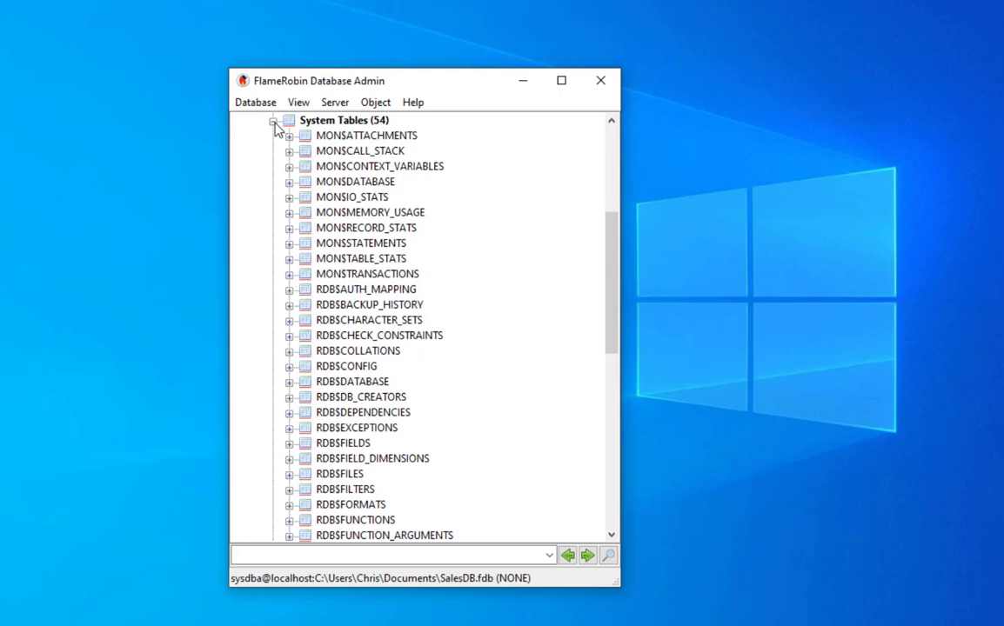
{"action": "left_click", "coordinate": [273, 120]}
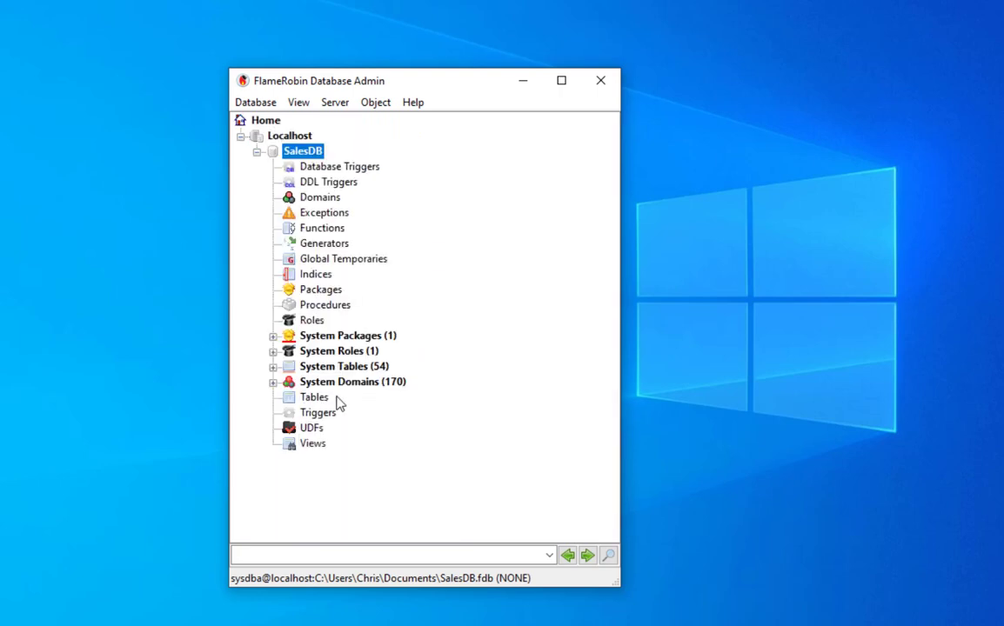
{"action": "mouse_move", "coordinate": [431, 391]}
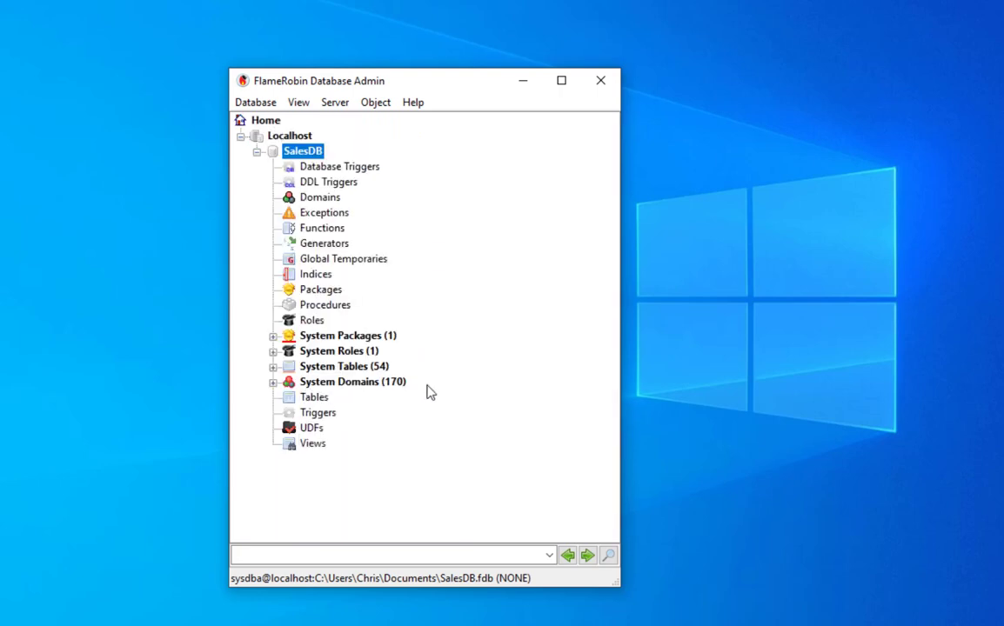
{"action": "mouse_move", "coordinate": [317, 421]}
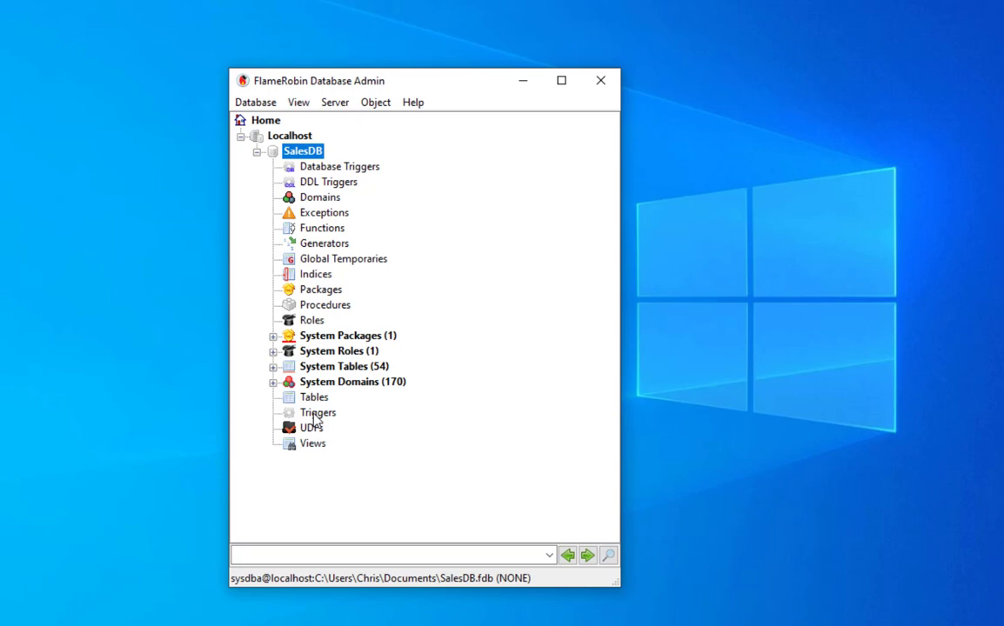
{"action": "mouse_move", "coordinate": [330, 409]}
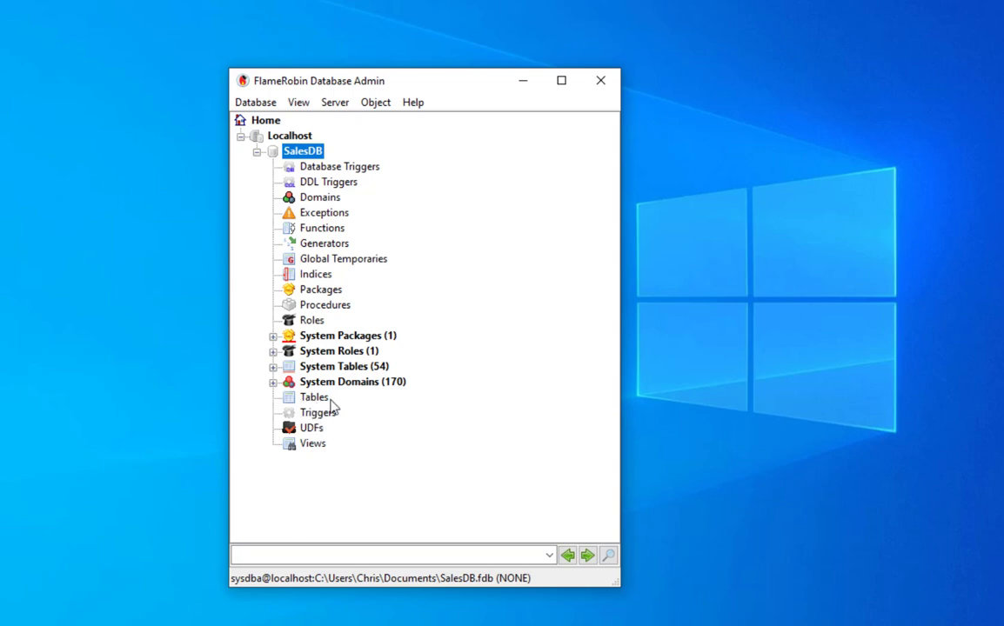
{"action": "mouse_move", "coordinate": [320, 399]}
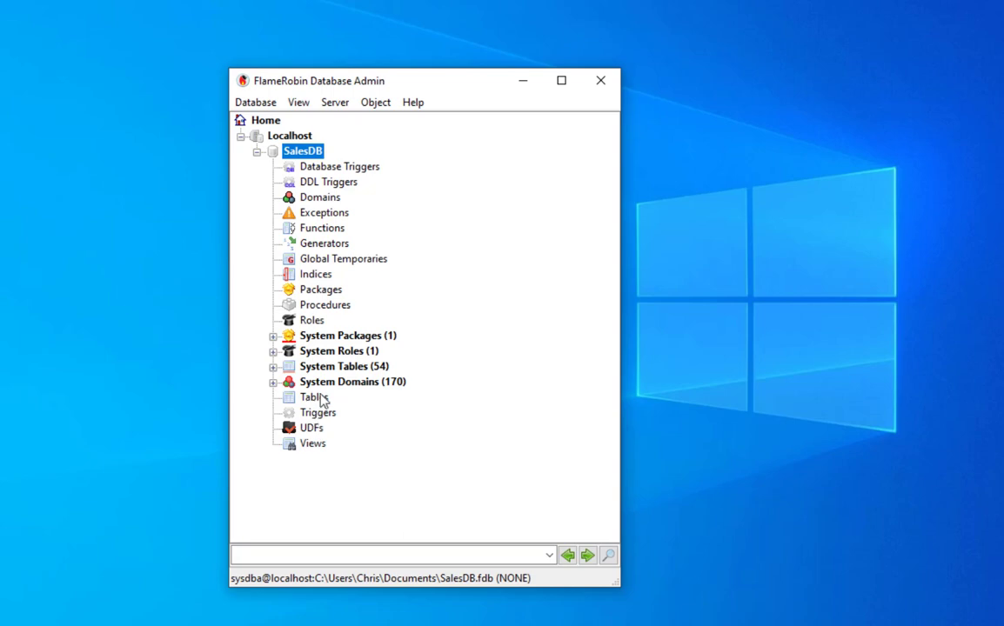
{"action": "mouse_move", "coordinate": [324, 425]}
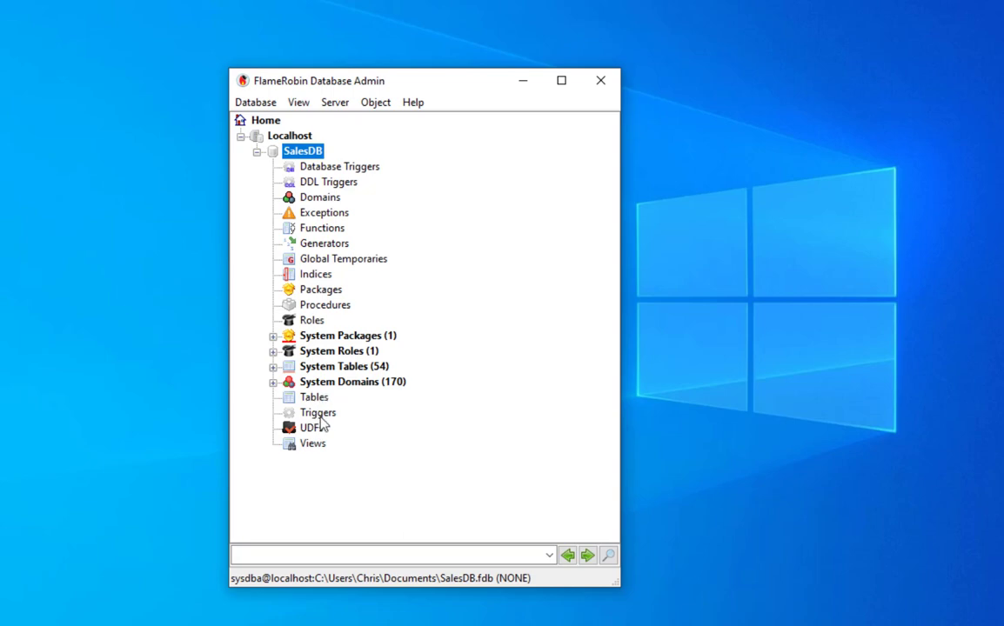
{"action": "mouse_move", "coordinate": [315, 420]}
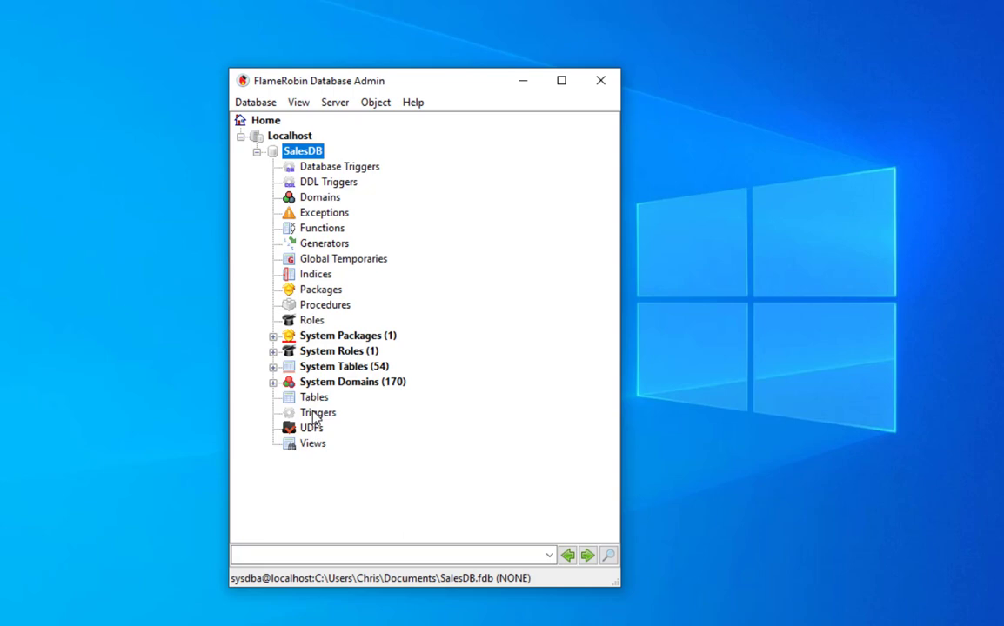
{"action": "mouse_move", "coordinate": [320, 416]}
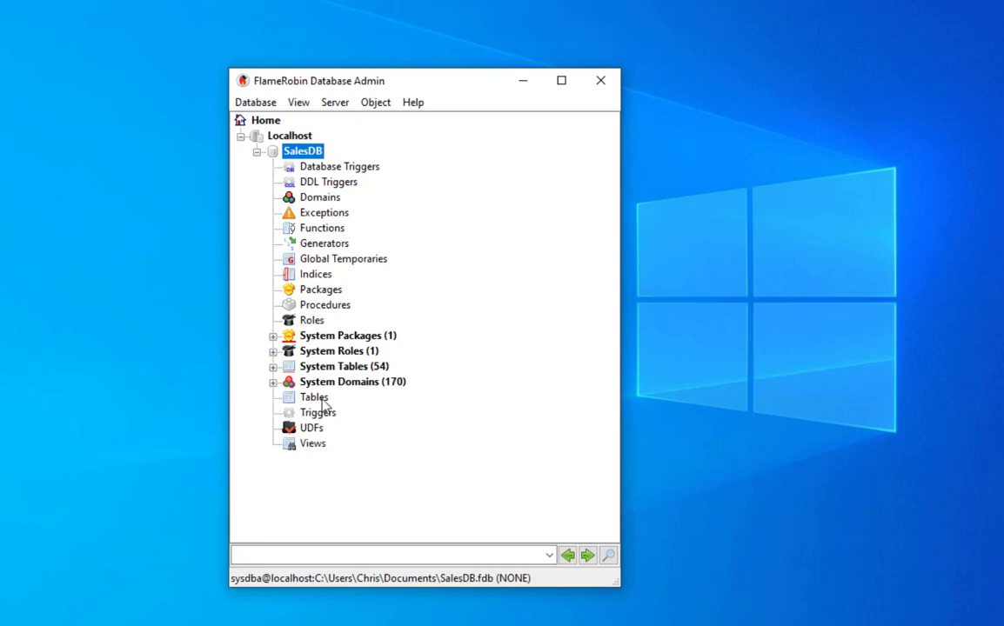
{"action": "right_click", "coordinate": [315, 397]}
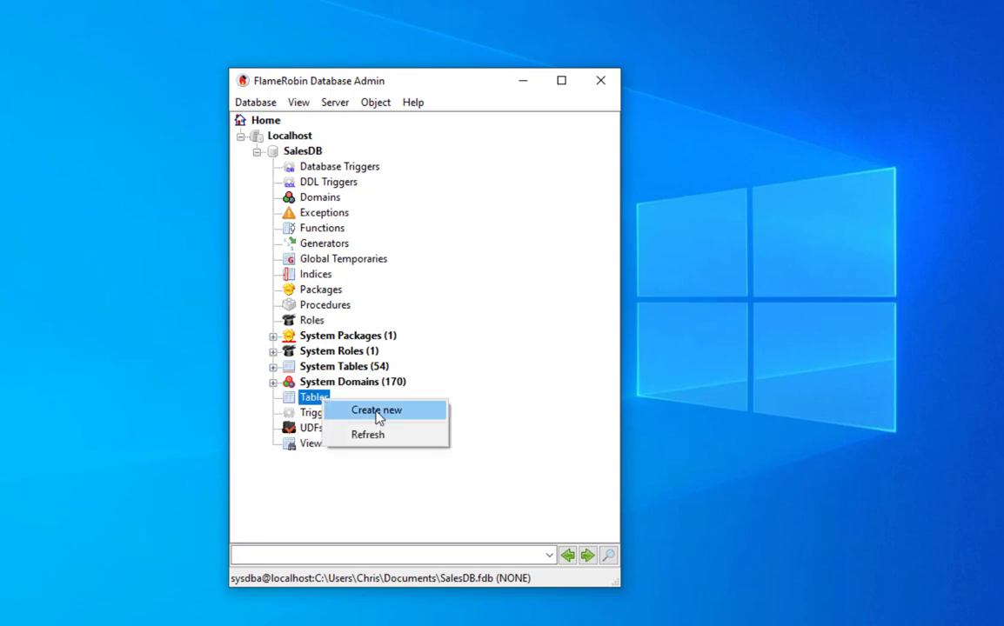
Choose Create new under Tables, opening a SQL editor with a CREATE TABLE template.
{"action": "left_click", "coordinate": [375, 411]}
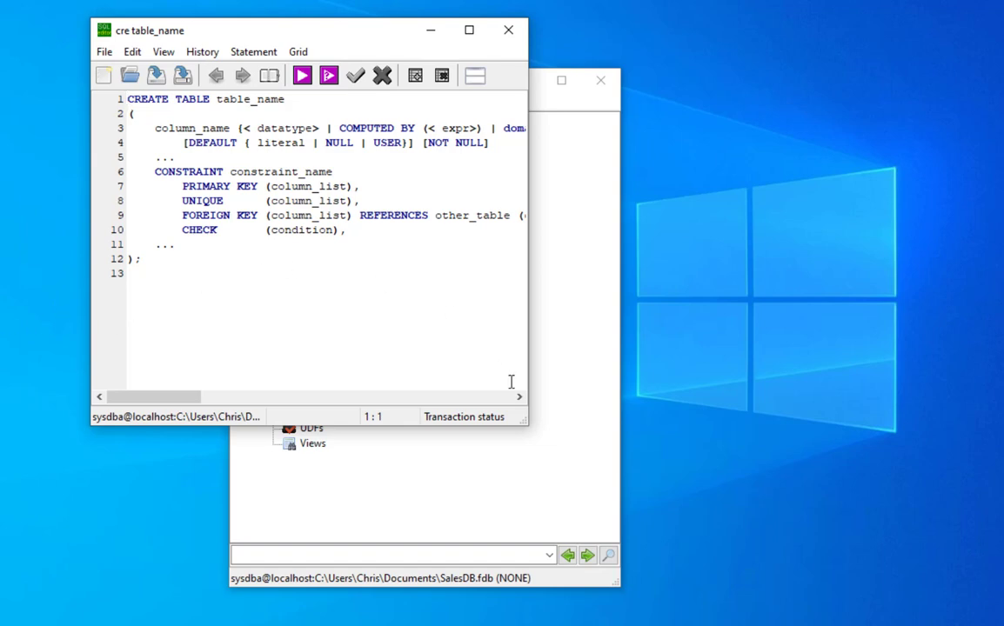
{"action": "mouse_move", "coordinate": [598, 461]}
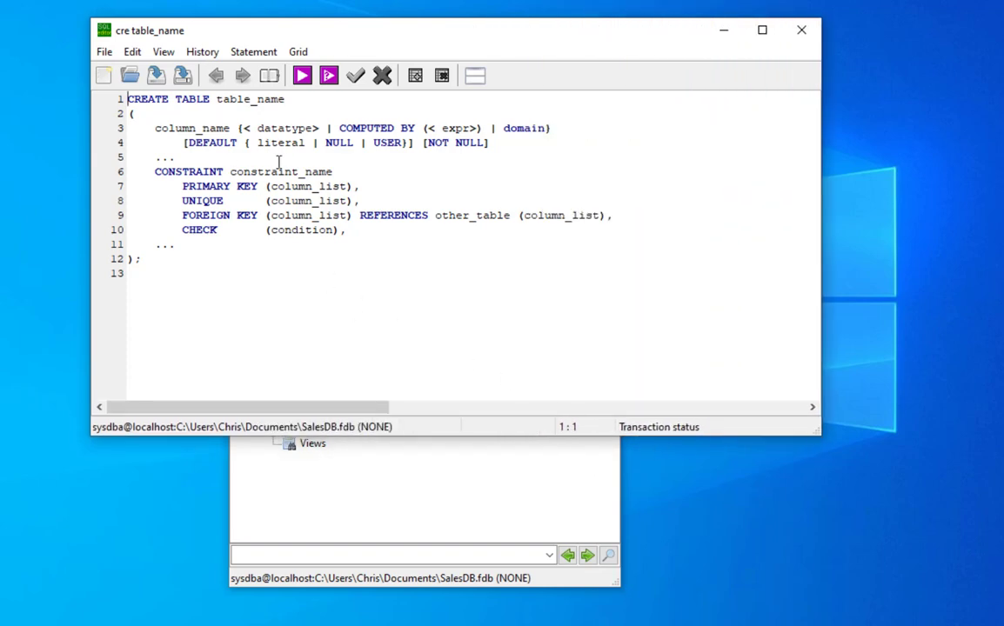
{"action": "mouse_move", "coordinate": [383, 287]}
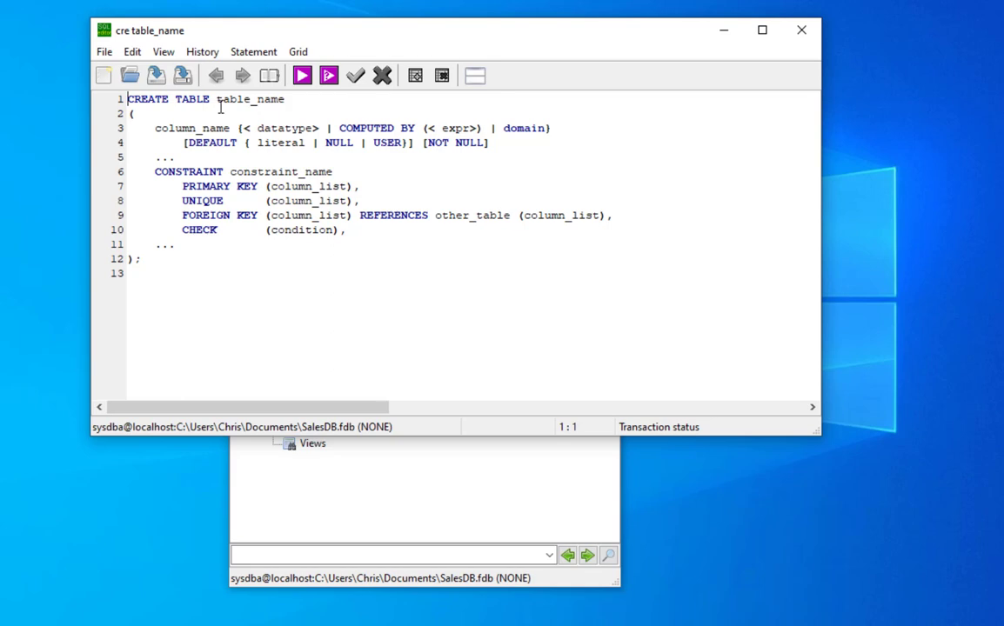
{"action": "mouse_move", "coordinate": [281, 148]}
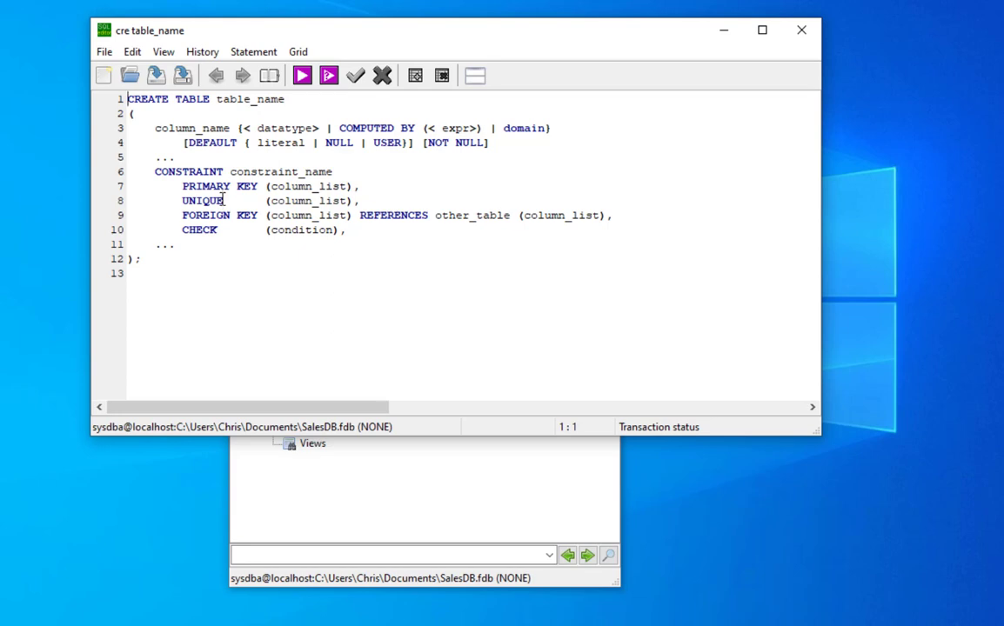
{"action": "mouse_move", "coordinate": [379, 56]}
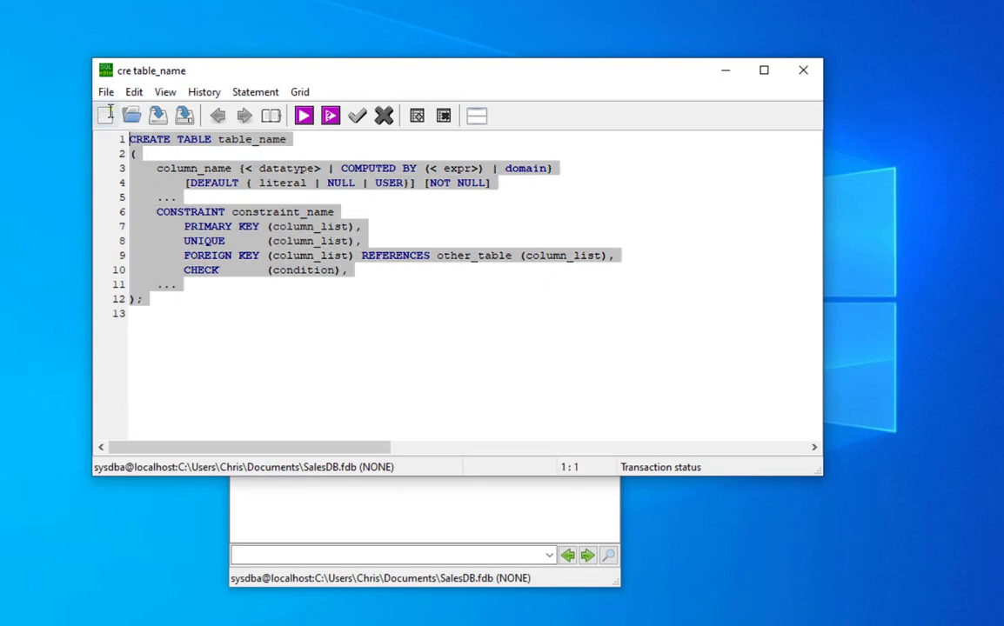
Start a fresh CREATE TABLE sales statement with id varchar(10) as primary key.
{"action": "left_click", "coordinate": [105, 115]}
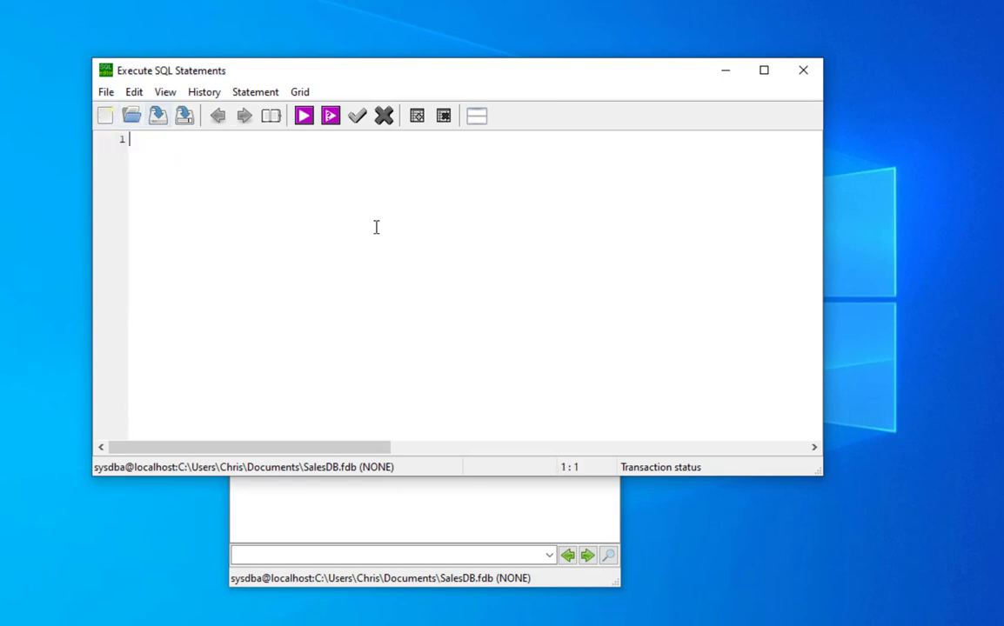
{"action": "type", "text": "create"}
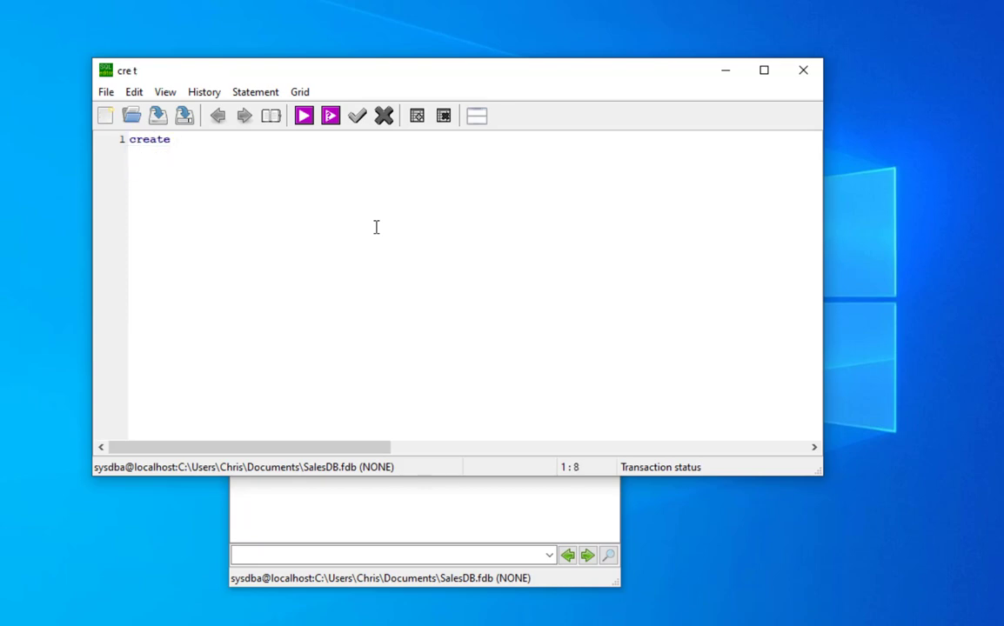
{"action": "type", "text": "table s"}
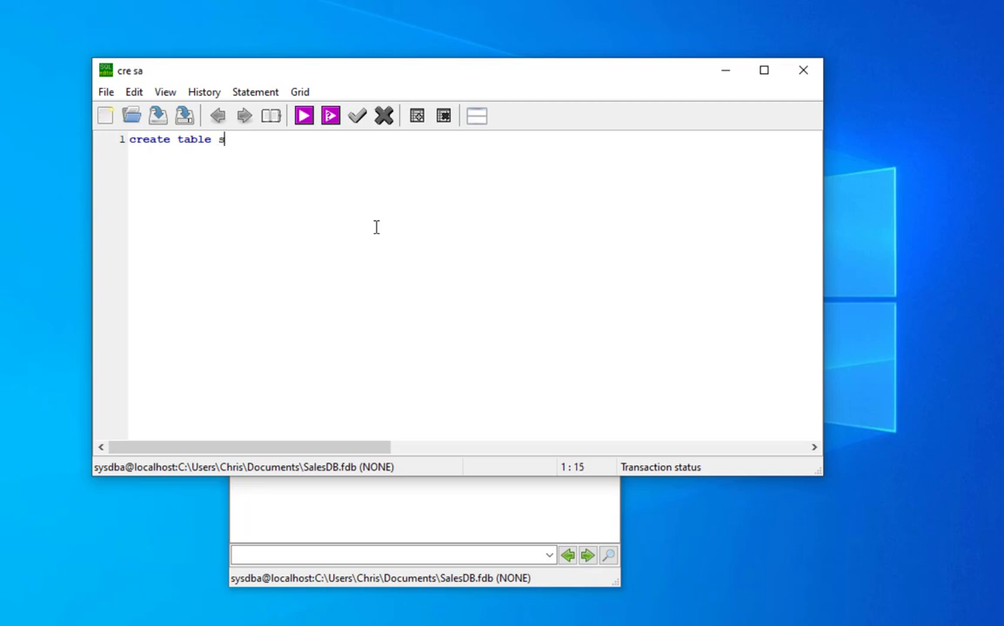
{"action": "type", "text": "ales"}
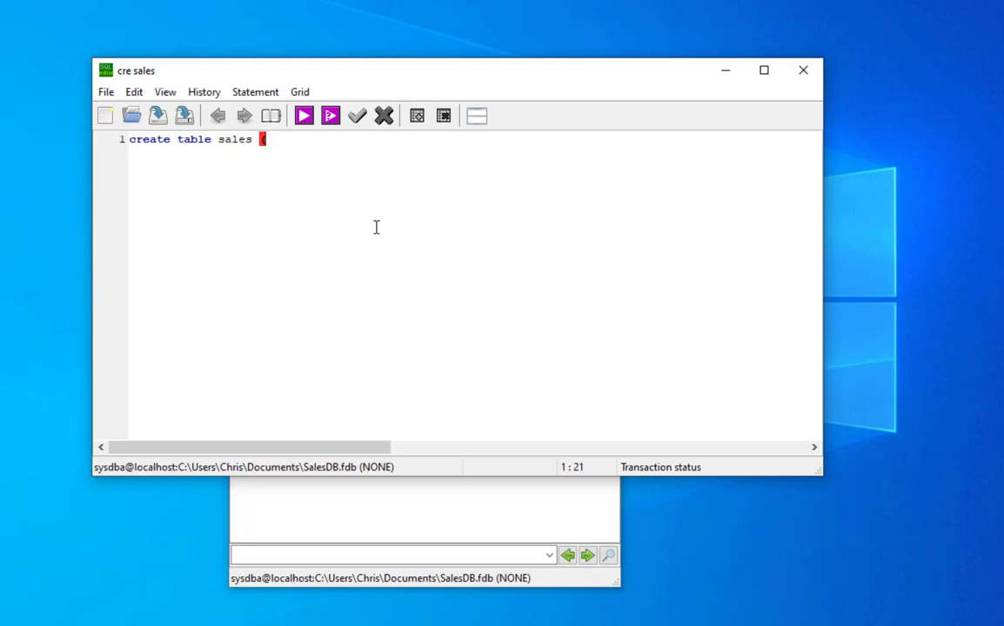
{"action": "type", "text": "(id"}
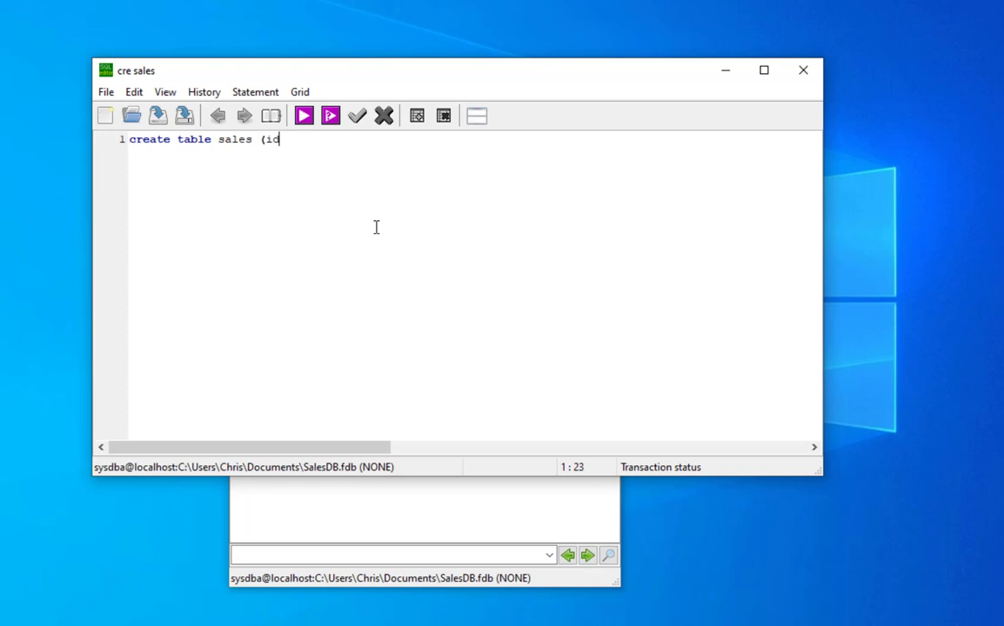
{"action": "type", "text": "\" \""}
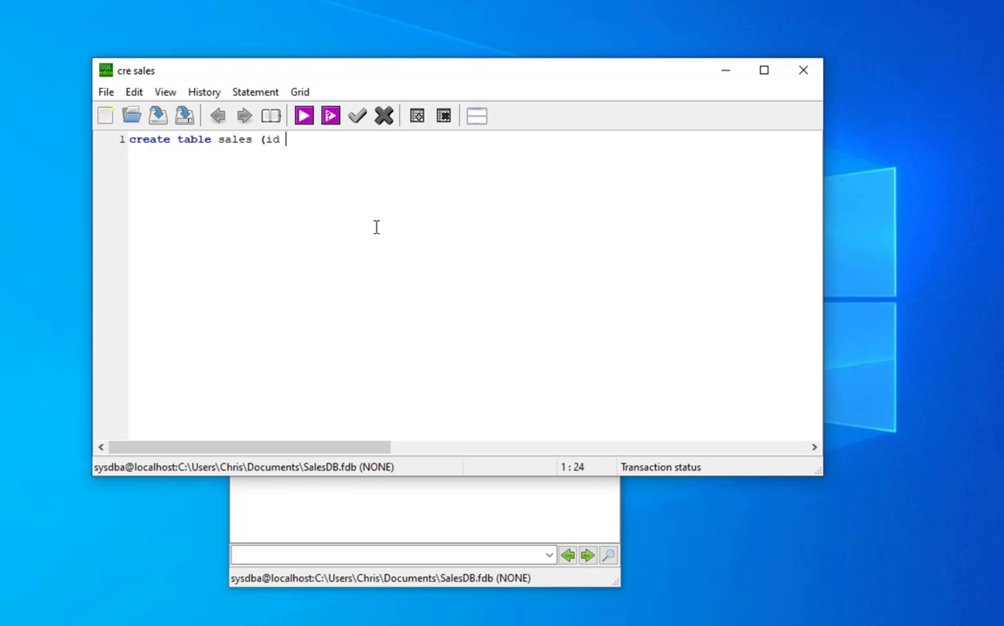
{"action": "type", "text": "va"}
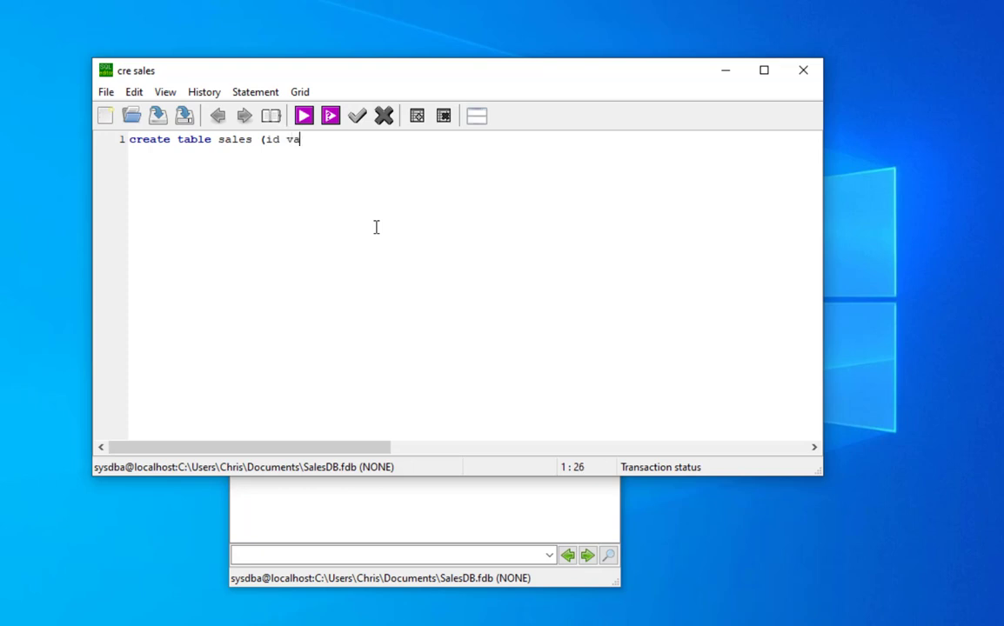
{"action": "type", "text": "rchar"}
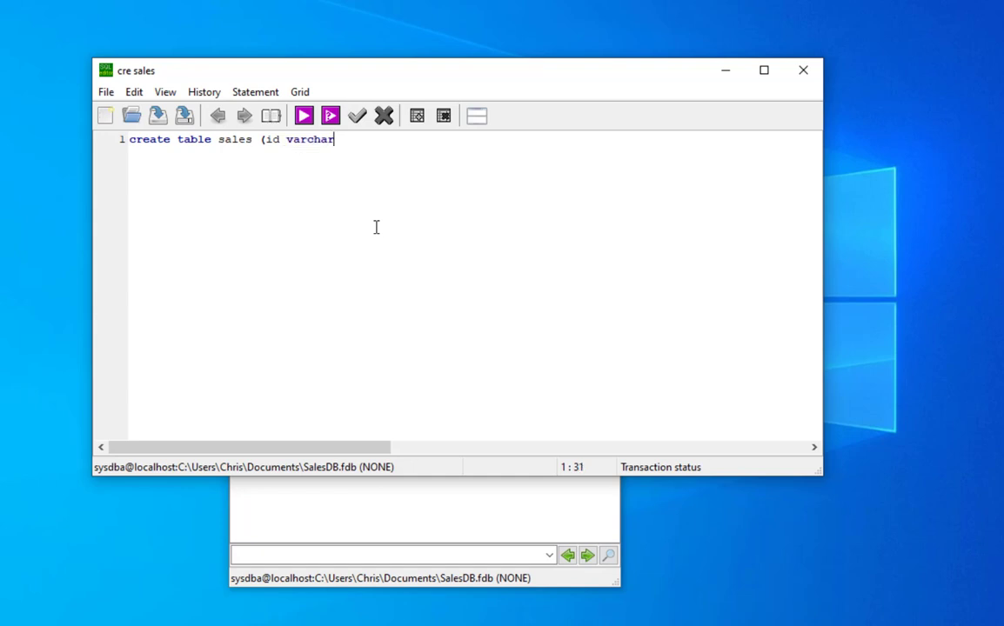
{"action": "type", "text": "("}
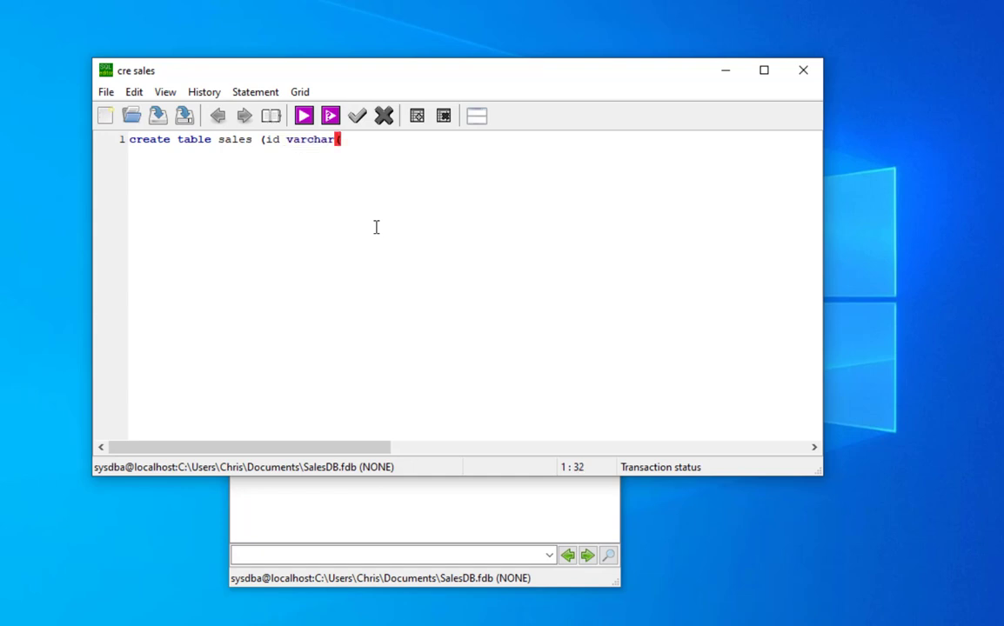
{"action": "type", "text": "(10) not null"}
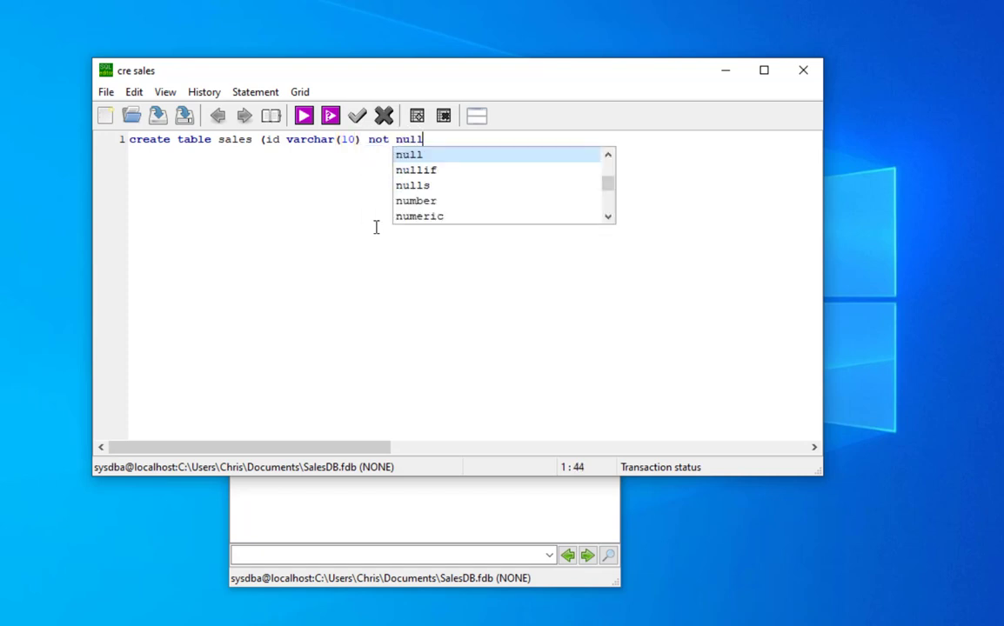
{"action": "type", "text": "primary"}
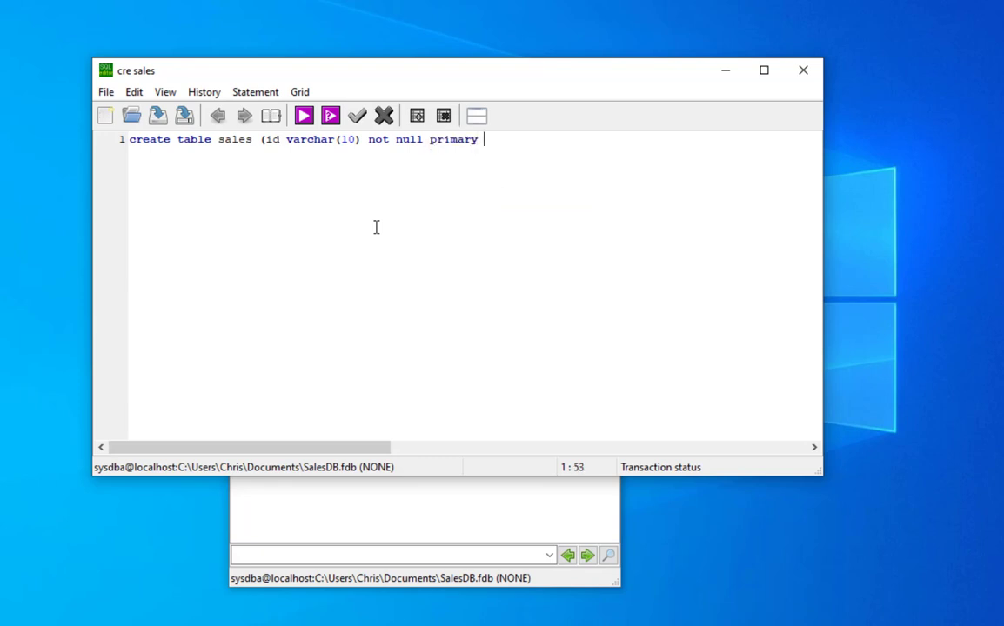
{"action": "type", "text": "key"}
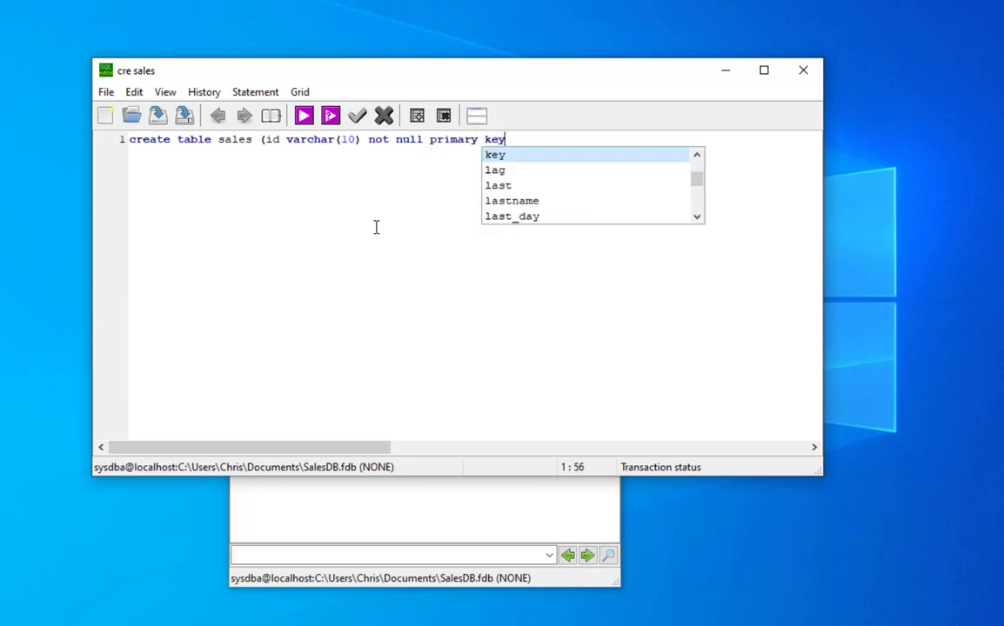
{"action": "type", "text": ","}
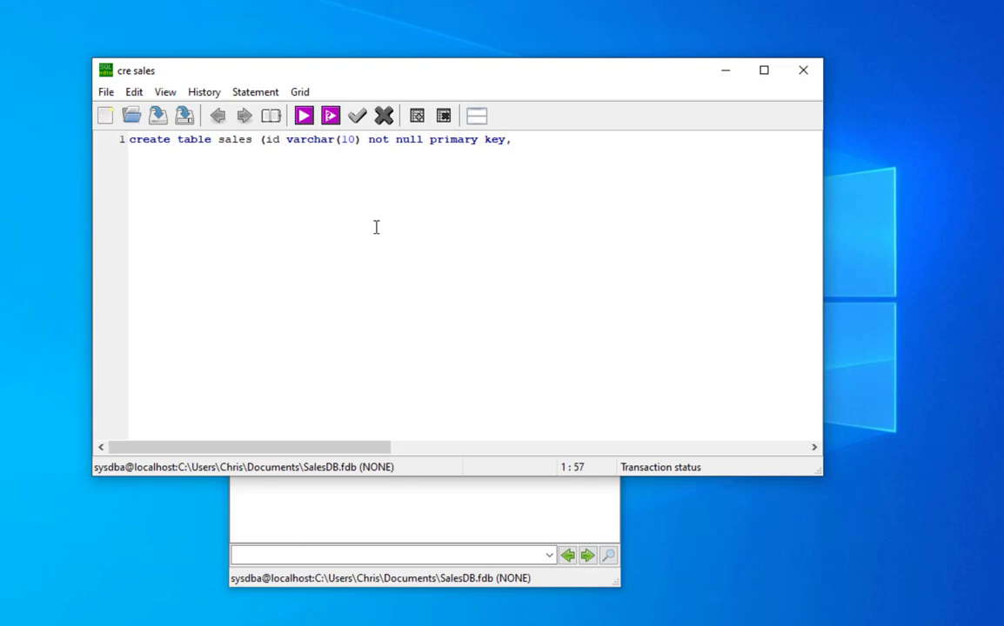
{"action": "key", "text": "Enter"}
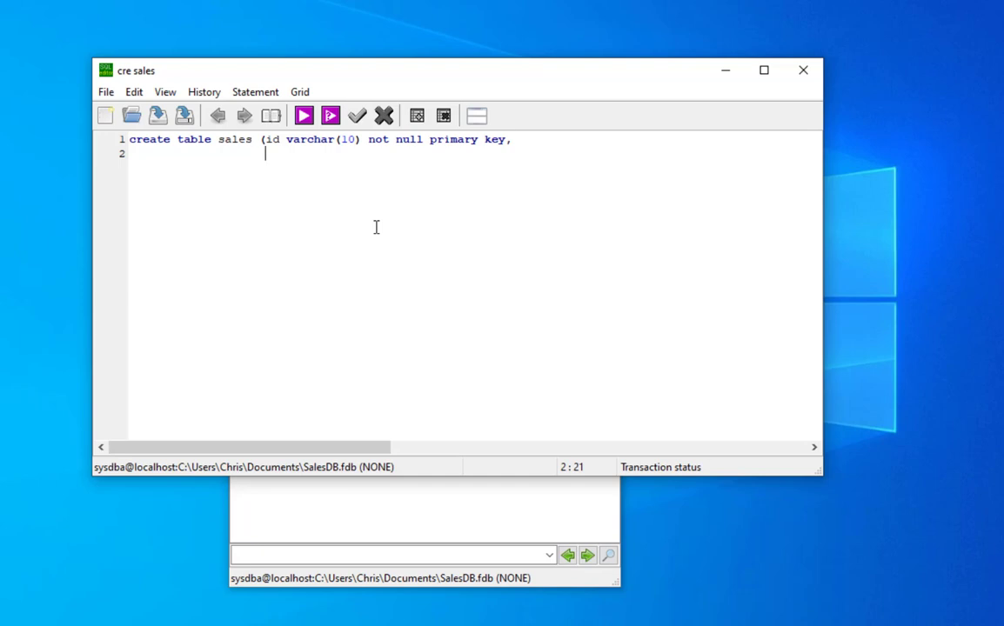
Add item varchar(30) not null and desc varchar(50), closing the statement with );.
{"action": "type", "text": "i"}
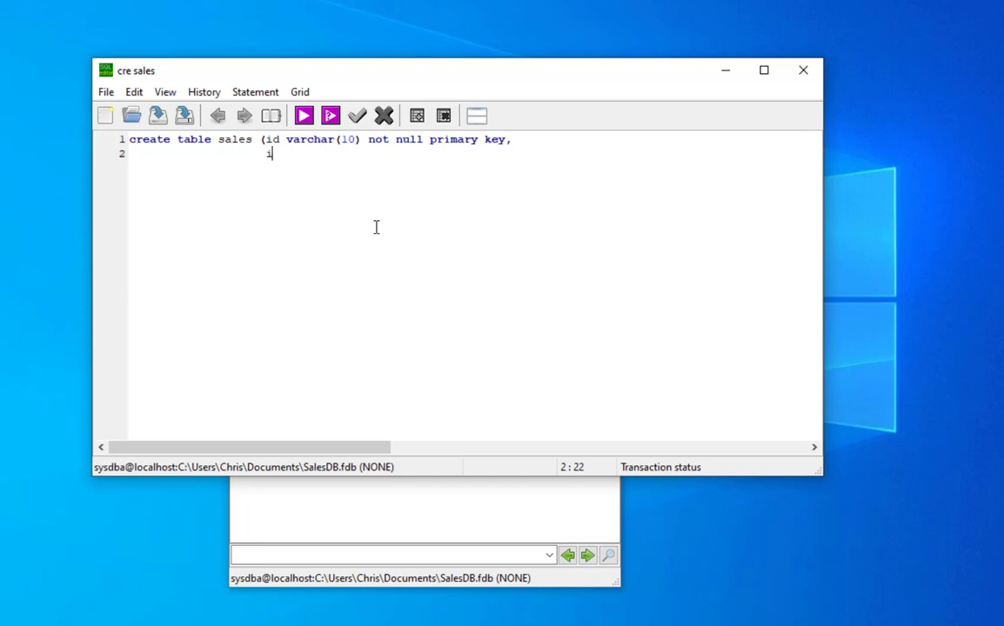
{"action": "type", "text": "tem va"}
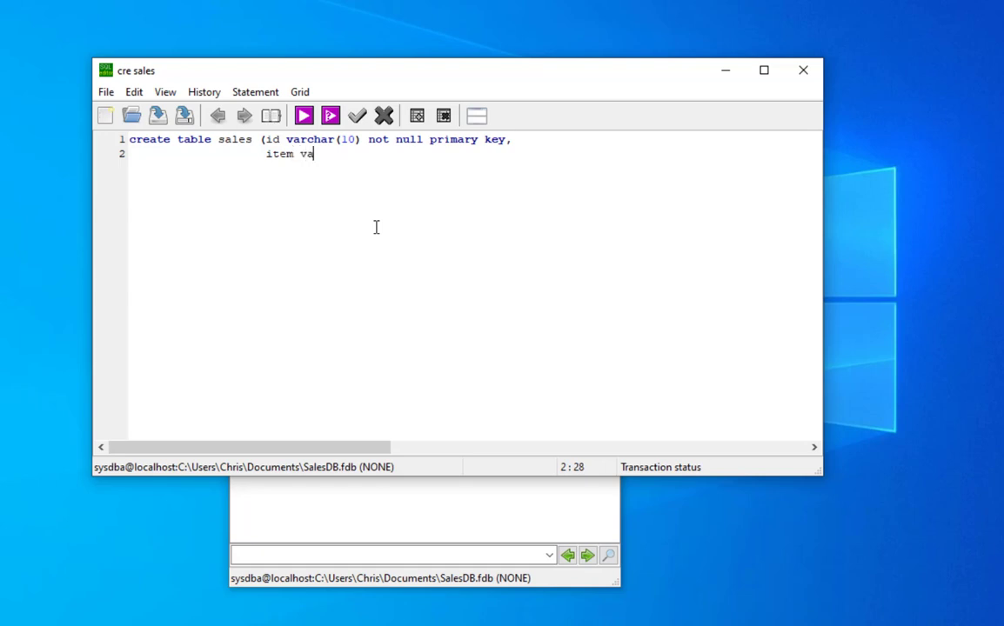
{"action": "type", "text": "rchar"}
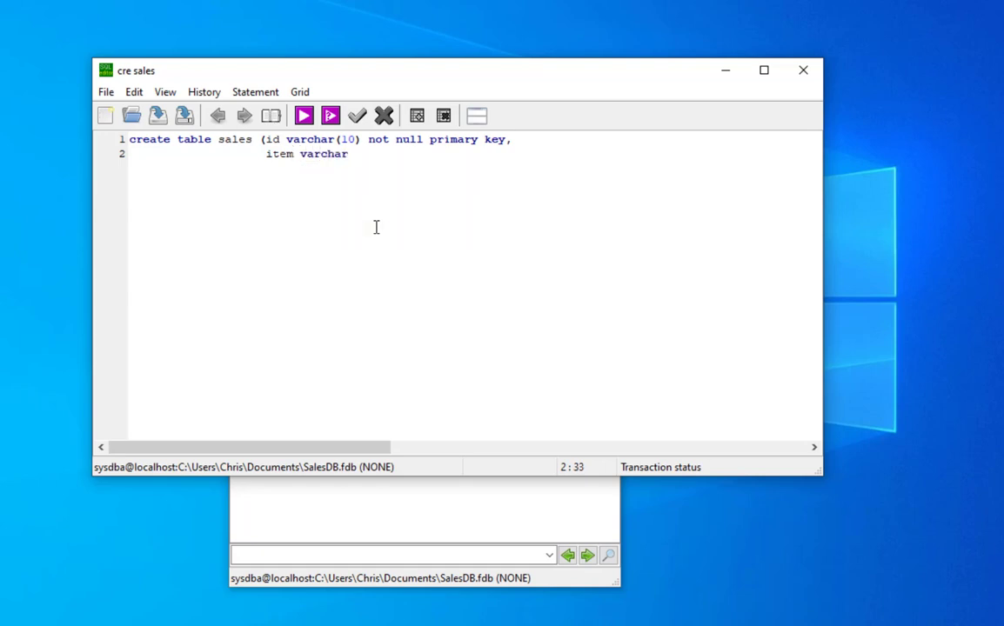
{"action": "type", "text": "(30"}
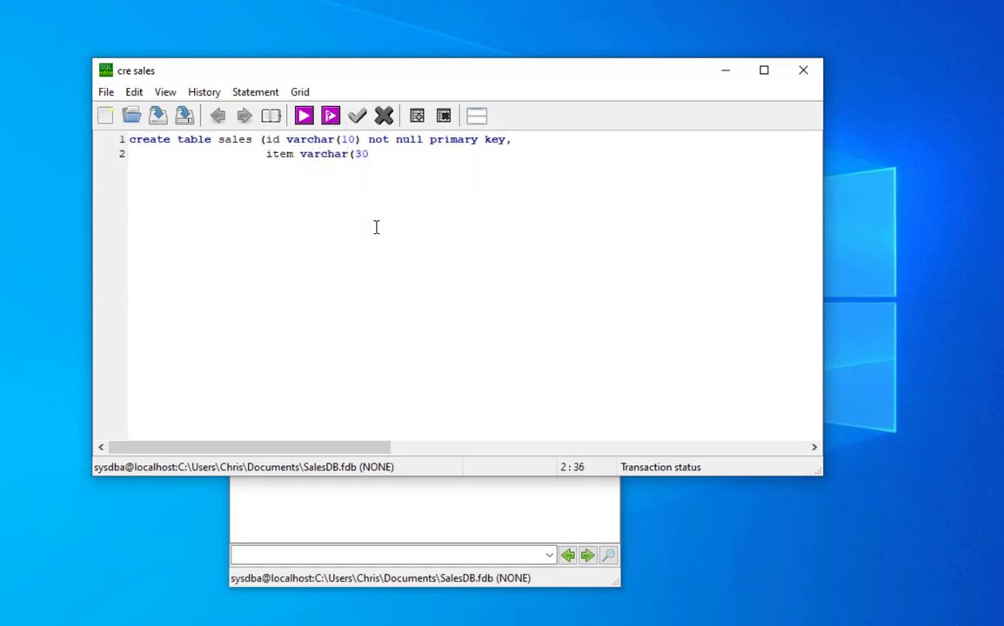
{"action": "type", "text": ")"}
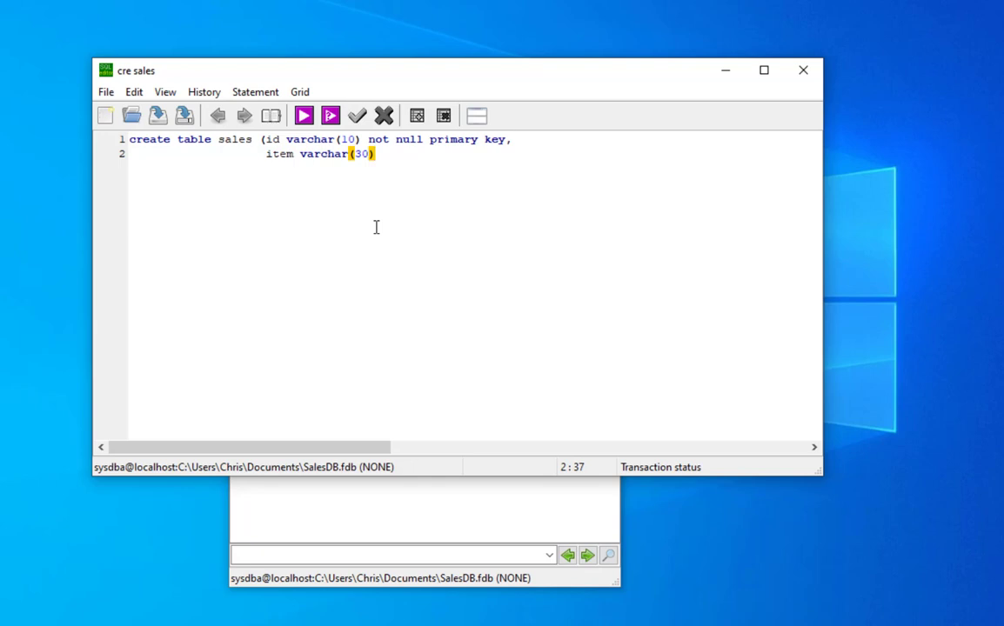
{"action": "type", "text": ","}
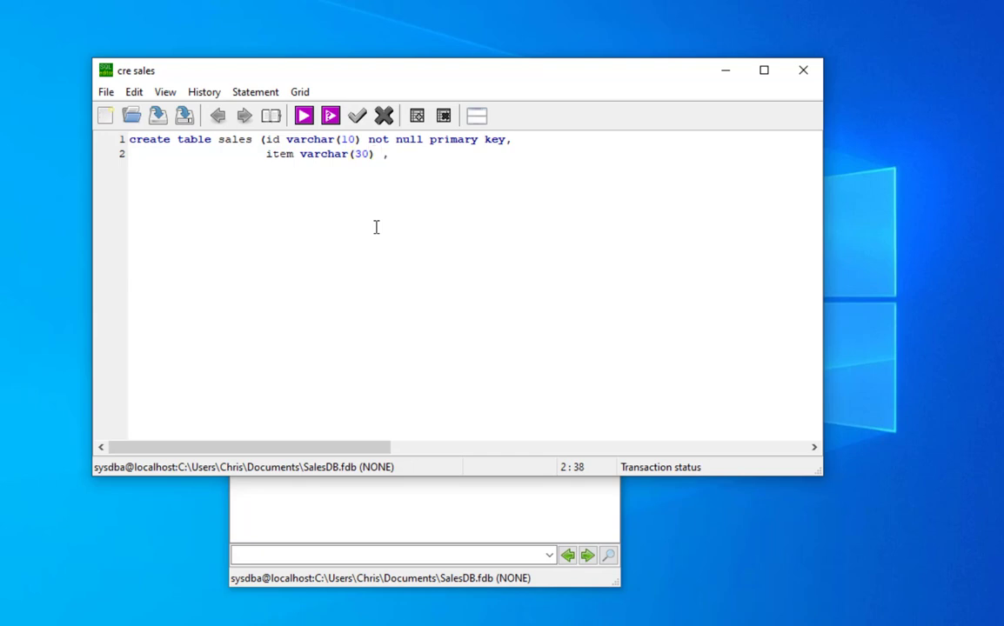
{"action": "type", "text": "not null"}
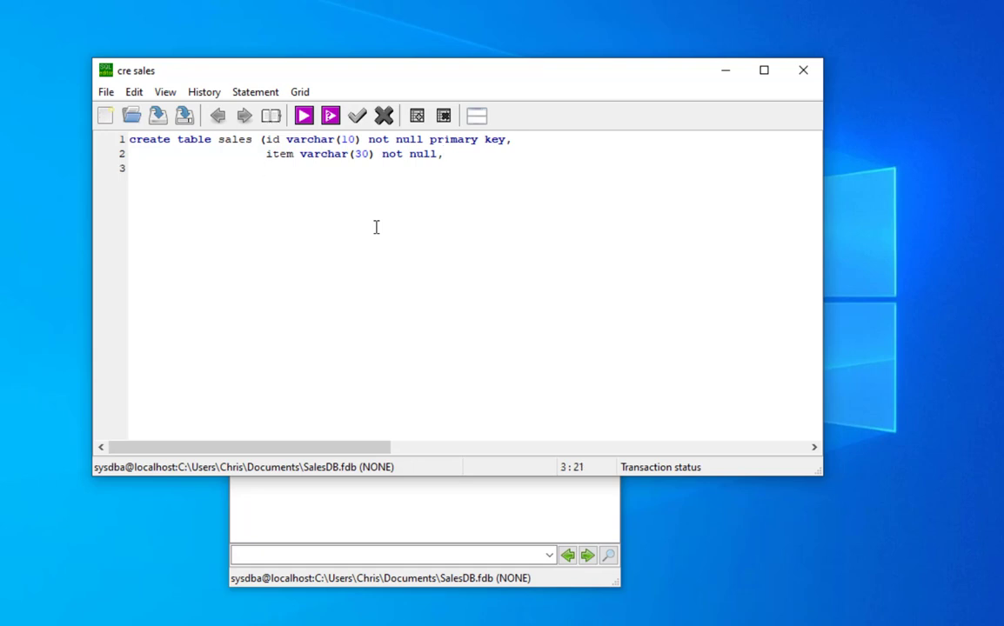
{"action": "type", "text": "desc"}
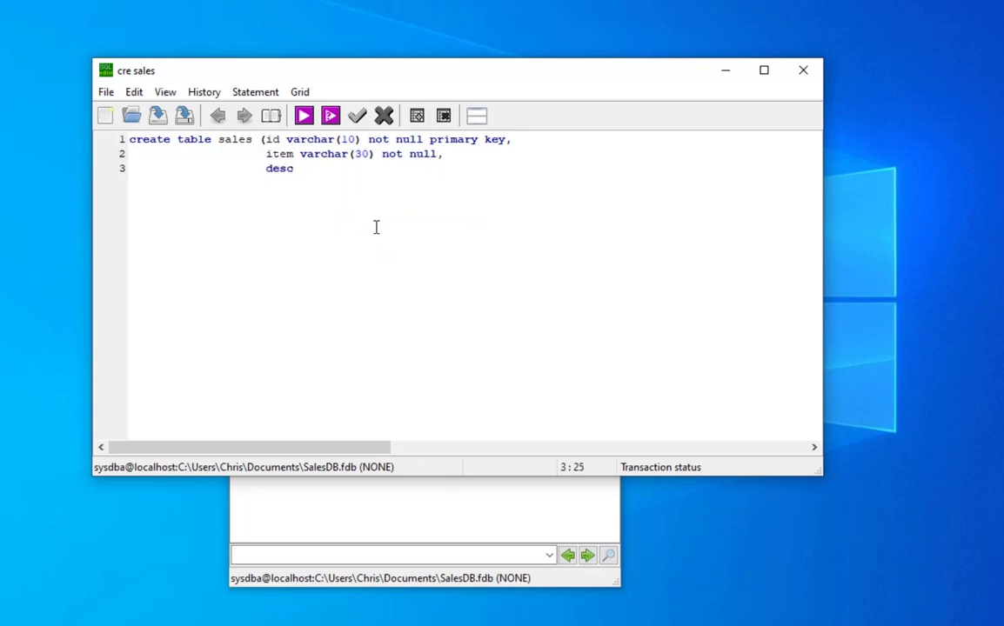
{"action": "type", "text": "varchar"}
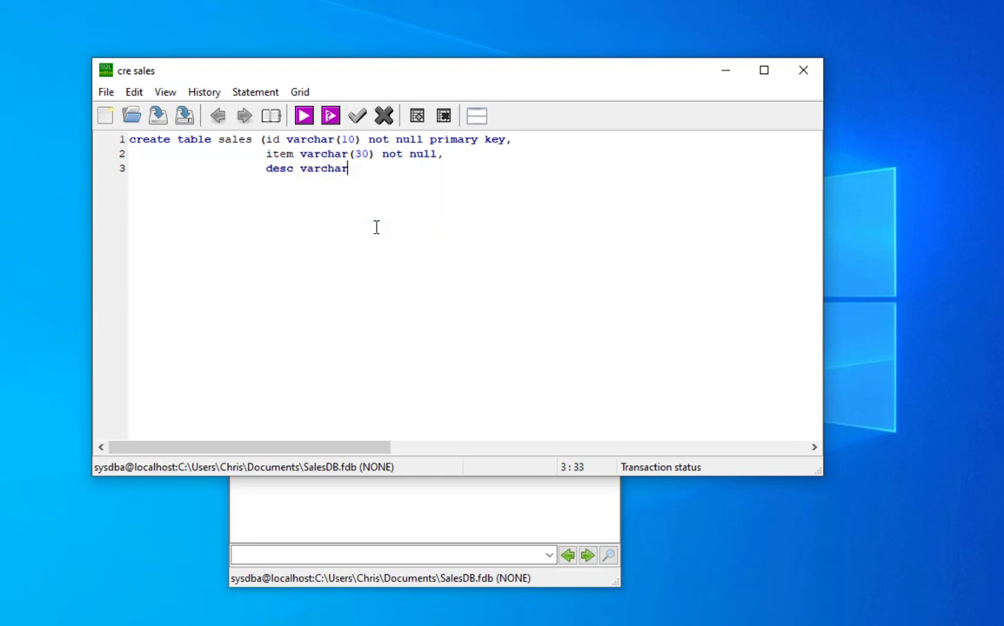
{"action": "type", "text": "(50)"}
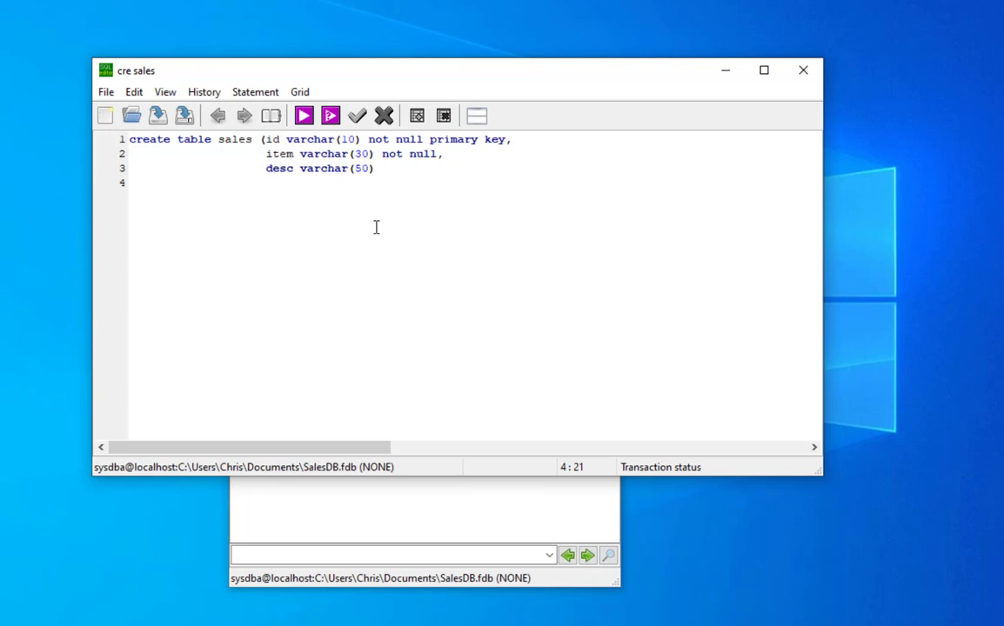
{"action": "type", "text": ");"}
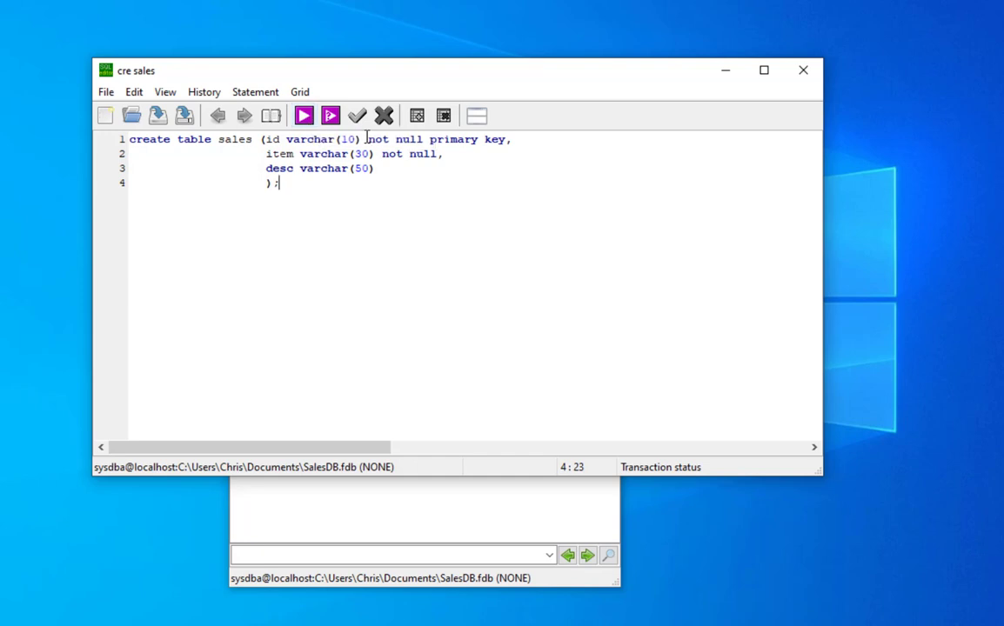
Execute the CREATE TABLE script and commit it so SALES exists in SalesDB.
{"action": "left_click", "coordinate": [303, 115]}
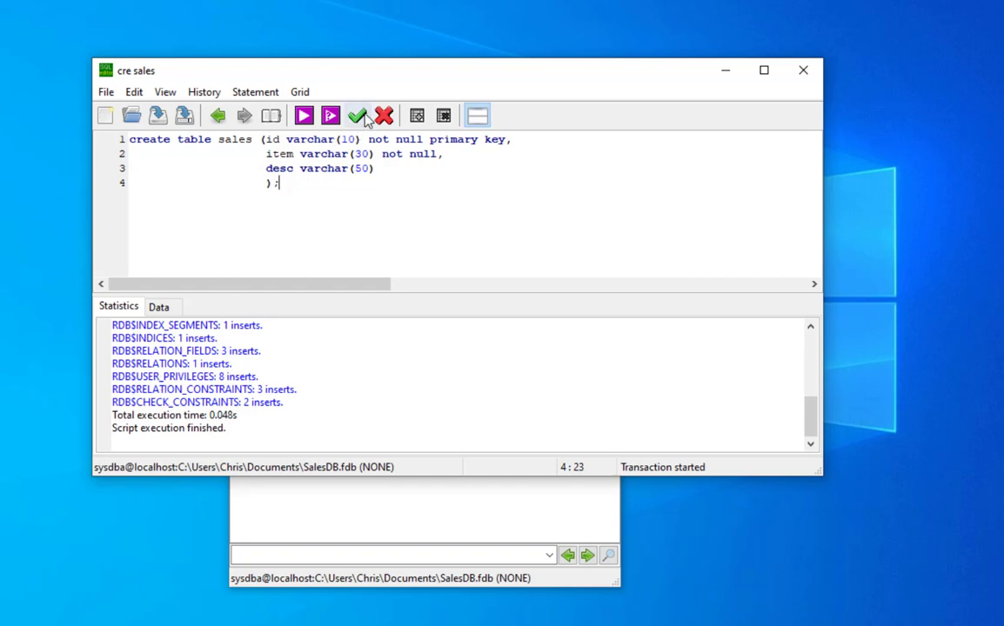
{"action": "mouse_move", "coordinate": [359, 115]}
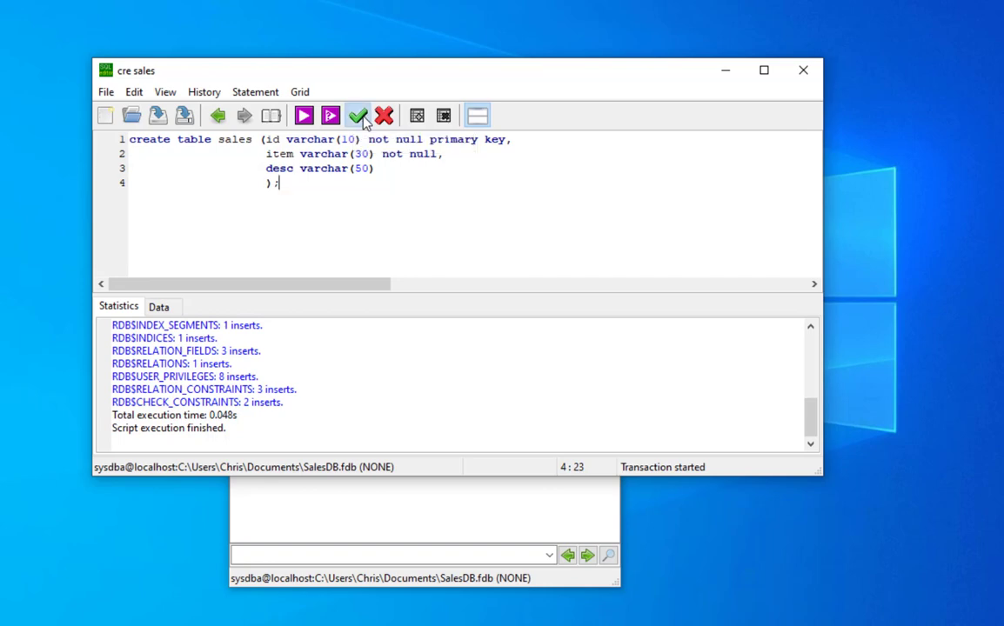
{"action": "left_click", "coordinate": [358, 115]}
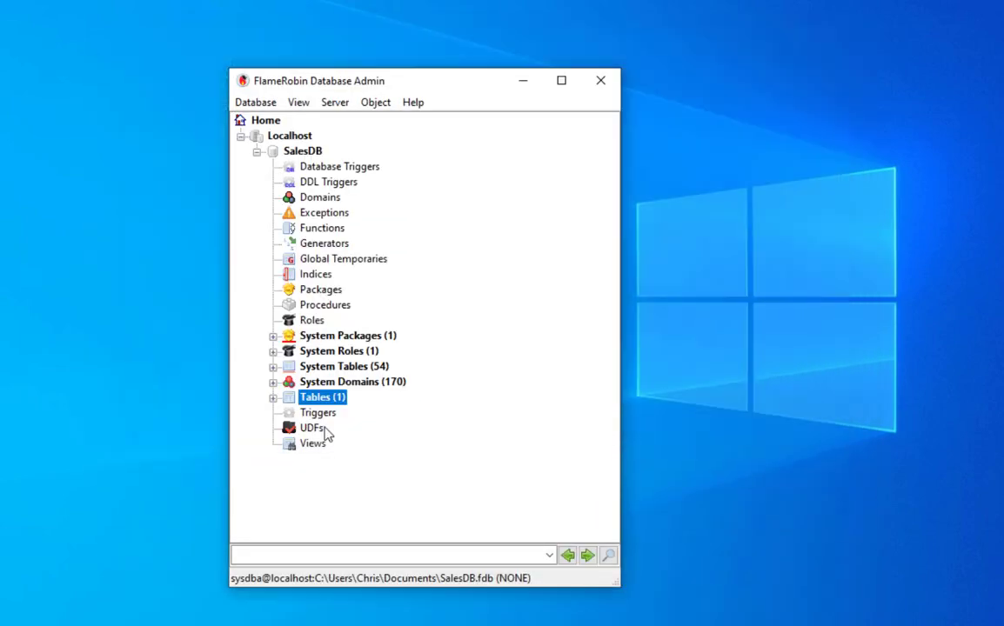
{"action": "mouse_move", "coordinate": [273, 404]}
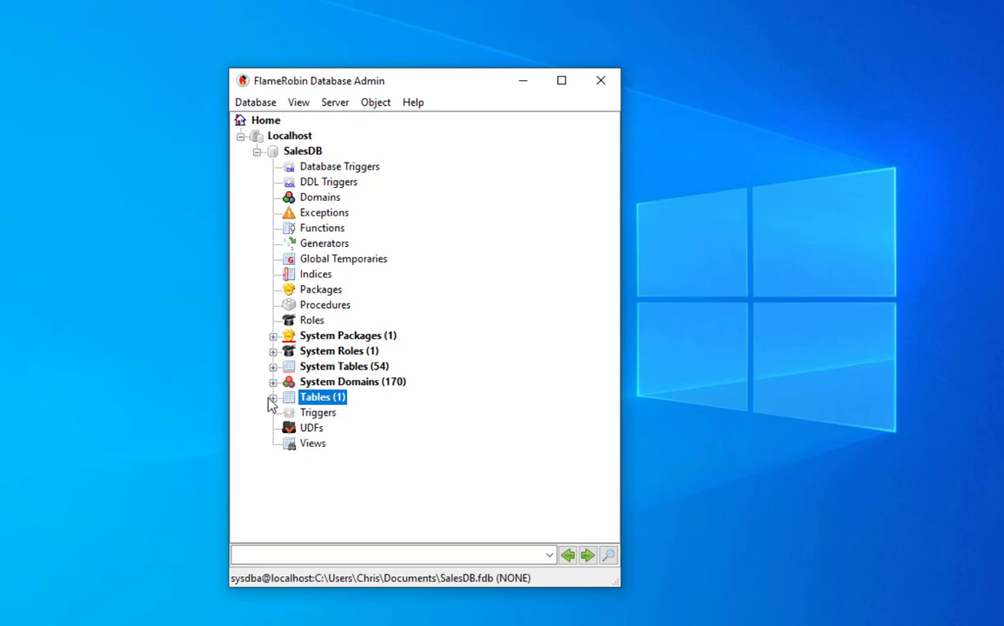
Expand Tables and SALES to reveal its ID, ITEM and DESC columns, glancing at its actions.
{"action": "left_click", "coordinate": [273, 396]}
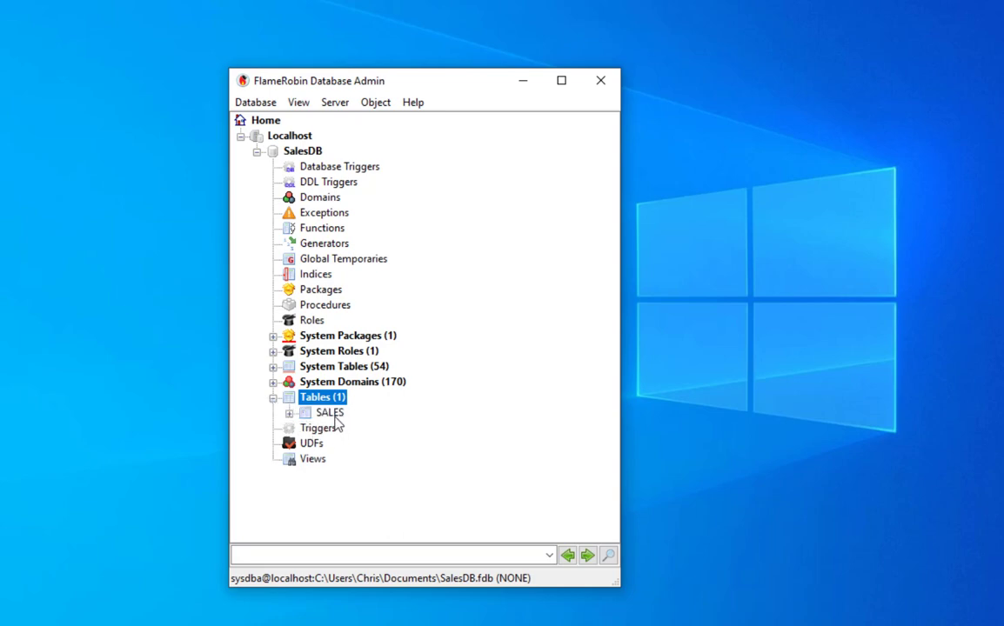
{"action": "mouse_move", "coordinate": [337, 424]}
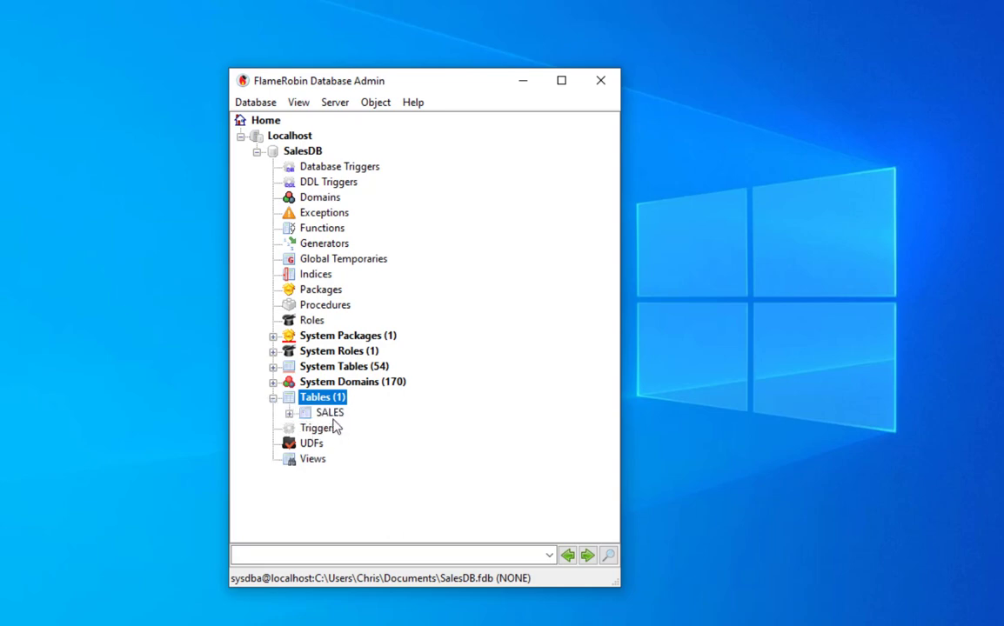
{"action": "left_click", "coordinate": [289, 412]}
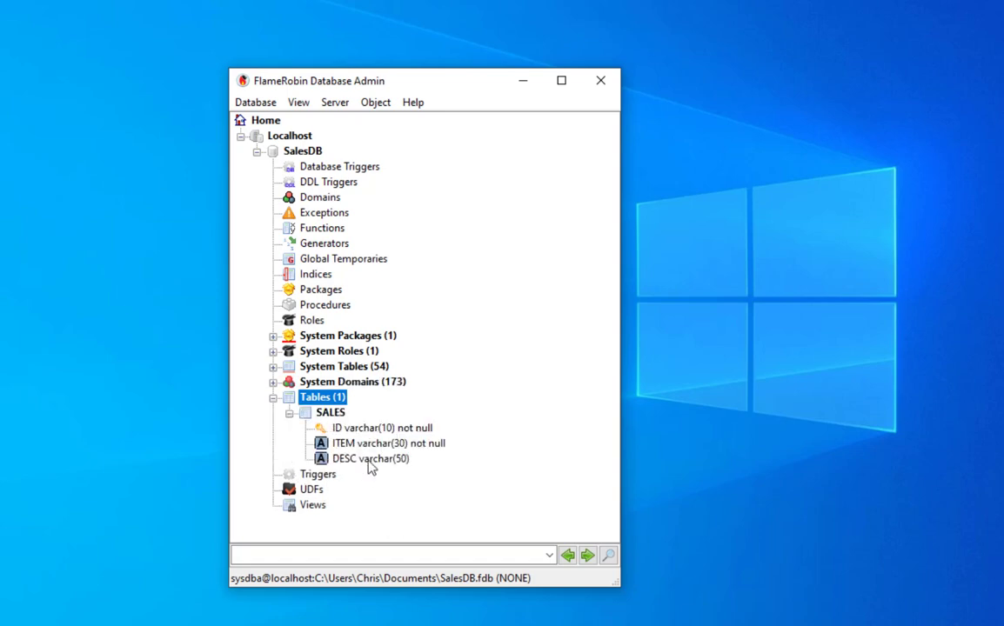
{"action": "mouse_move", "coordinate": [357, 483]}
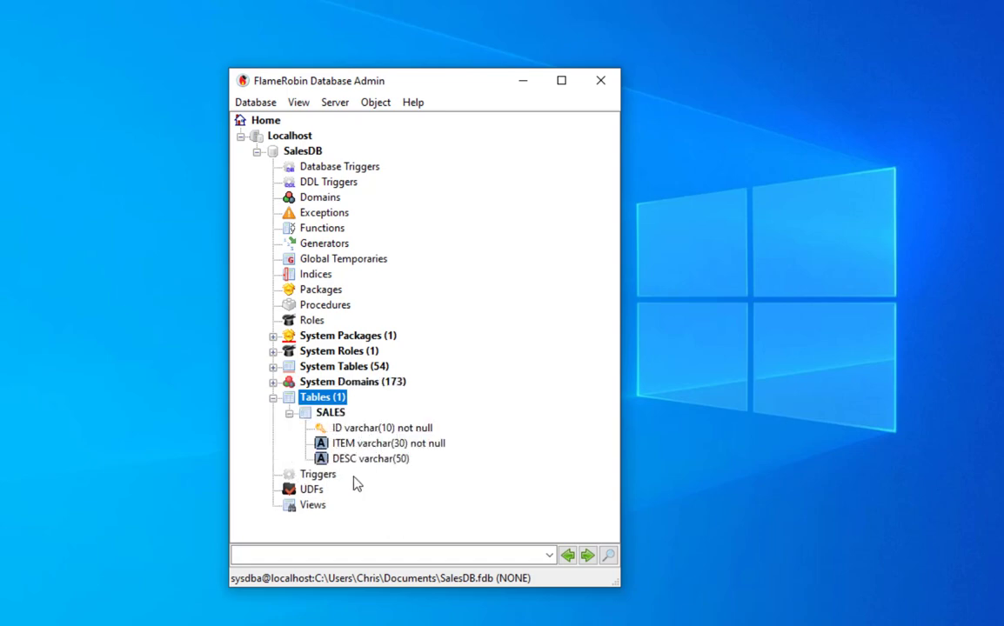
{"action": "mouse_move", "coordinate": [339, 482]}
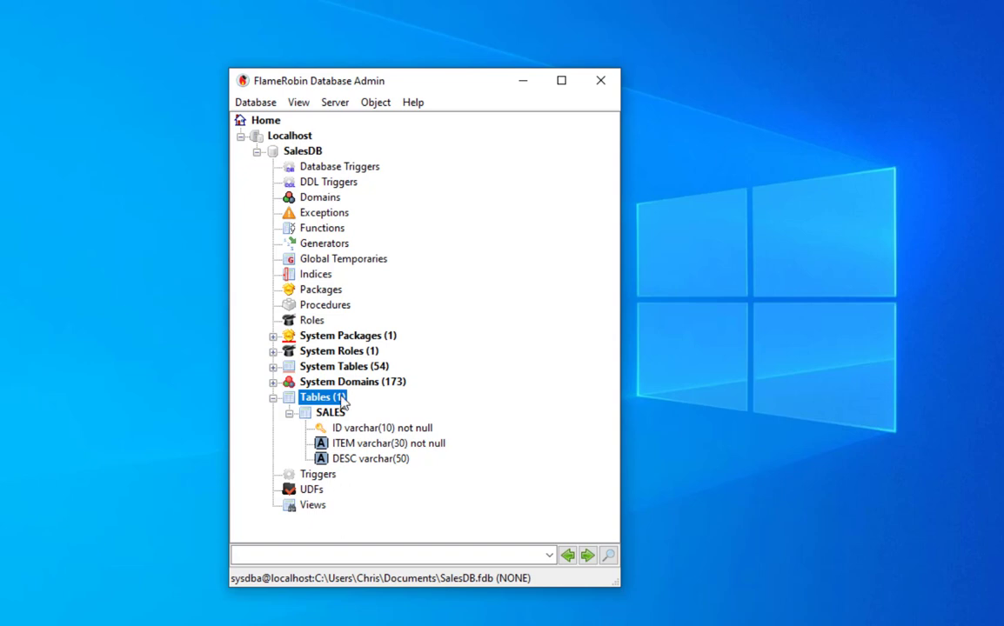
{"action": "mouse_move", "coordinate": [359, 445]}
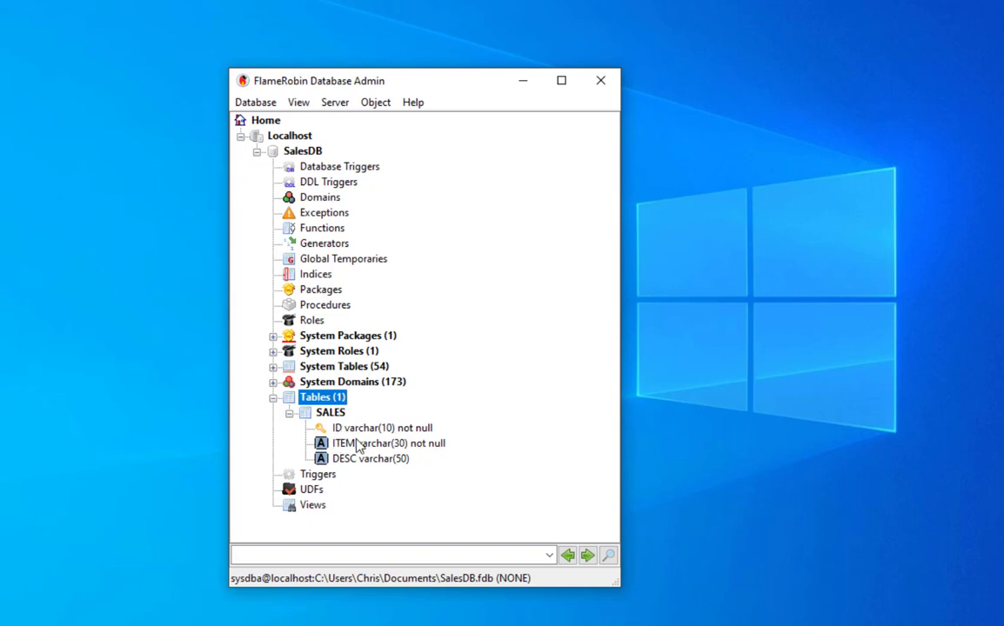
{"action": "right_click", "coordinate": [330, 412]}
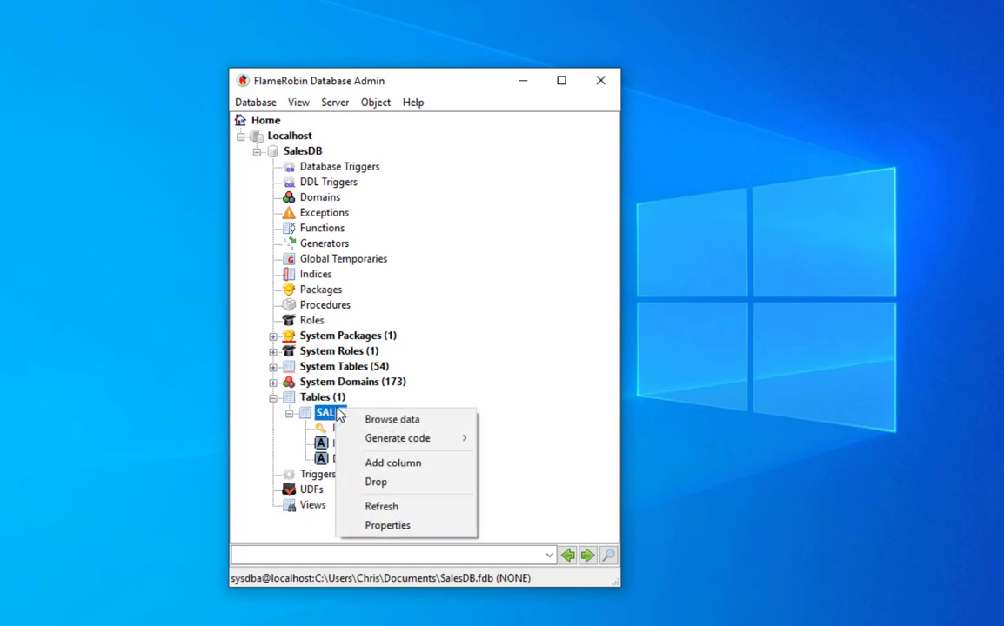
{"action": "mouse_move", "coordinate": [568, 393]}
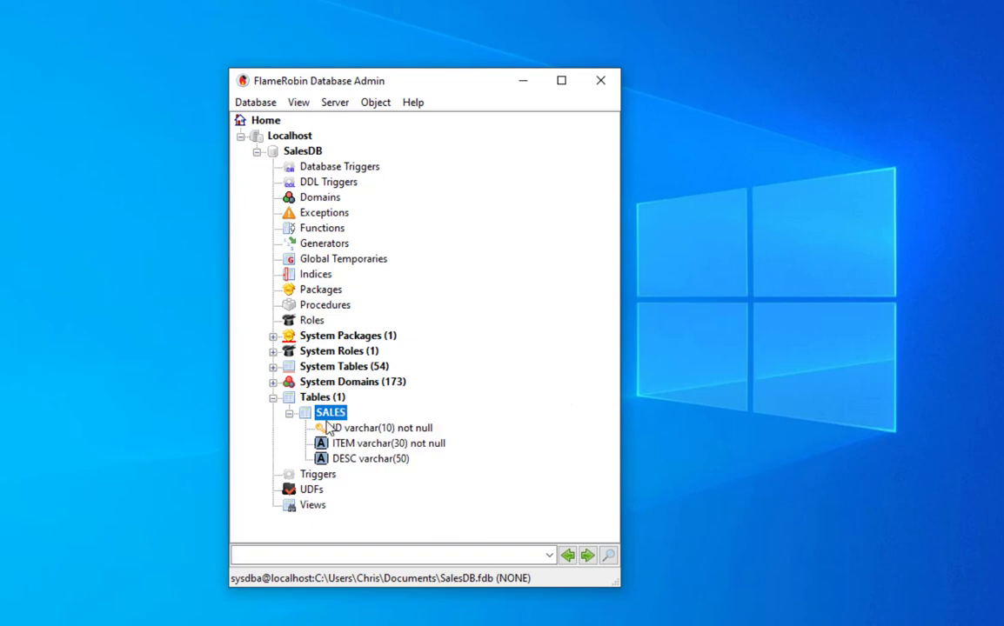
{"action": "left_click", "coordinate": [376, 101]}
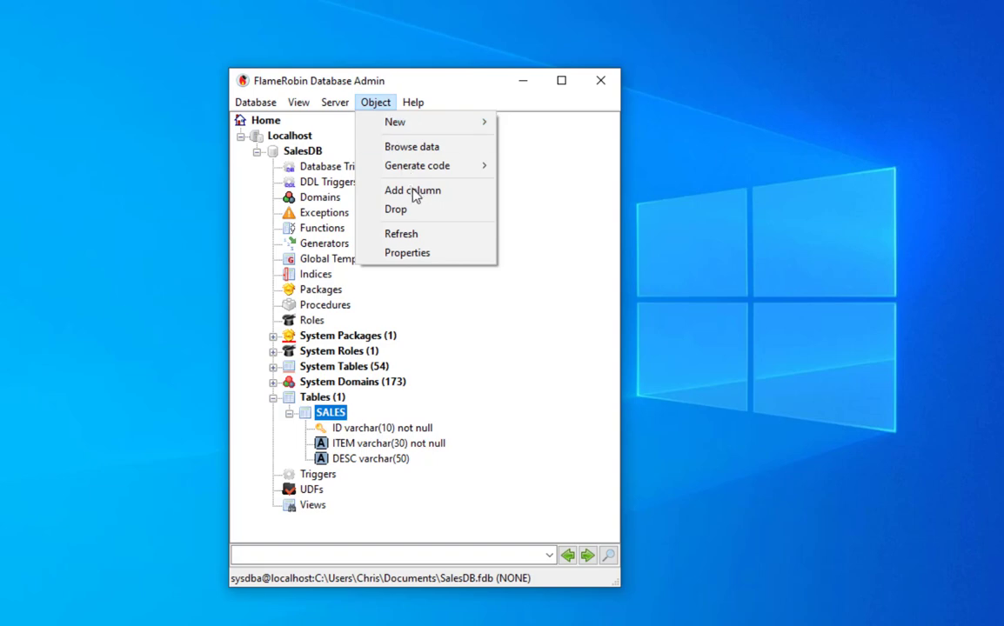
{"action": "mouse_move", "coordinate": [417, 165]}
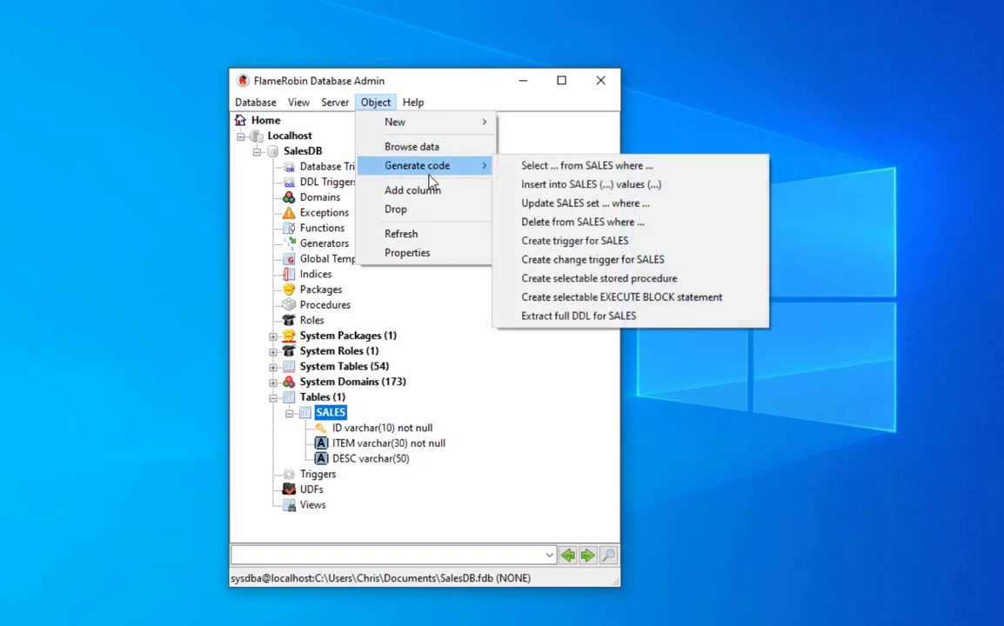
{"action": "mouse_move", "coordinate": [446, 411]}
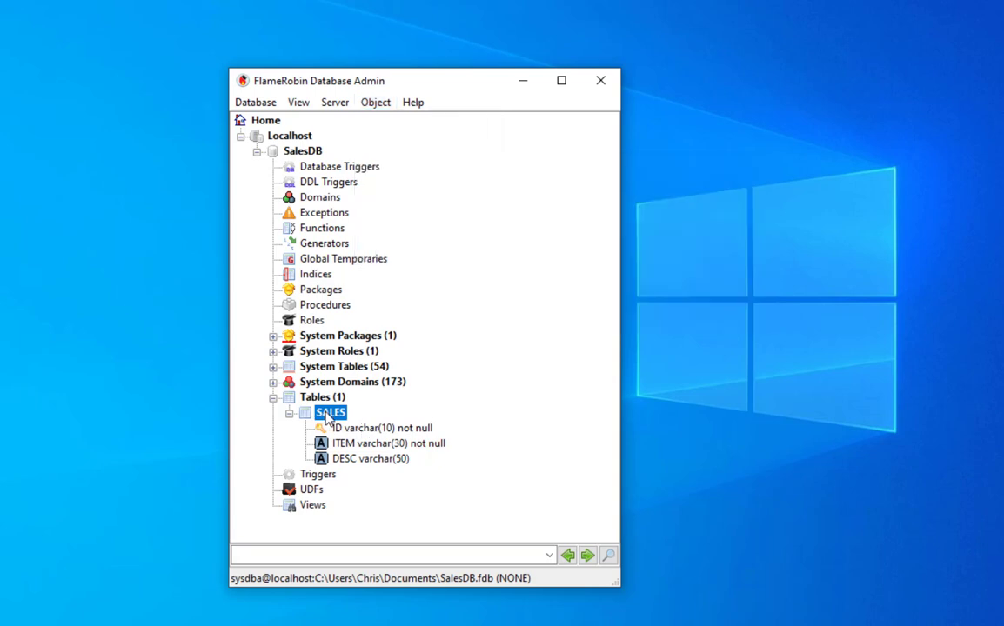
Choose Generate code > Insert into SALES from the table's context menu.
{"action": "right_click", "coordinate": [330, 412]}
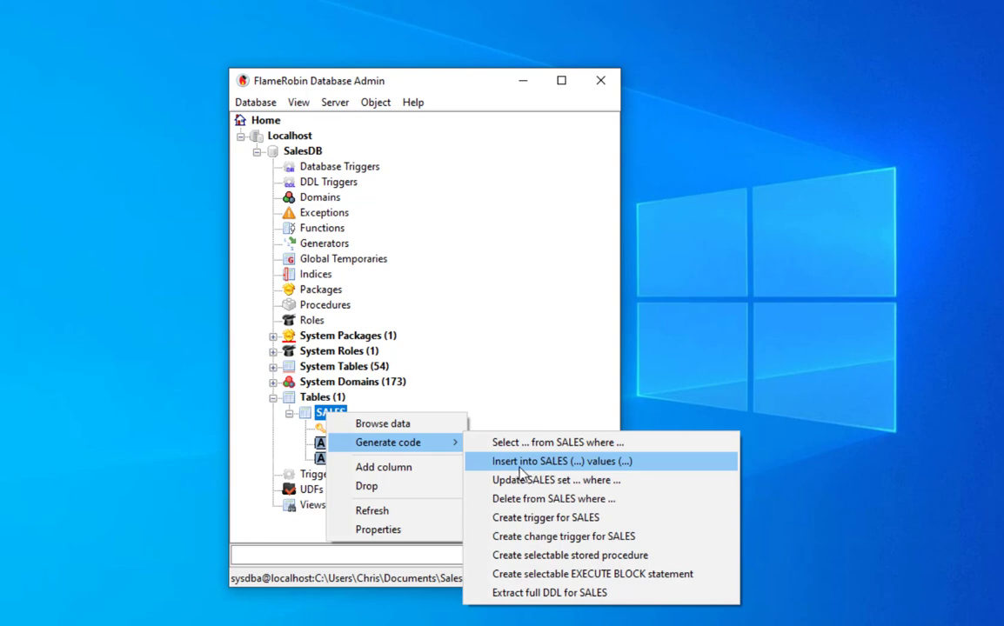
{"action": "mouse_move", "coordinate": [525, 498]}
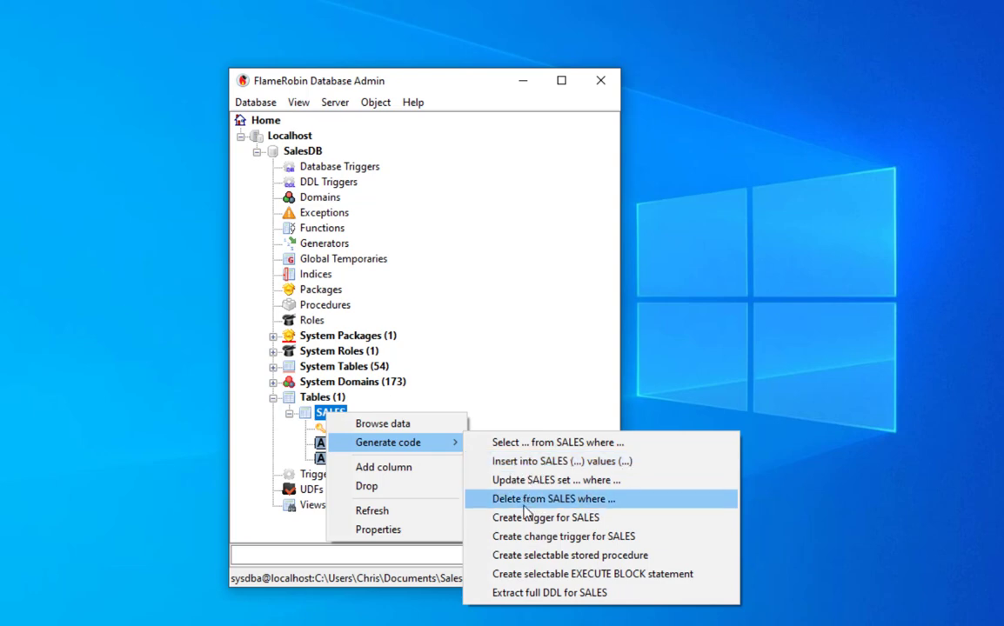
{"action": "mouse_move", "coordinate": [534, 481]}
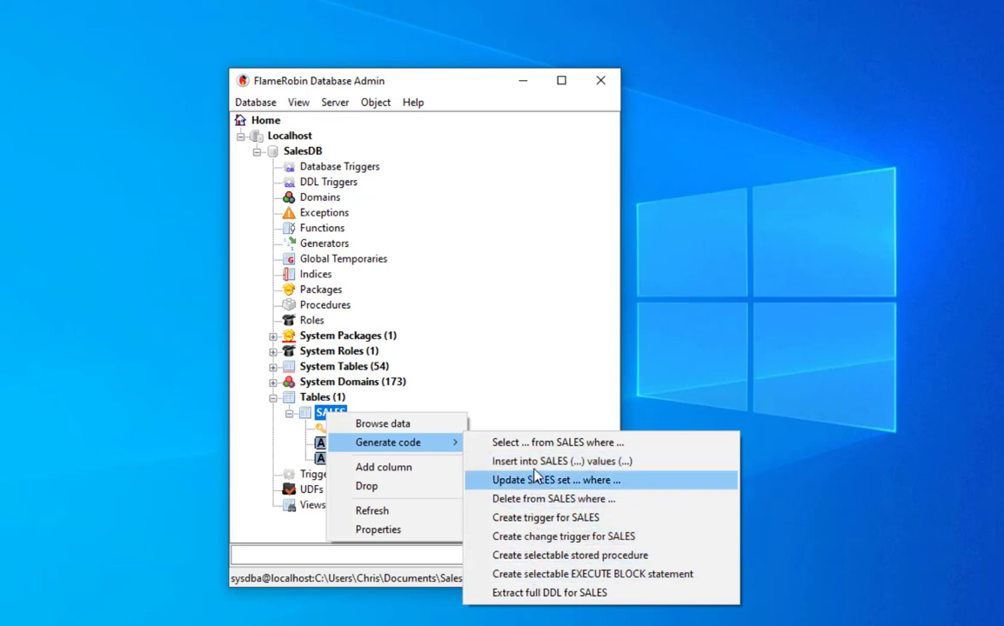
{"action": "mouse_move", "coordinate": [545, 536]}
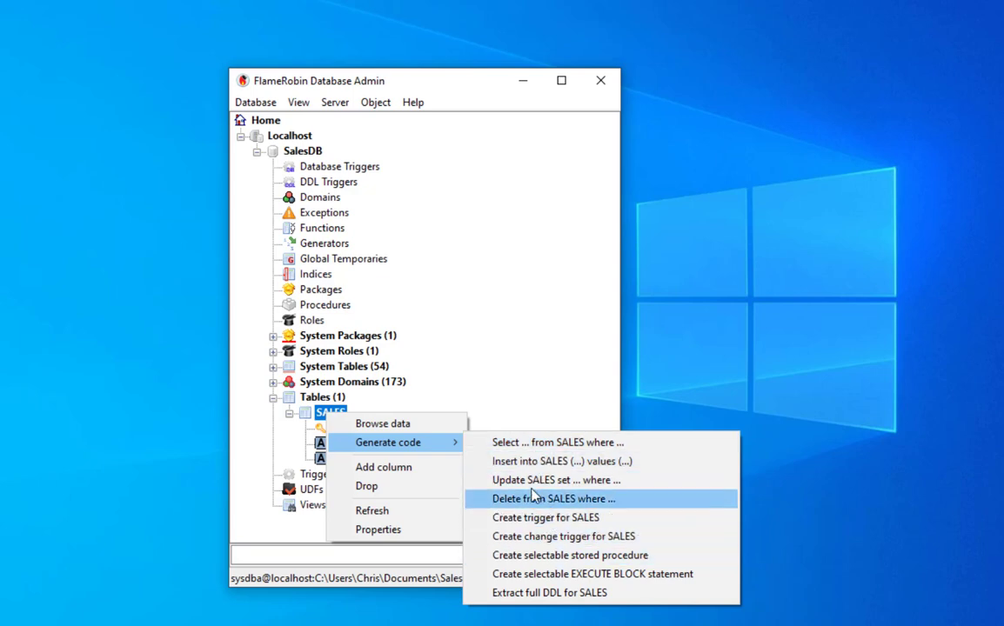
{"action": "mouse_move", "coordinate": [518, 461]}
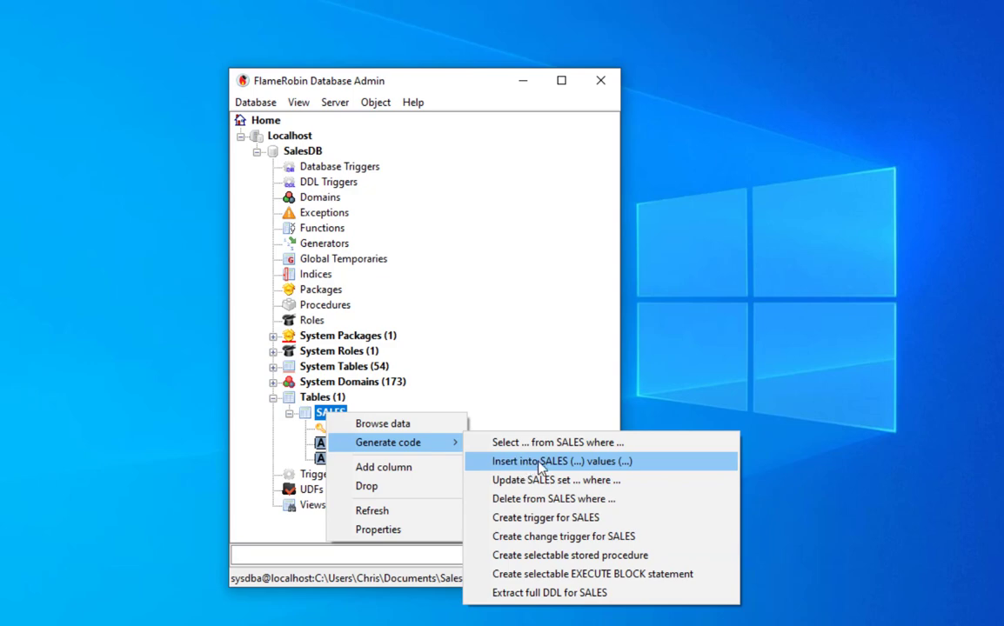
{"action": "left_click", "coordinate": [553, 461]}
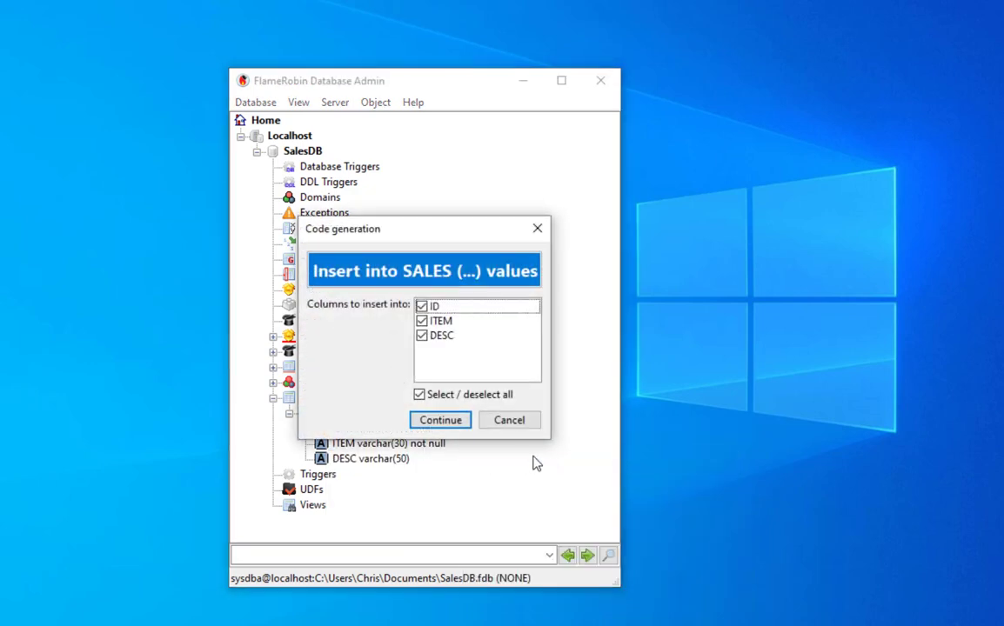
Generate the INSERT for all columns and fill in 001, APPLES, Produced in Germany.
{"action": "left_click", "coordinate": [440, 419]}
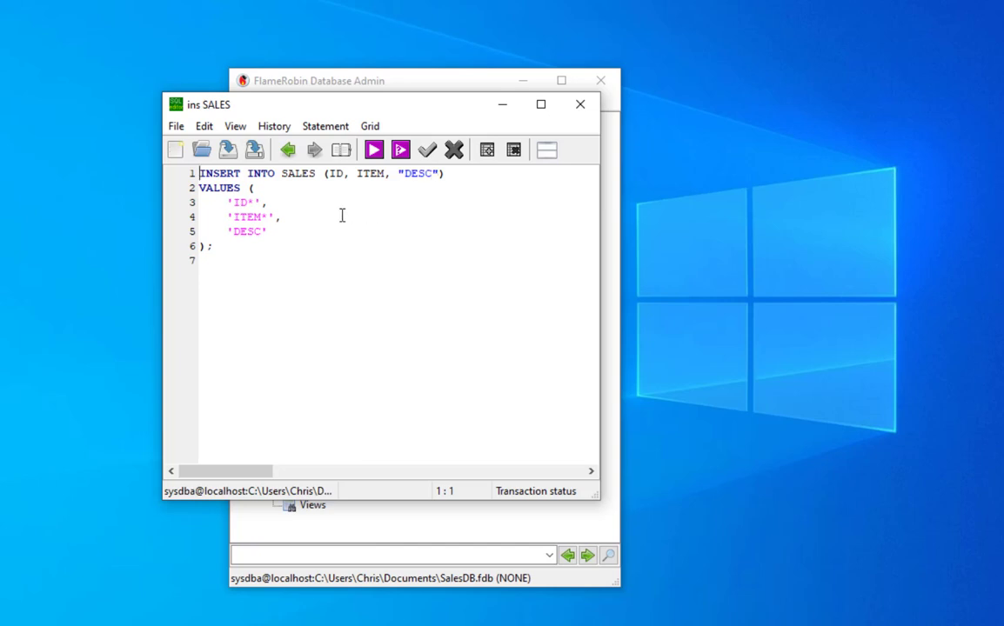
{"action": "mouse_move", "coordinate": [270, 212]}
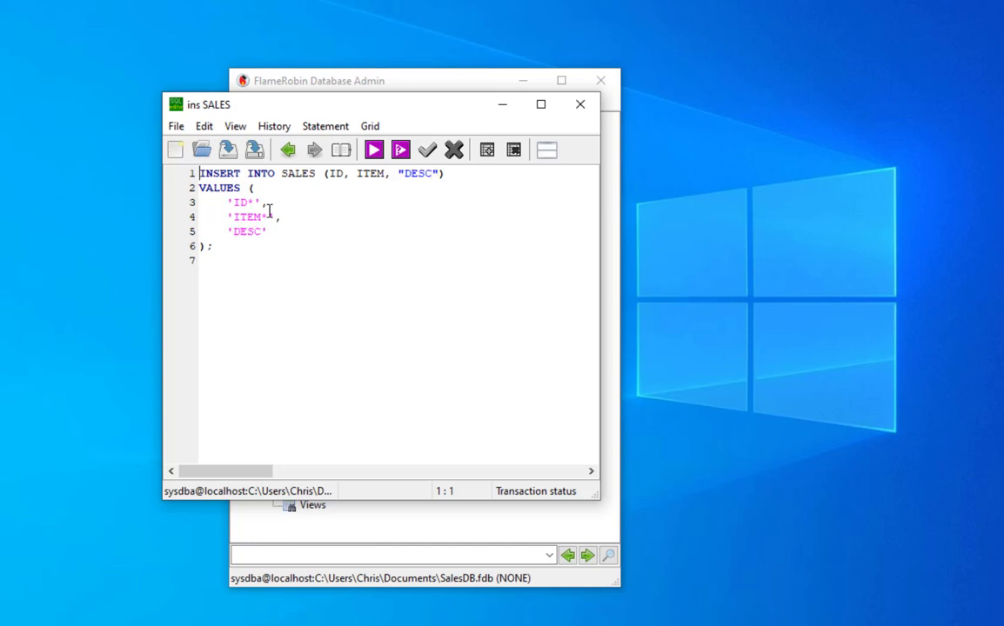
{"action": "left_click", "coordinate": [261, 201]}
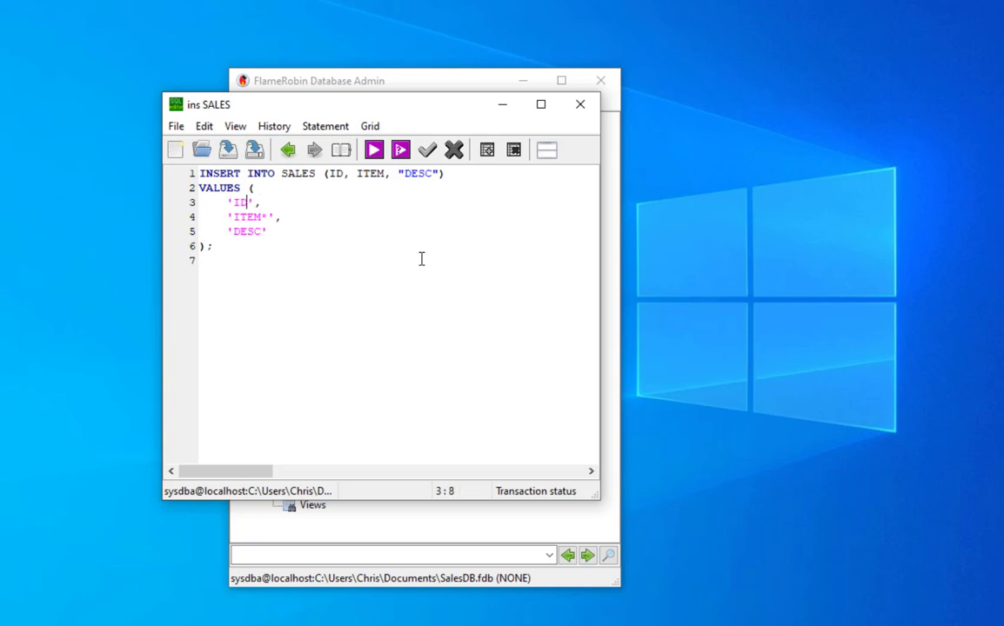
{"action": "type", "text": "001"}
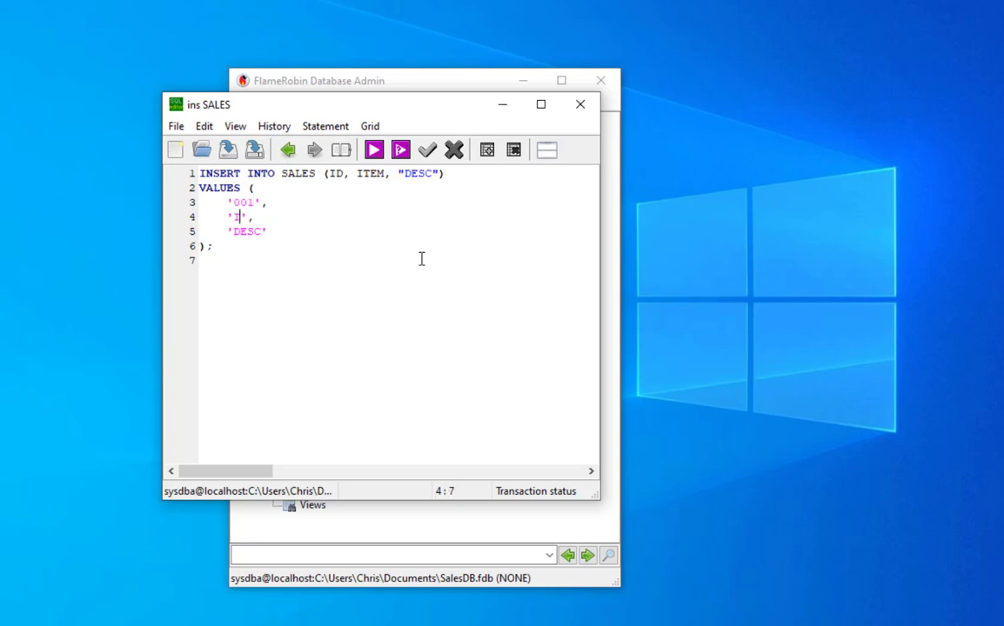
{"action": "type", "text": "APPLES"}
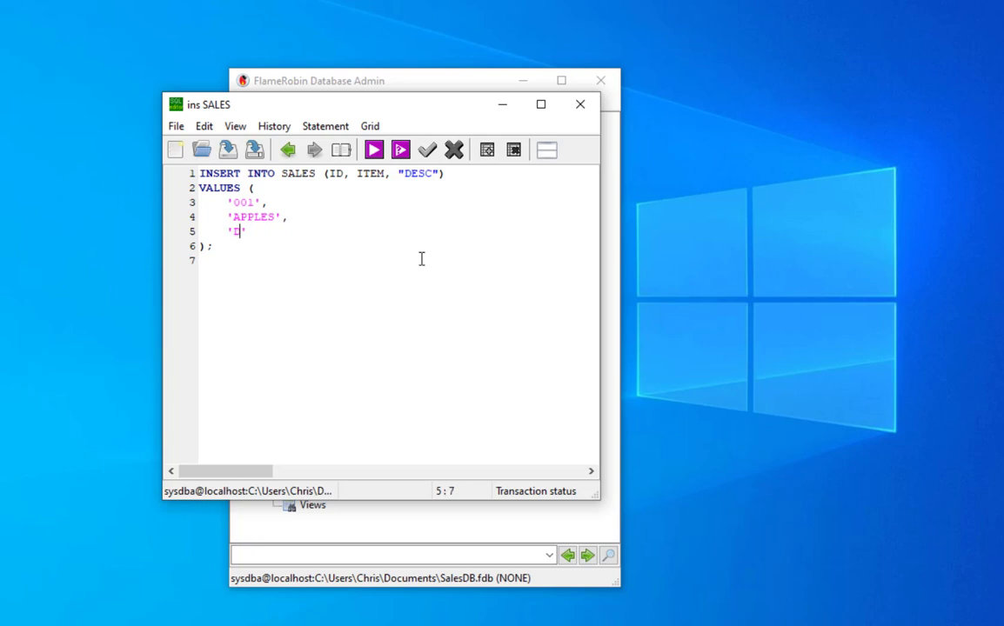
{"action": "type", "text": "E"}
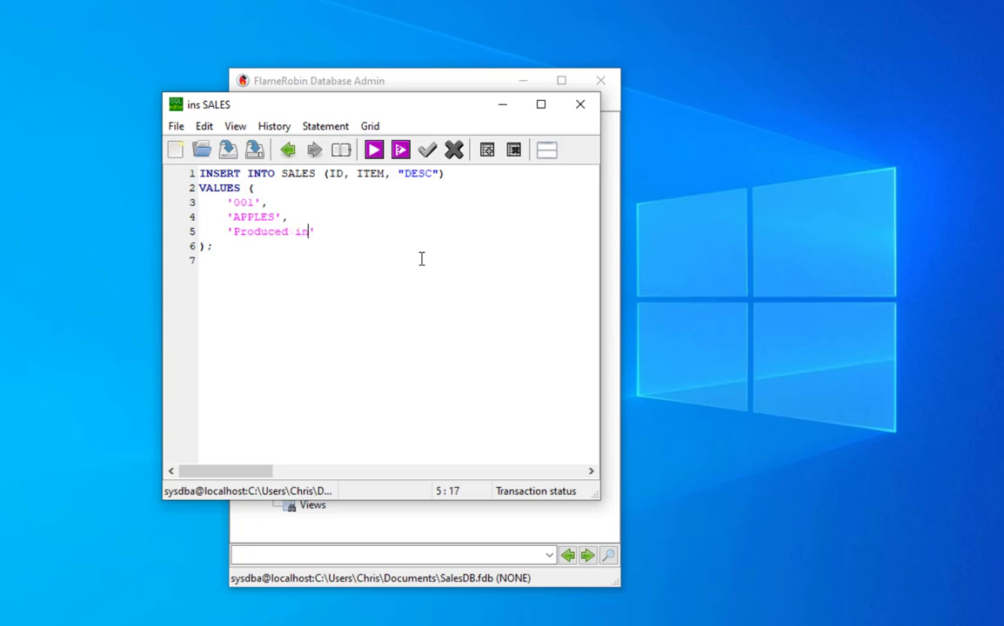
{"action": "type", "text": "Germany"}
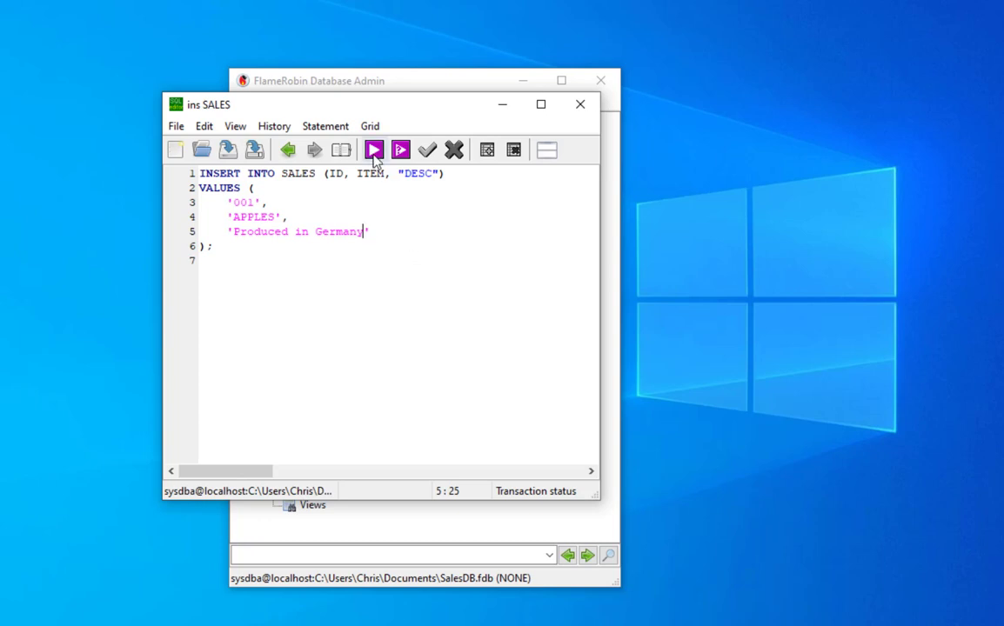
Execute the APPLES insert and commit the transaction.
{"action": "left_click", "coordinate": [374, 150]}
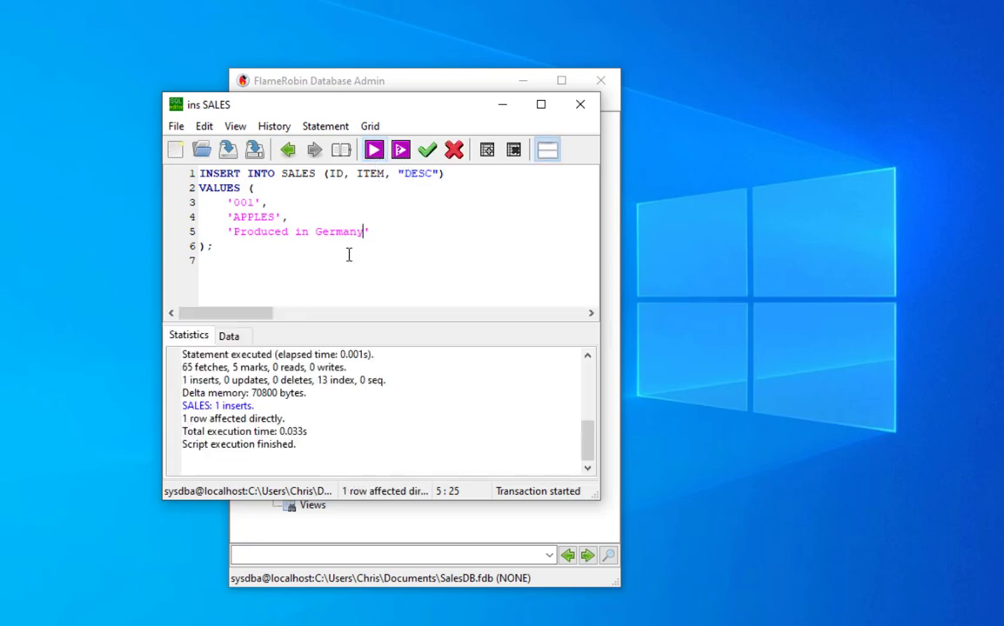
{"action": "mouse_move", "coordinate": [428, 150]}
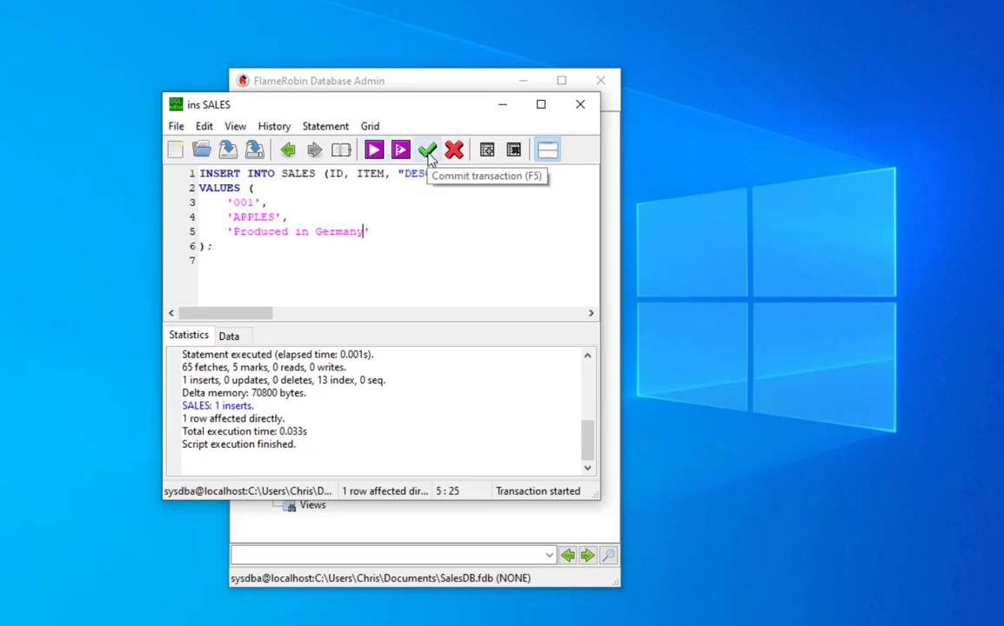
{"action": "left_click", "coordinate": [426, 149]}
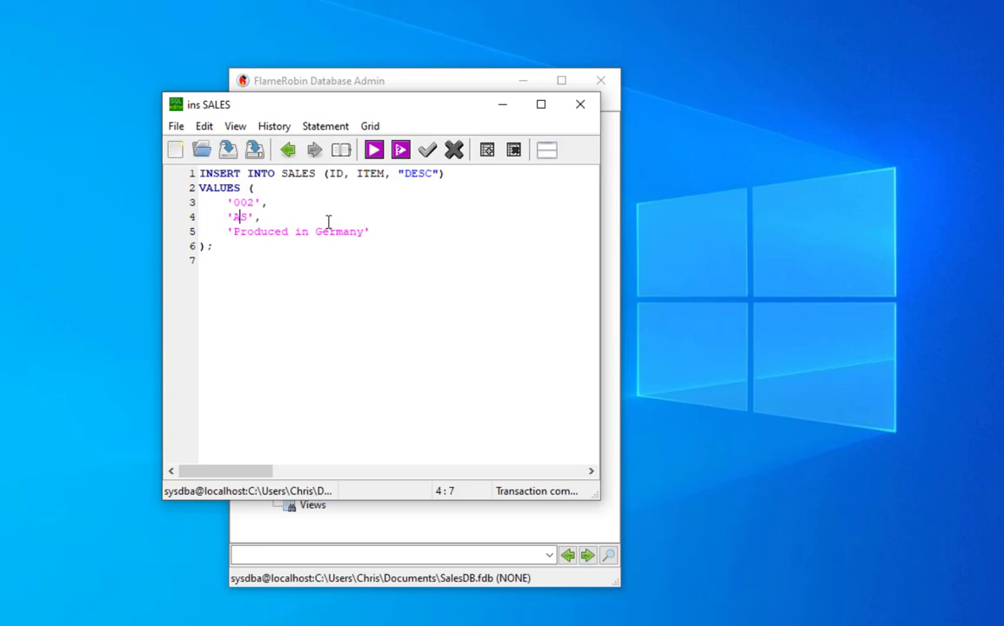
Change the values to 002/ORANGES/Produced in FRANCE and commit that row.
{"action": "type", "text": "ORANGE"}
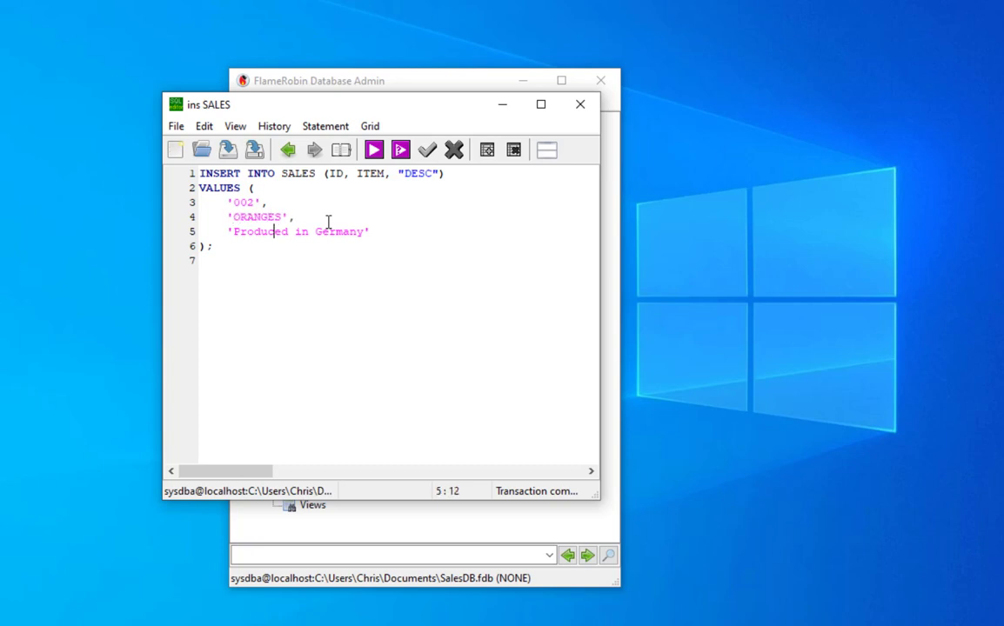
{"action": "left_click", "coordinate": [365, 232]}
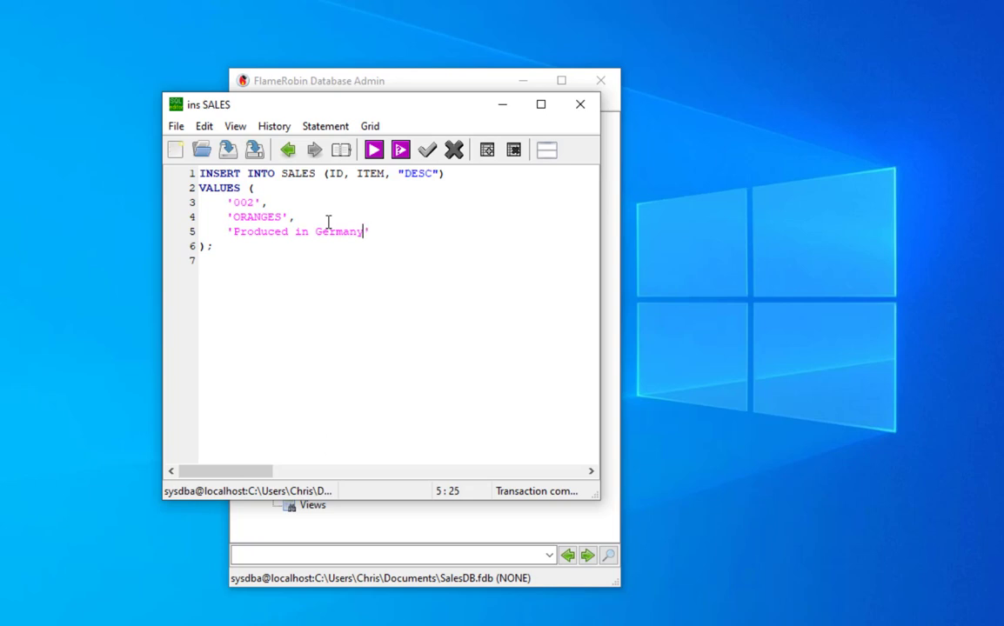
{"action": "key", "text": "BackSpace"}
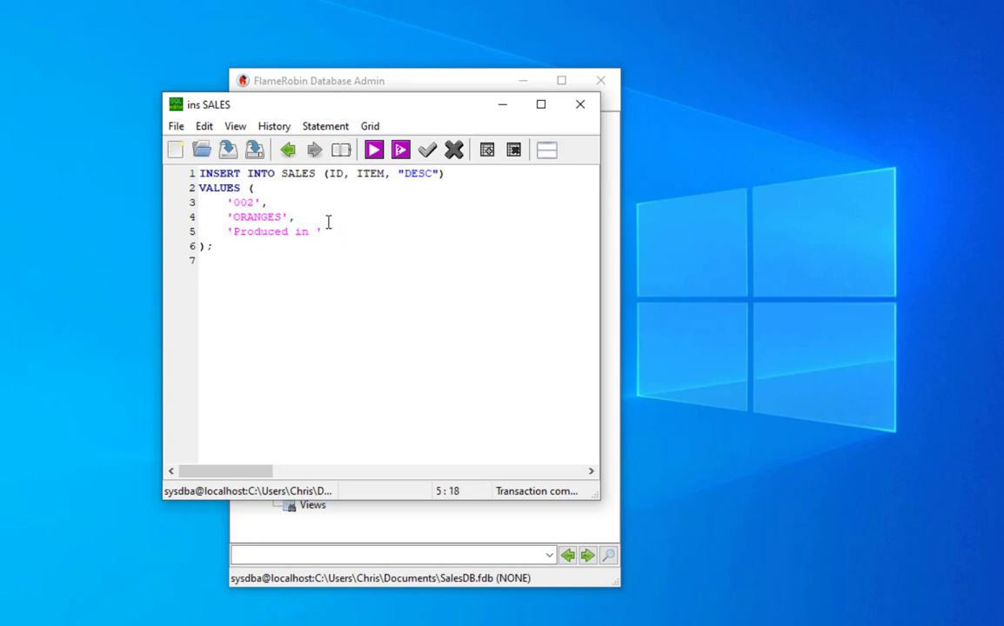
{"action": "type", "text": "FRANCE"}
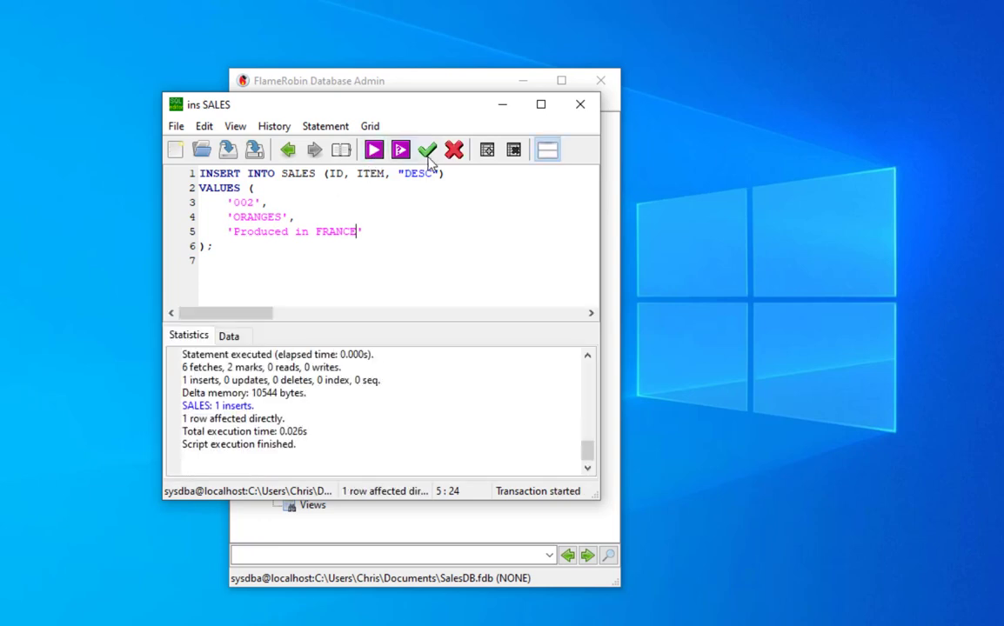
{"action": "left_click", "coordinate": [426, 150]}
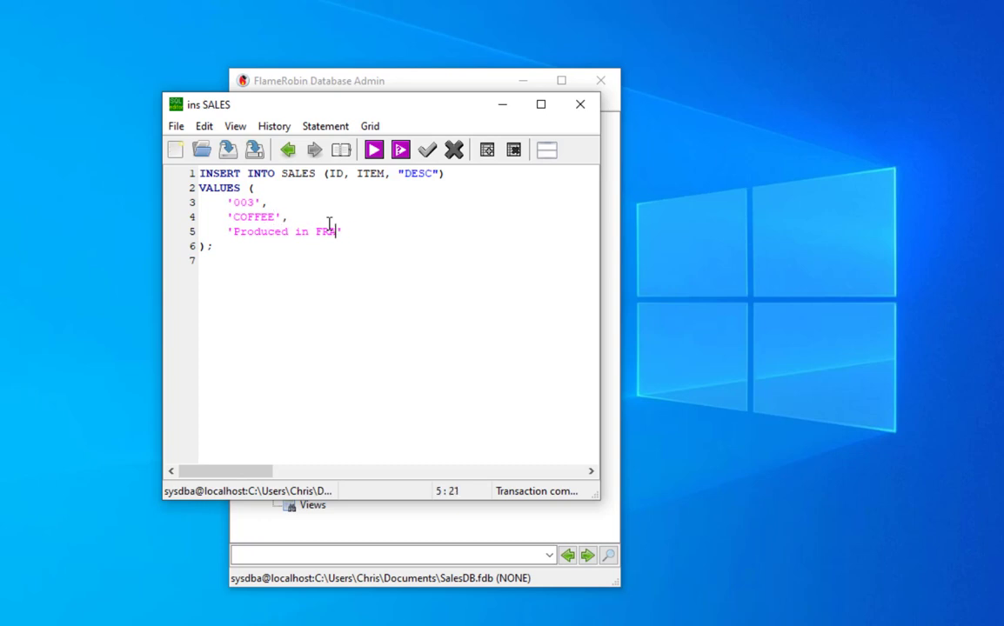
Edit the values to 003/COFFEE/Produced in BRESIL and execute the insert.
{"action": "type", "text": "BRESIL"}
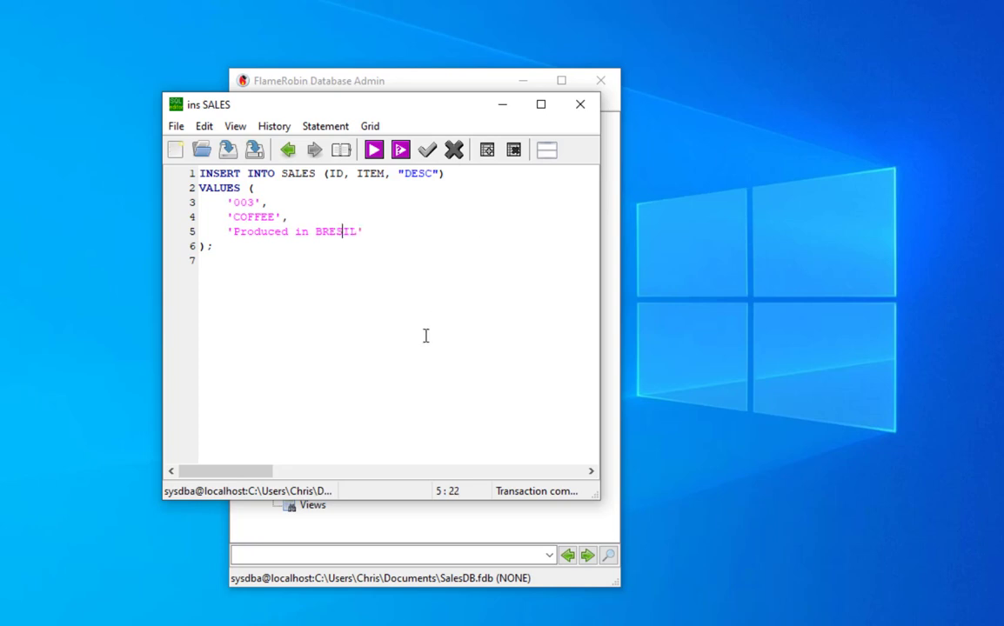
{"action": "left_click", "coordinate": [374, 150]}
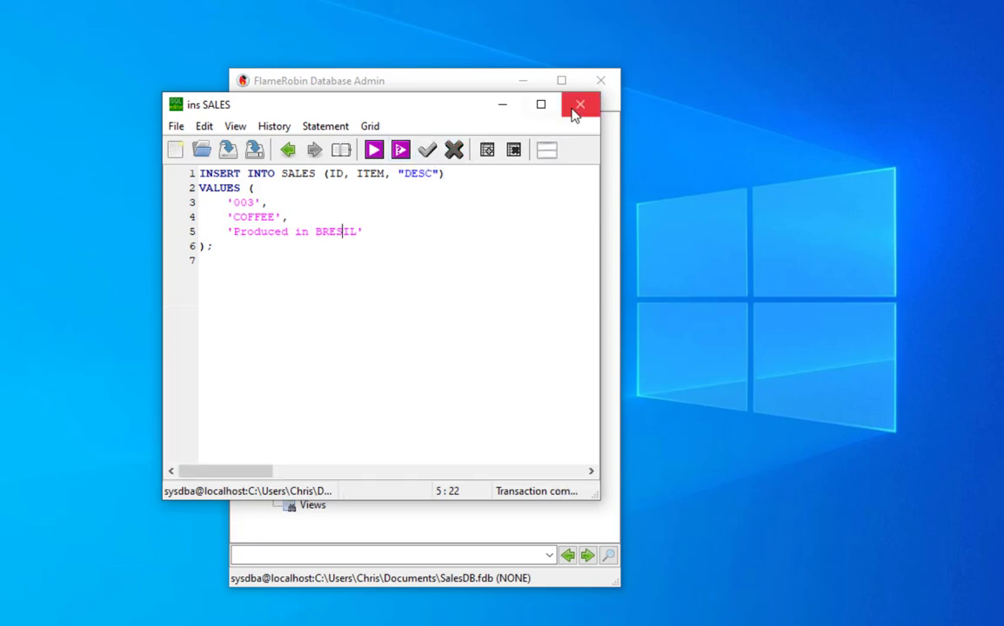
{"action": "mouse_move", "coordinate": [581, 105]}
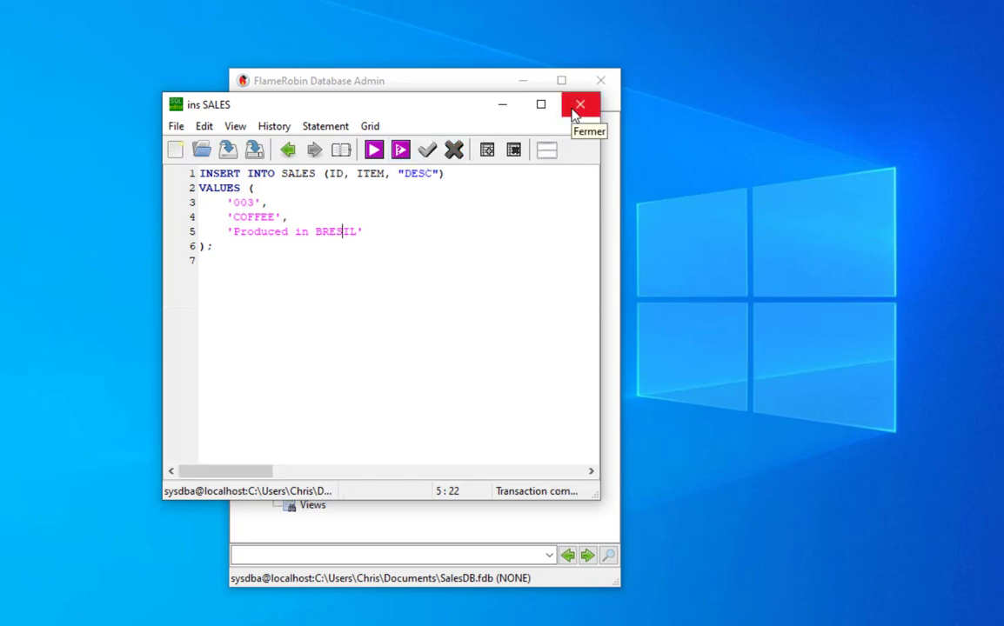
Close the insert editor and browse SALES data showing the APPLES, ORANGES and COFFEE rows.
{"action": "left_click", "coordinate": [581, 104]}
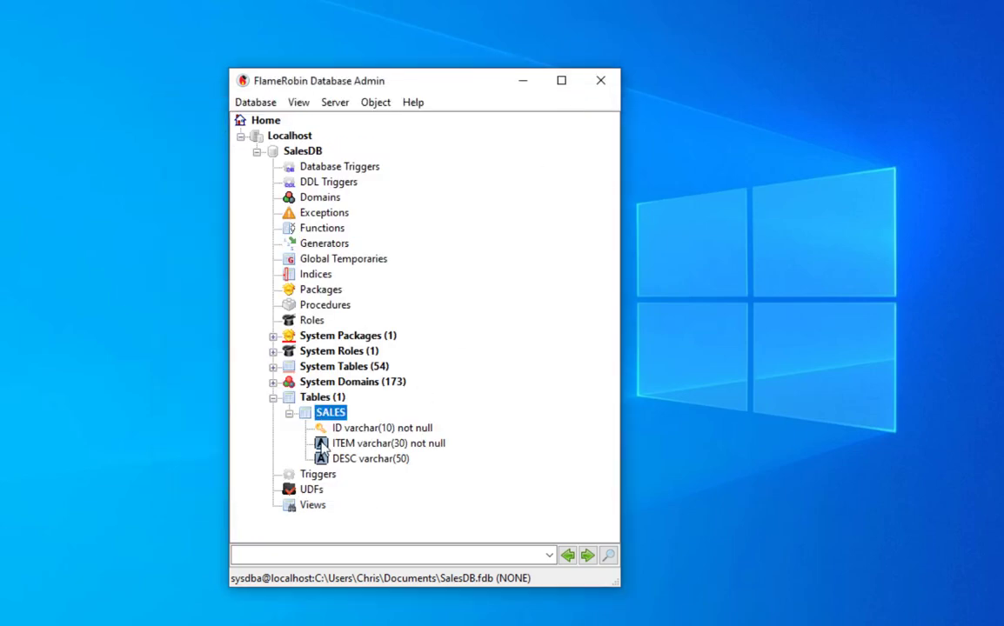
{"action": "right_click", "coordinate": [331, 413]}
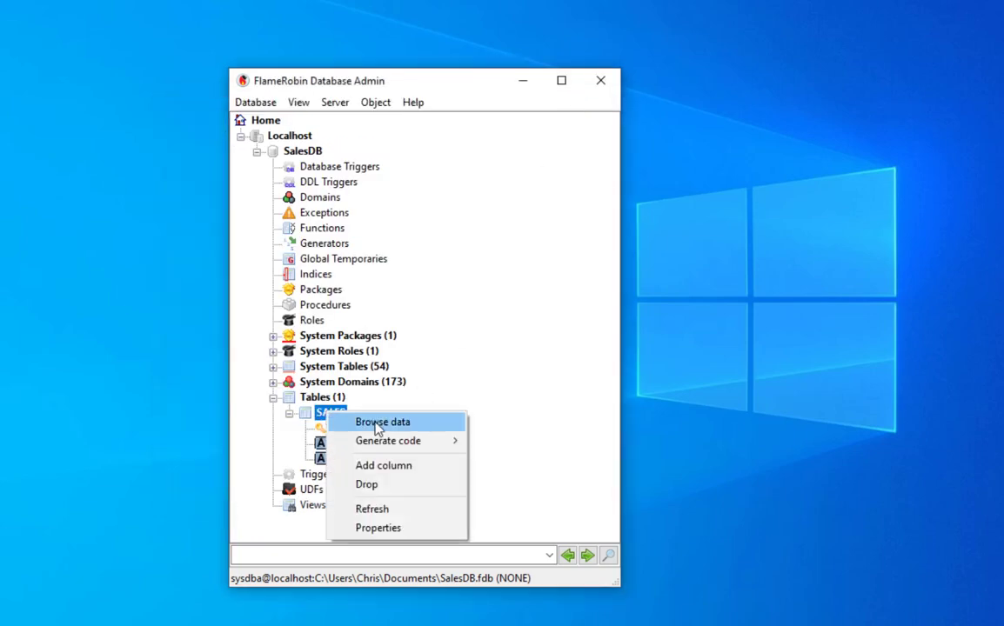
{"action": "left_click", "coordinate": [383, 423]}
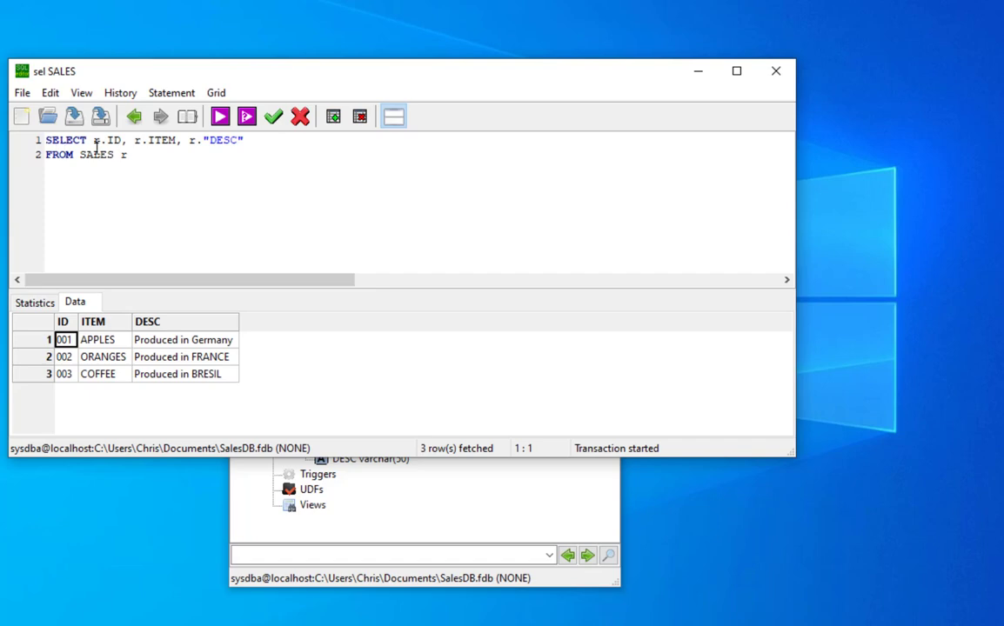
{"action": "mouse_move", "coordinate": [170, 340]}
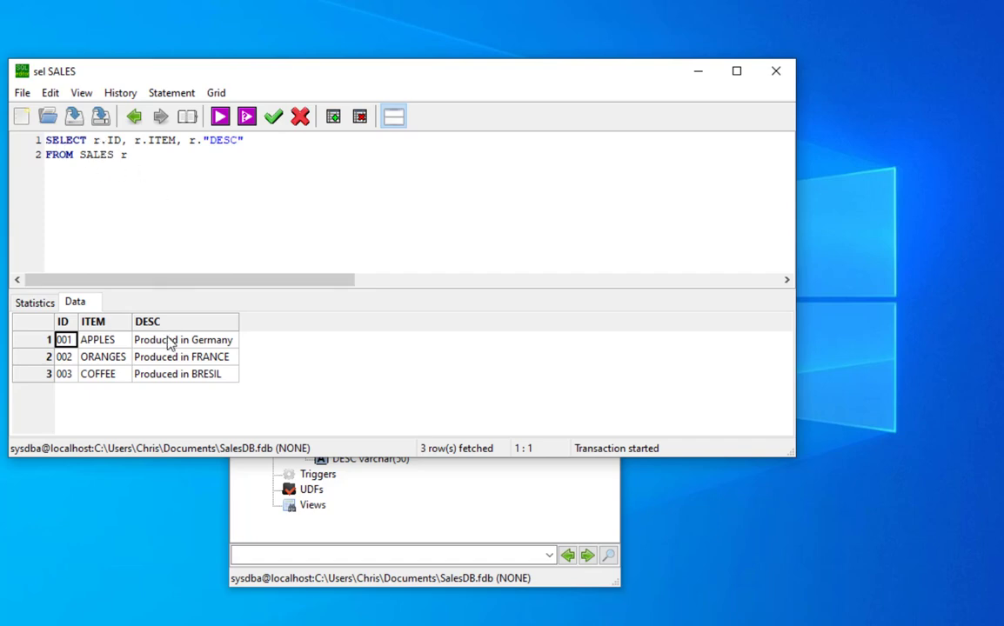
{"action": "mouse_move", "coordinate": [132, 351]}
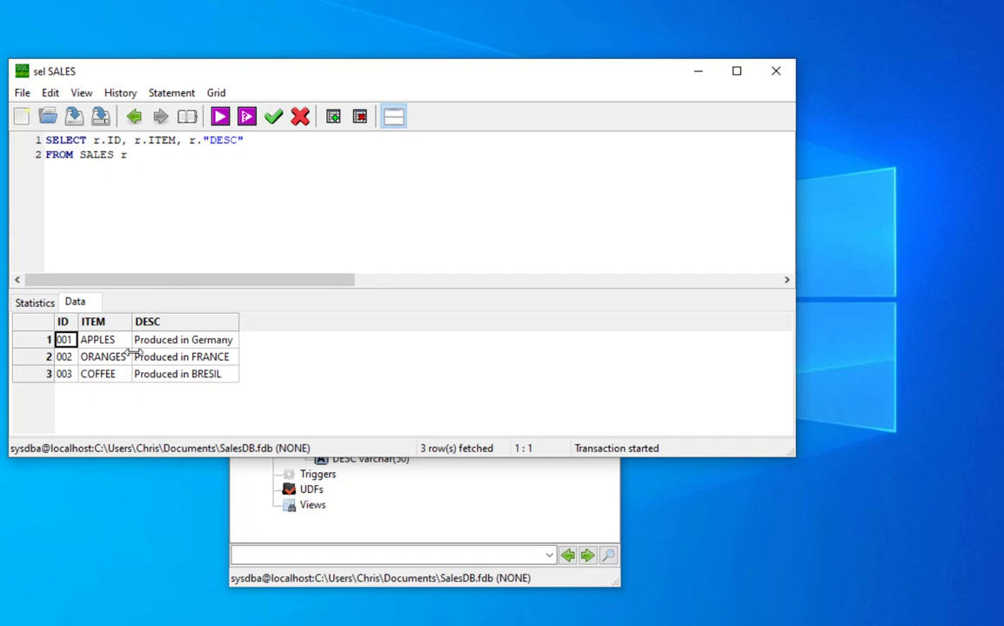
{"action": "mouse_move", "coordinate": [216, 404]}
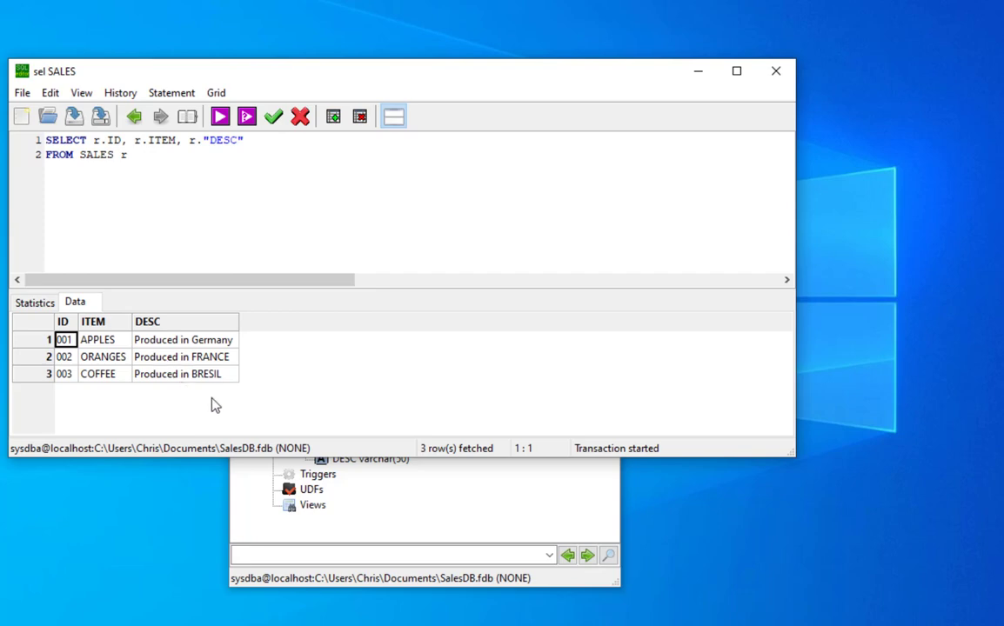
{"action": "left_click", "coordinate": [35, 302]}
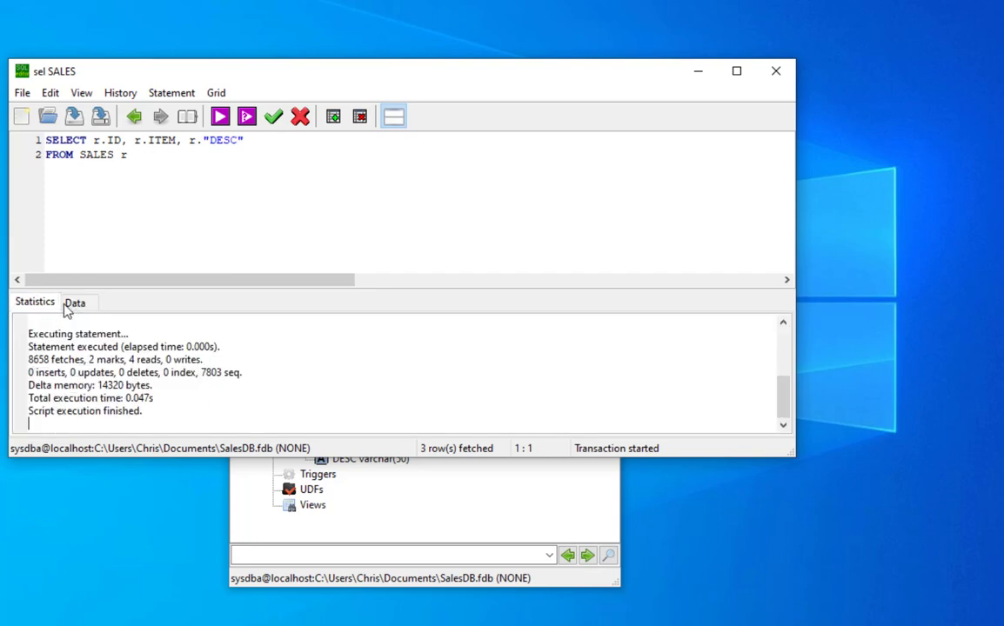
{"action": "mouse_move", "coordinate": [146, 360]}
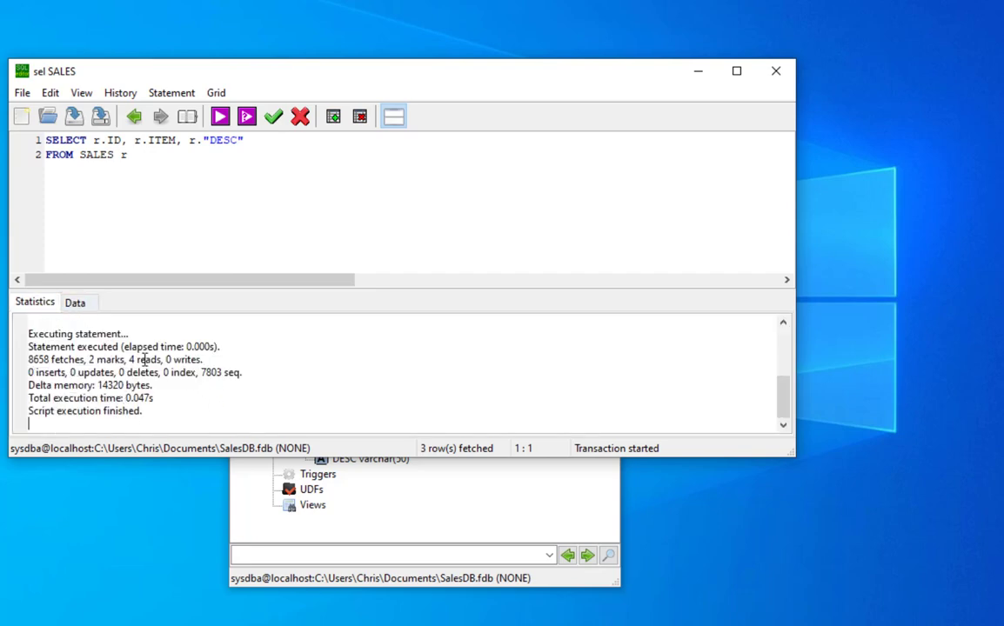
{"action": "mouse_move", "coordinate": [139, 385]}
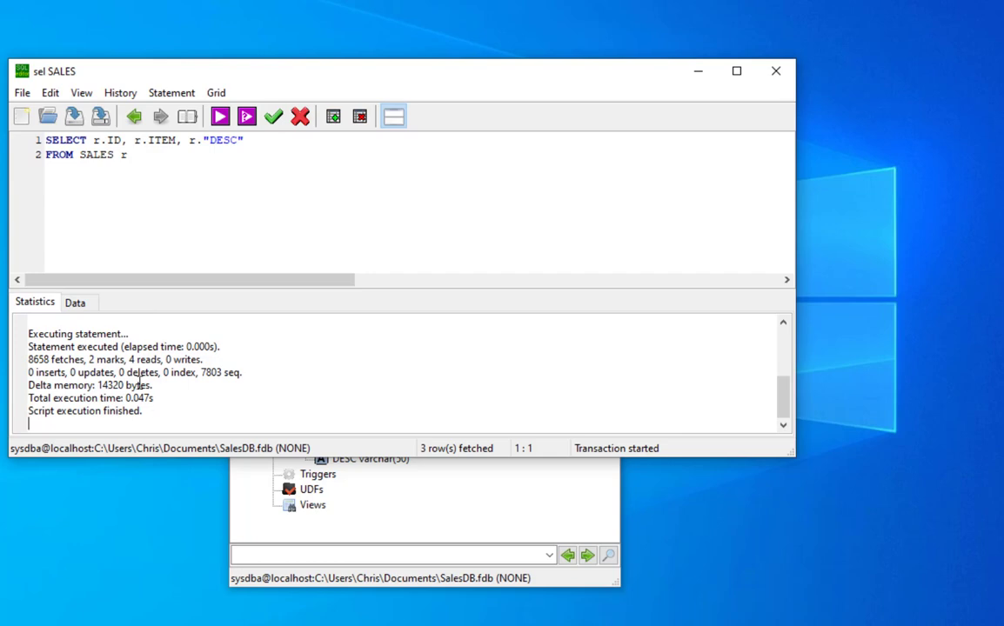
{"action": "left_click", "coordinate": [75, 303]}
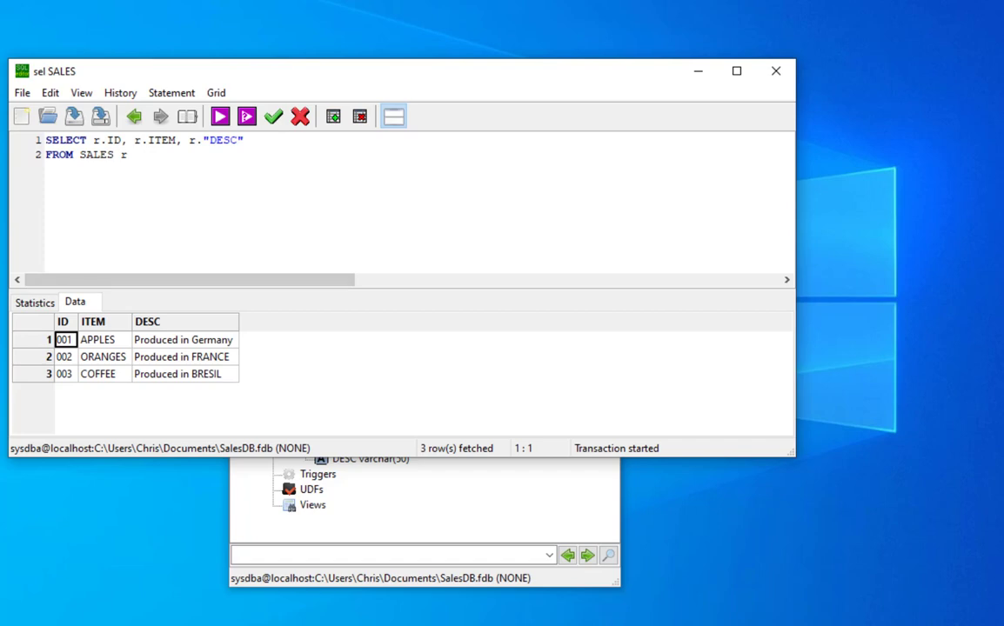
{"action": "mouse_move", "coordinate": [511, 438]}
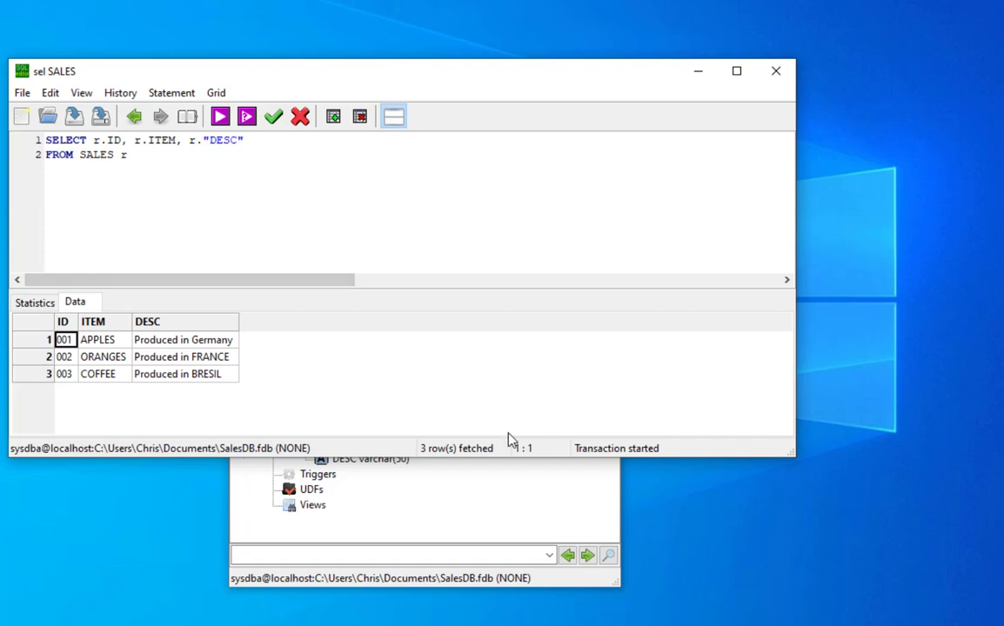